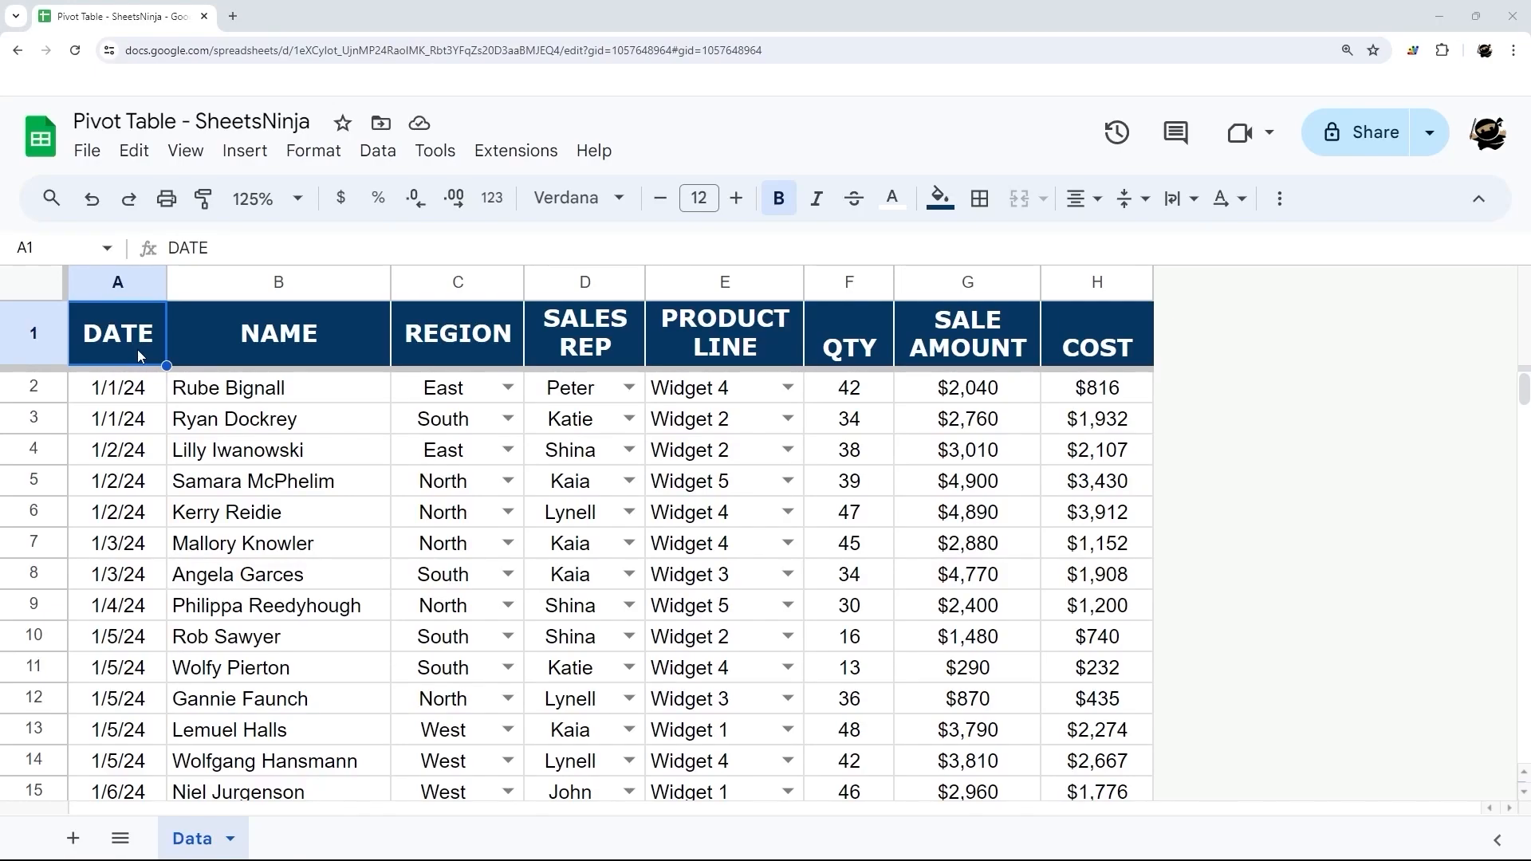
Create a trial pivot table on a new sheet with suggested PRODUCT LINE sums, then leave it
left_click(278, 387)
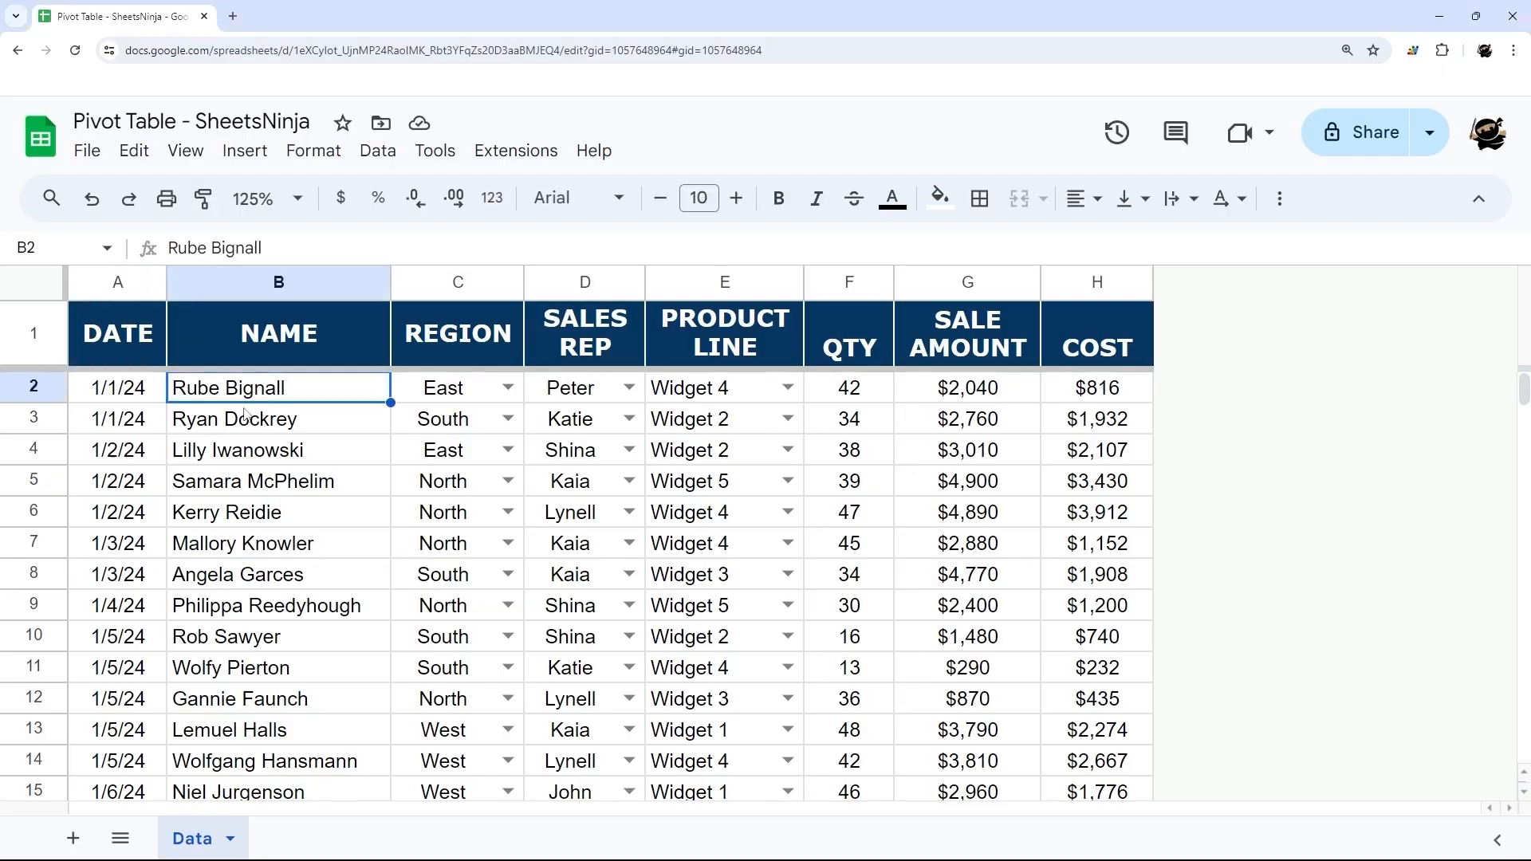
left_click(243, 152)
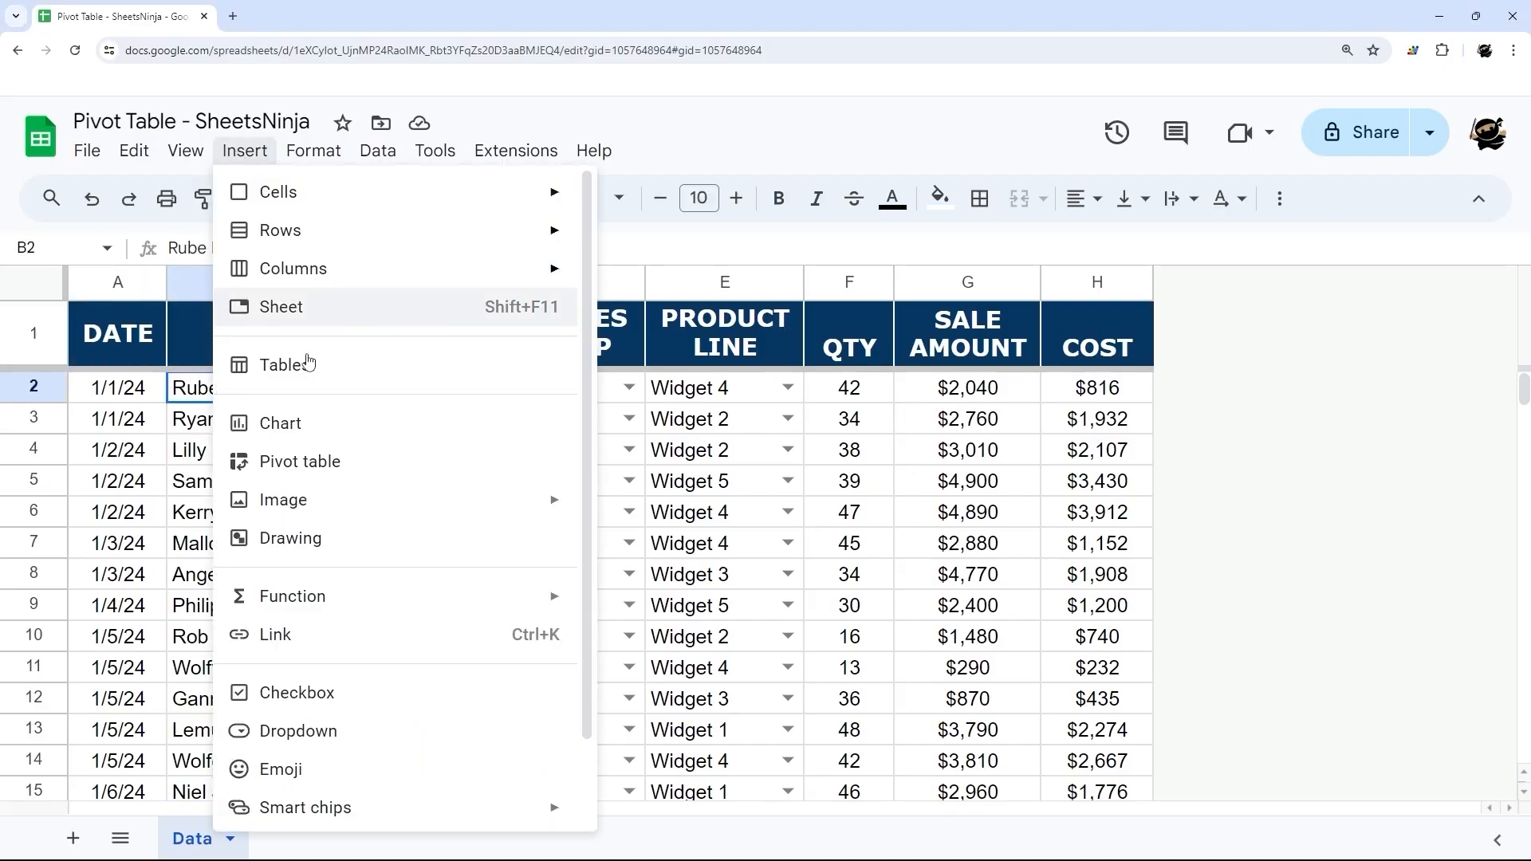
left_click(300, 461)
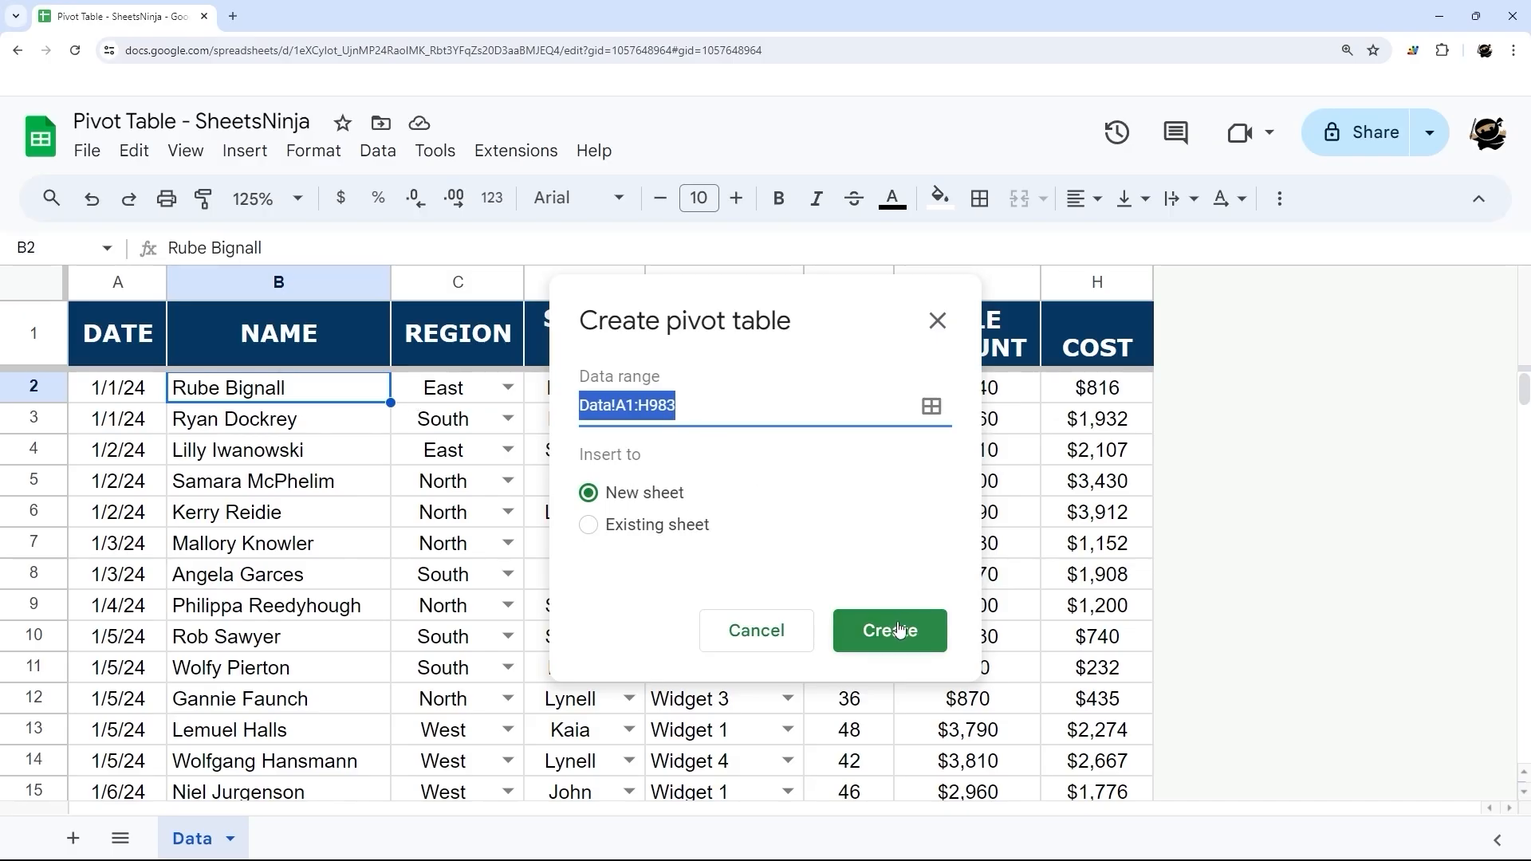
left_click(887, 630)
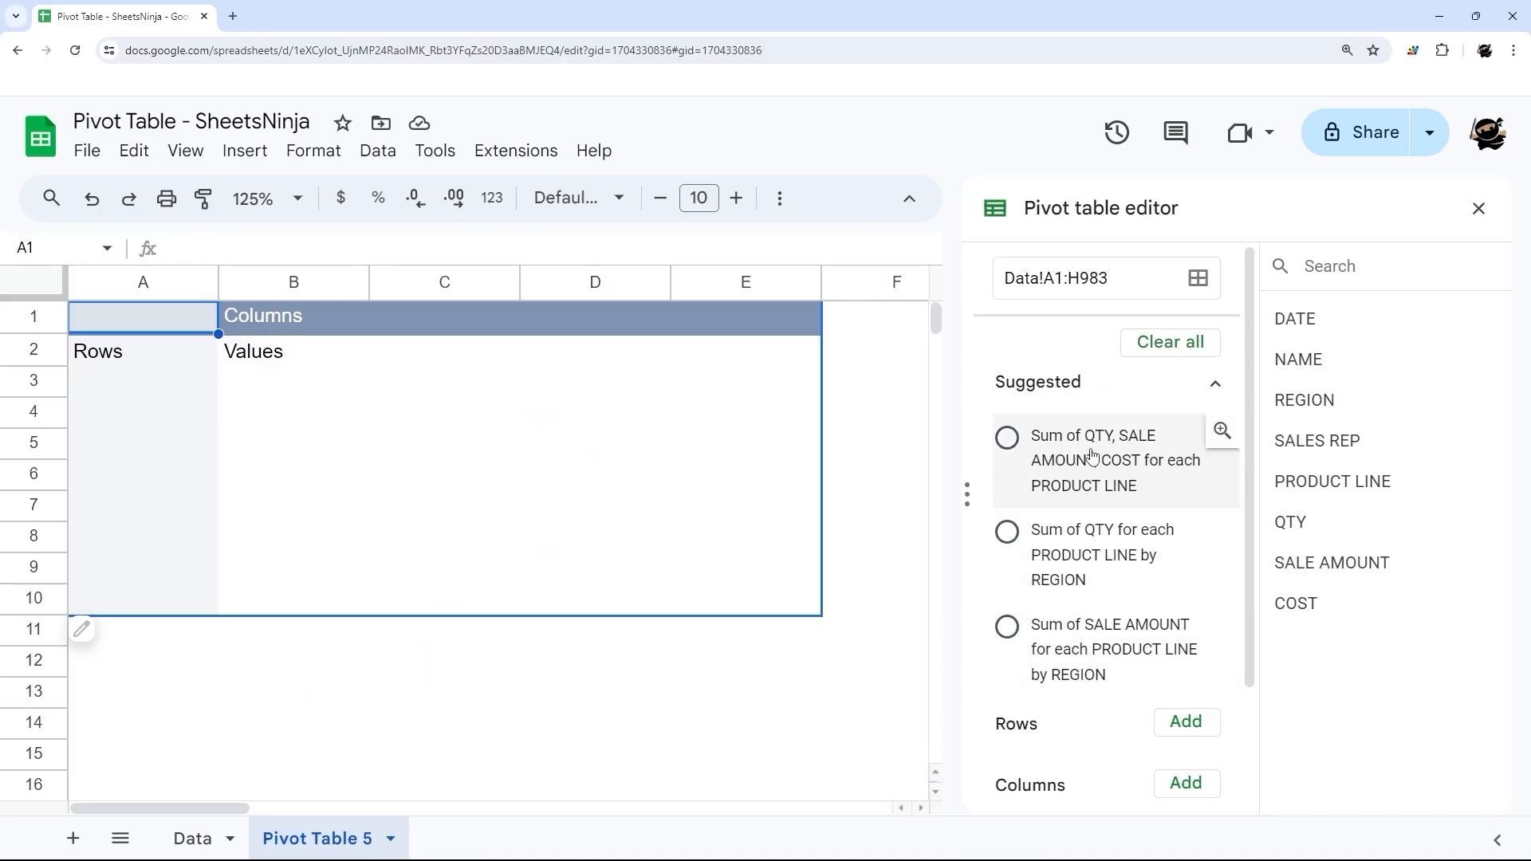
left_click(1005, 436)
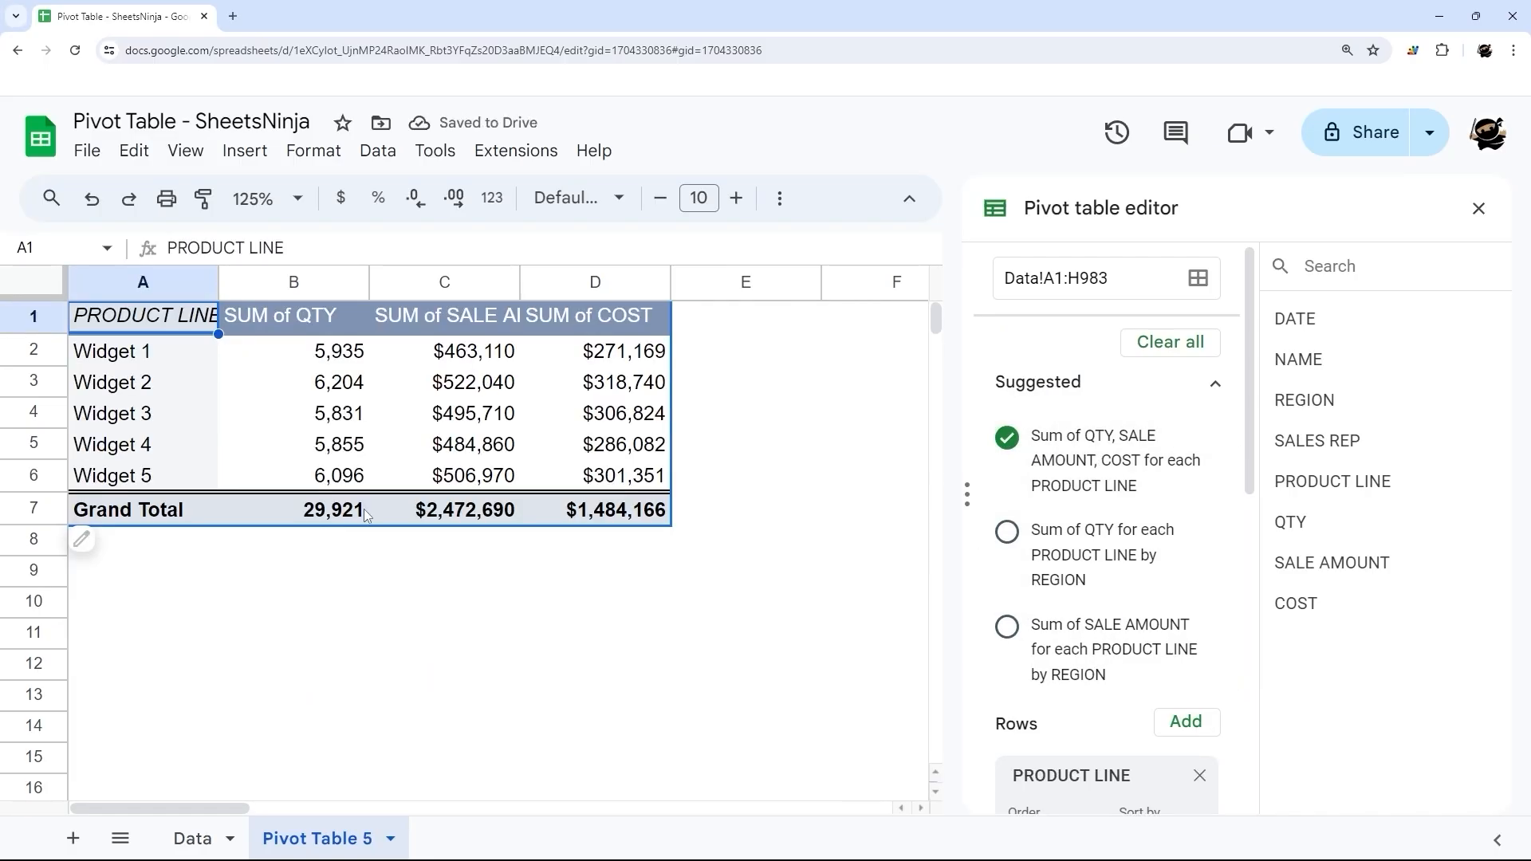
left_click(192, 838)
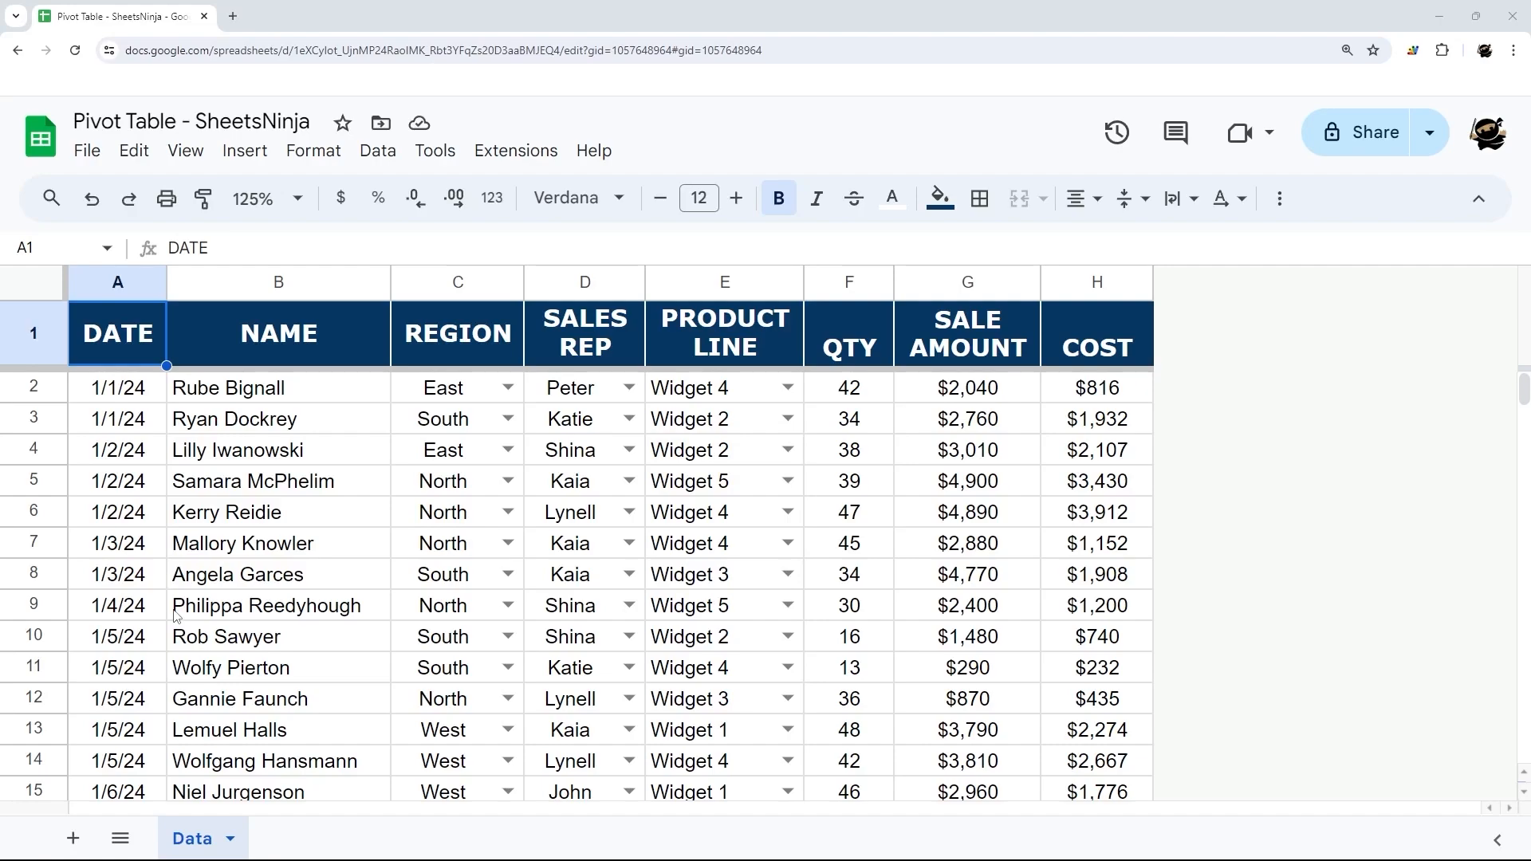
mouse_move(198, 575)
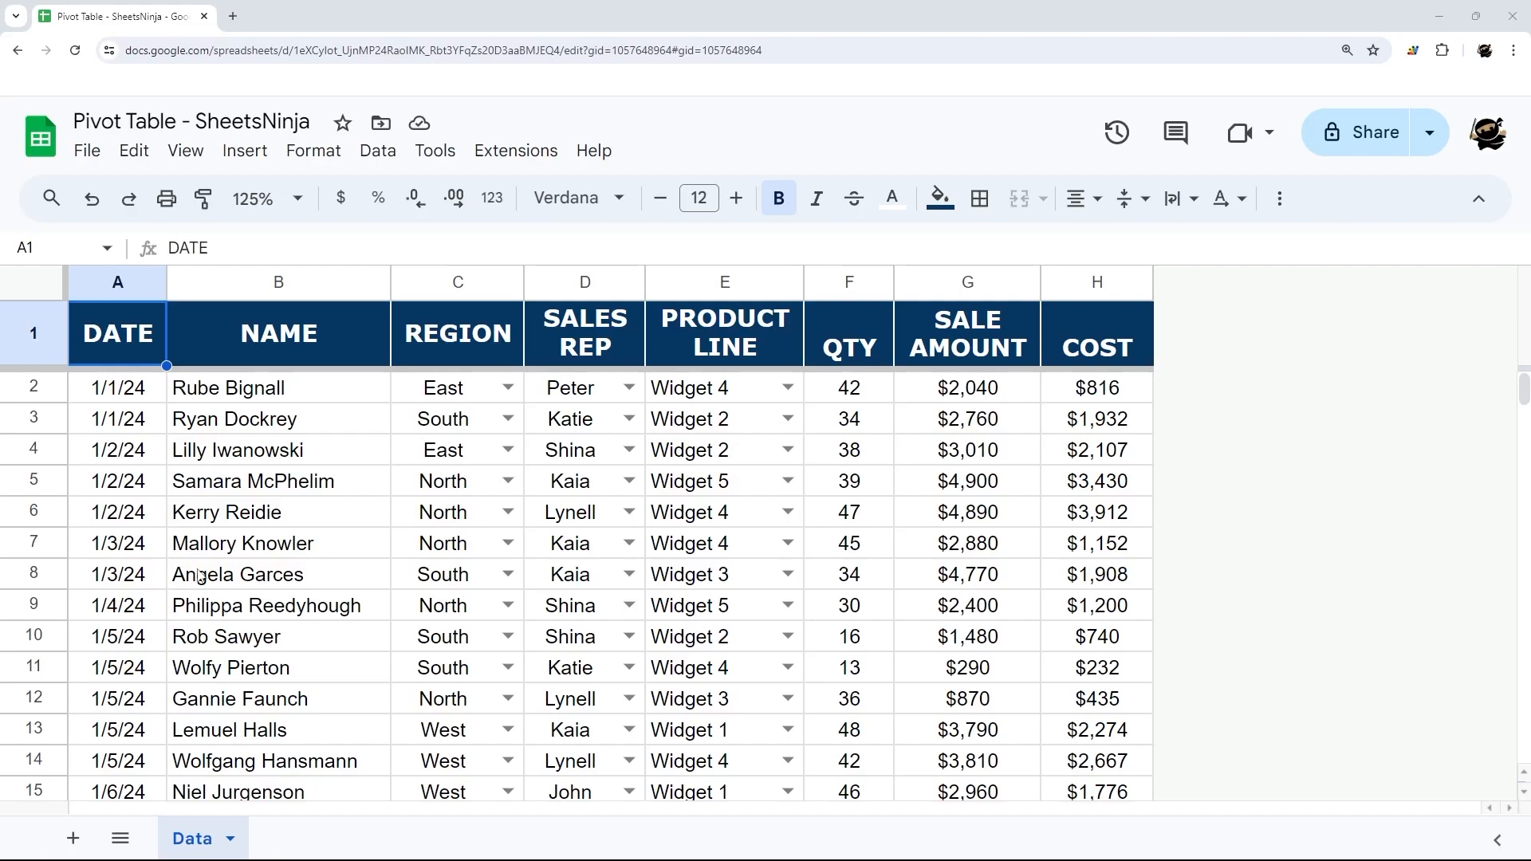
Start a new pivot table from range Data!A1:H983 with New sheet selected
left_click(244, 150)
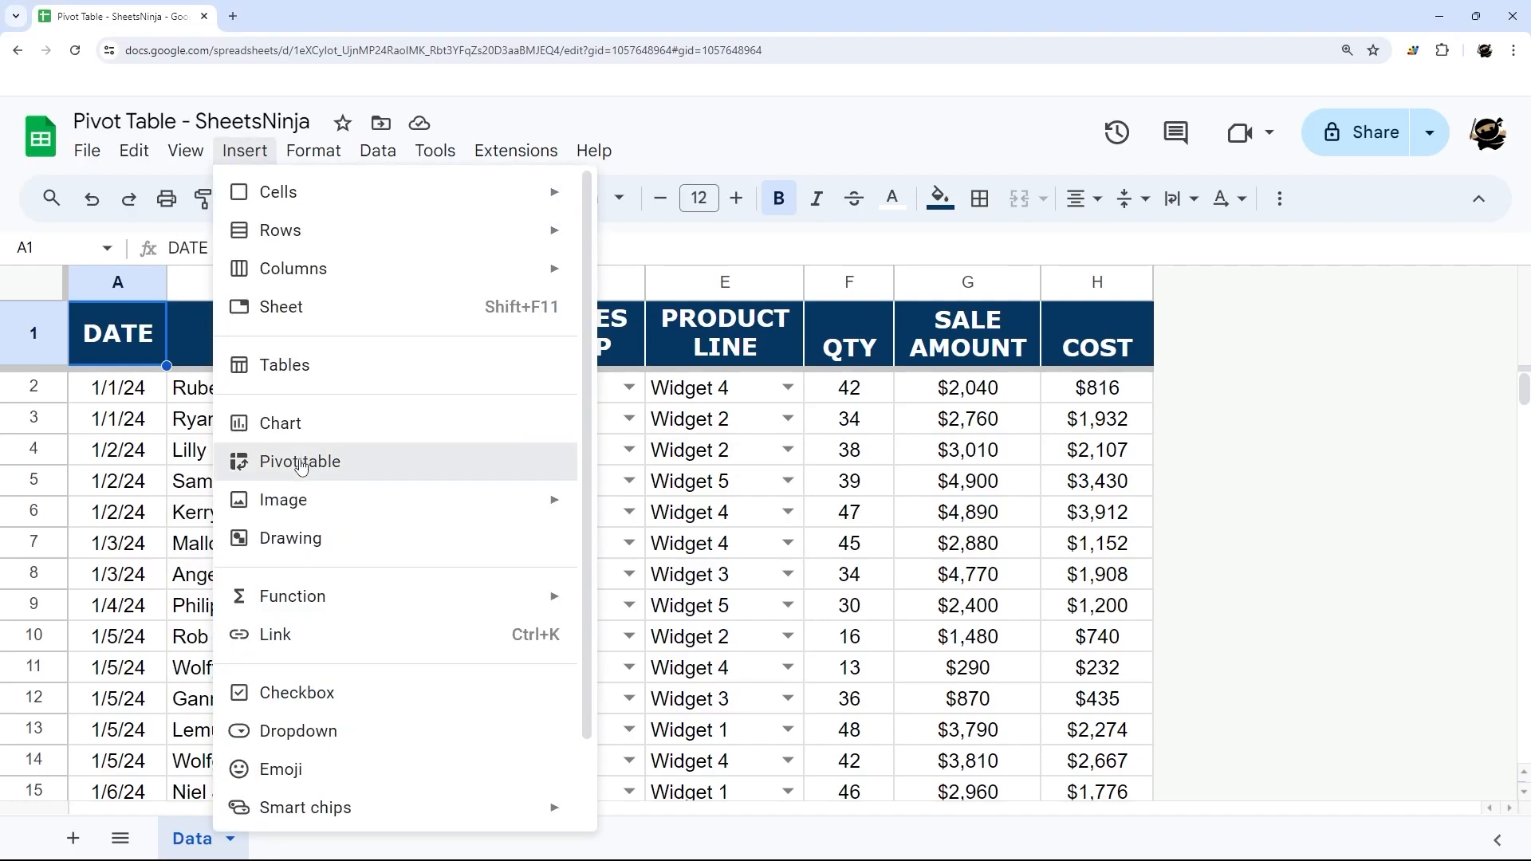
left_click(300, 461)
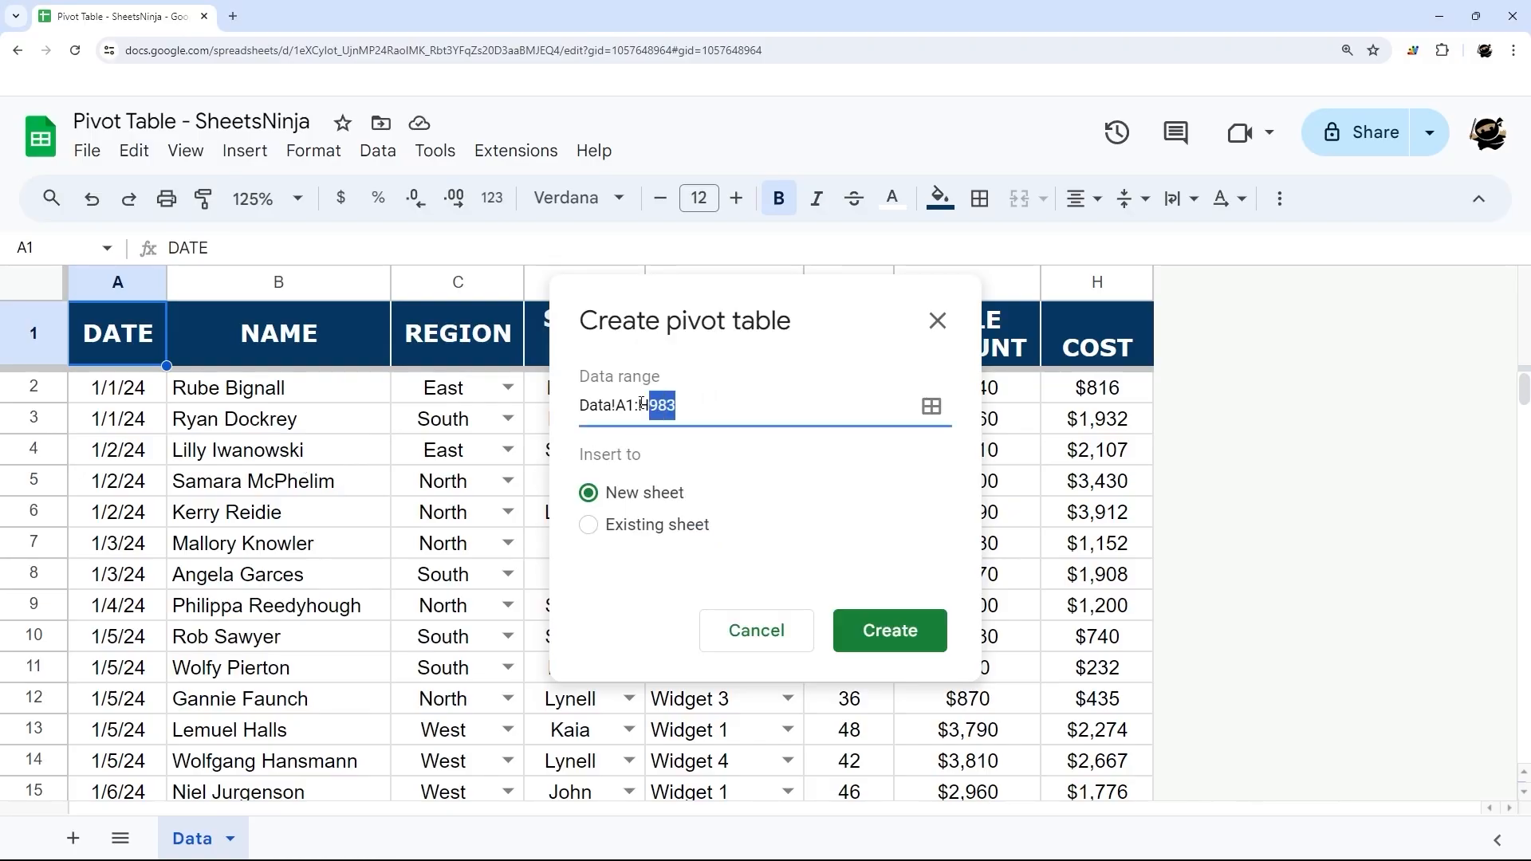
left_click(661, 404)
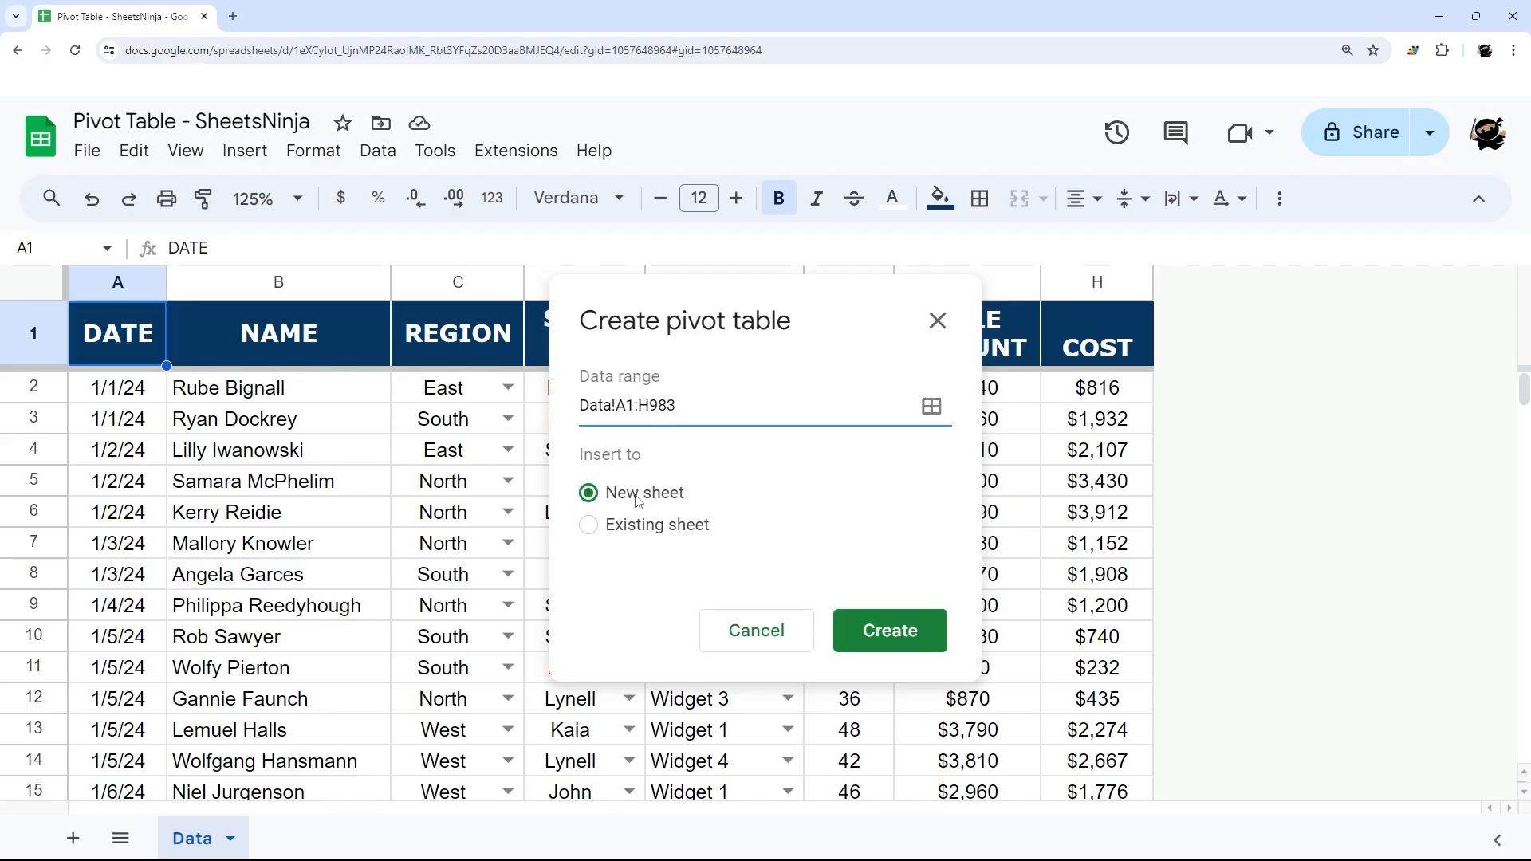
left_click(656, 405)
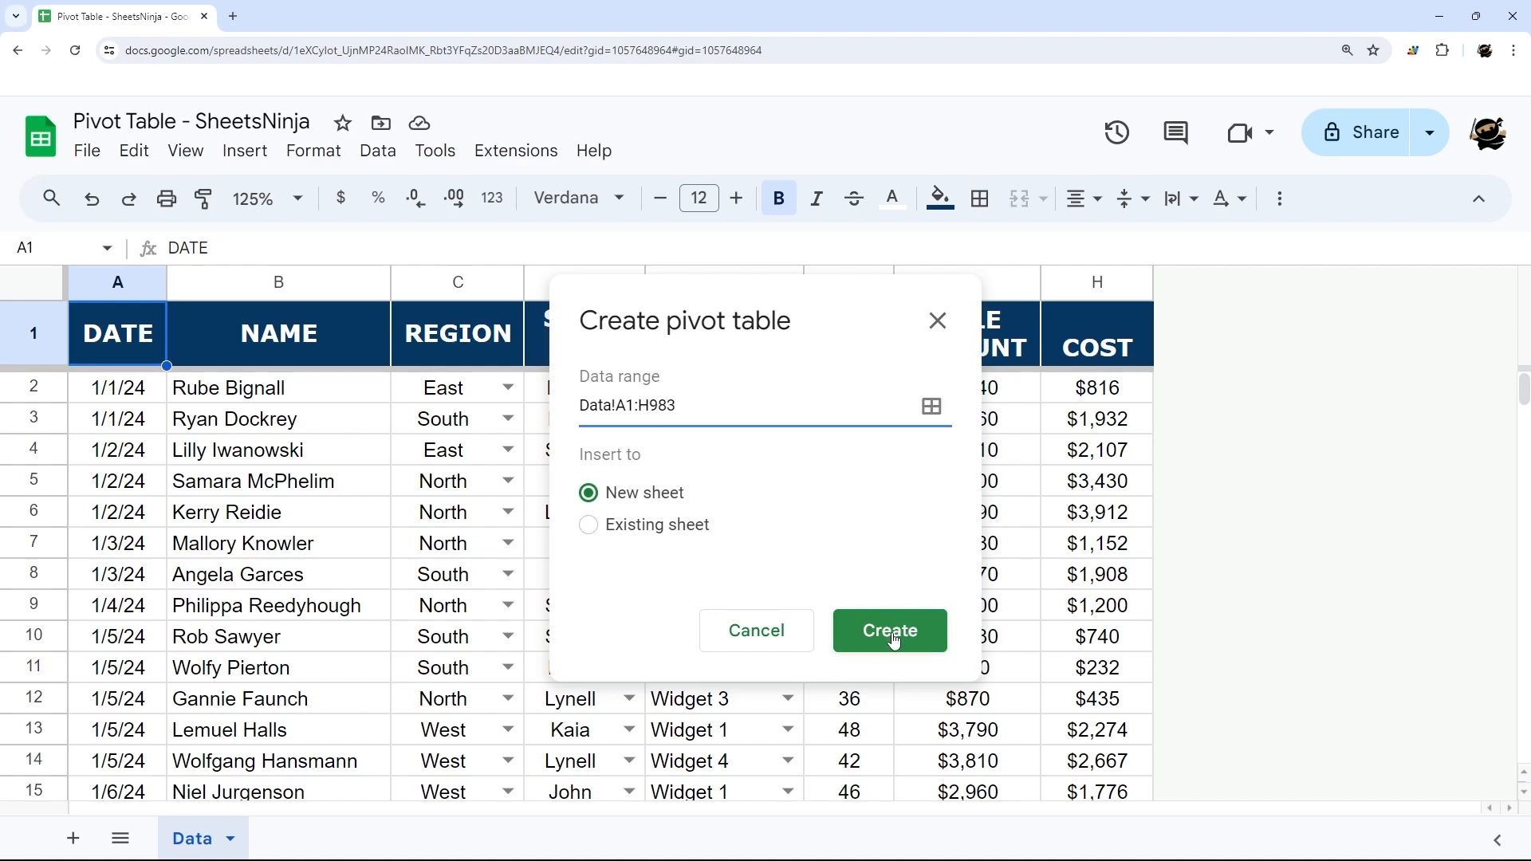
Create the pivot sheet and add SALES REP as the column field via Suggested
left_click(887, 630)
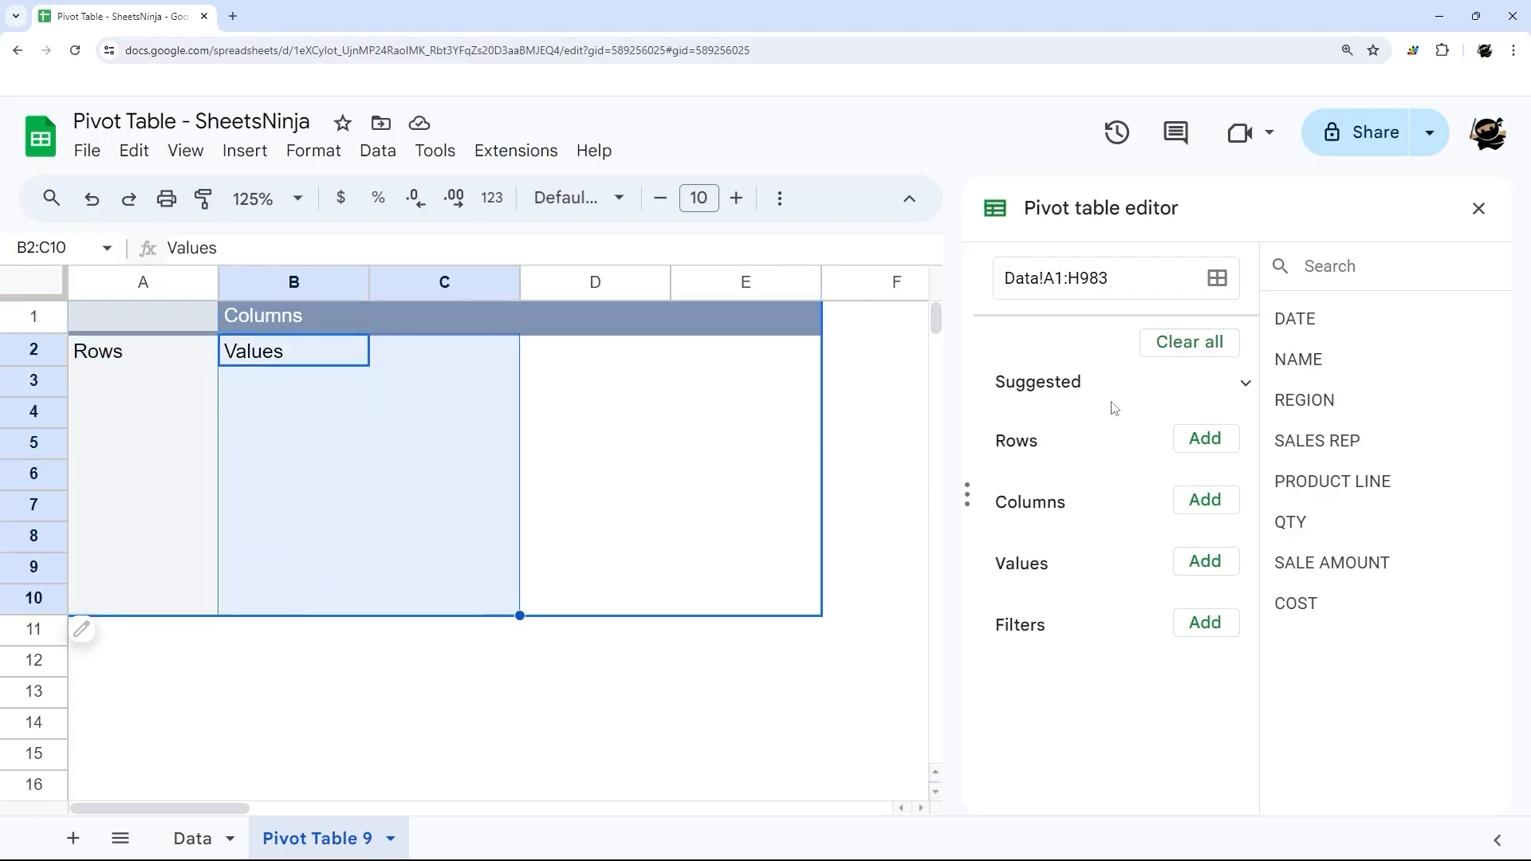
left_click(1244, 381)
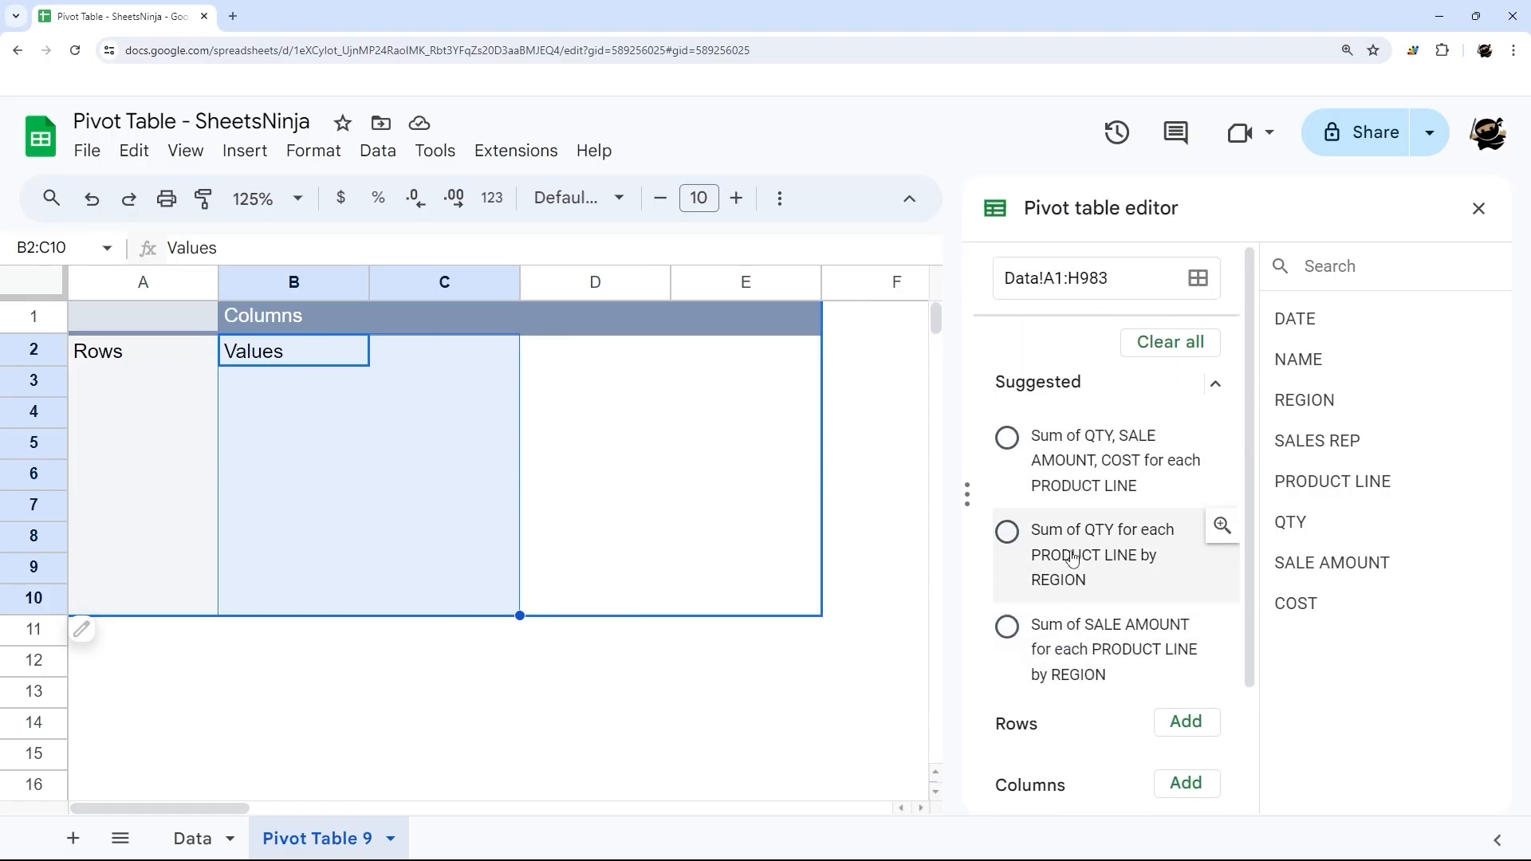
left_click(1214, 382)
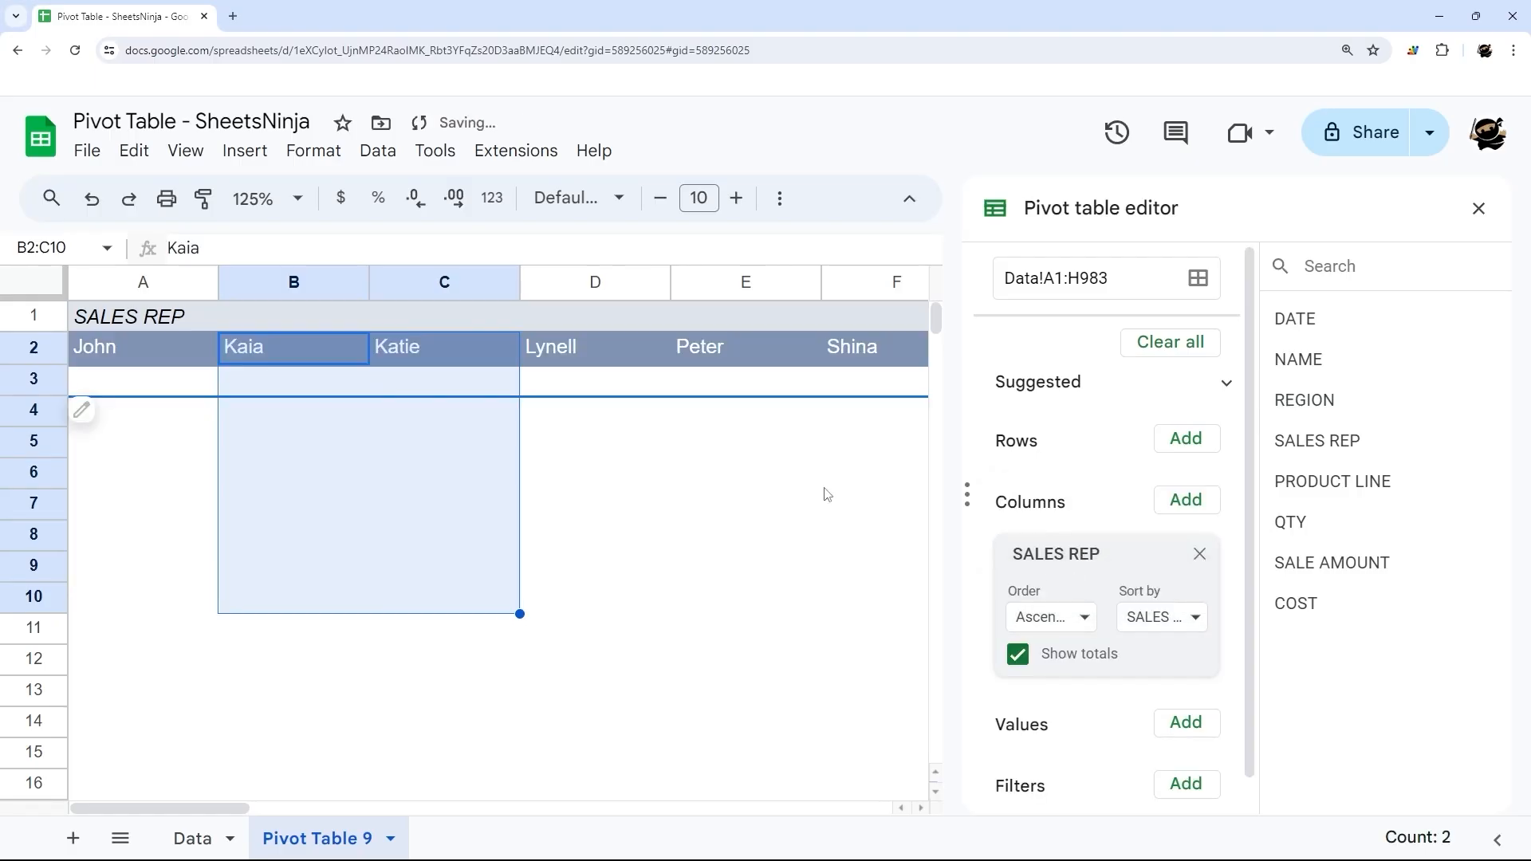
mouse_move(837, 352)
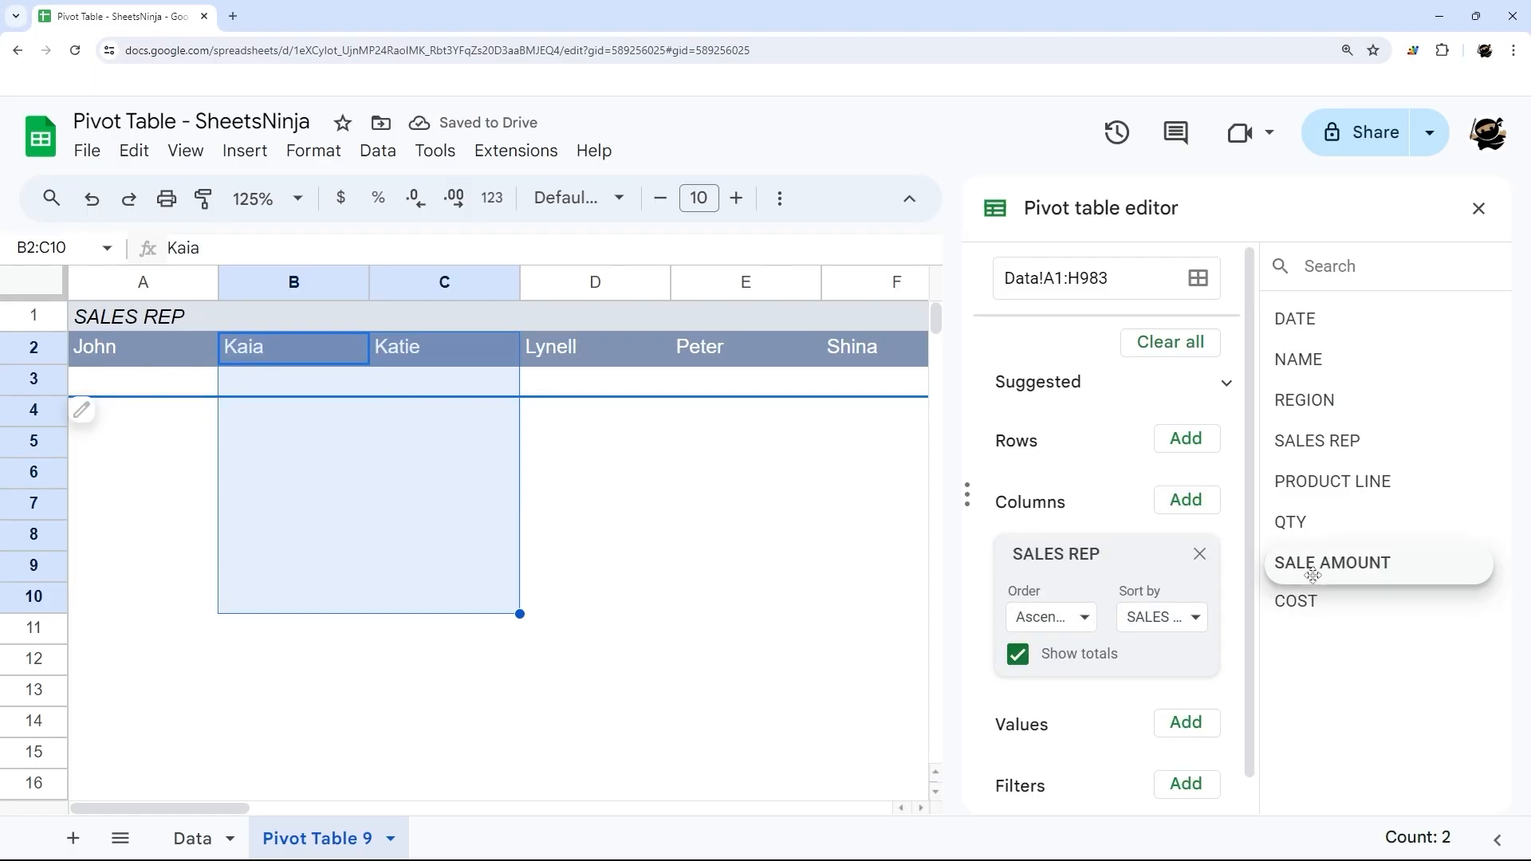
Drag SALE AMOUNT into Values to sum each rep's sales, totalling $2,472,690
left_click_drag(1331, 562, 1066, 777)
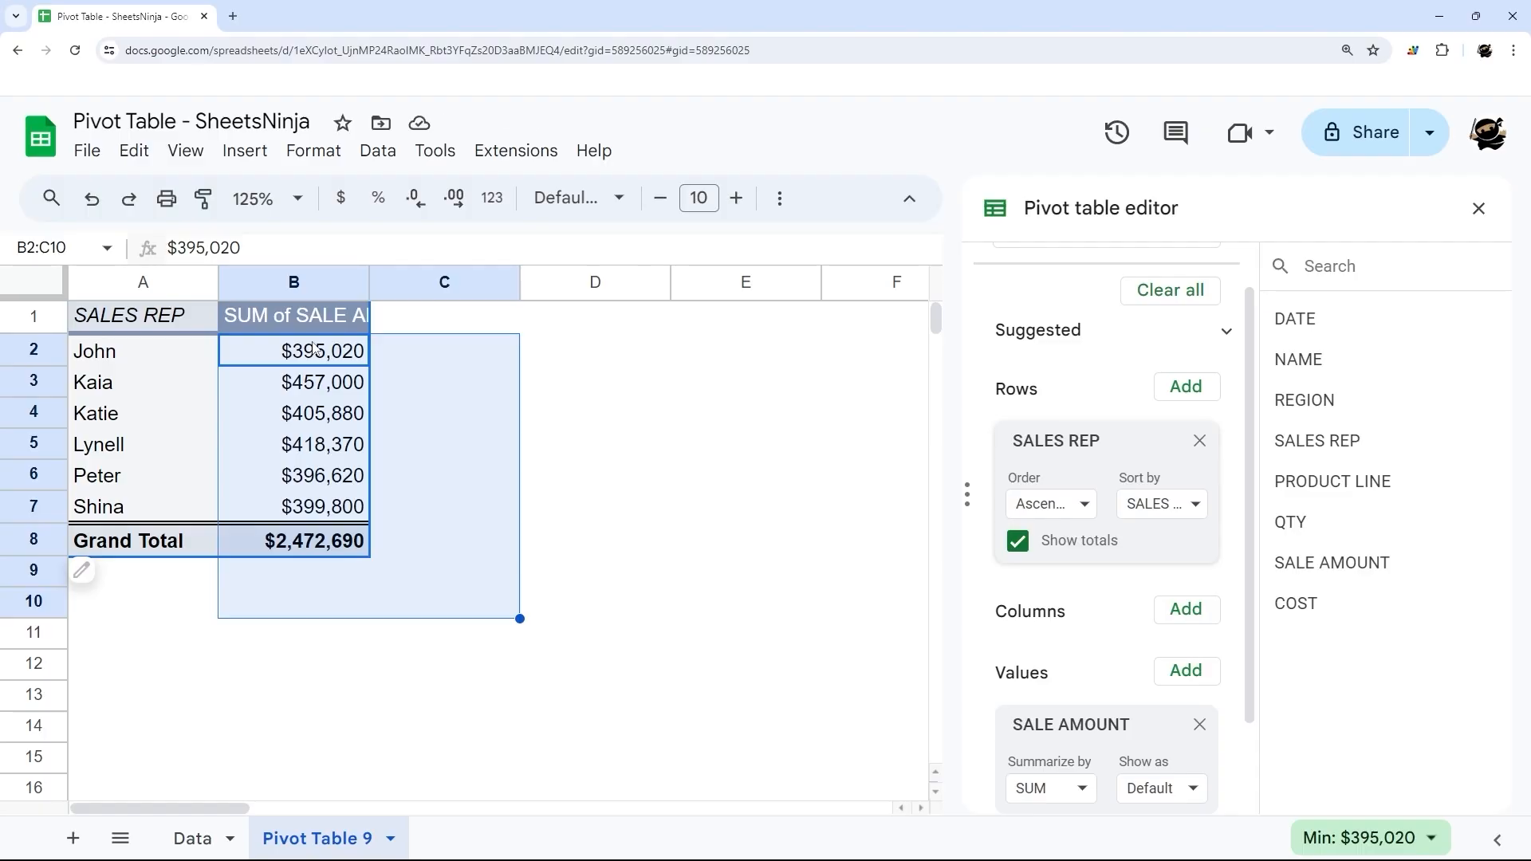
mouse_move(349, 351)
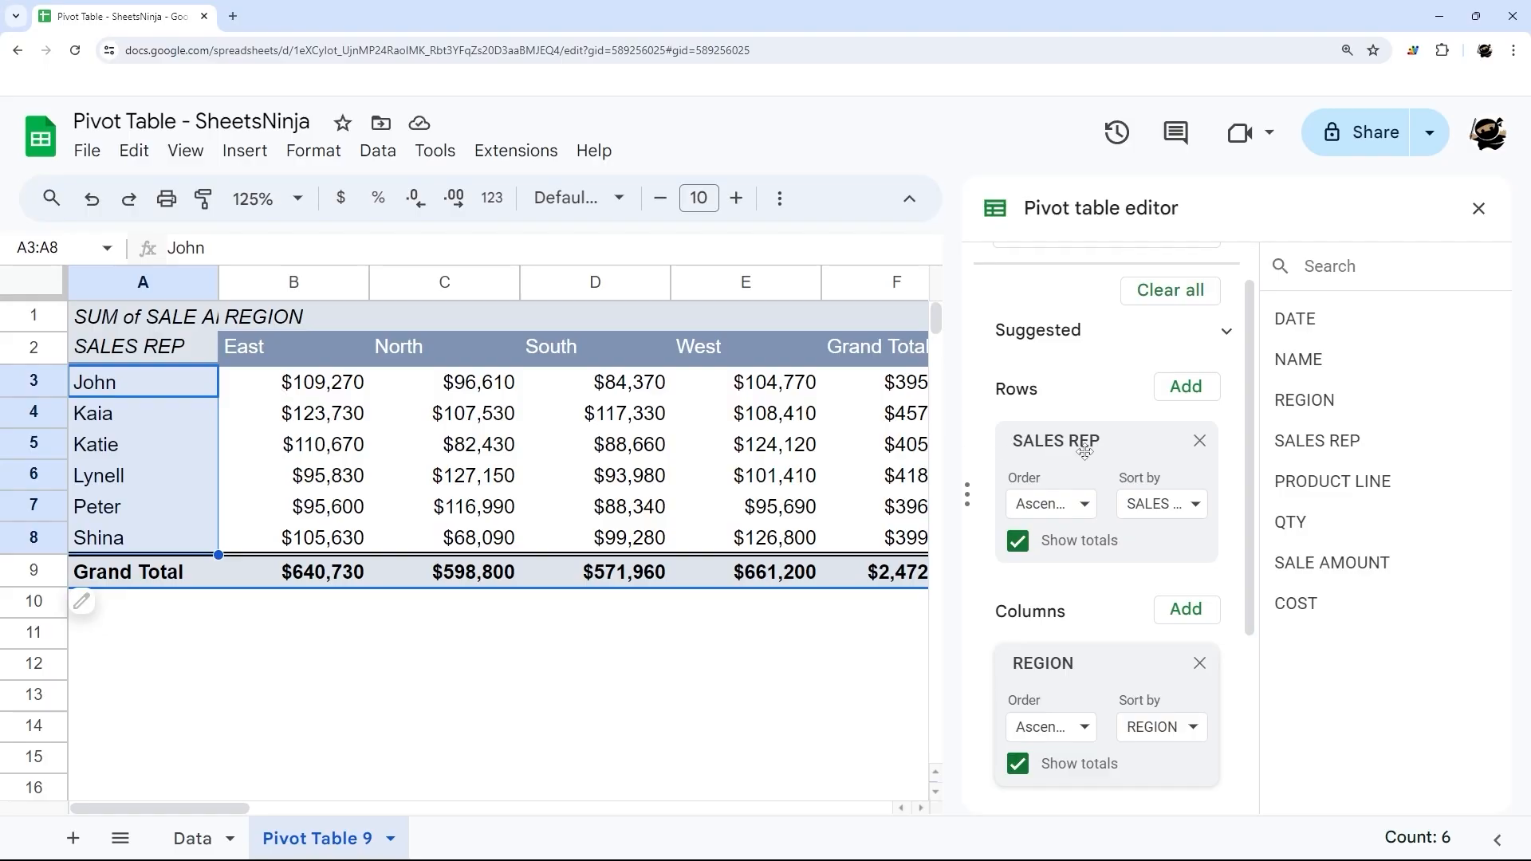
mouse_move(1041, 414)
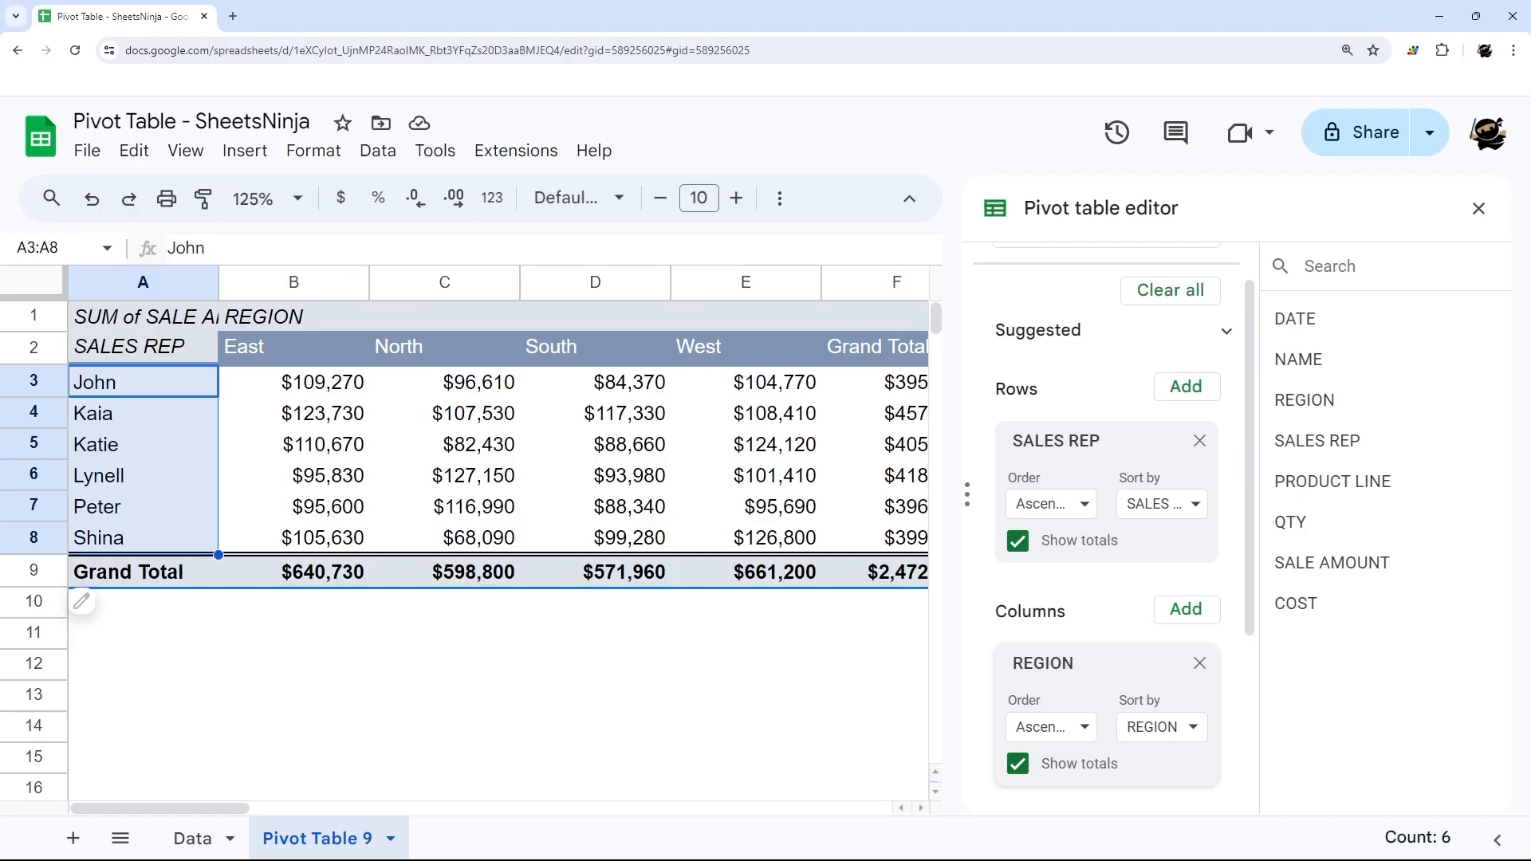
mouse_move(838, 596)
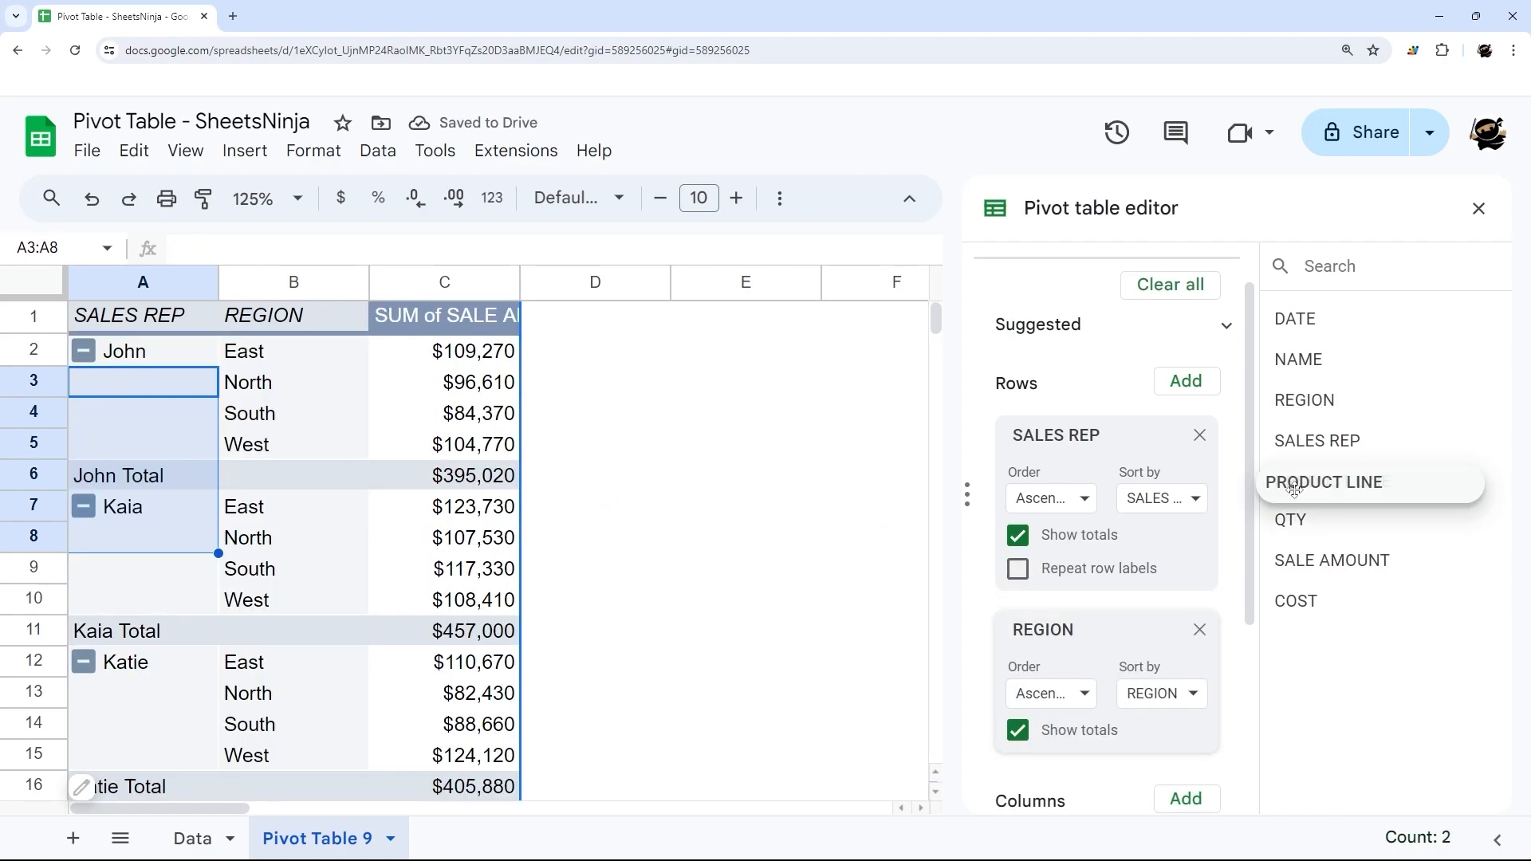
Add PRODUCT LINE as a third row grouping beneath REGION and SALES REP
left_click(1324, 482)
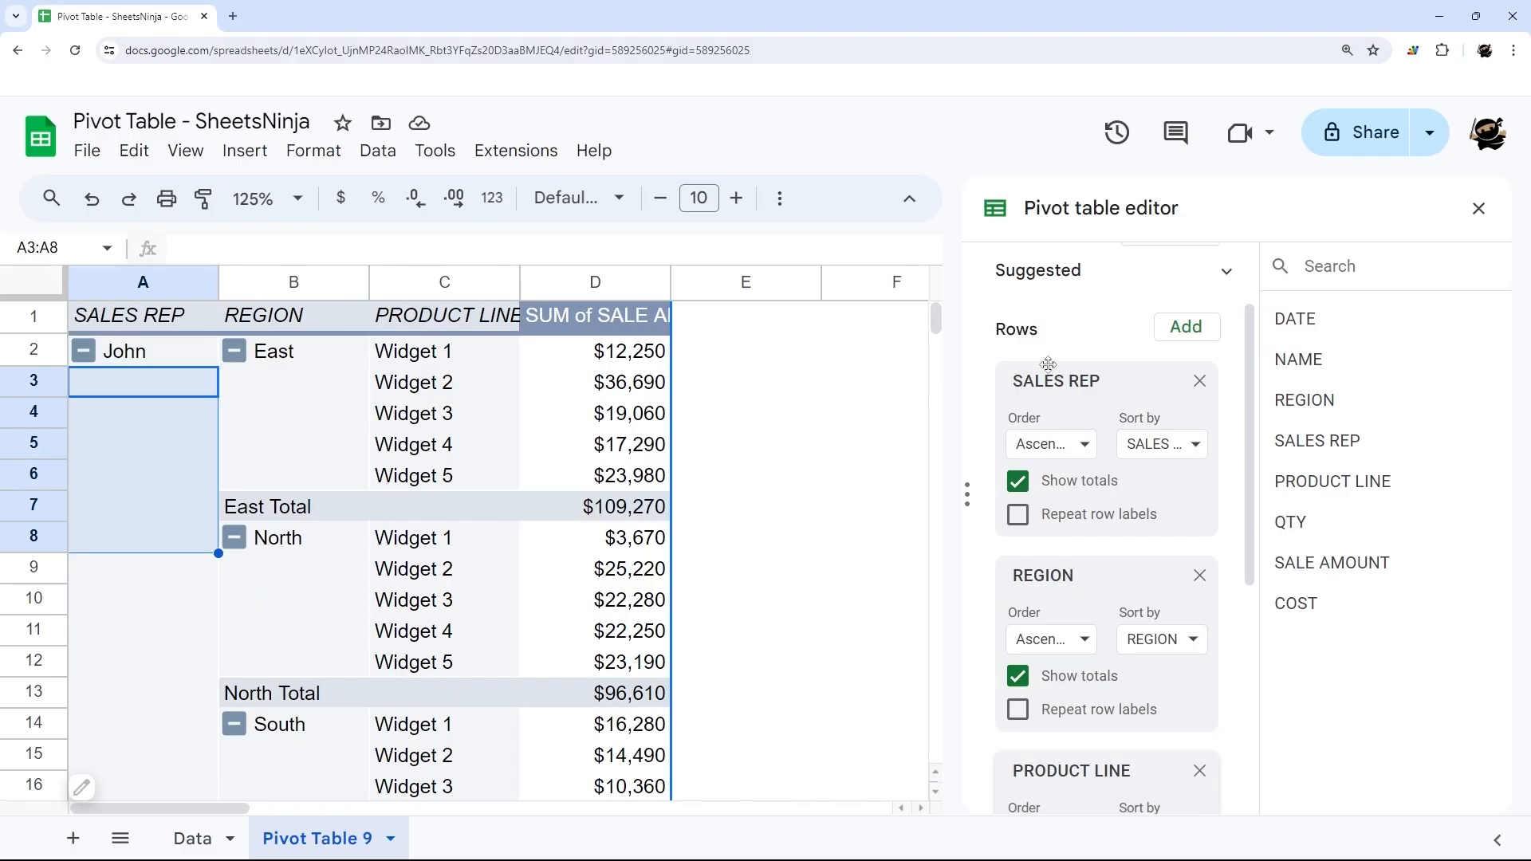
mouse_move(1069, 601)
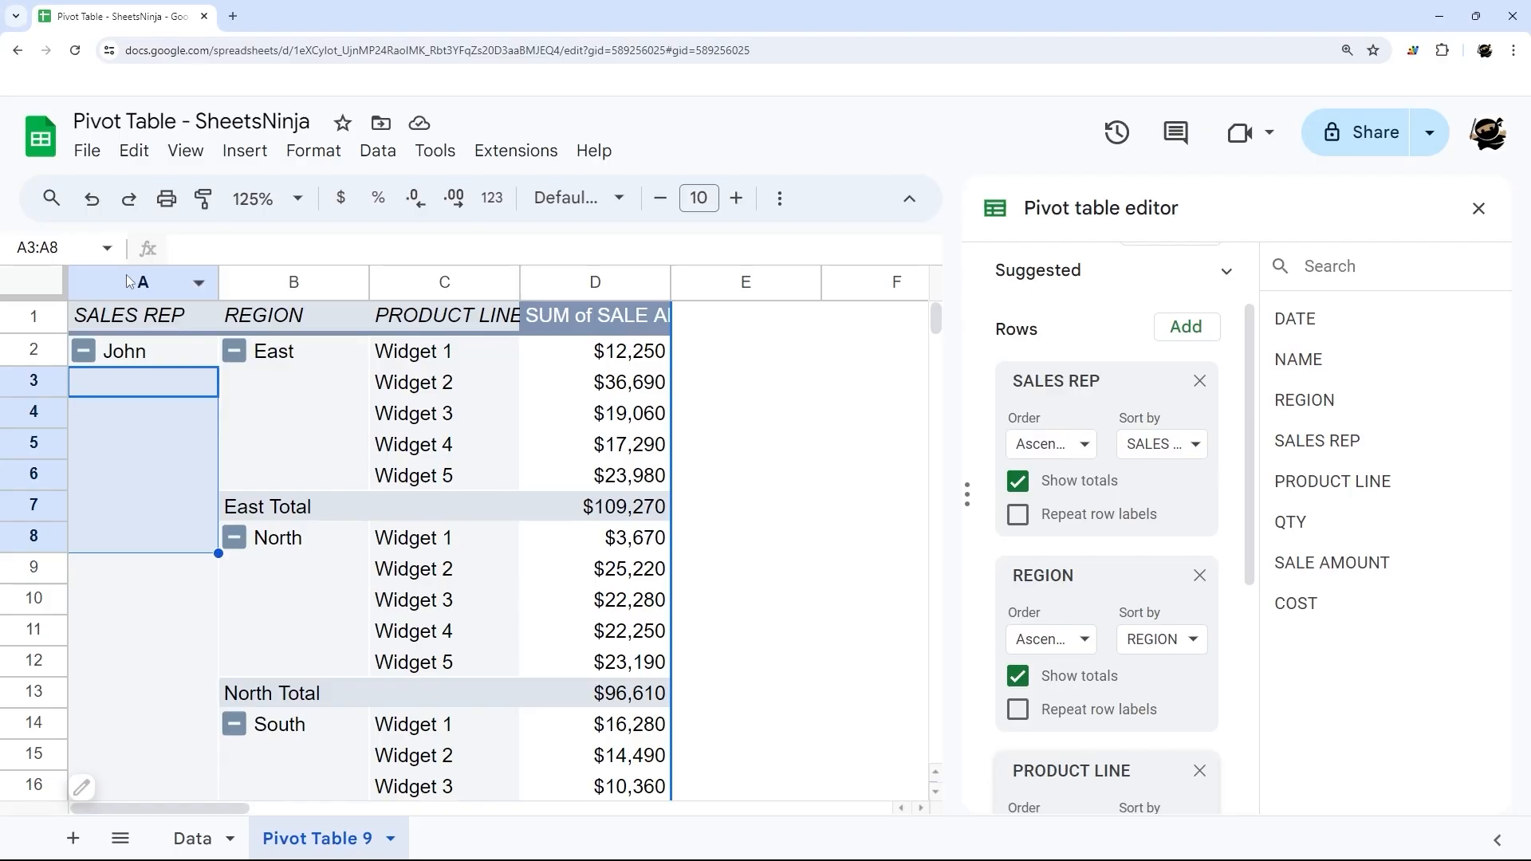
left_click(444, 282)
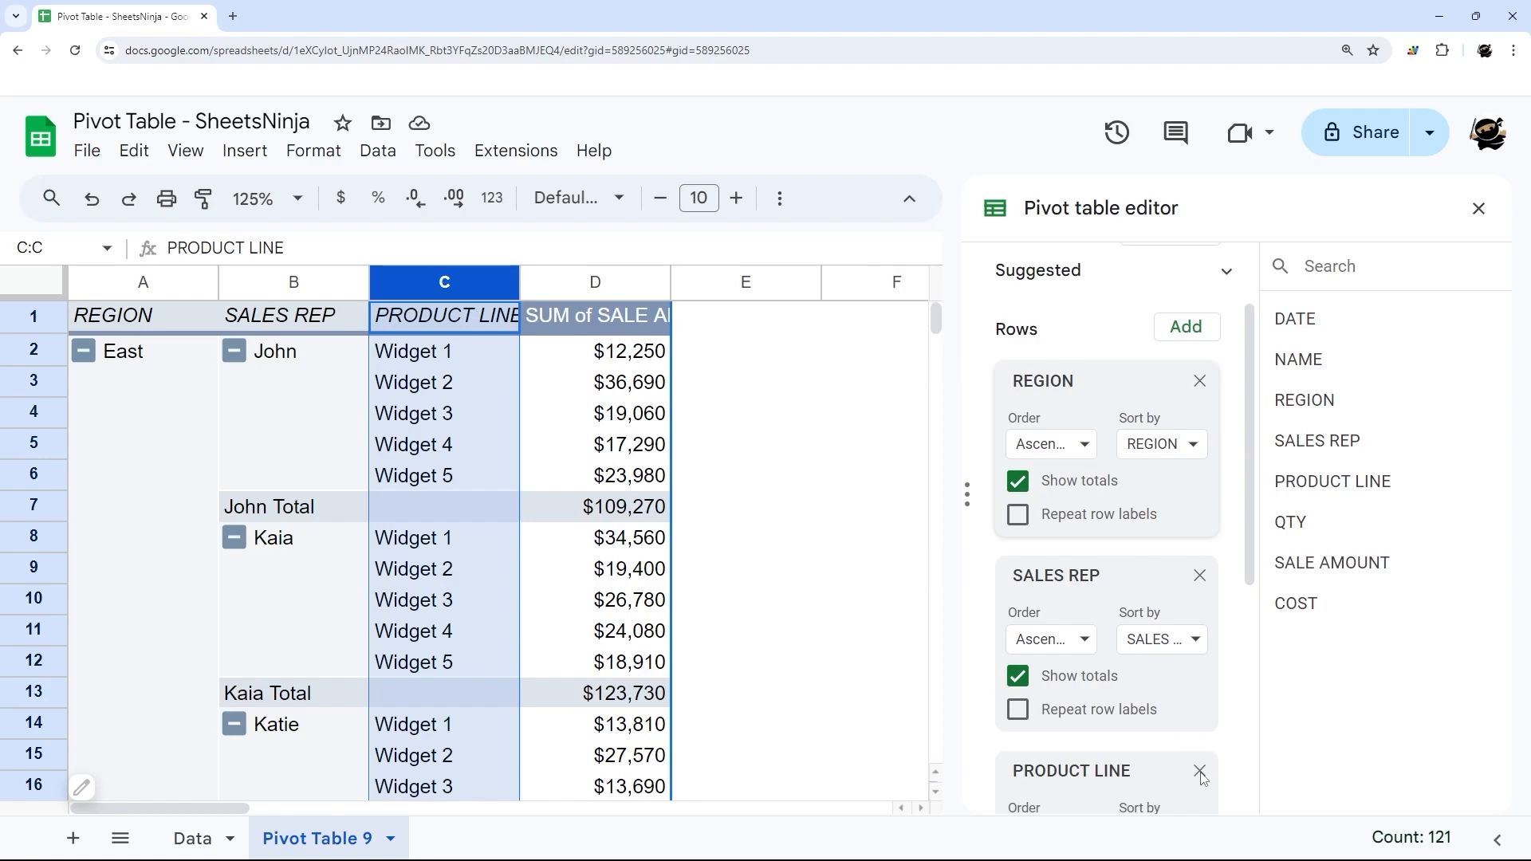
Drop PRODUCT LINE from rows and sort SALES REP by SUM of SALE AMOUNT, descending
left_click(1200, 772)
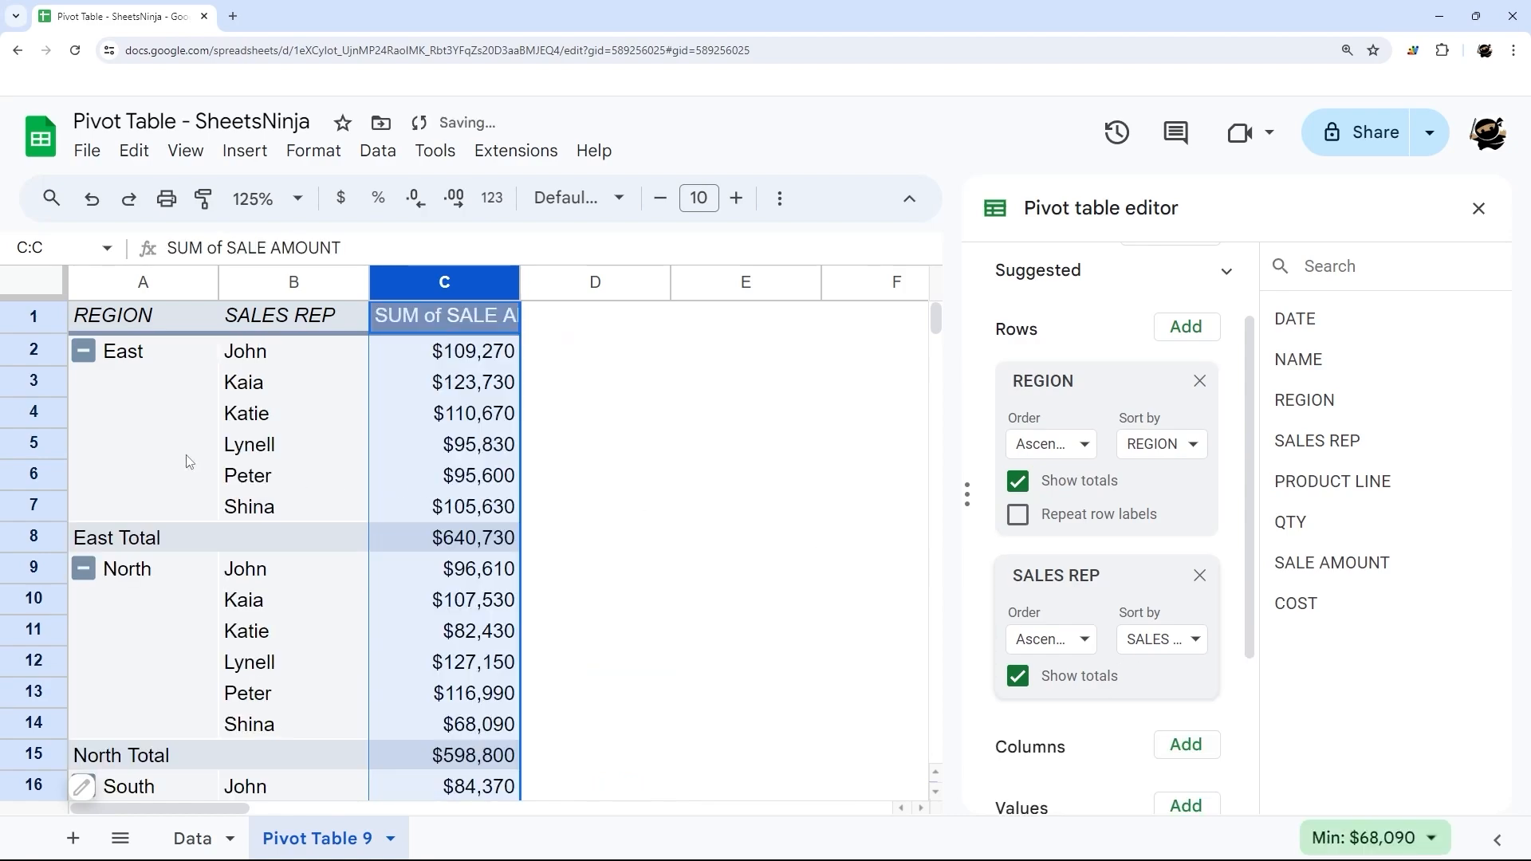
mouse_move(264, 353)
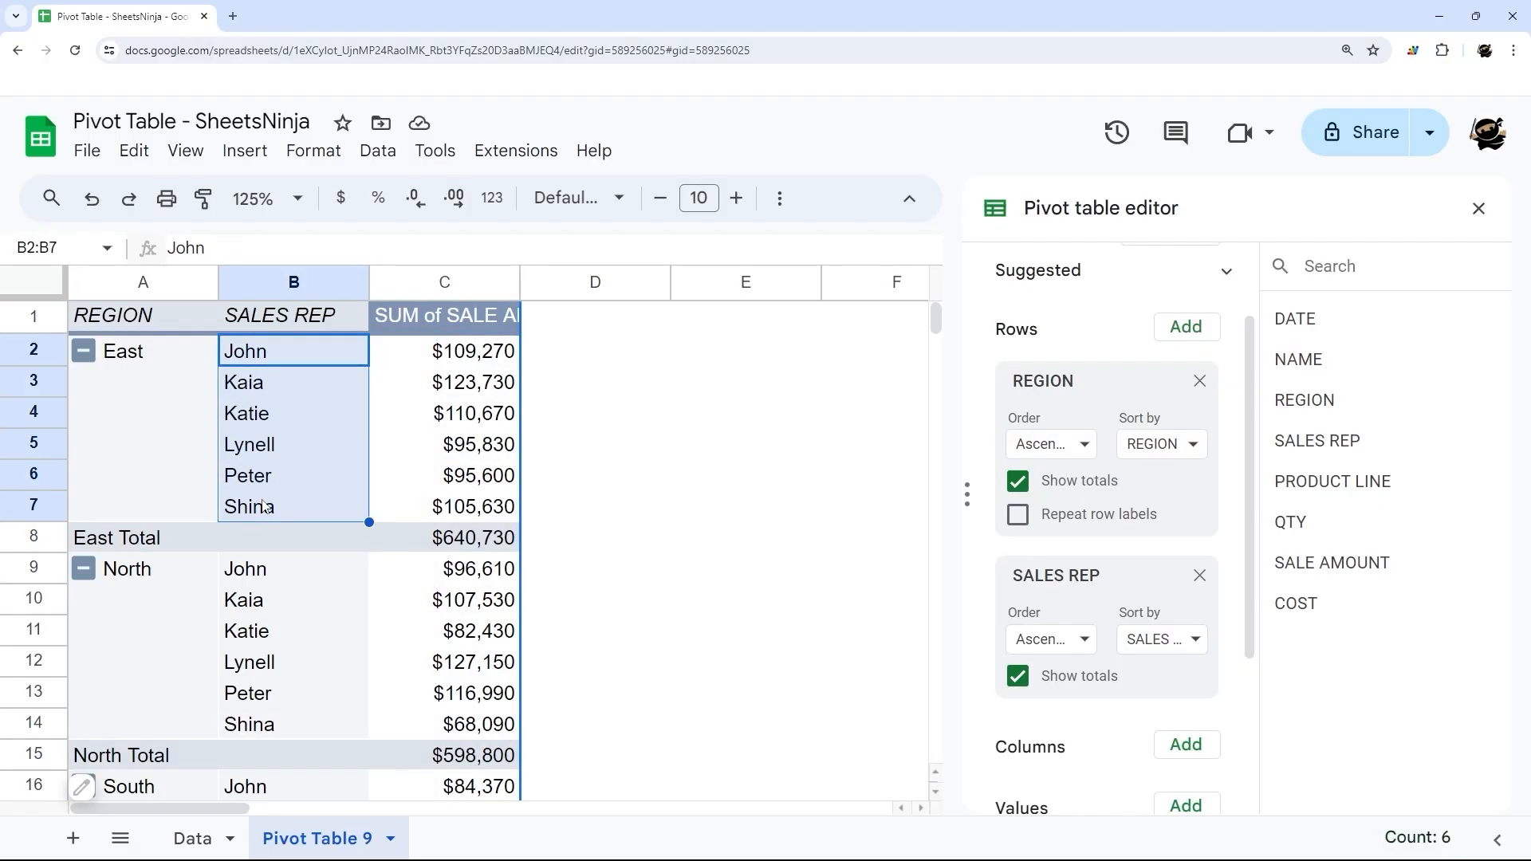
scroll("down", 3)
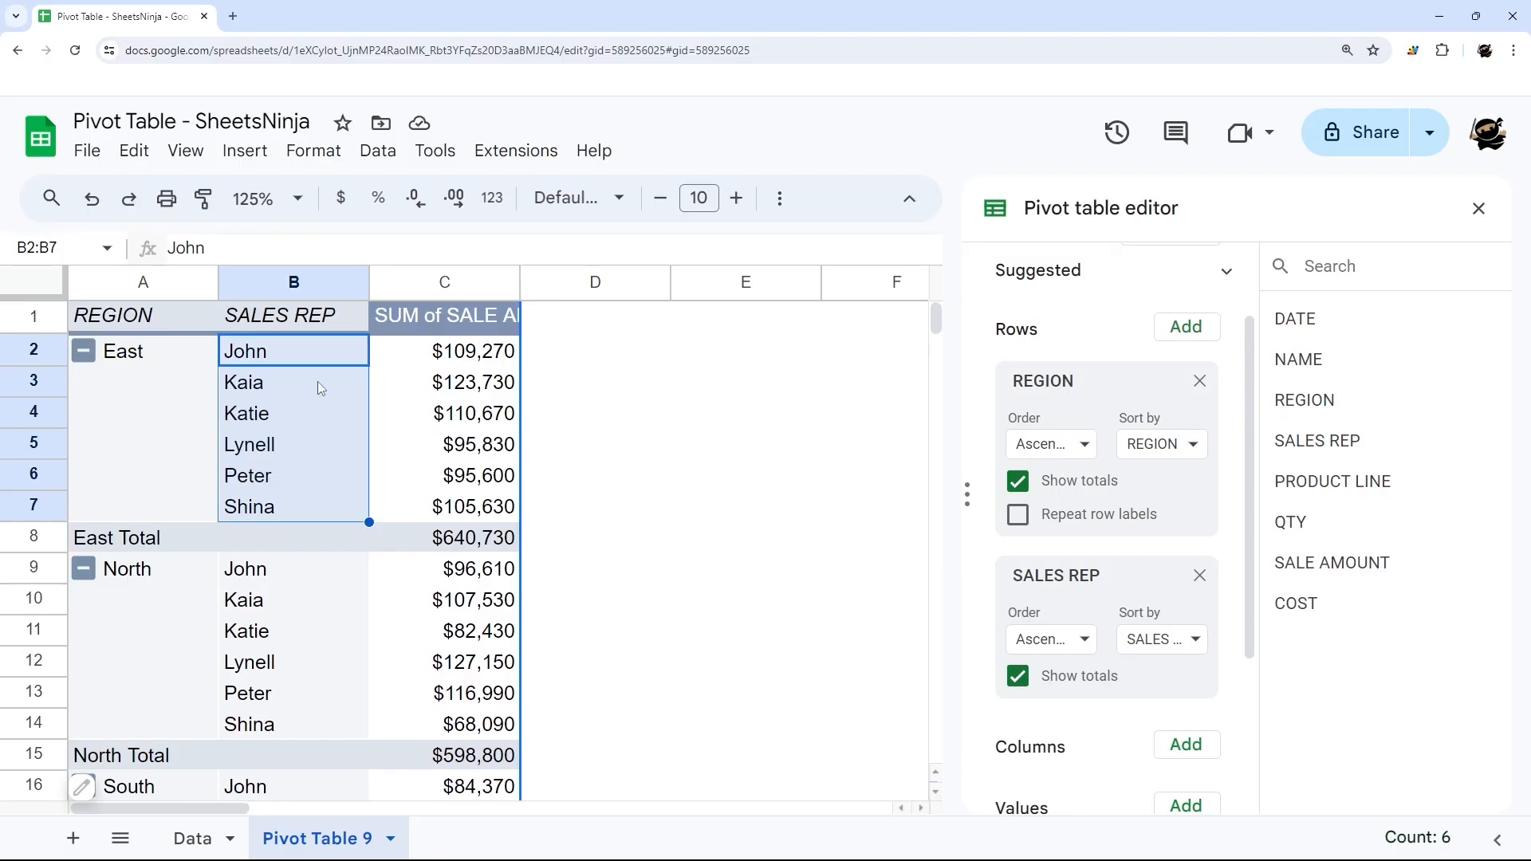
mouse_move(461, 368)
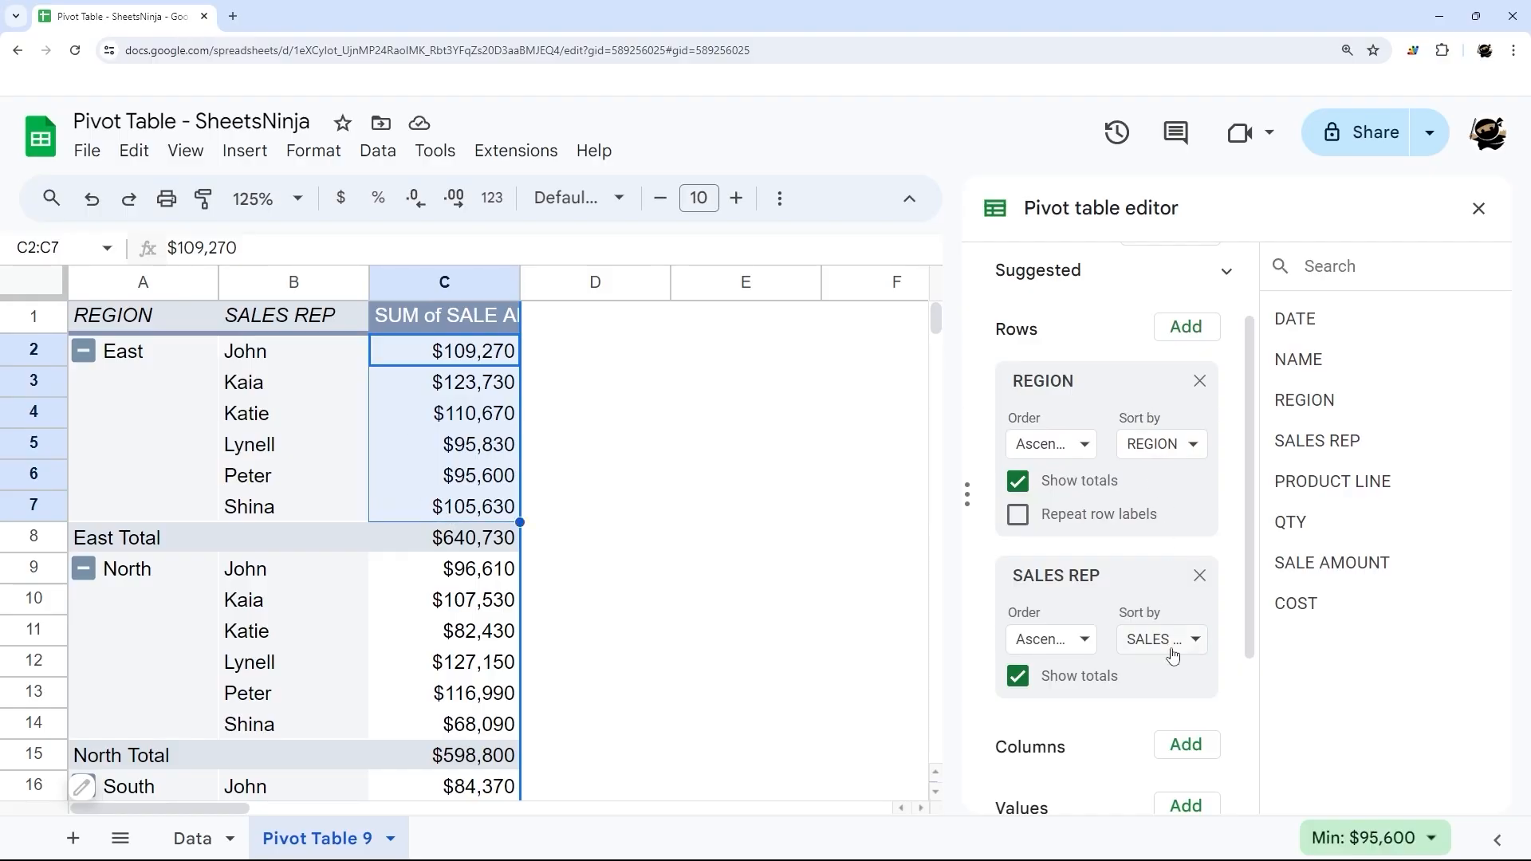
left_click(1160, 639)
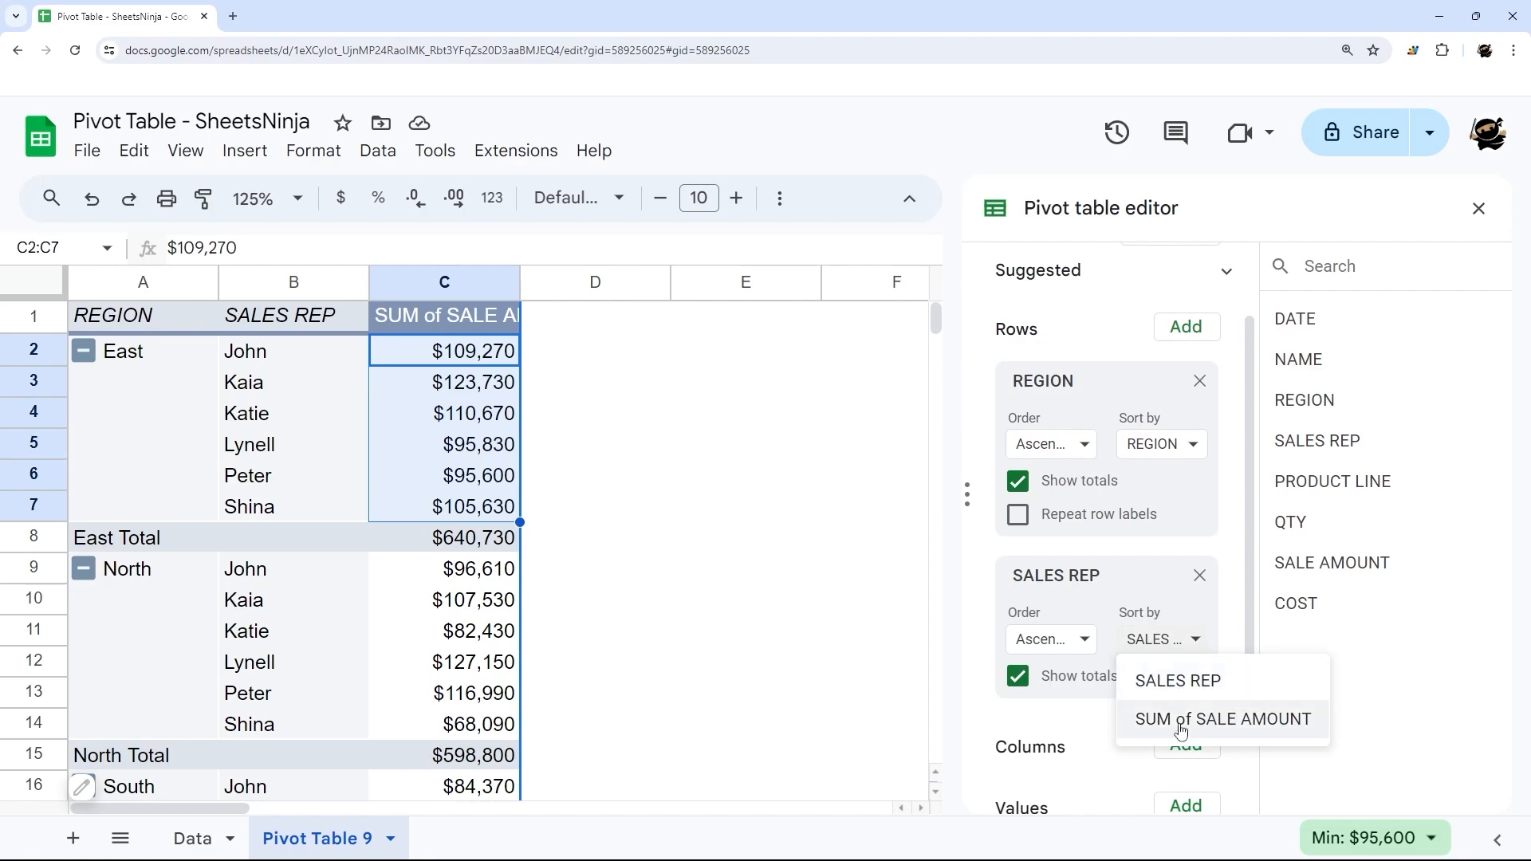
left_click(1222, 719)
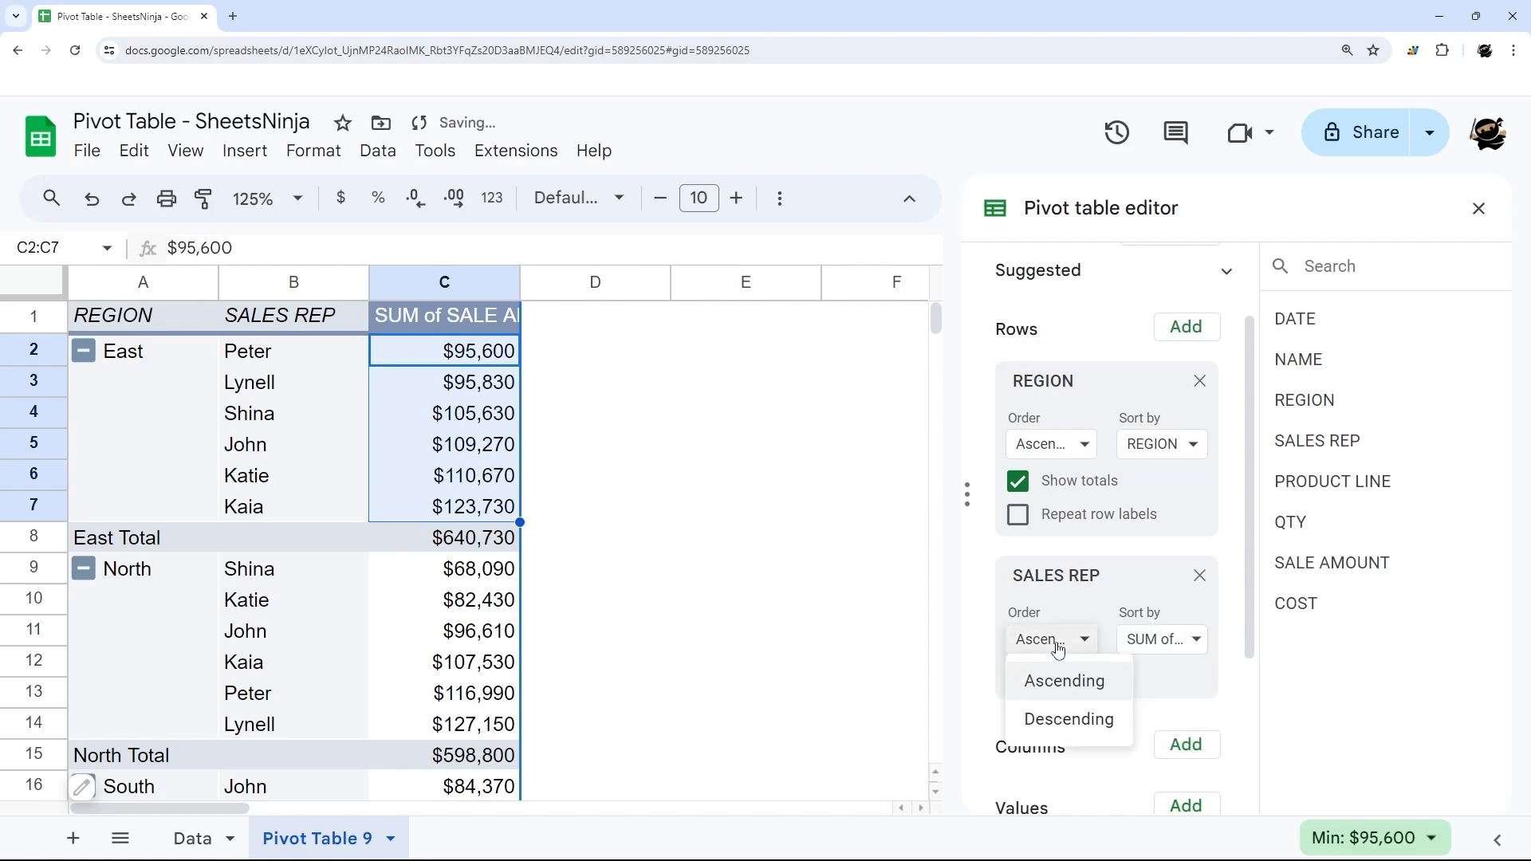
left_click(1067, 719)
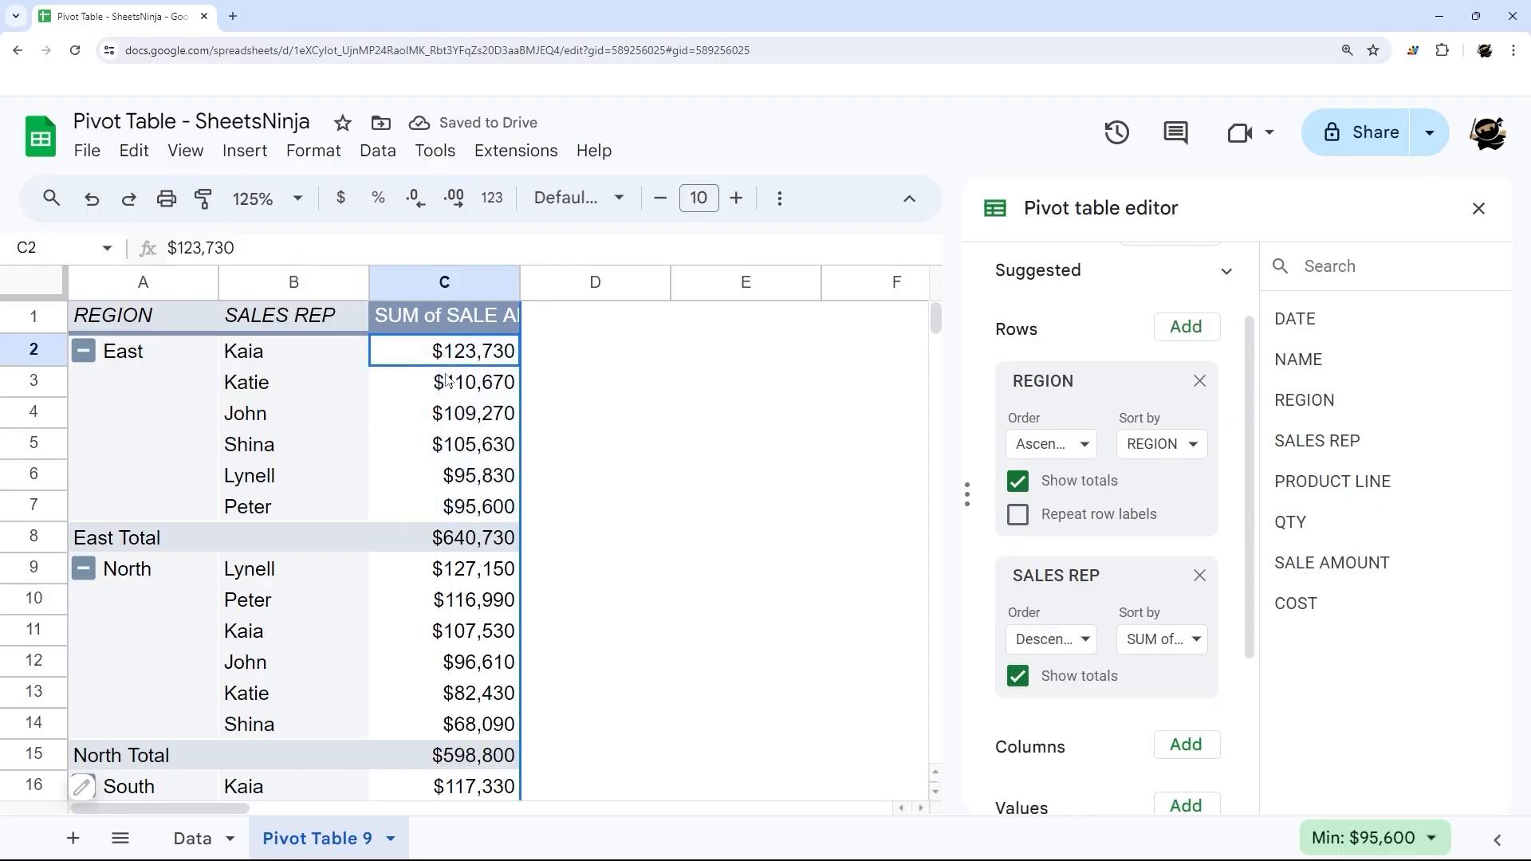
left_click_drag(443, 569, 444, 725)
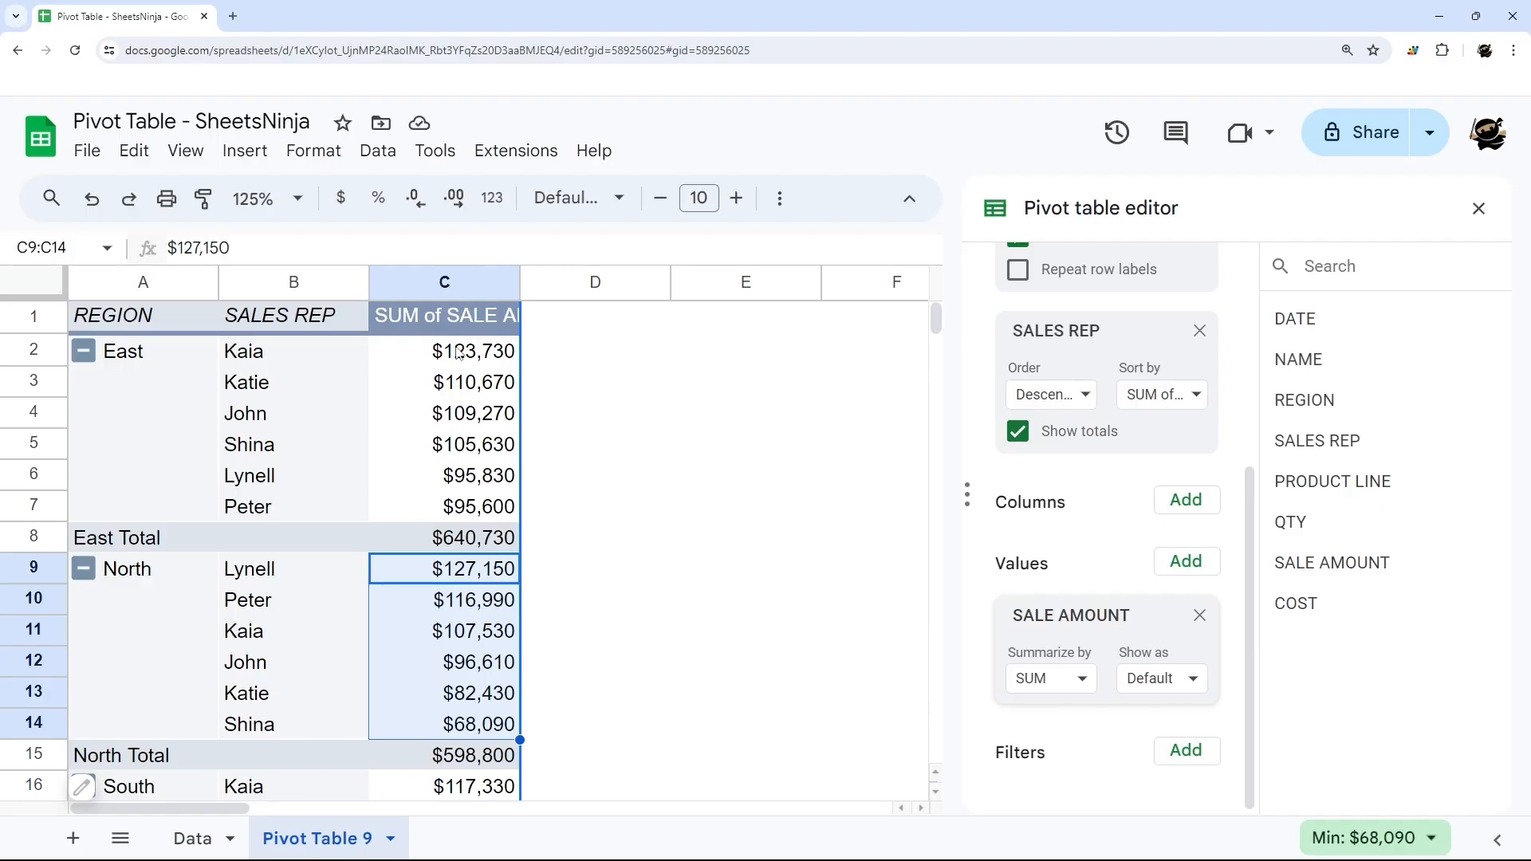
mouse_move(847, 484)
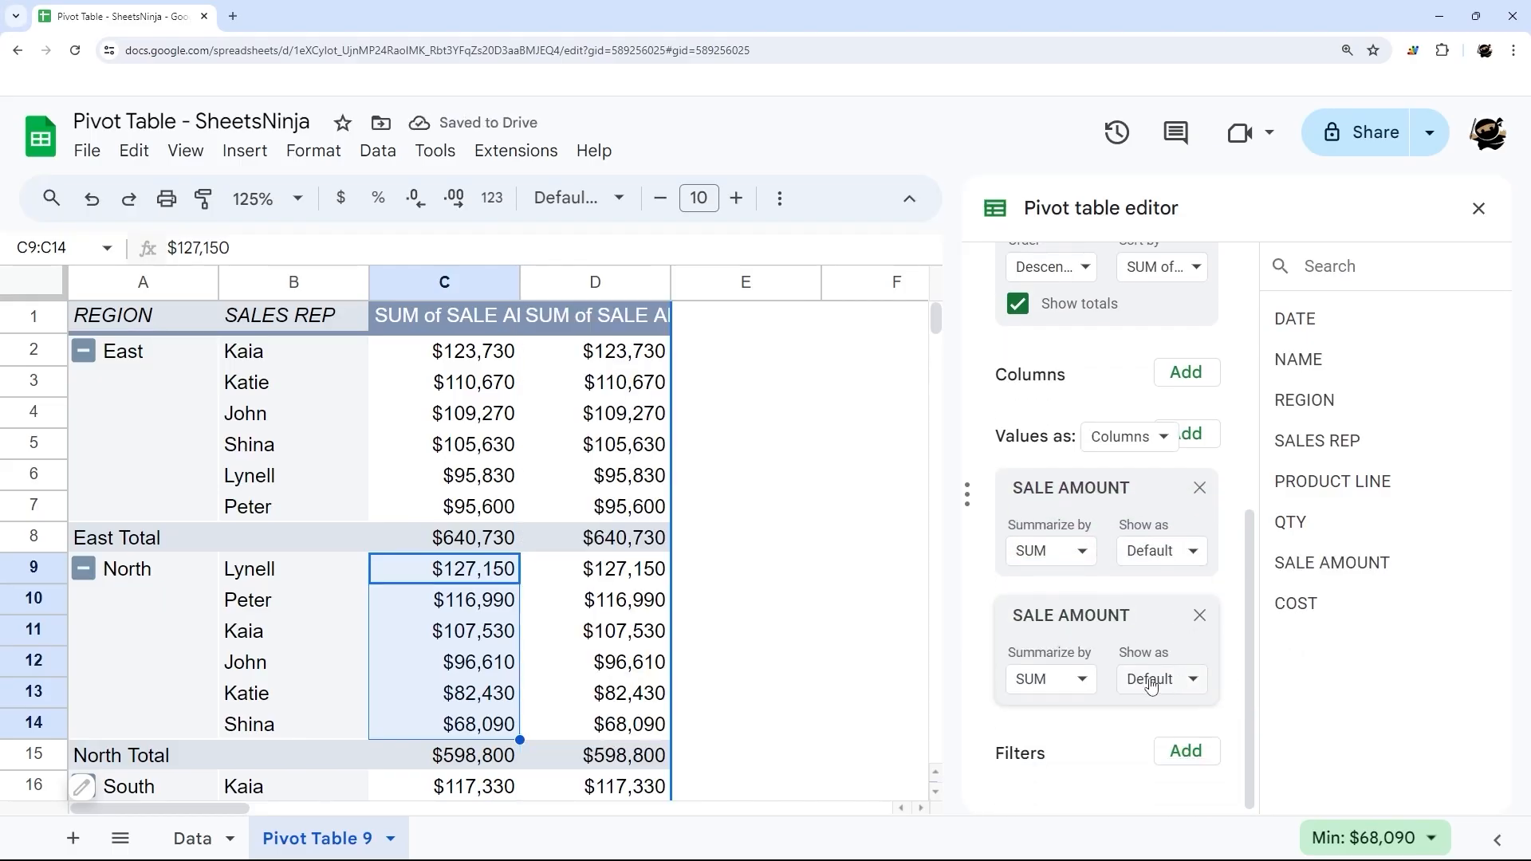
Show the second SUM of SALE AMOUNT value as % of column
left_click(1159, 678)
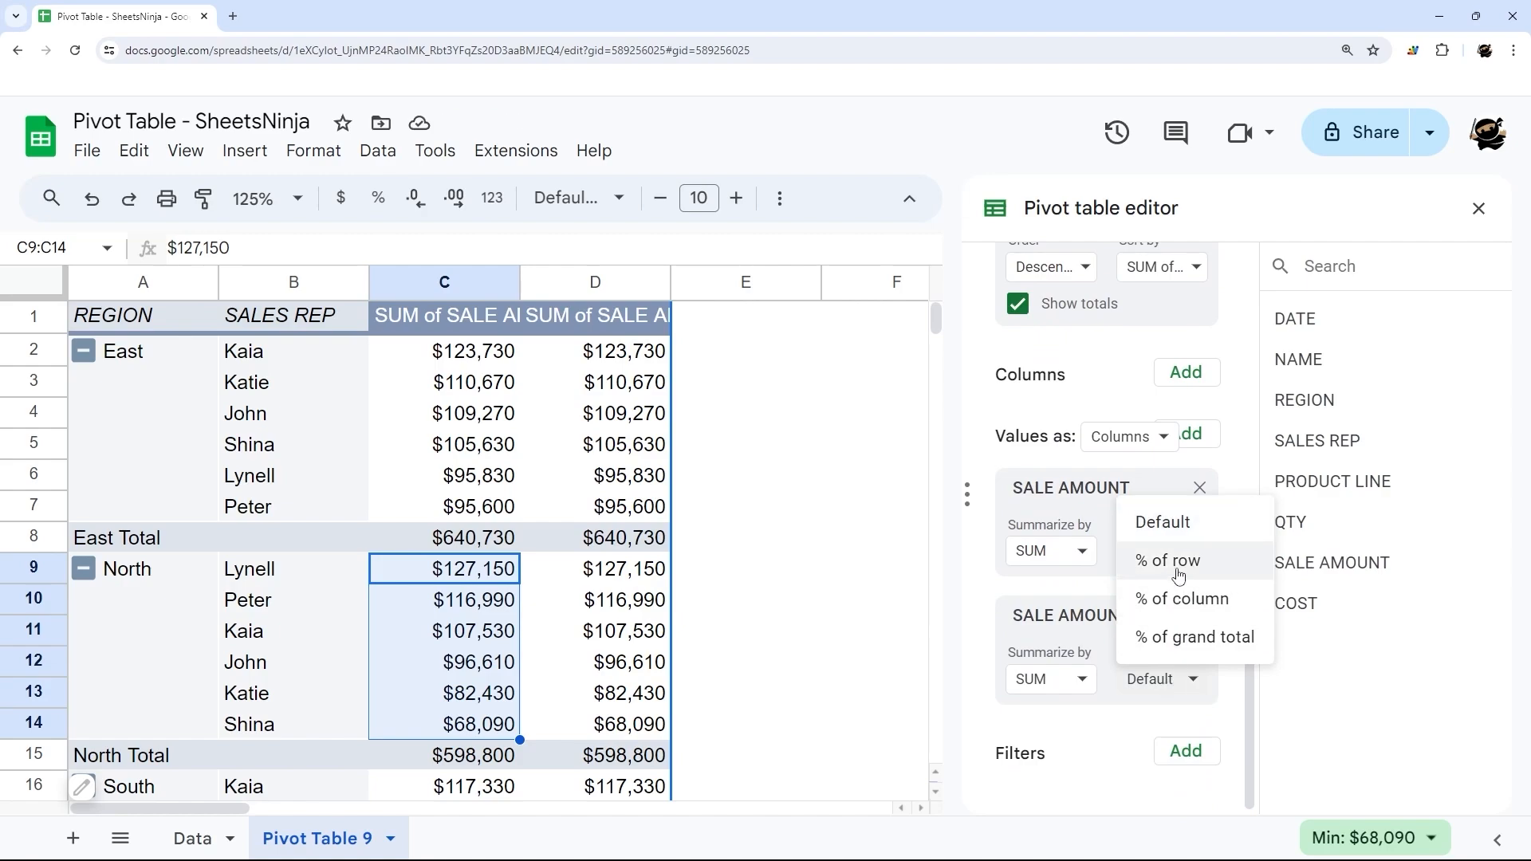
mouse_move(1182, 575)
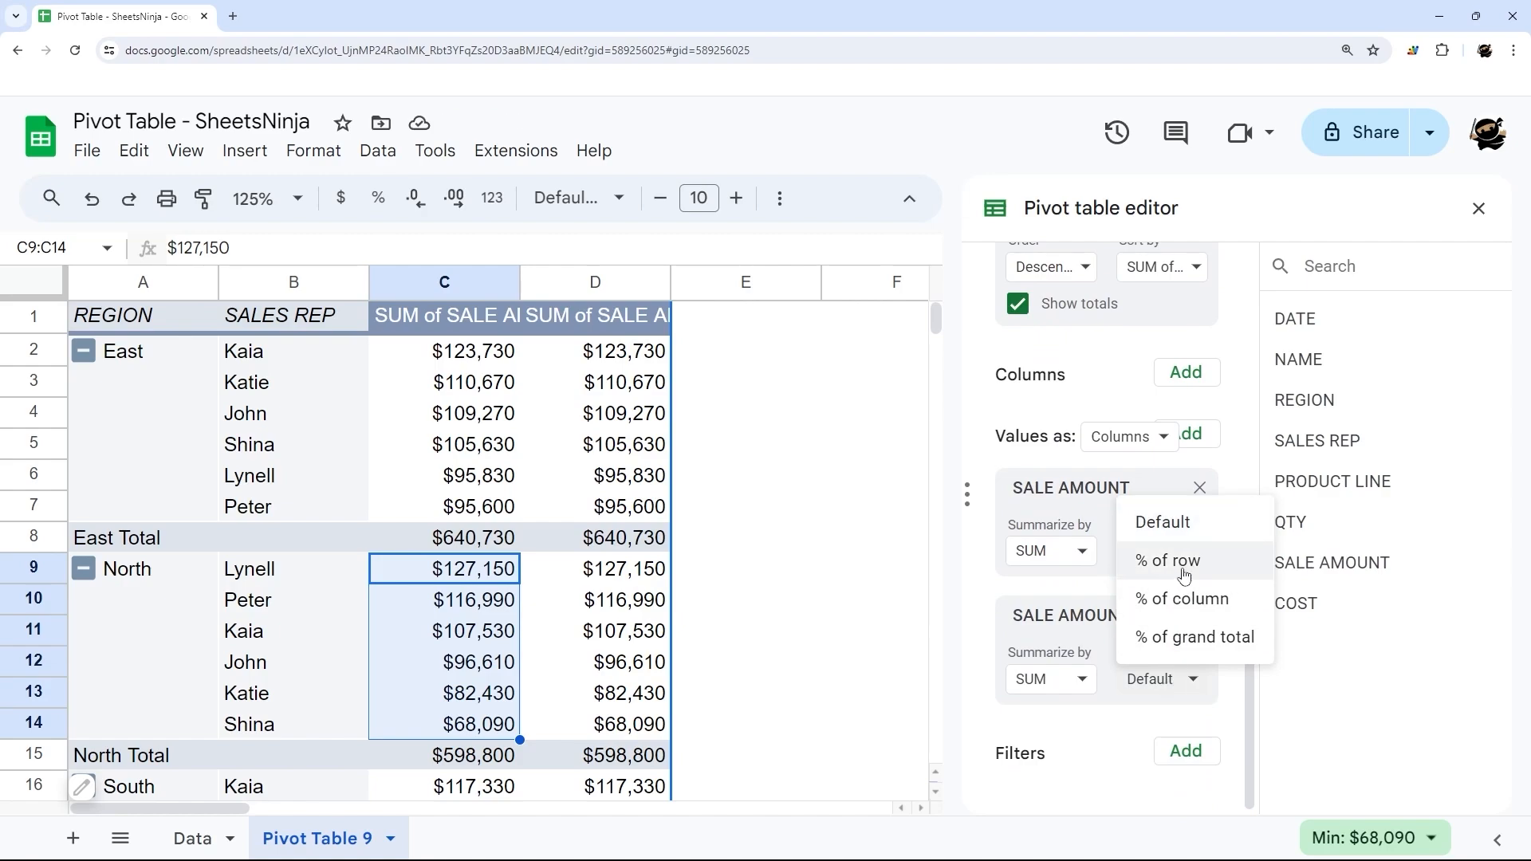
left_click(1166, 560)
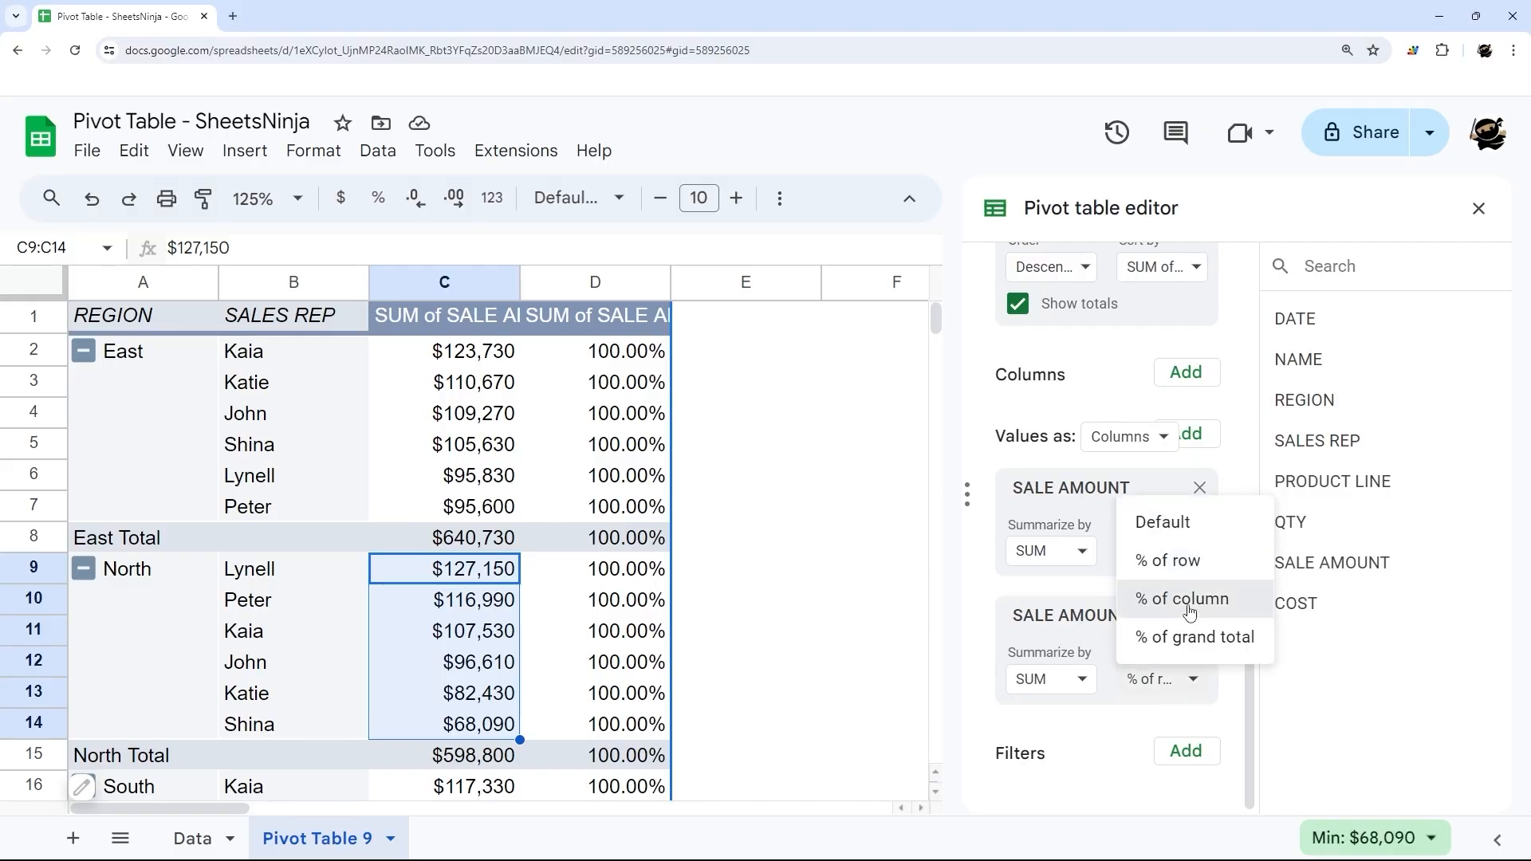
left_click(1180, 599)
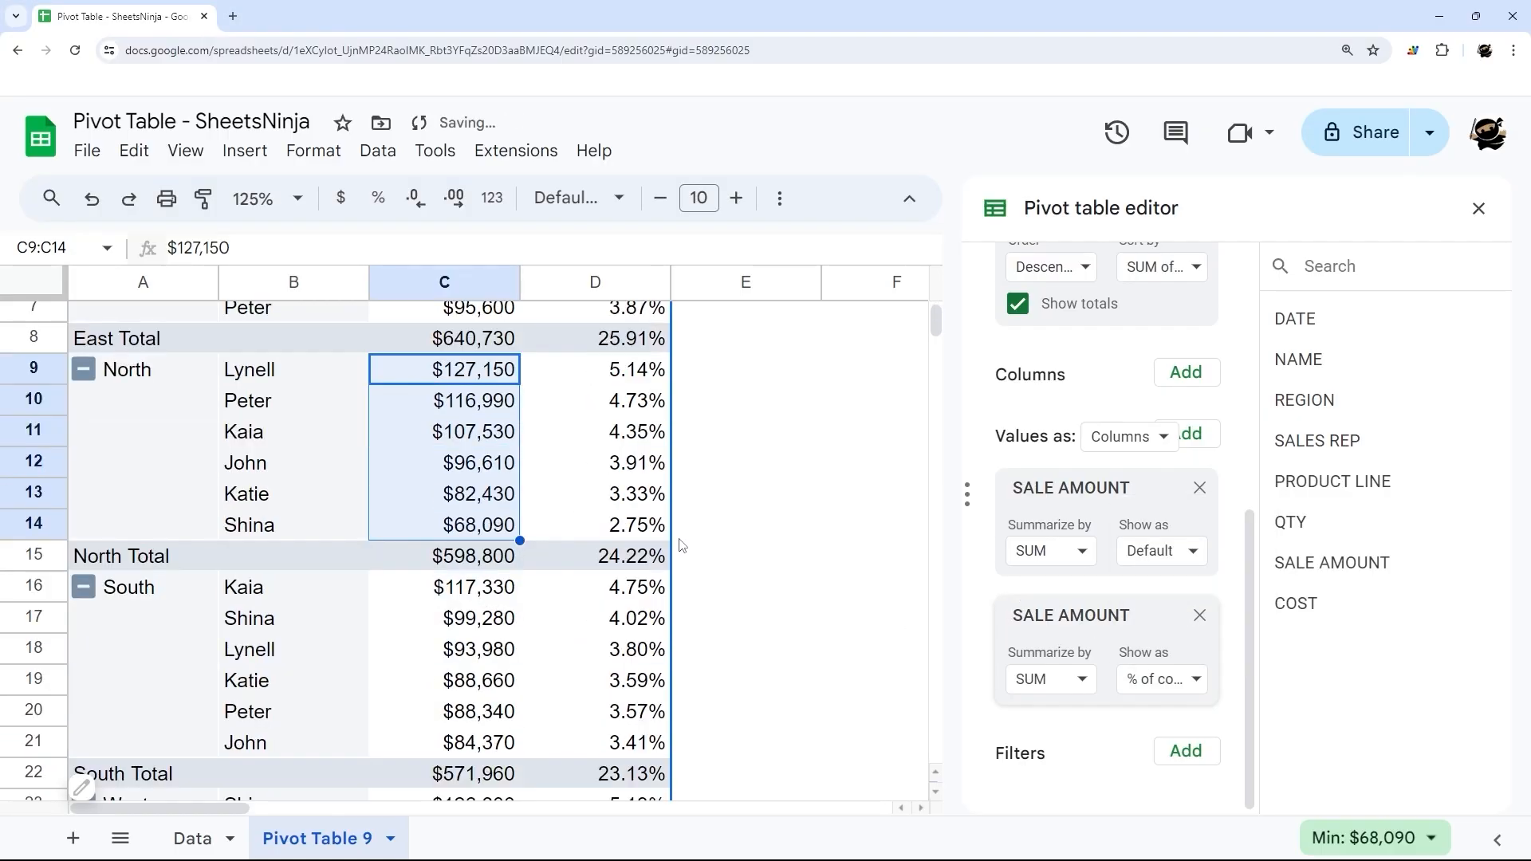
scroll("down", 3)
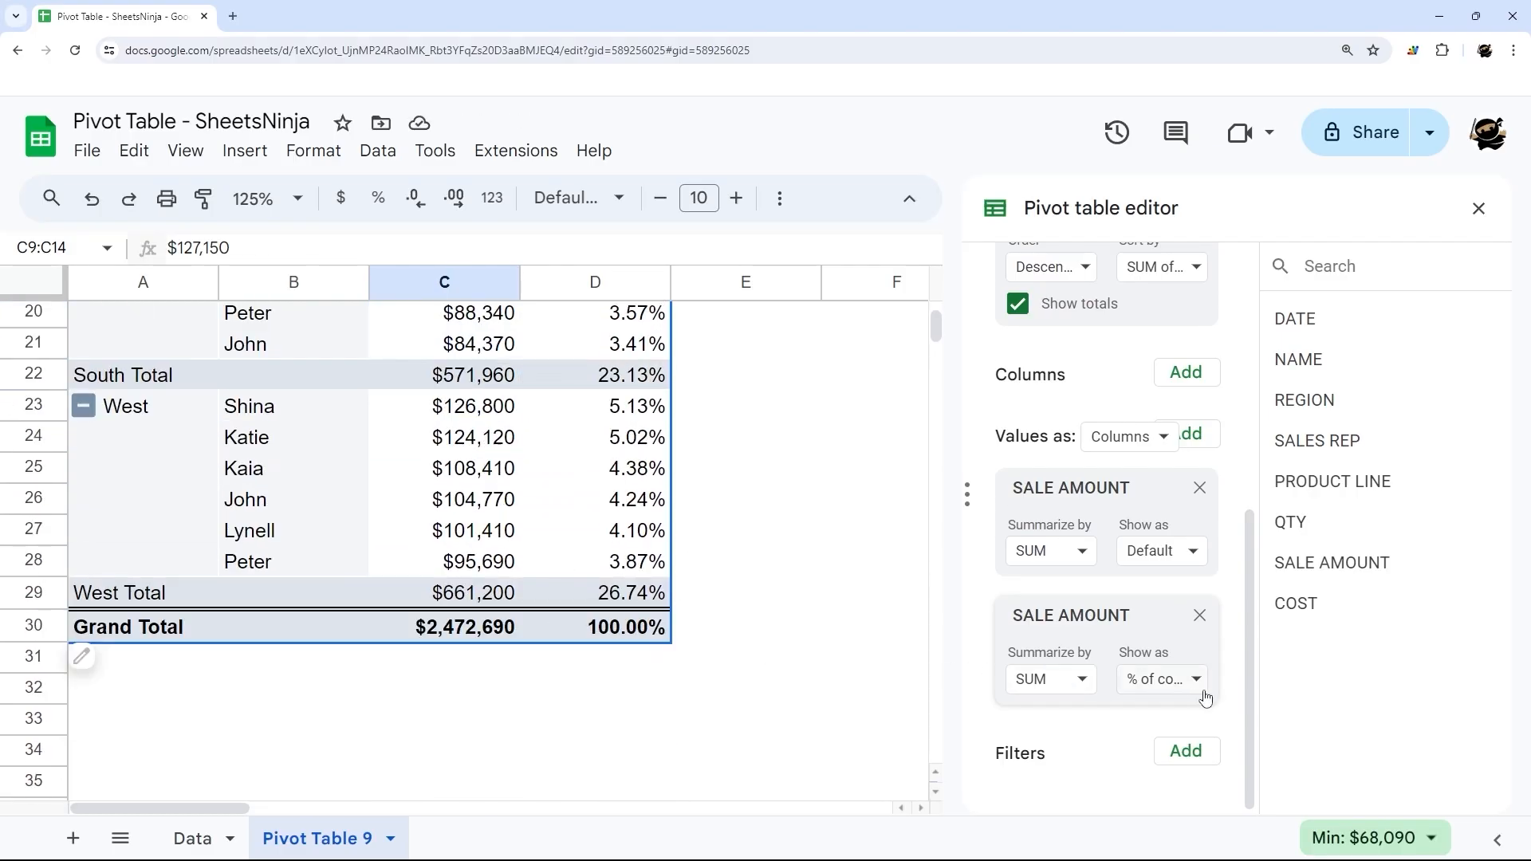
left_click(1161, 678)
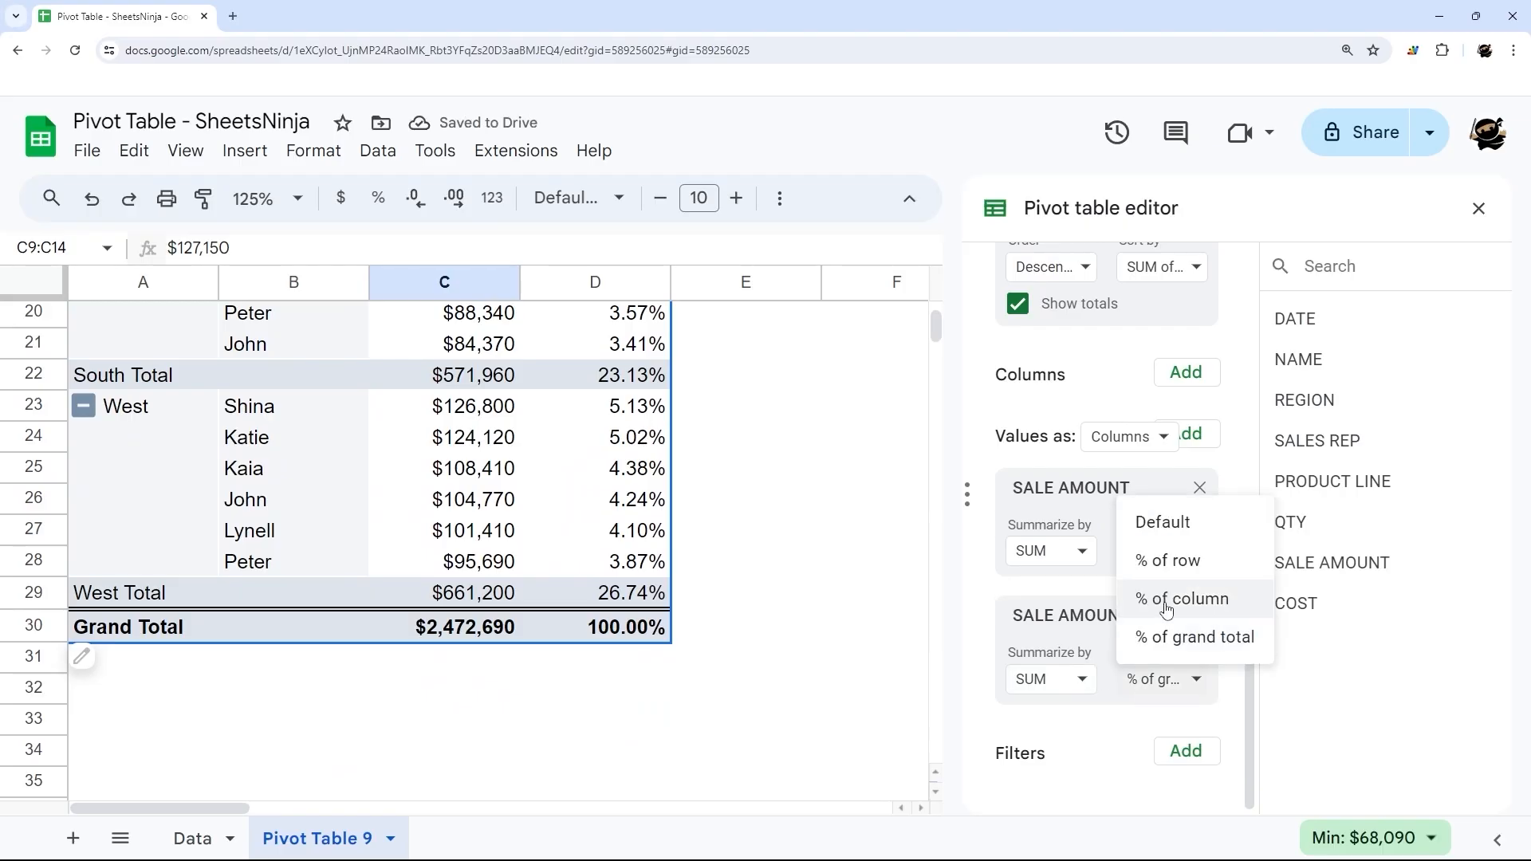
left_click(1180, 599)
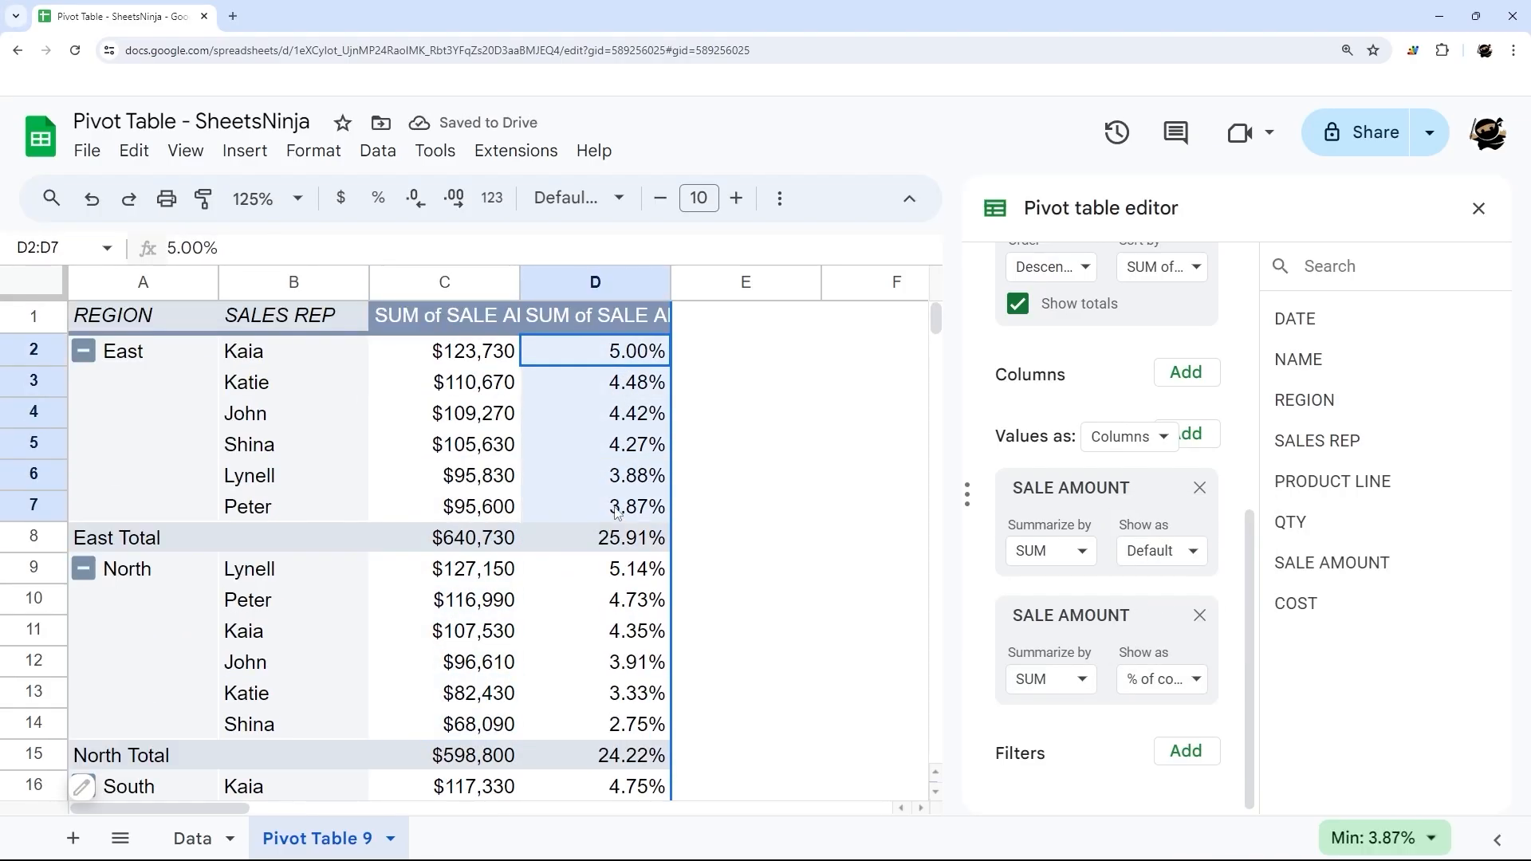
scroll("down", 3)
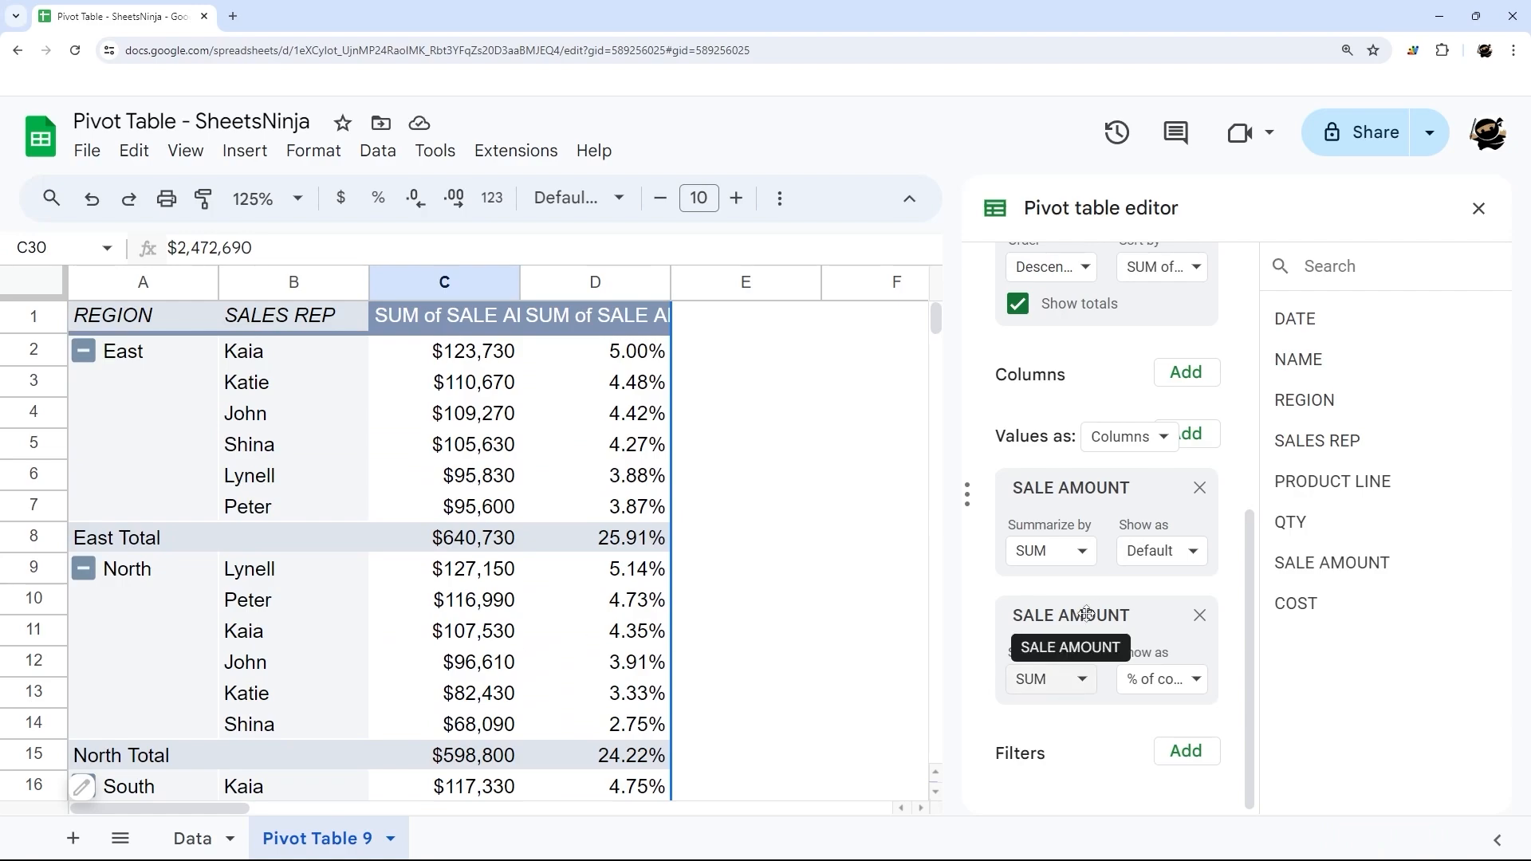
mouse_move(1269, 558)
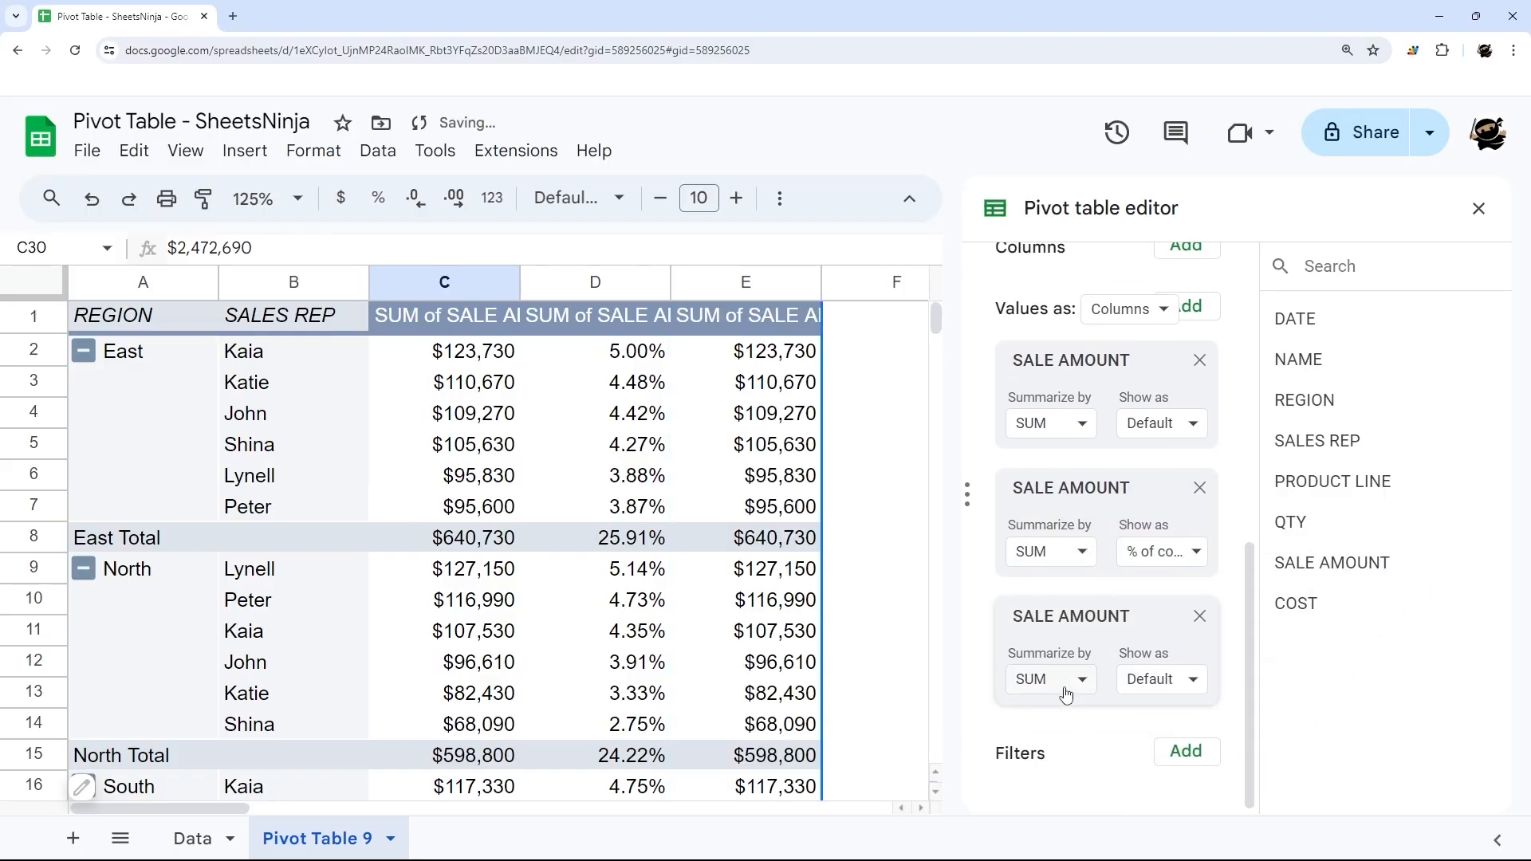
Open the third value's Summarize by choices; the pivot ends with only REGION rows
left_click(1048, 678)
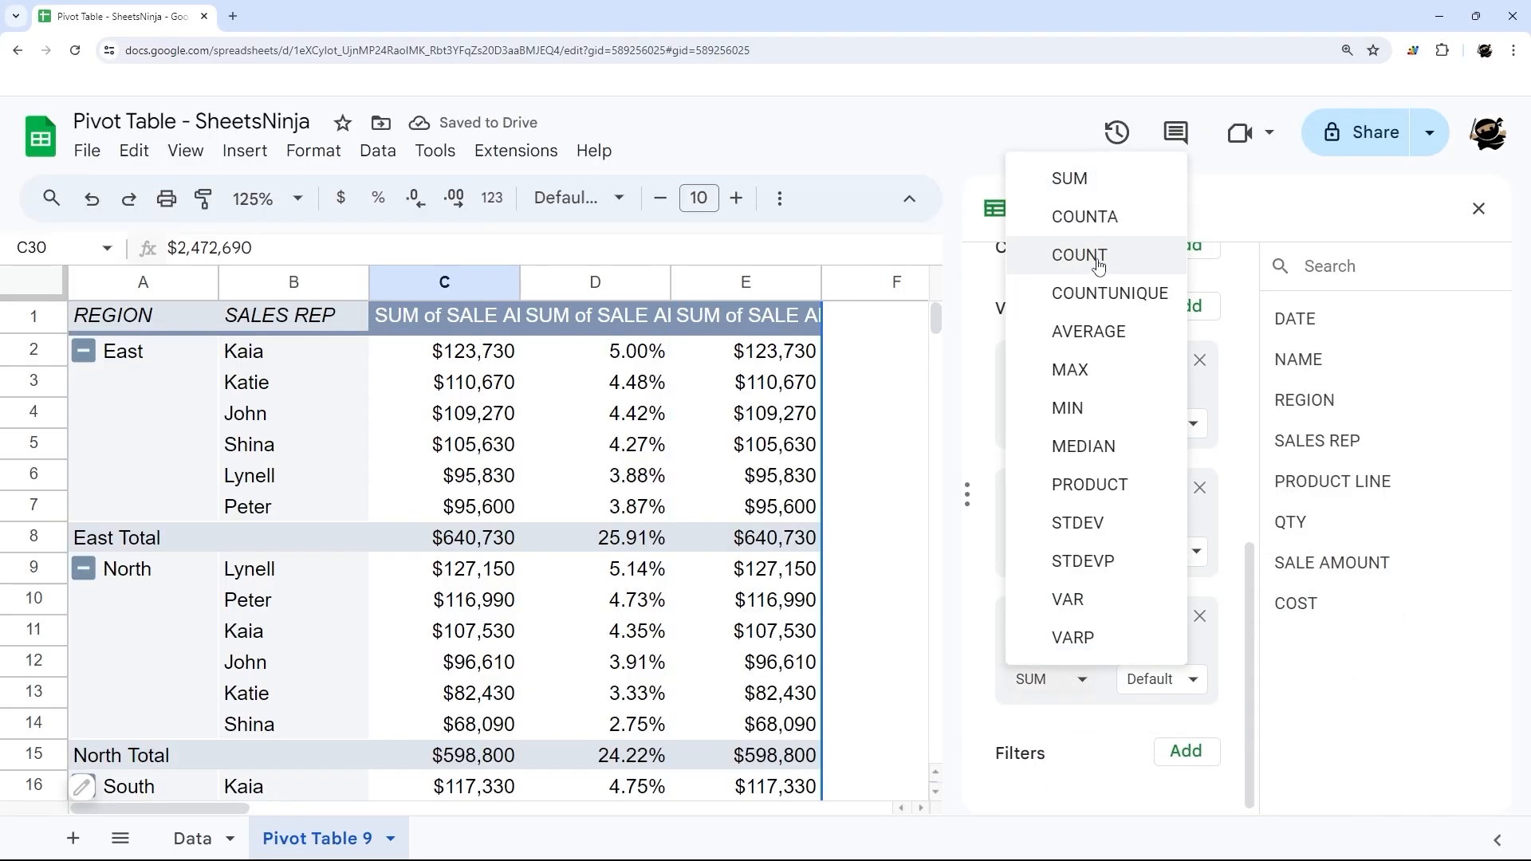
mouse_move(1067, 262)
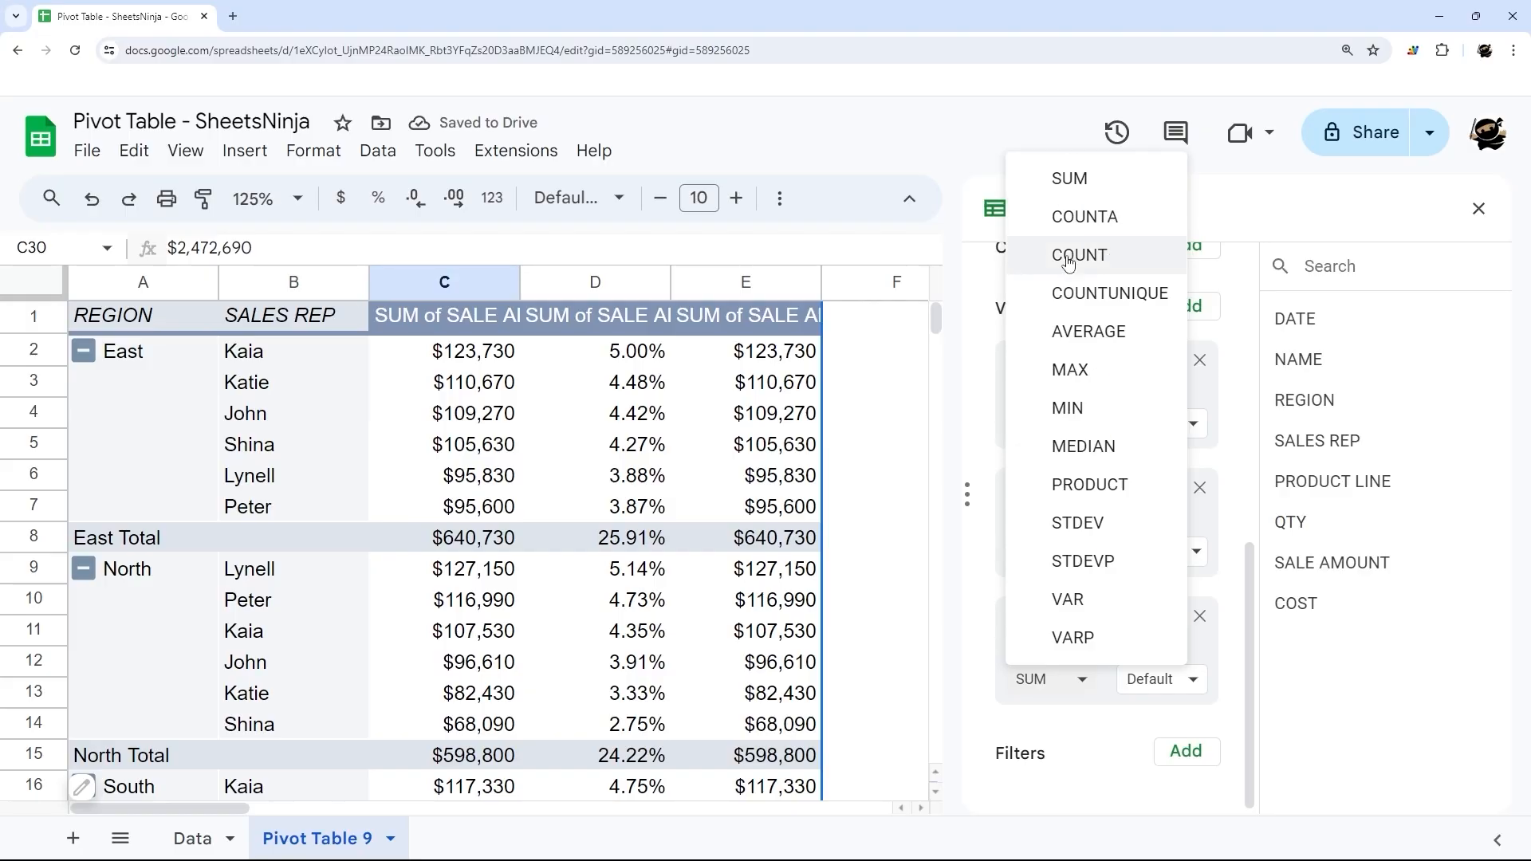
left_click(1078, 255)
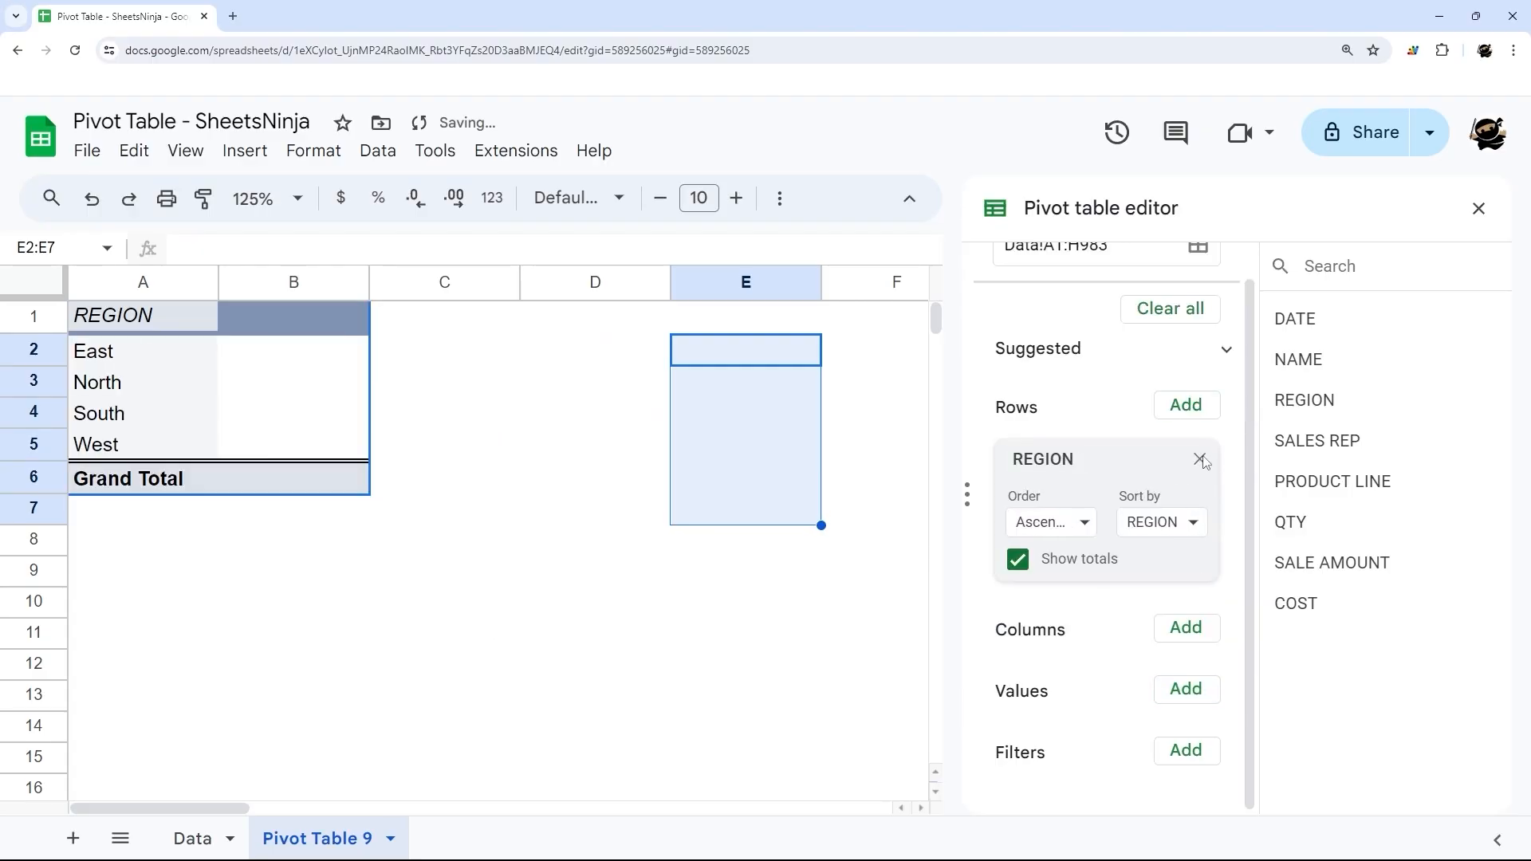
Remove the remaining REGION row field, leaving the pivot with no fields
left_click(1201, 460)
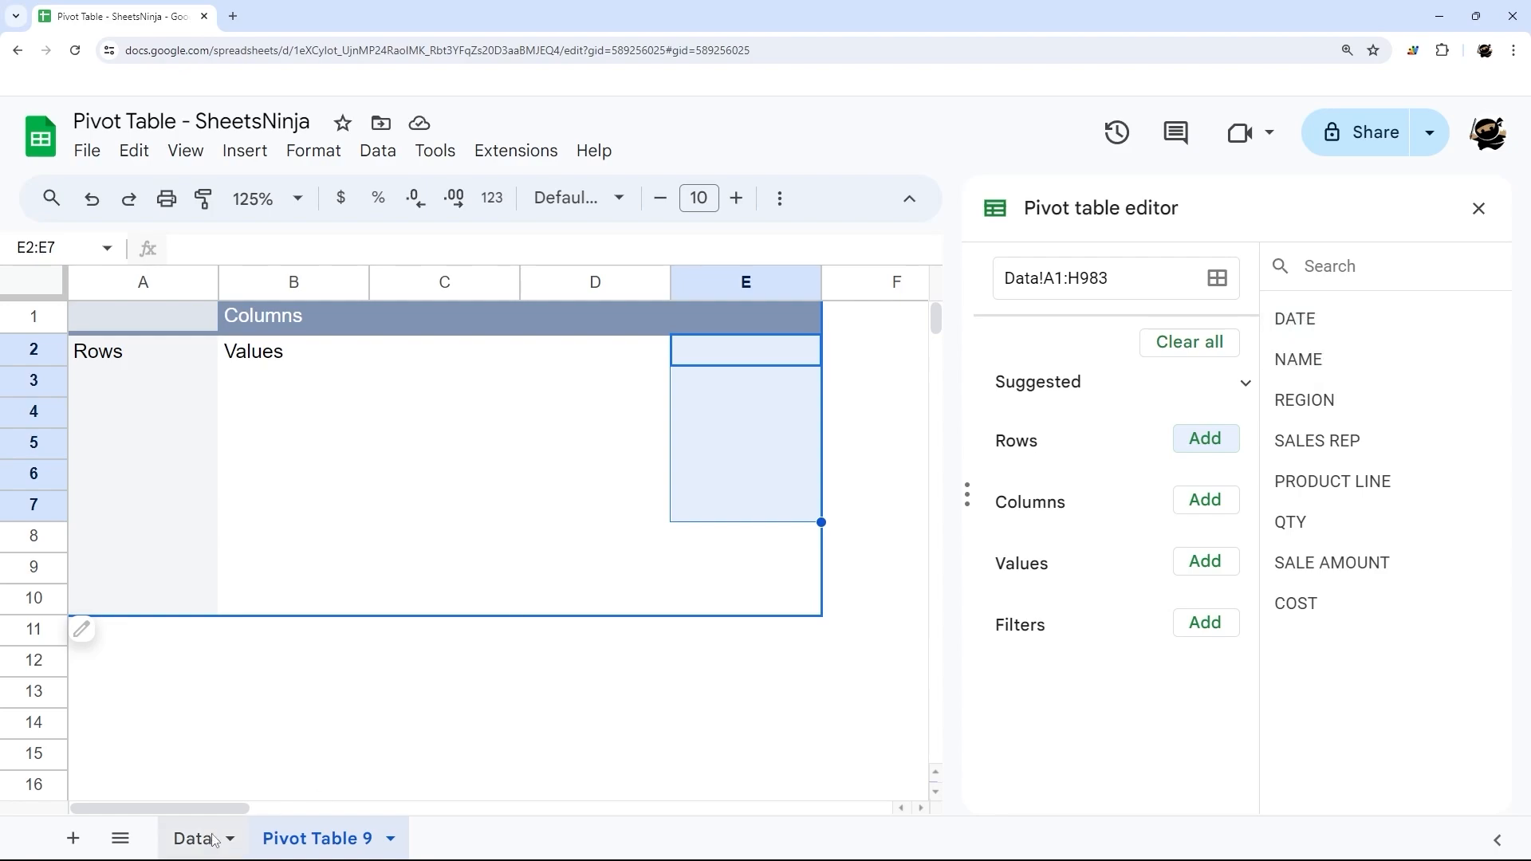
Add DATE as rows and group it by Year-Month, 2024-Jan through 2024-Dec
left_click(192, 838)
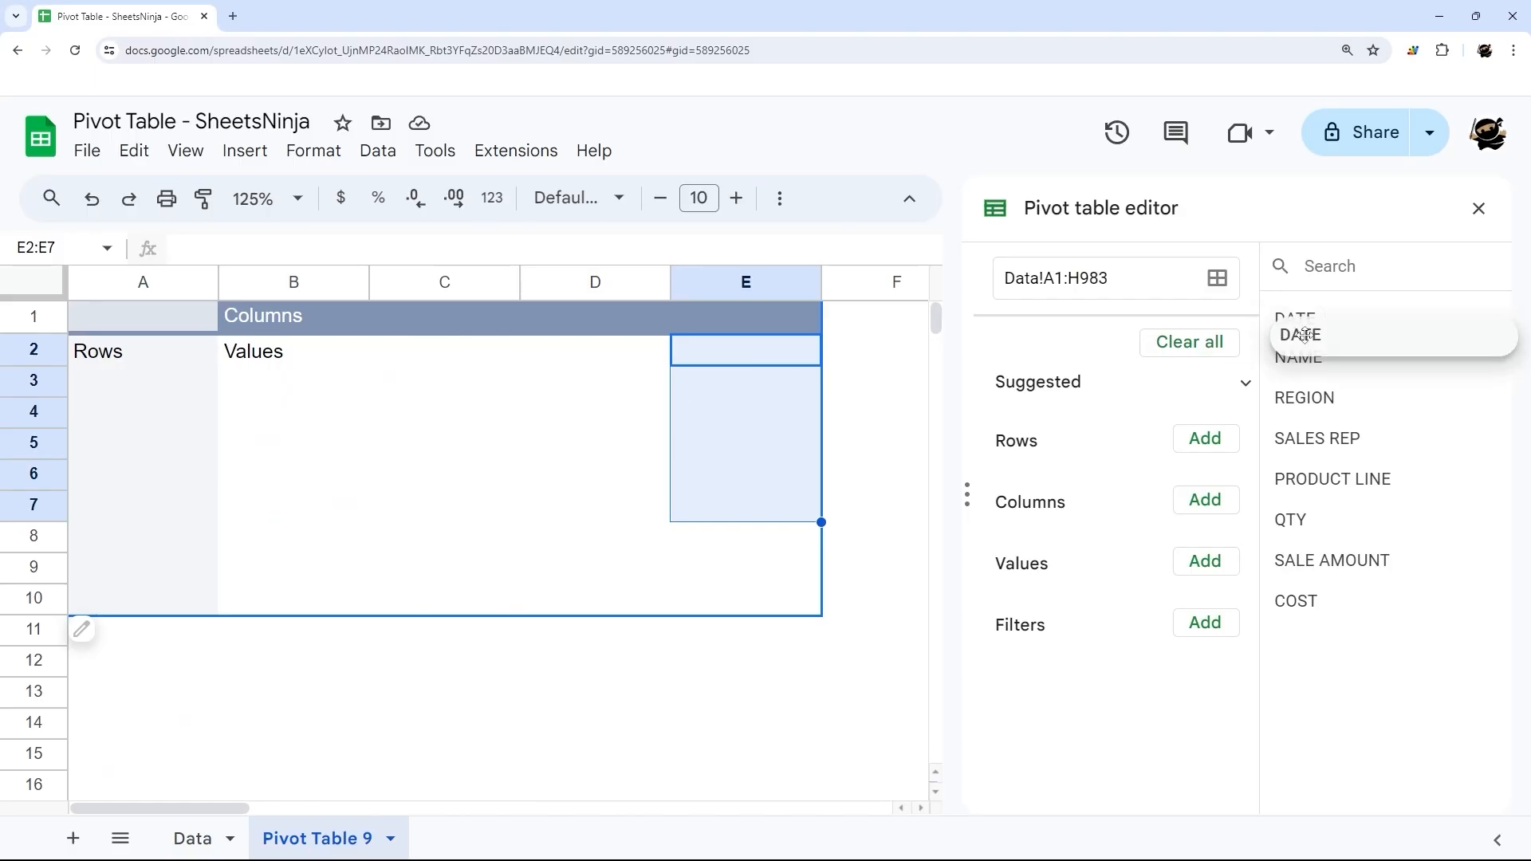
left_click_drag(1299, 334, 1052, 482)
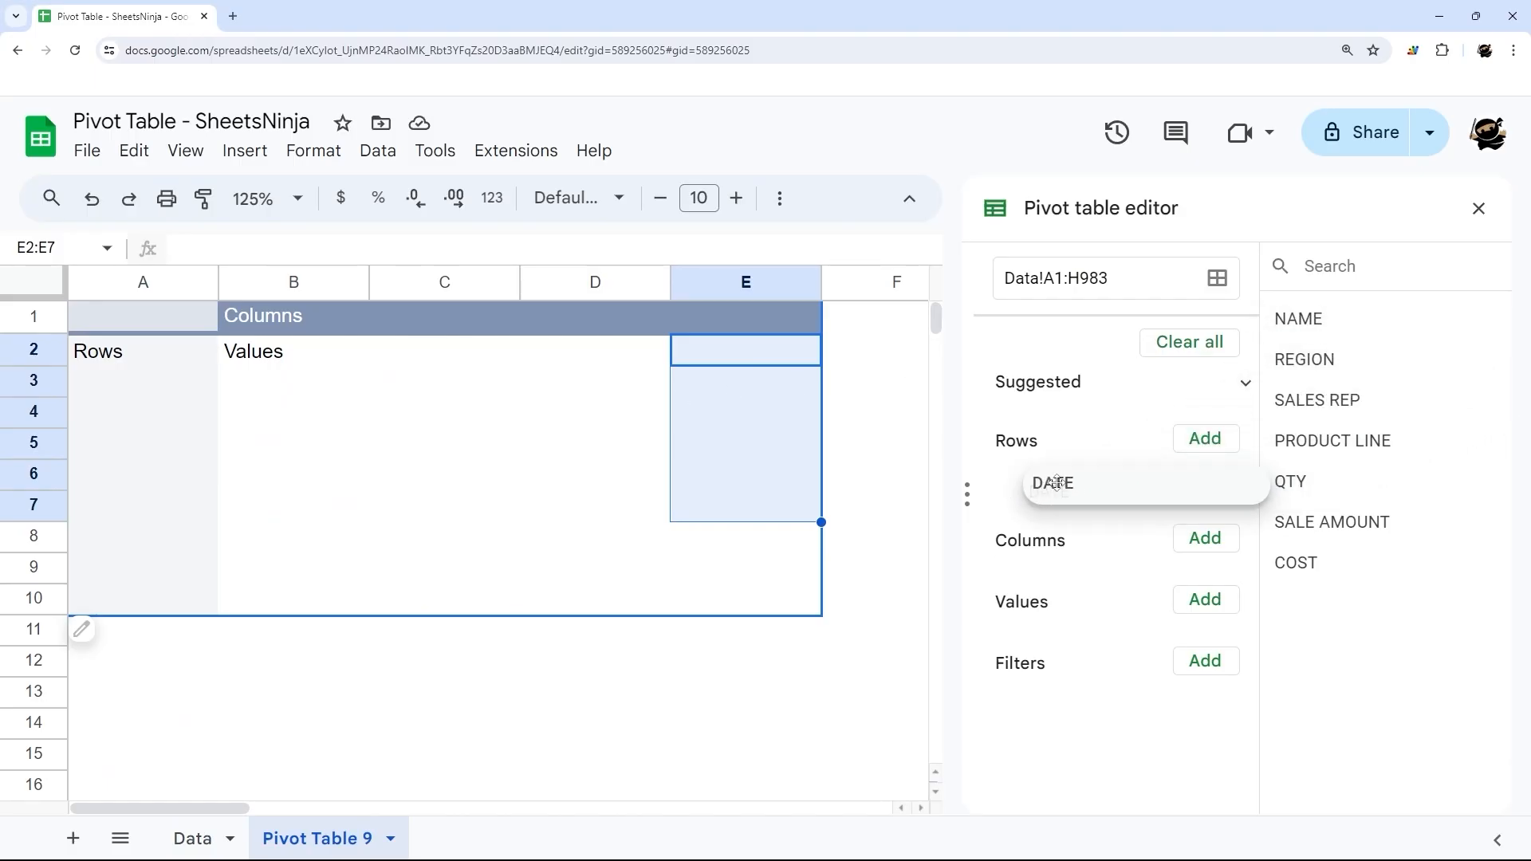
left_click(1052, 483)
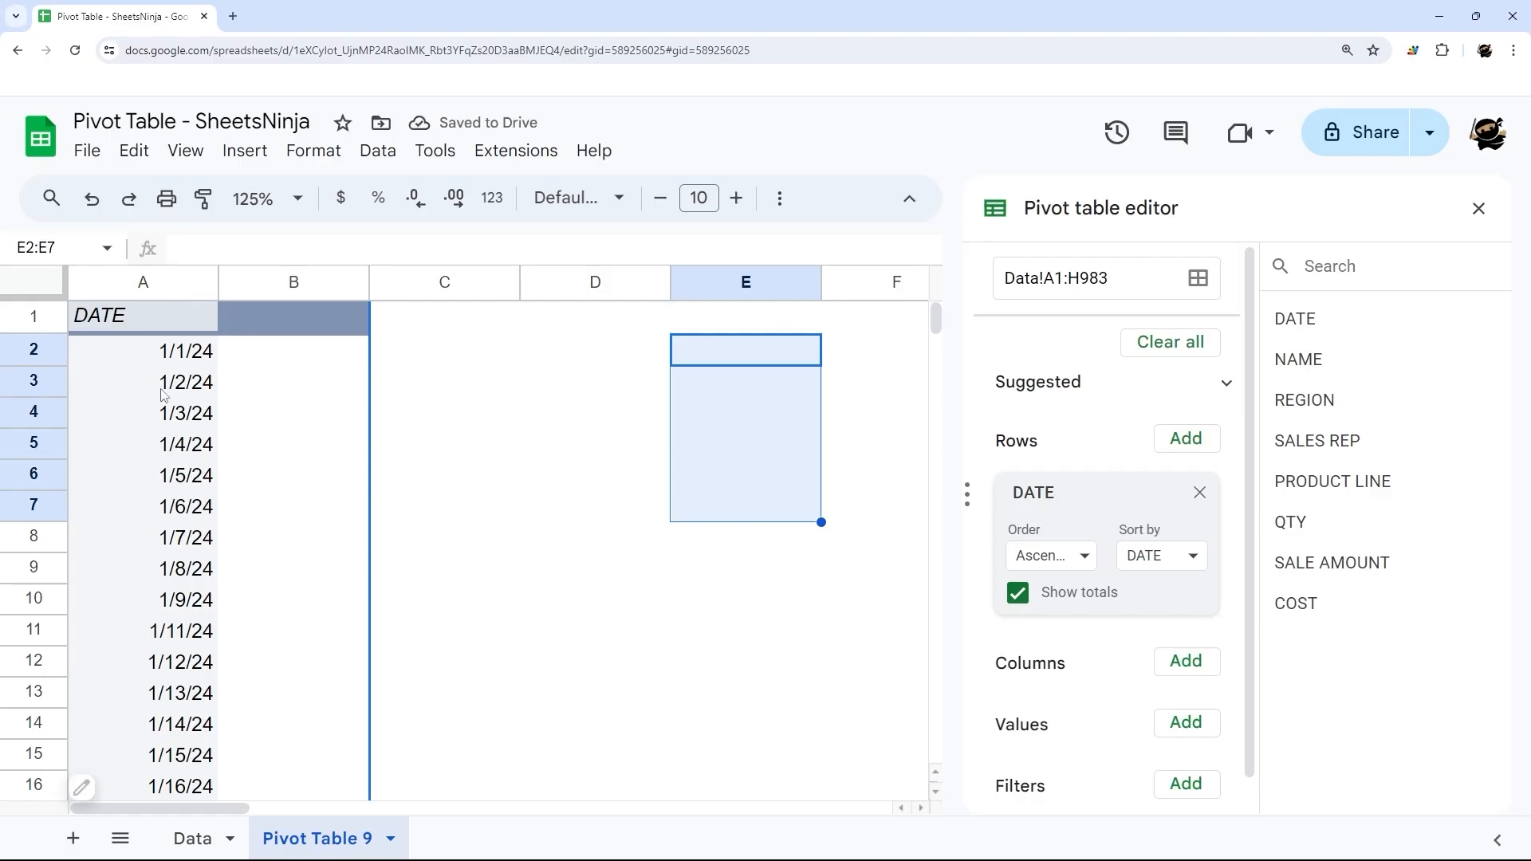
right_click(109, 474)
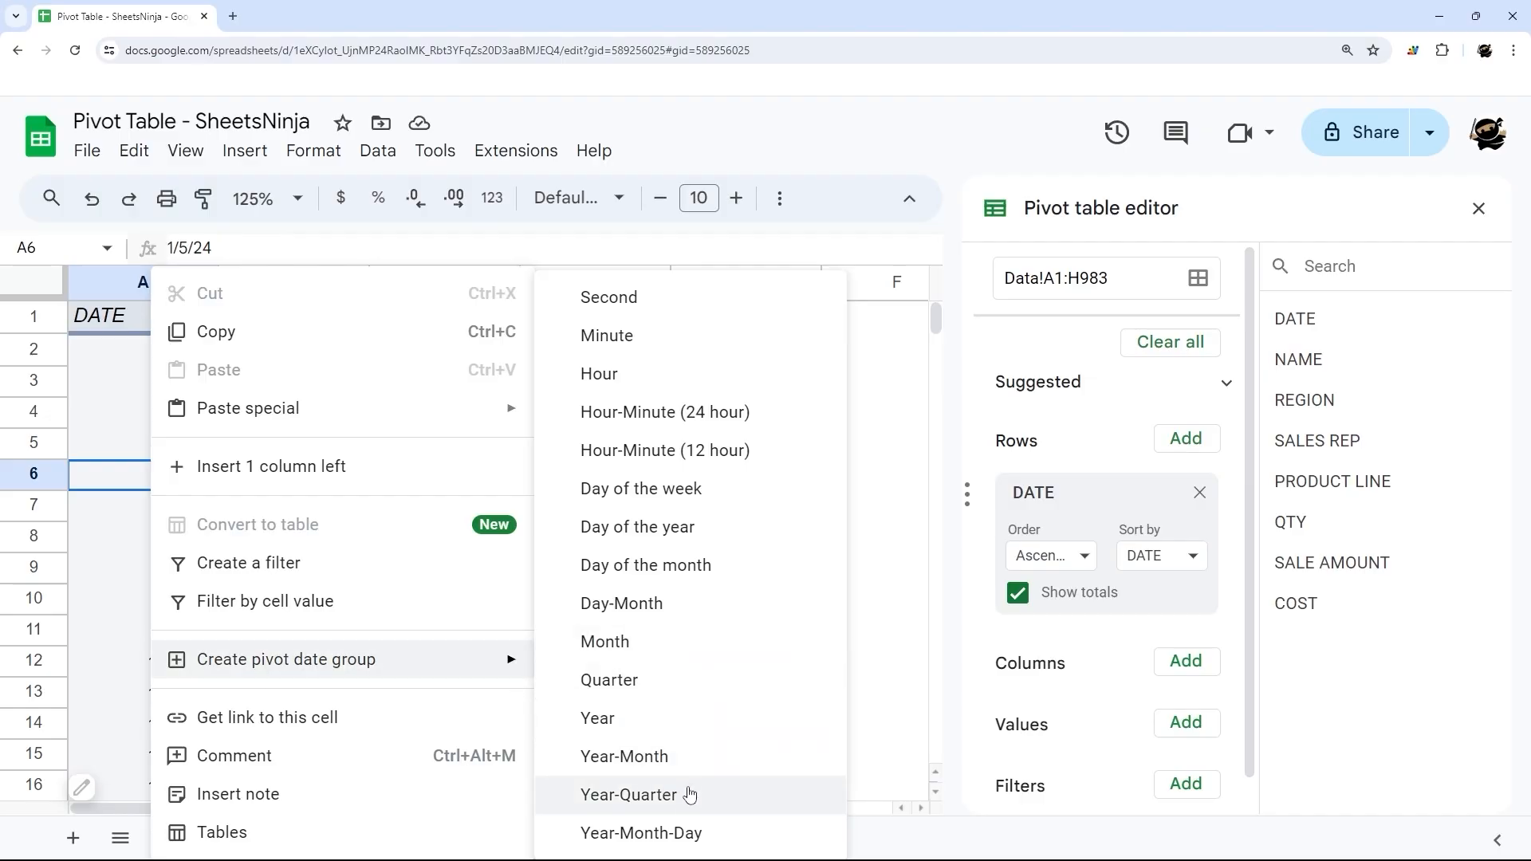
mouse_move(604, 641)
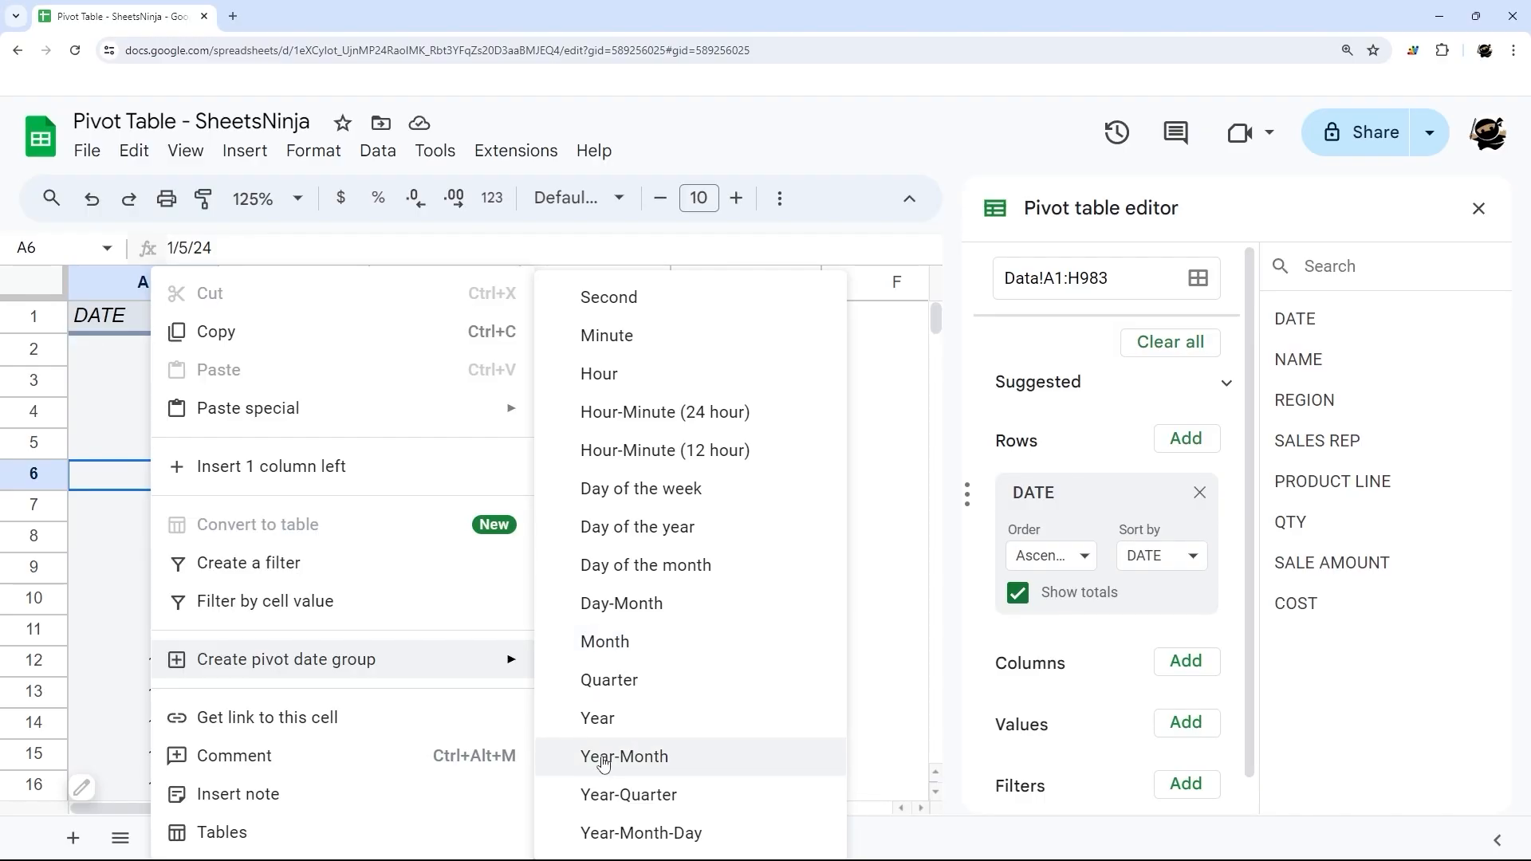
left_click(623, 756)
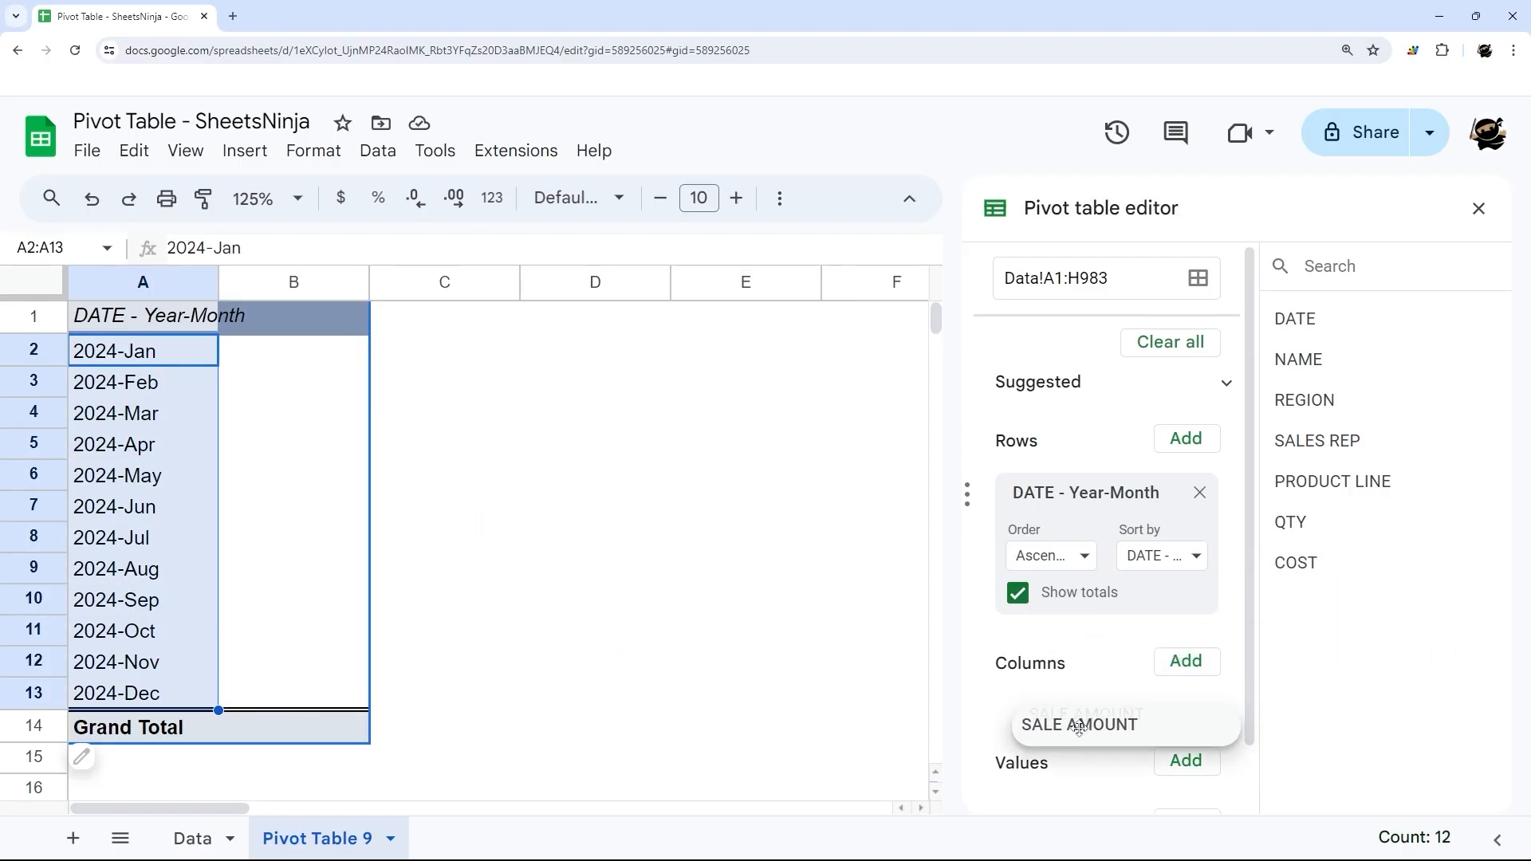
Sum SALE AMOUNT as values with SALES REP columns (John, Kaia, Katie, Lynell, Peter)
left_click(1078, 723)
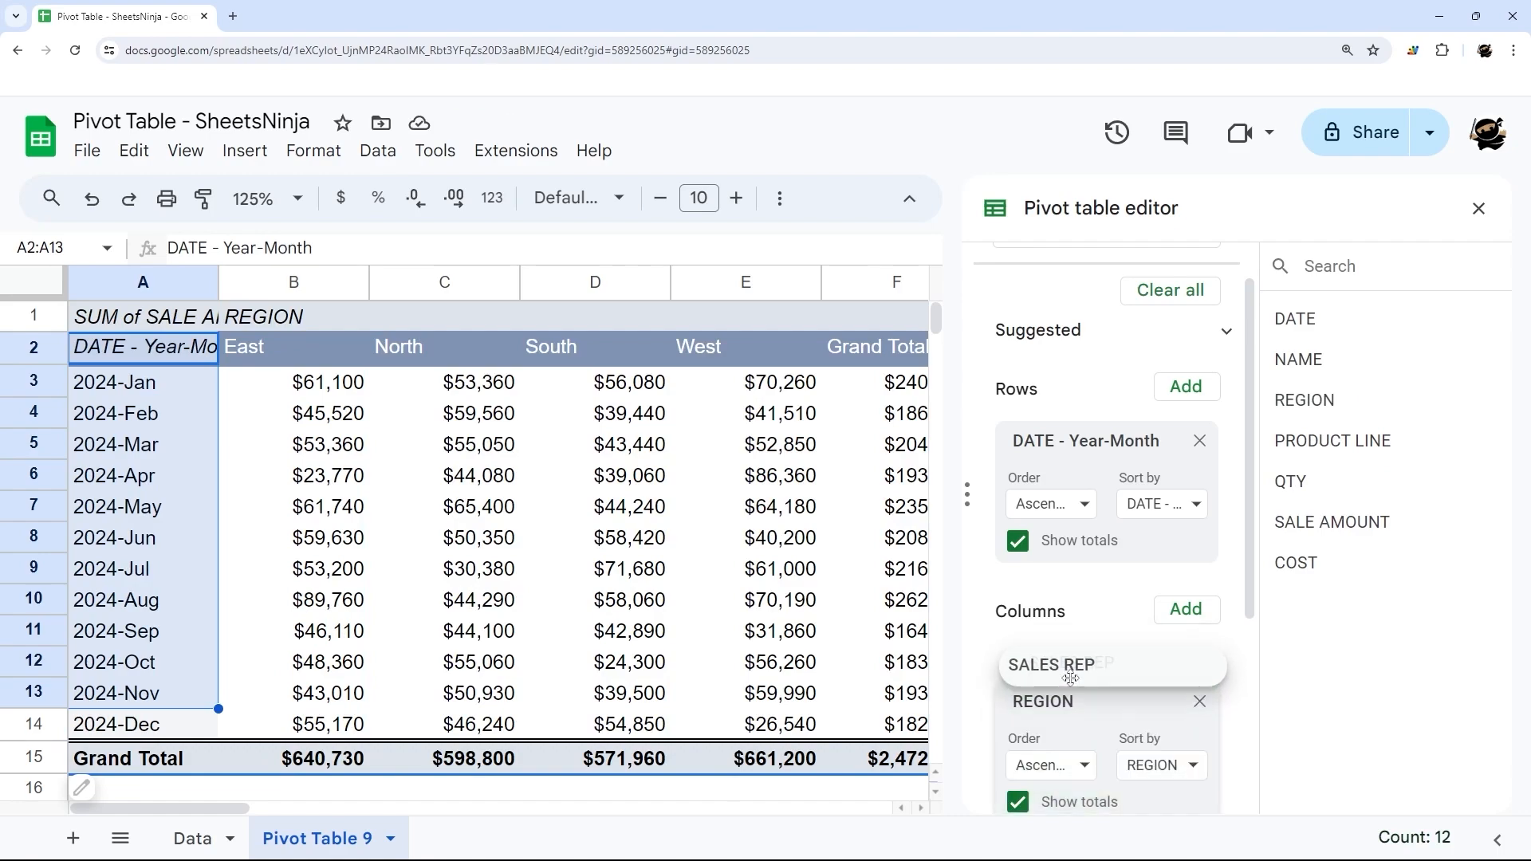
left_click_drag(1069, 664, 1060, 709)
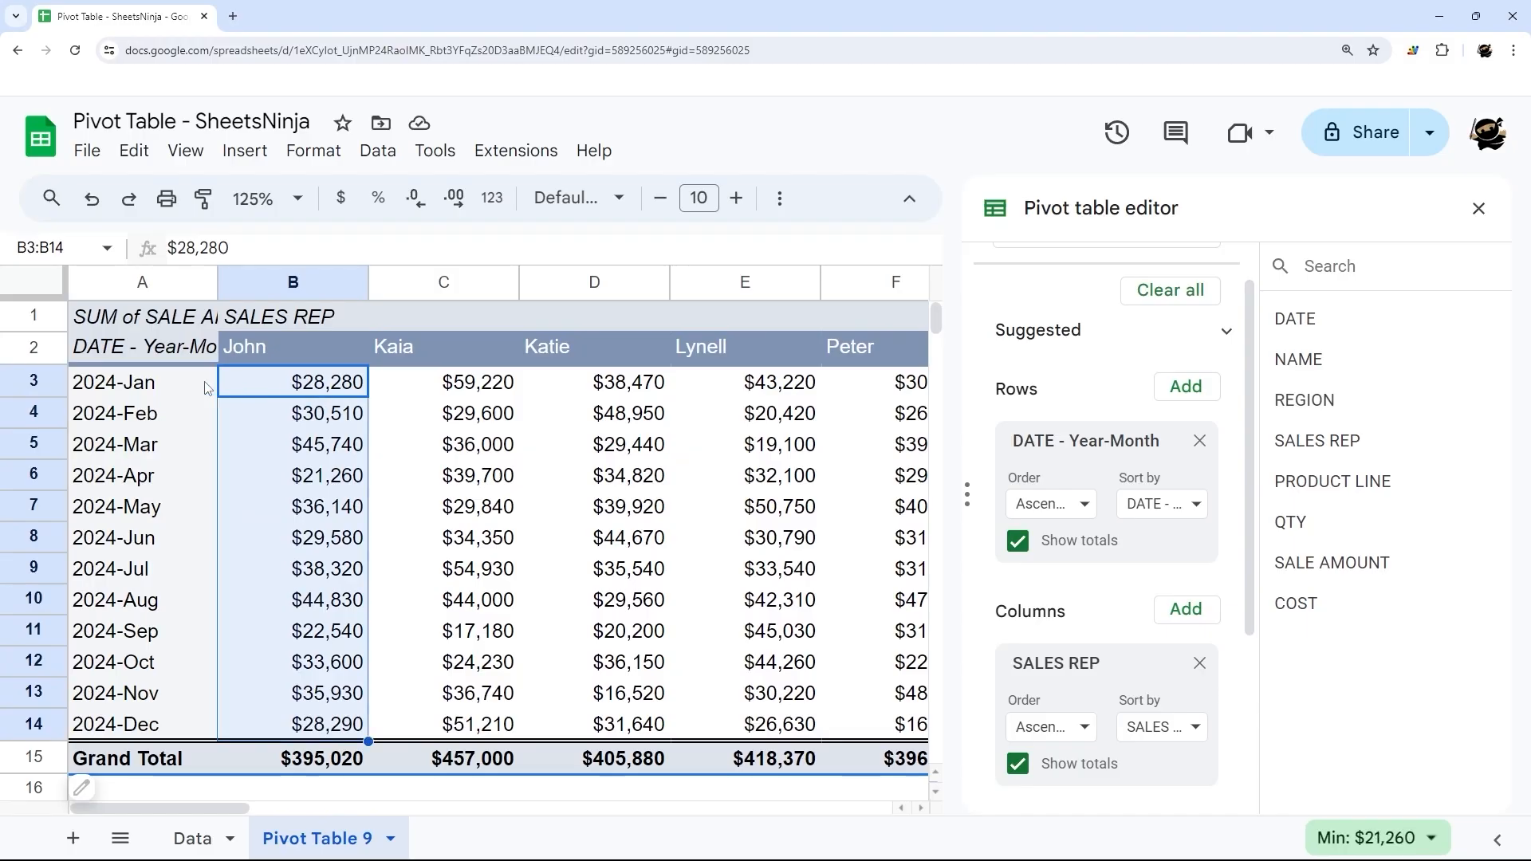
left_click(143, 382)
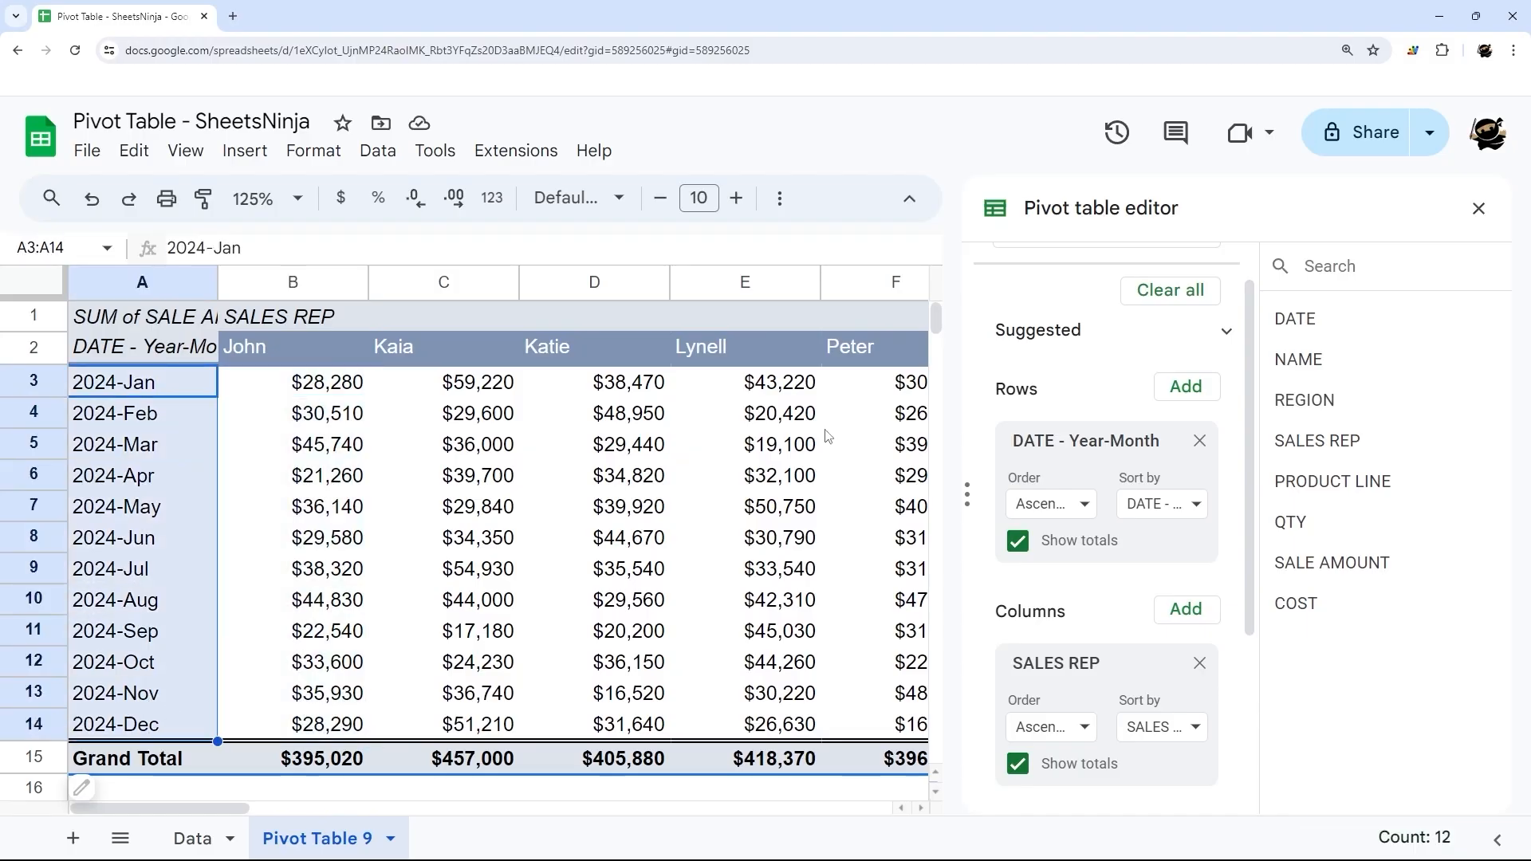
Clear all pivot fields and list individual DATE values such as 1/2/24 as rows
left_click(1200, 441)
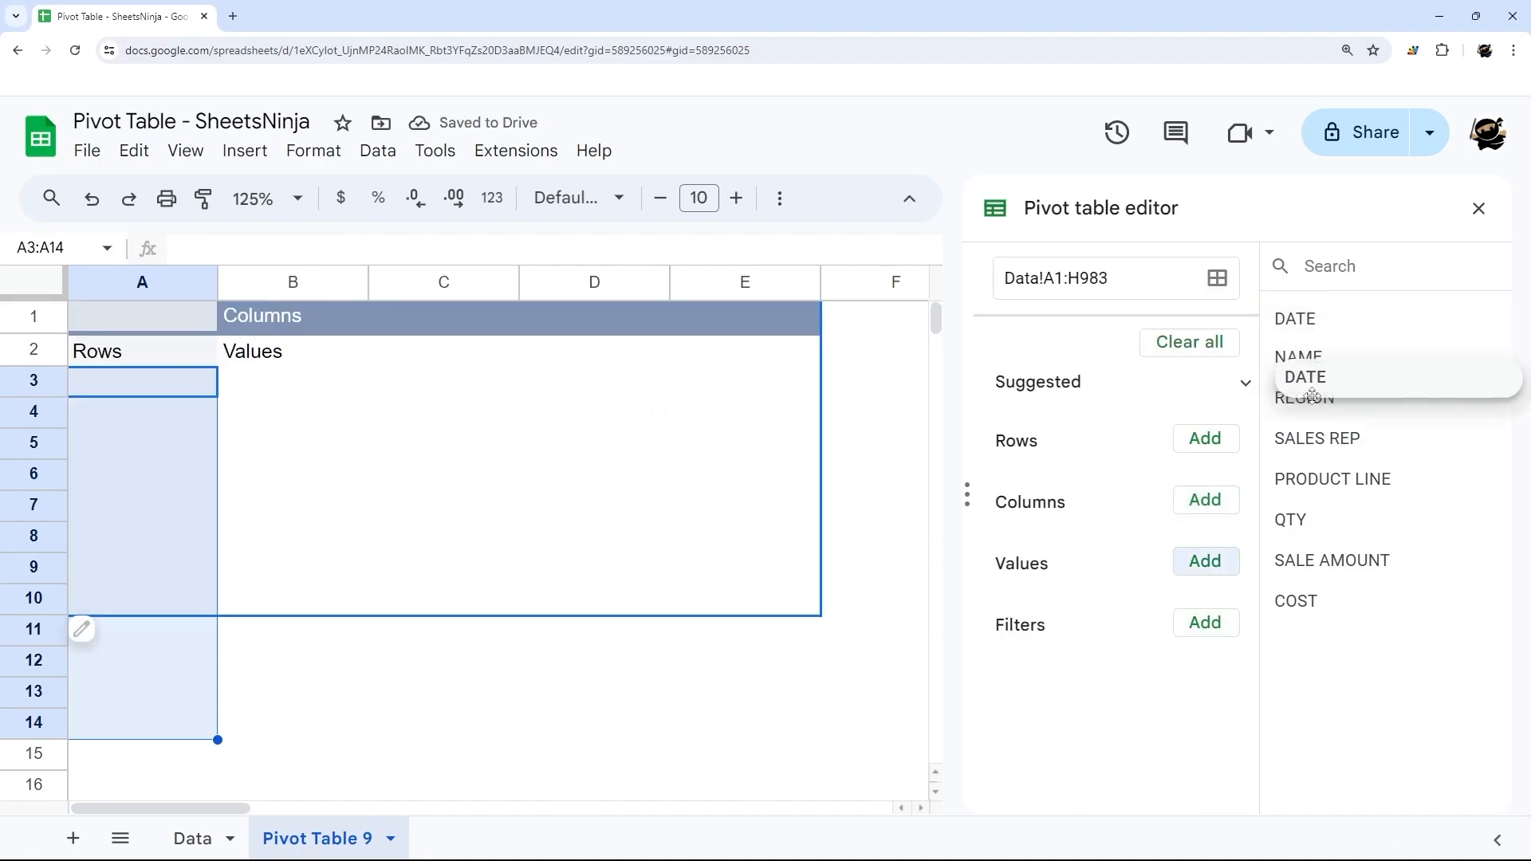
left_click(1306, 377)
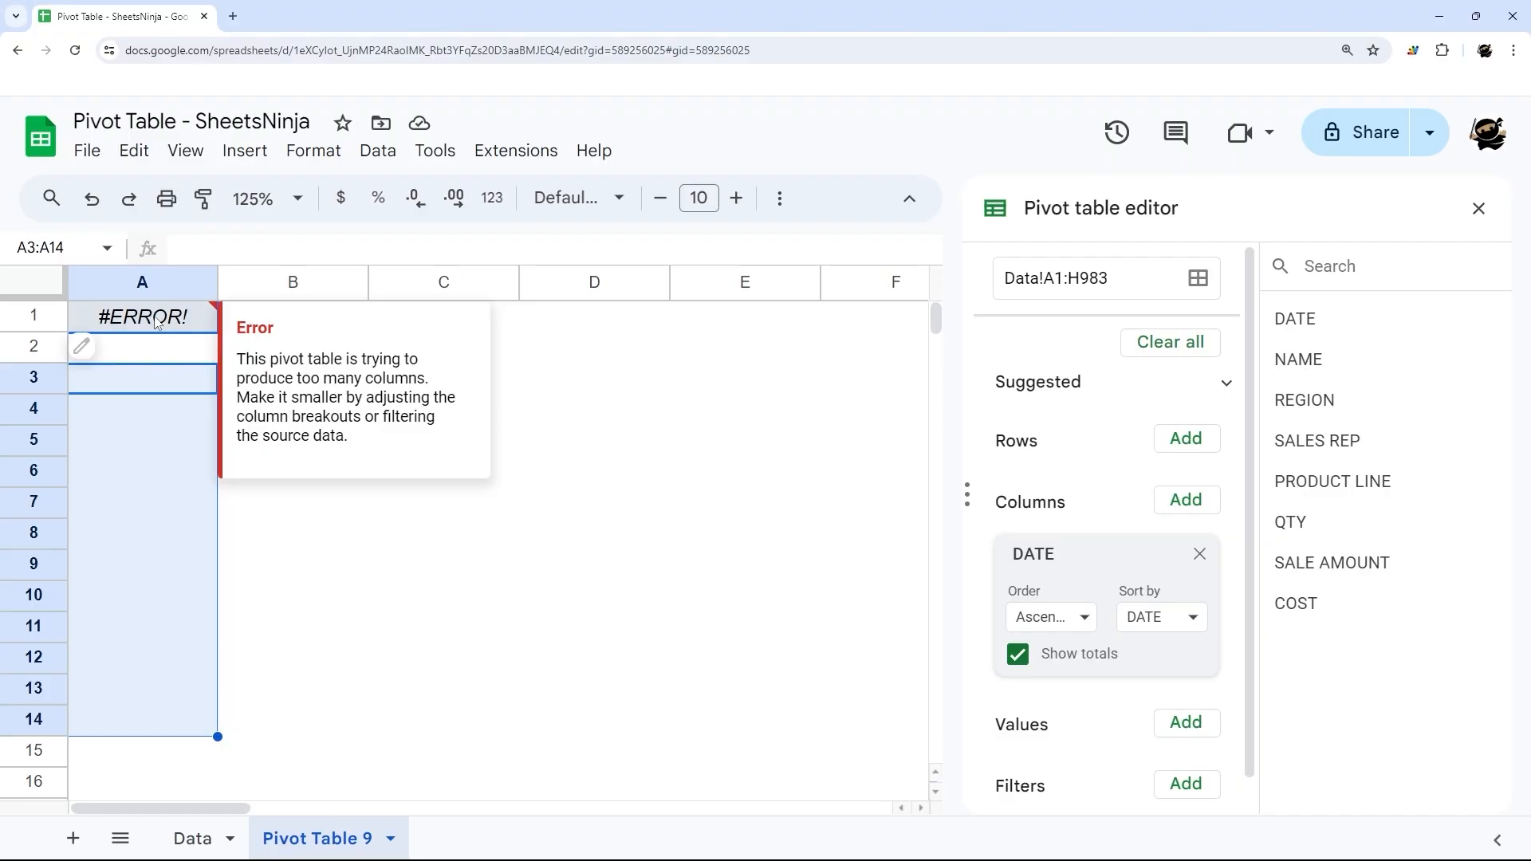
left_click(191, 838)
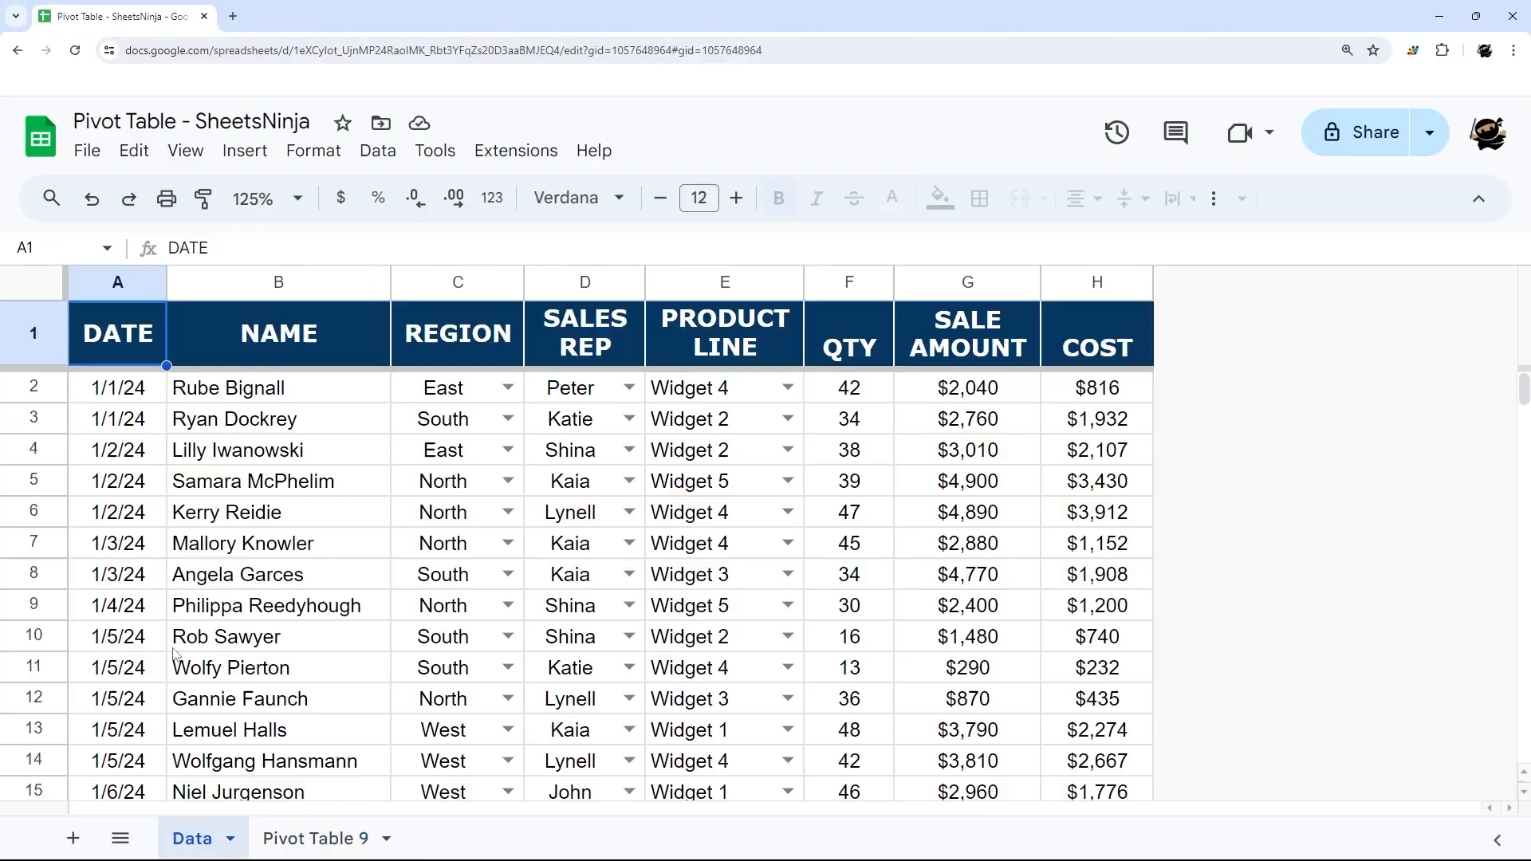
left_click(316, 838)
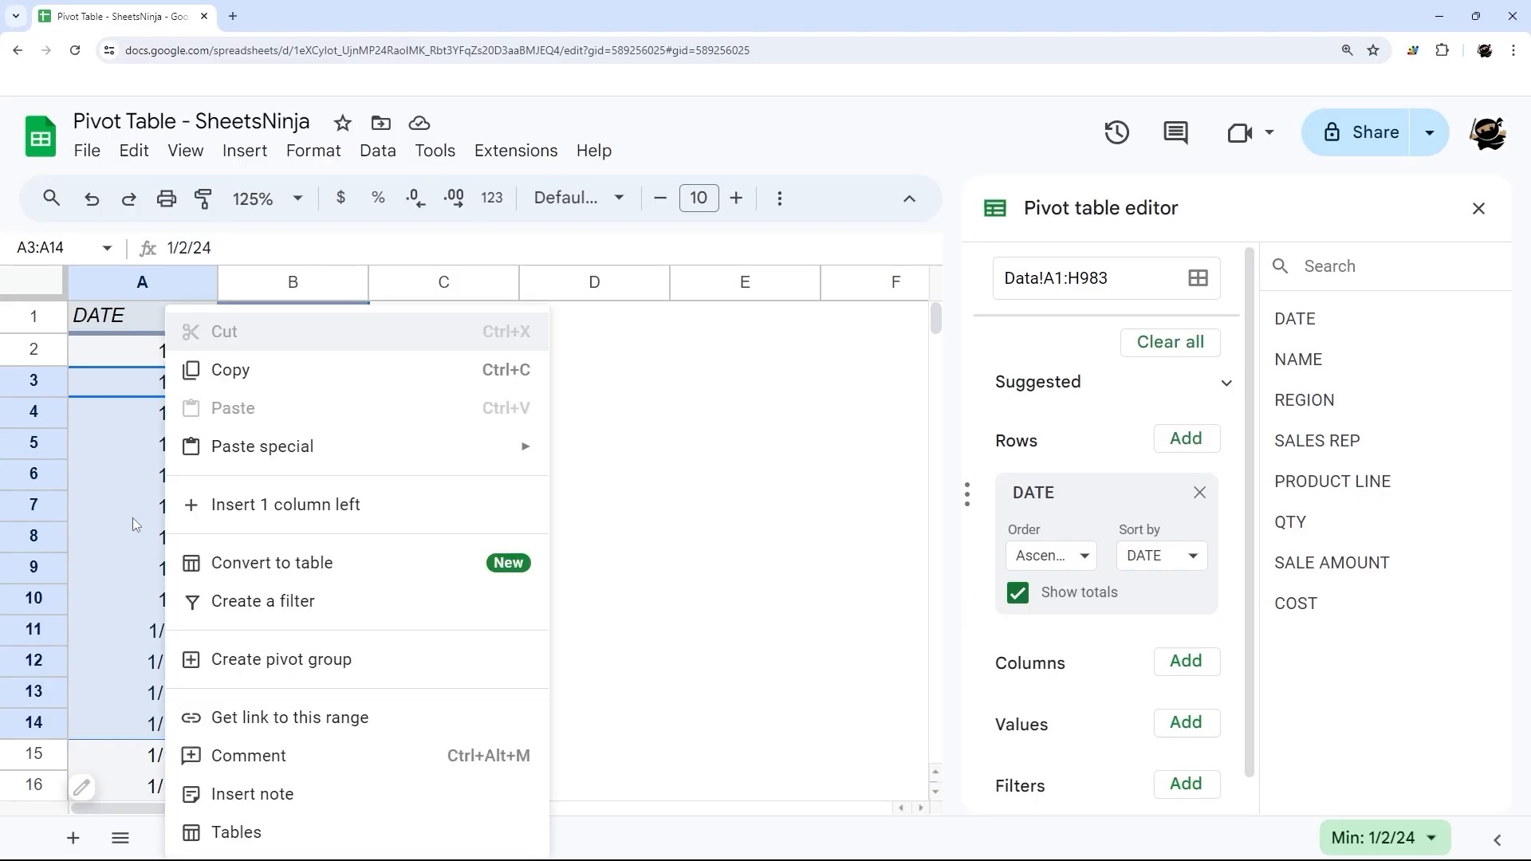
Group dates by Year-Month as columns, with SALES REP rows and summed SALE AMOUNT
left_click(283, 659)
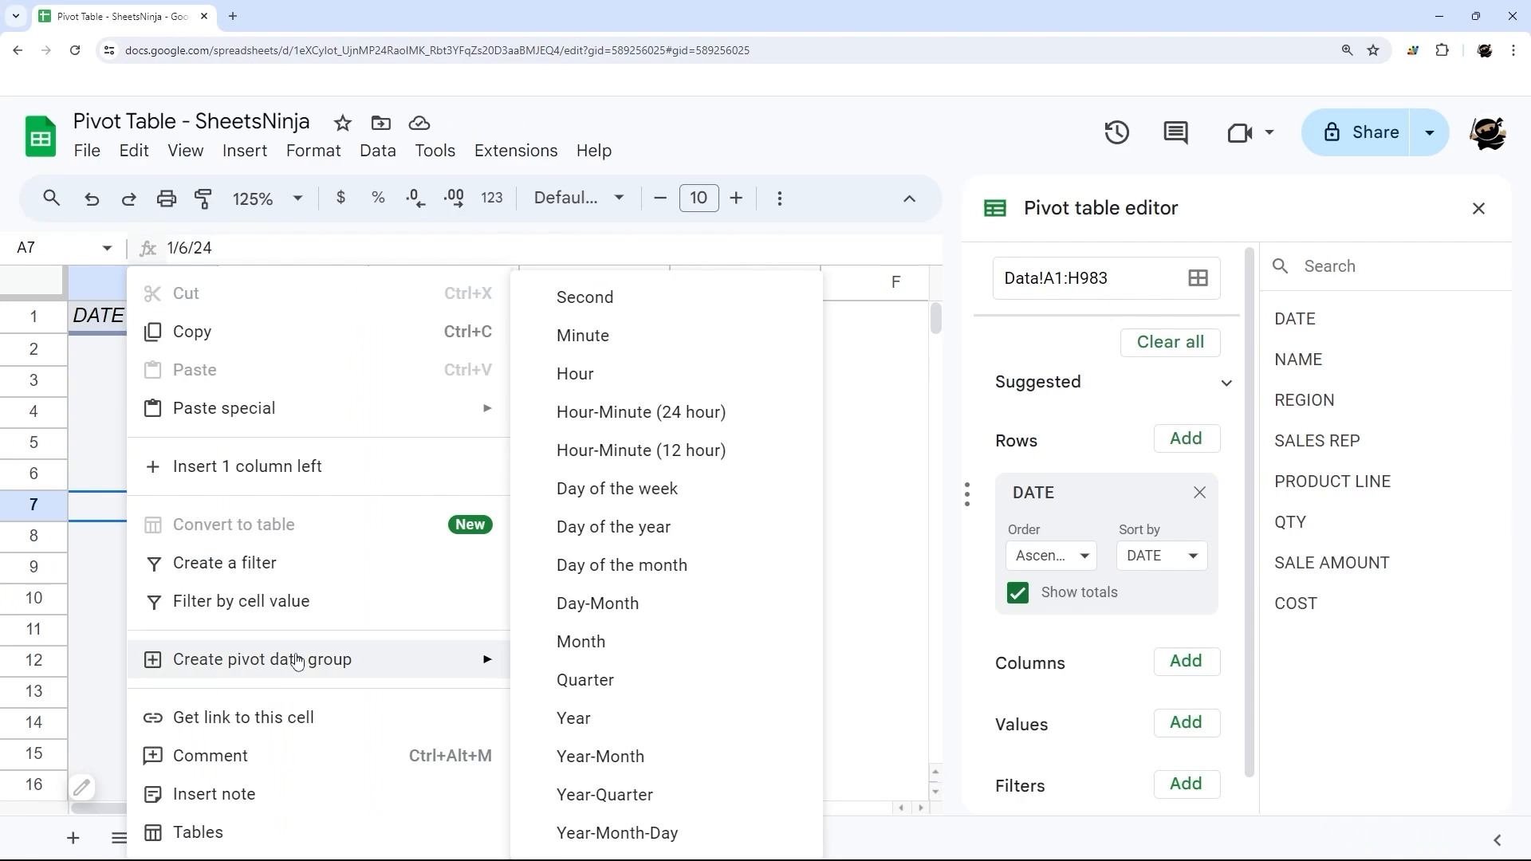
left_click(600, 756)
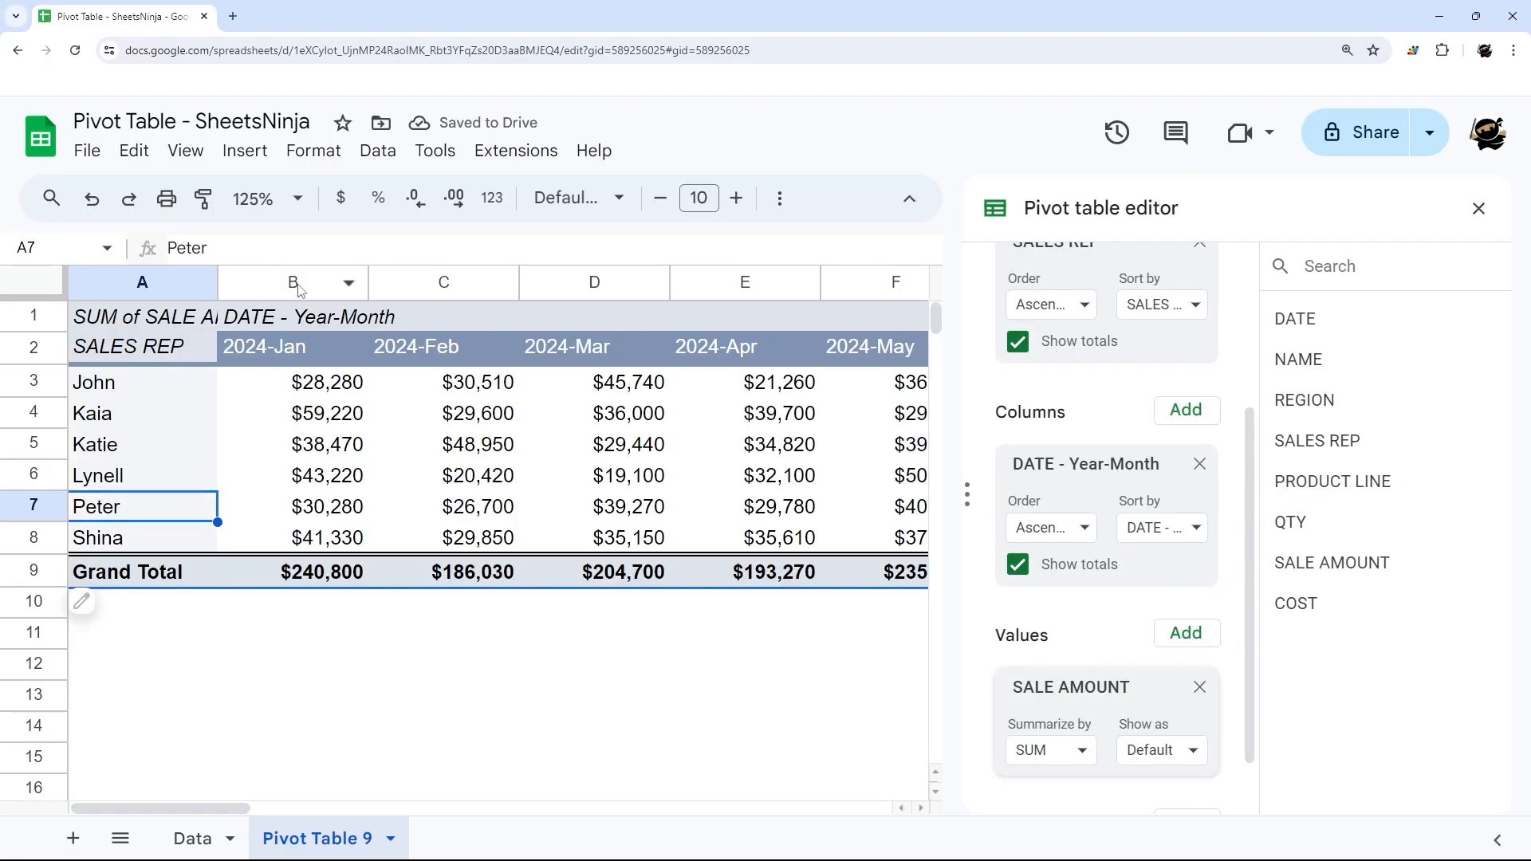
left_click(293, 282)
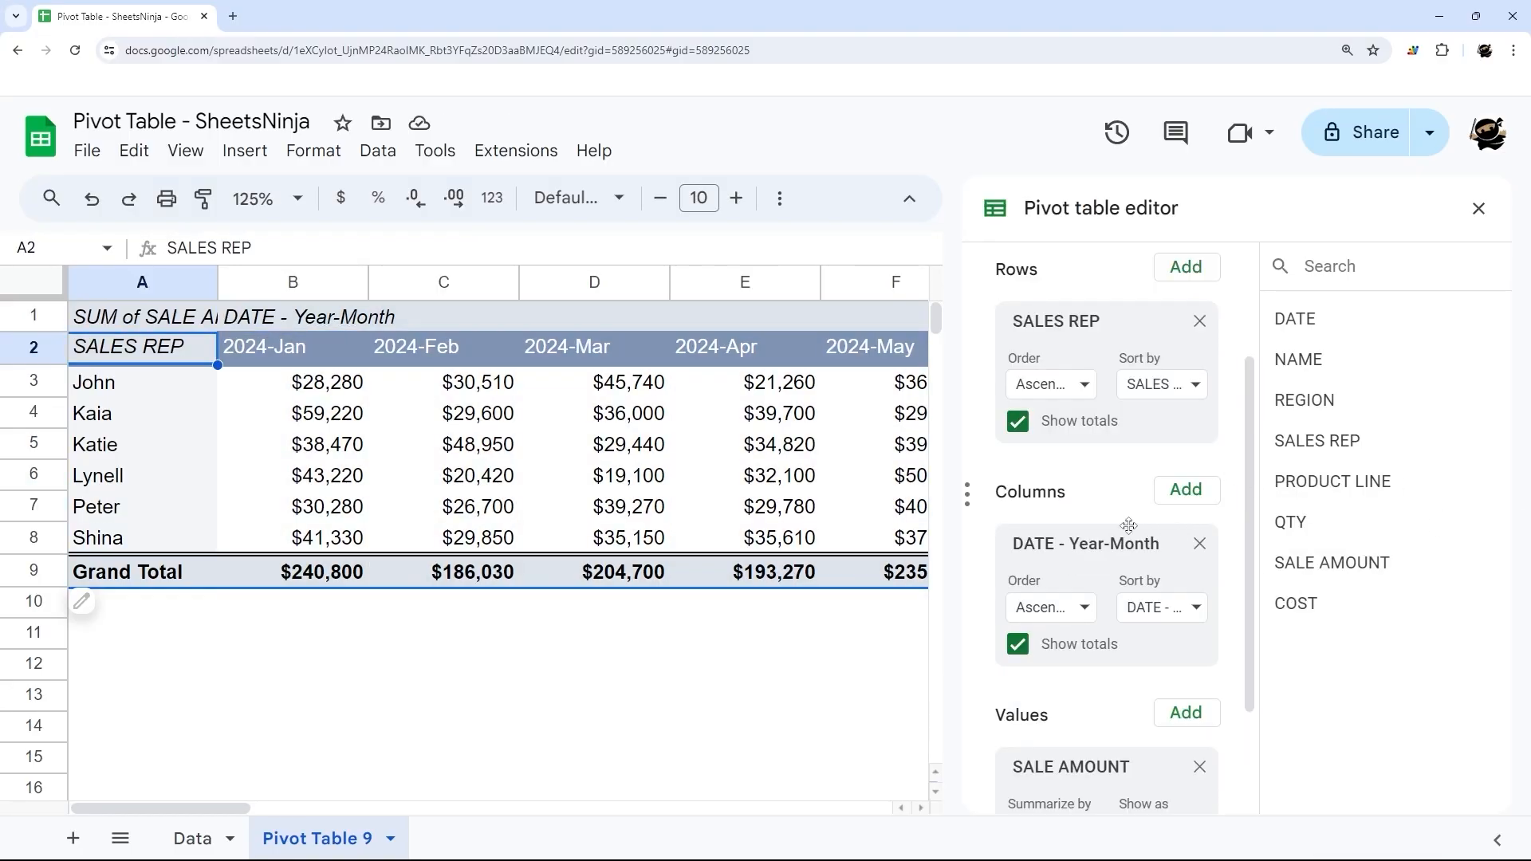
Add a REGION filter keeping only North, cutting the 2024-Jan grand total to $53,360
scroll("down", 3)
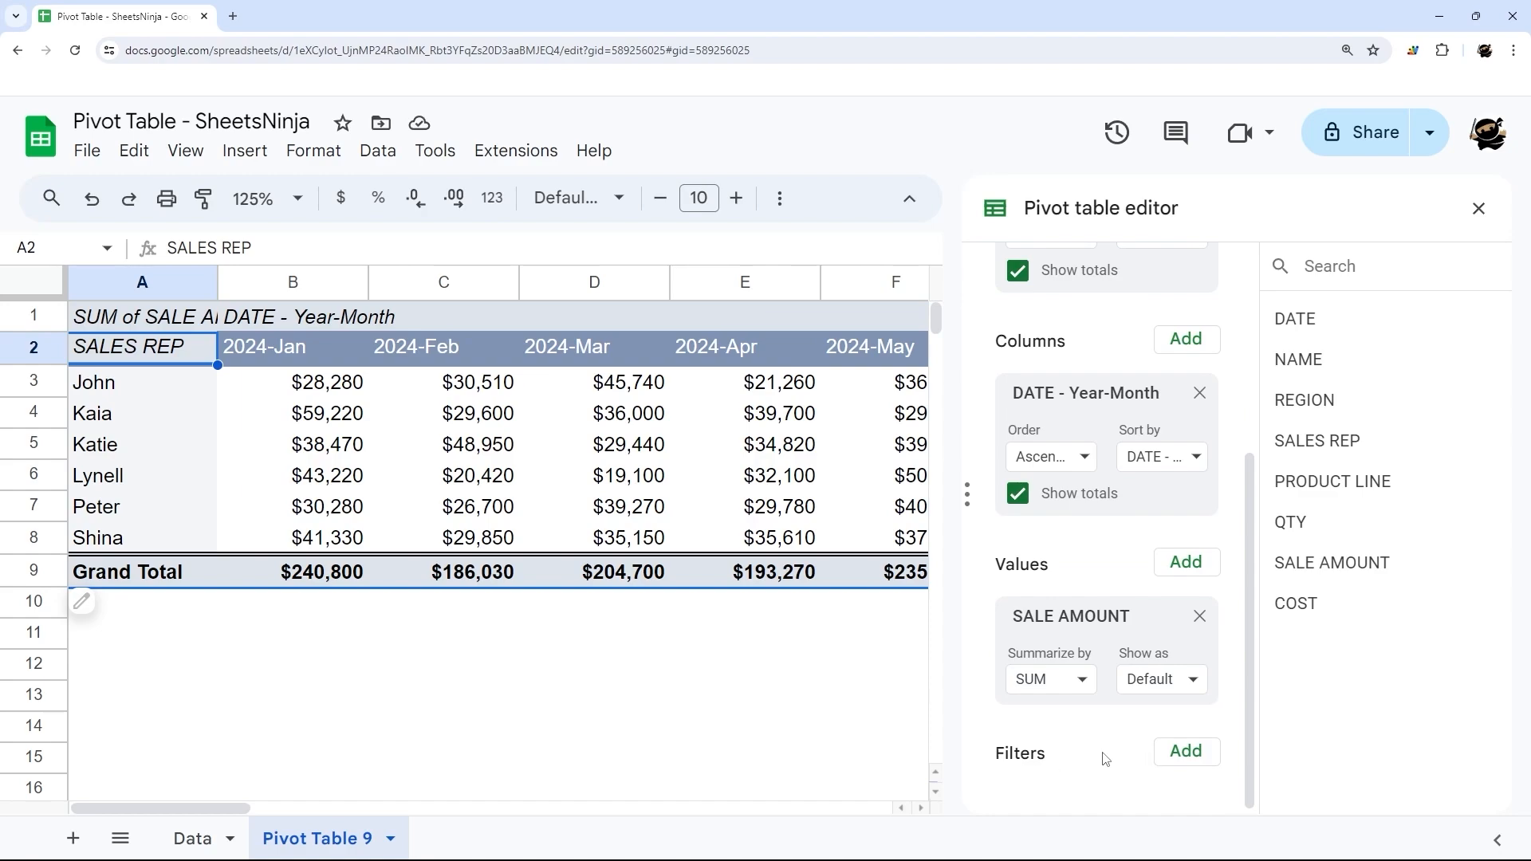
mouse_move(1186, 751)
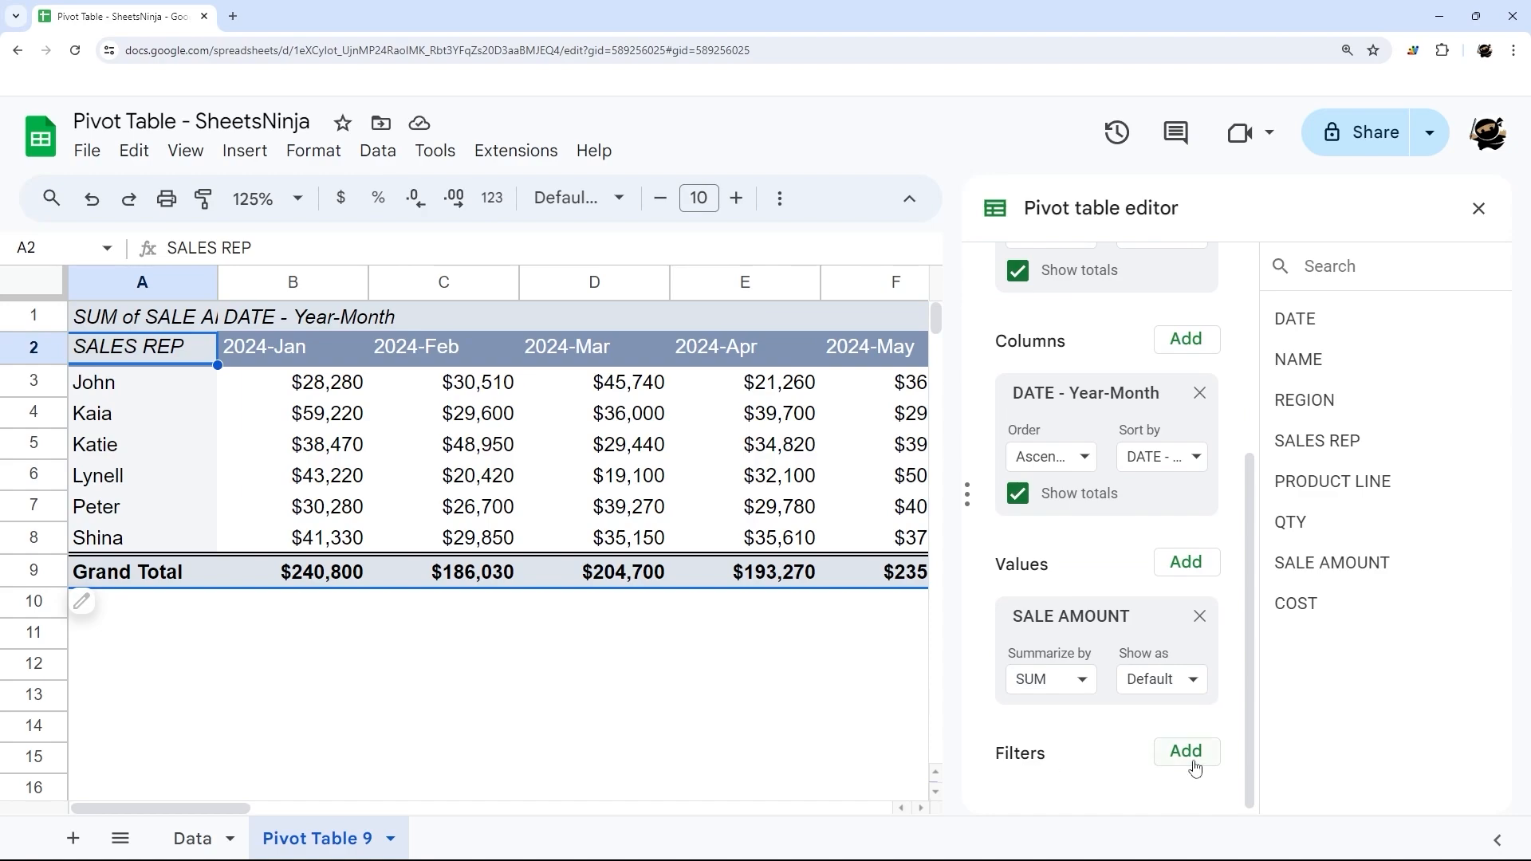
left_click(1184, 751)
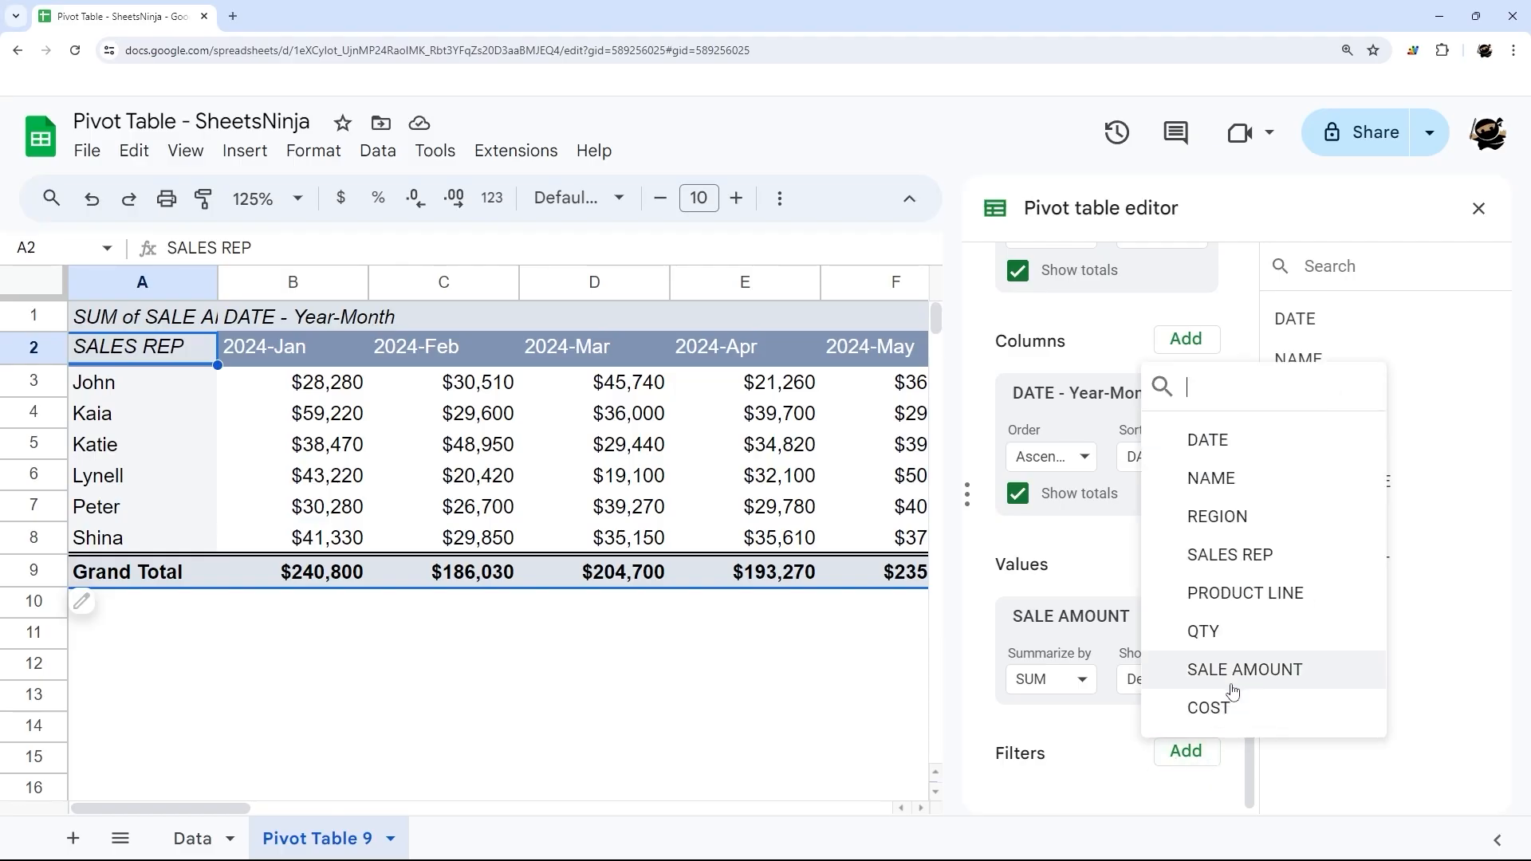
mouse_move(1203, 630)
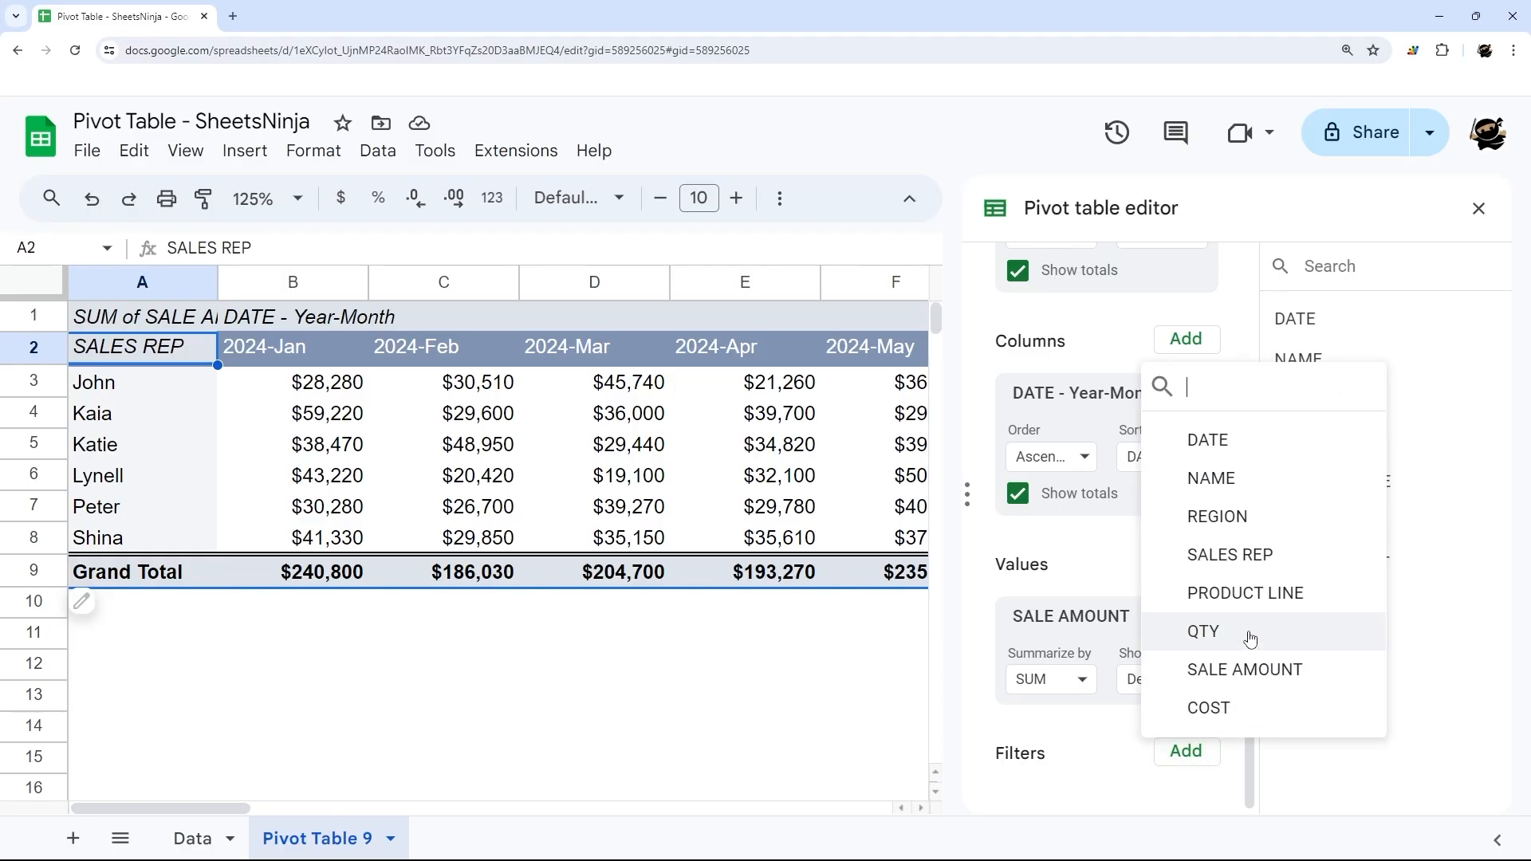
mouse_move(1216, 517)
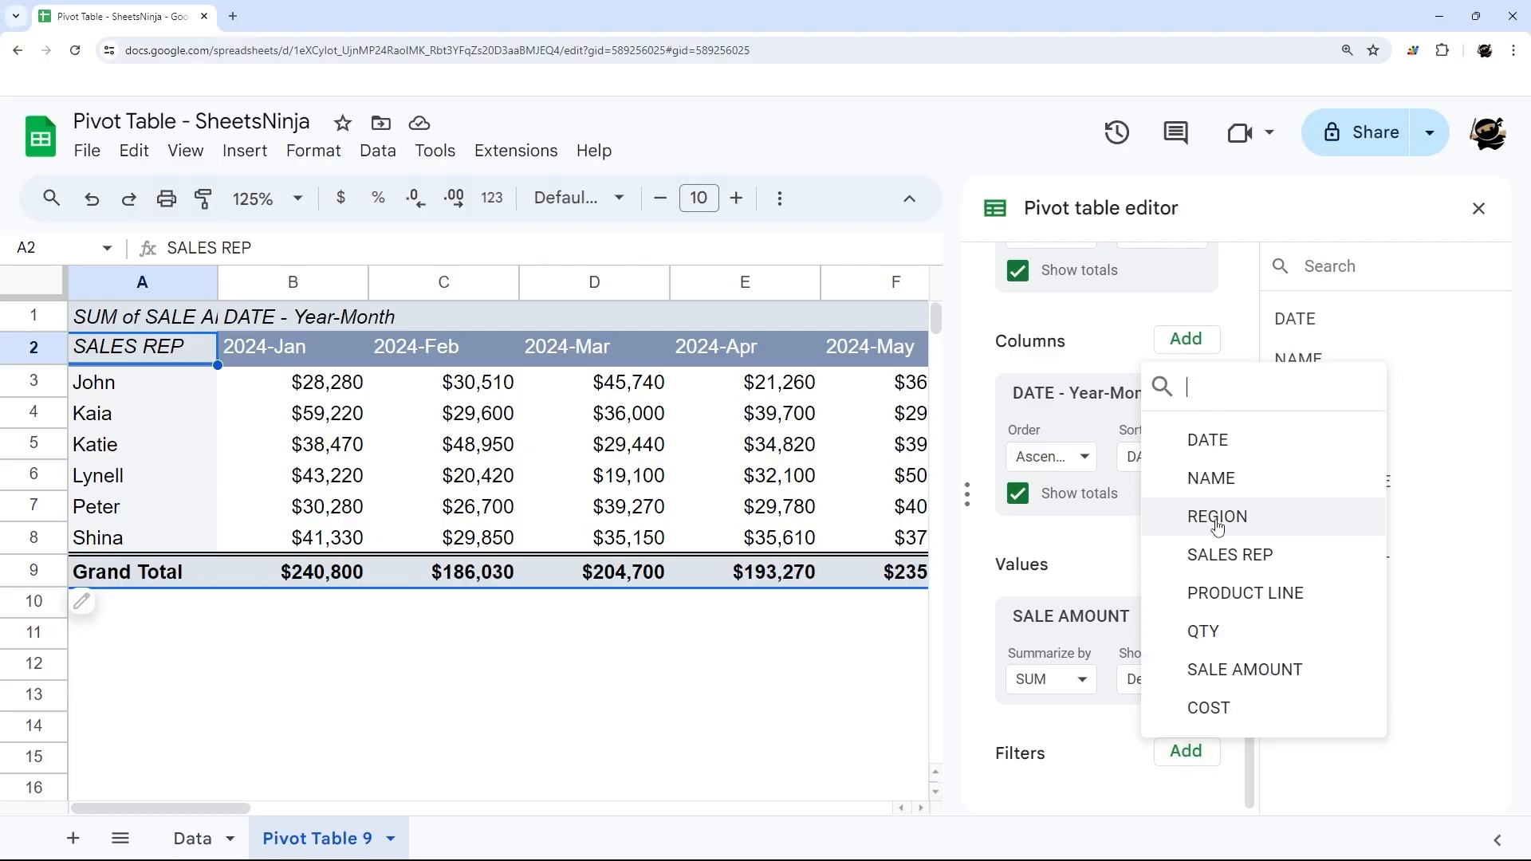
left_click(1215, 516)
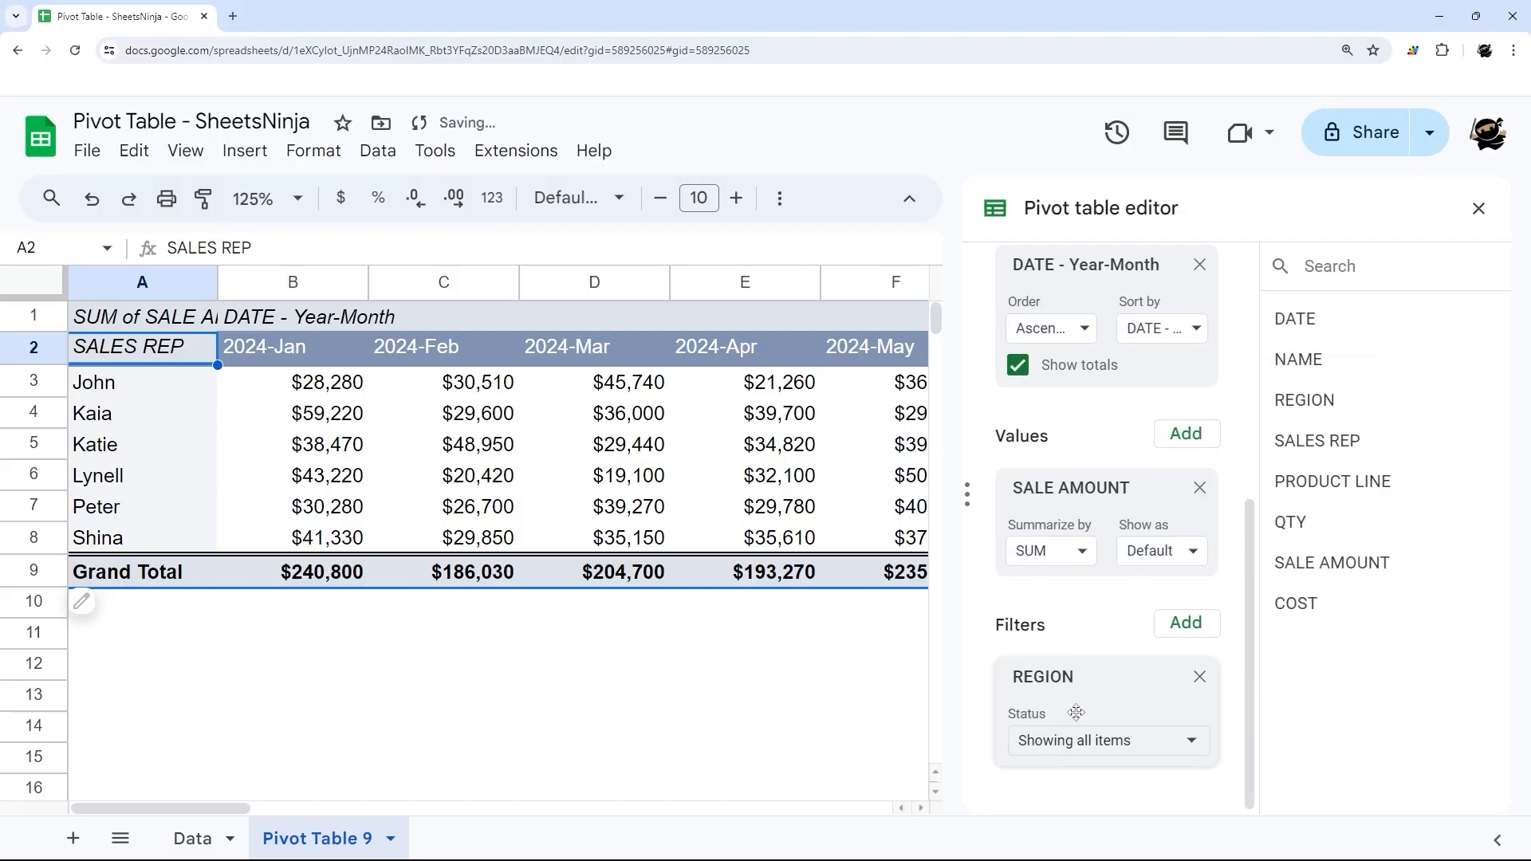
left_click(1106, 740)
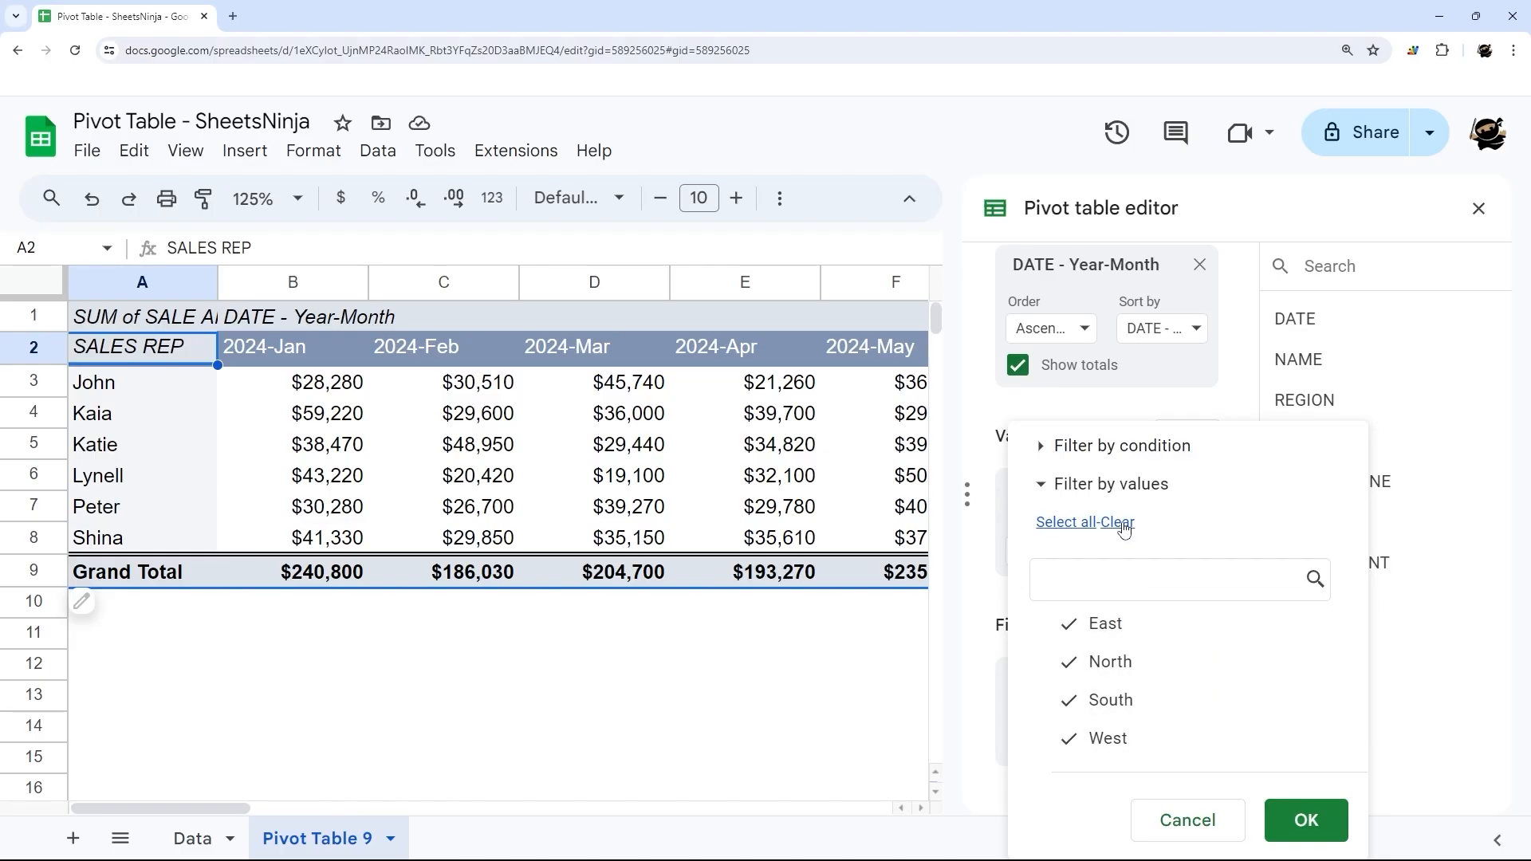
mouse_move(1125, 530)
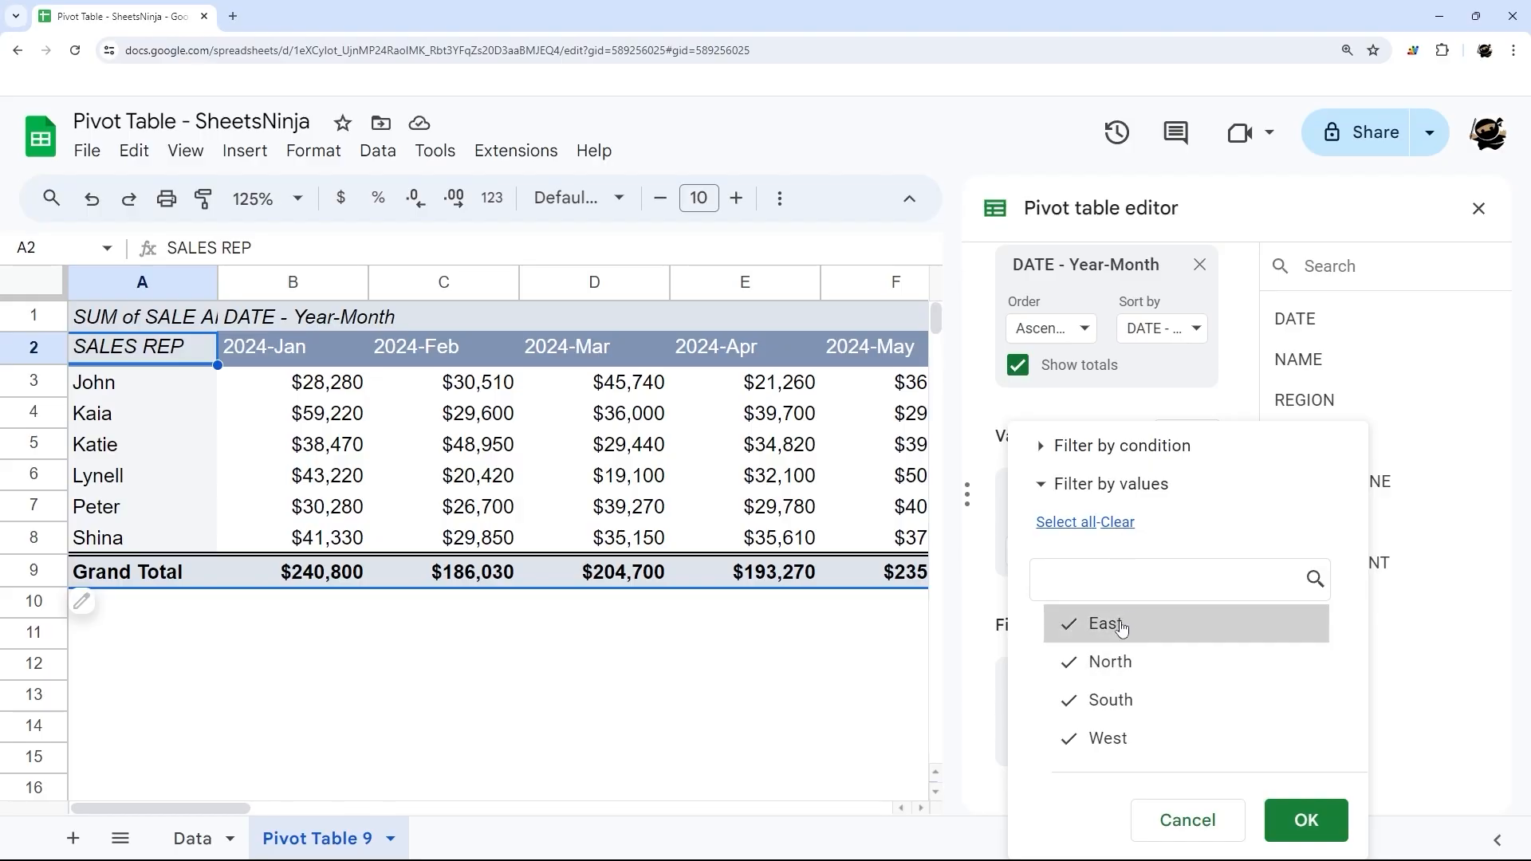
mouse_move(1104, 739)
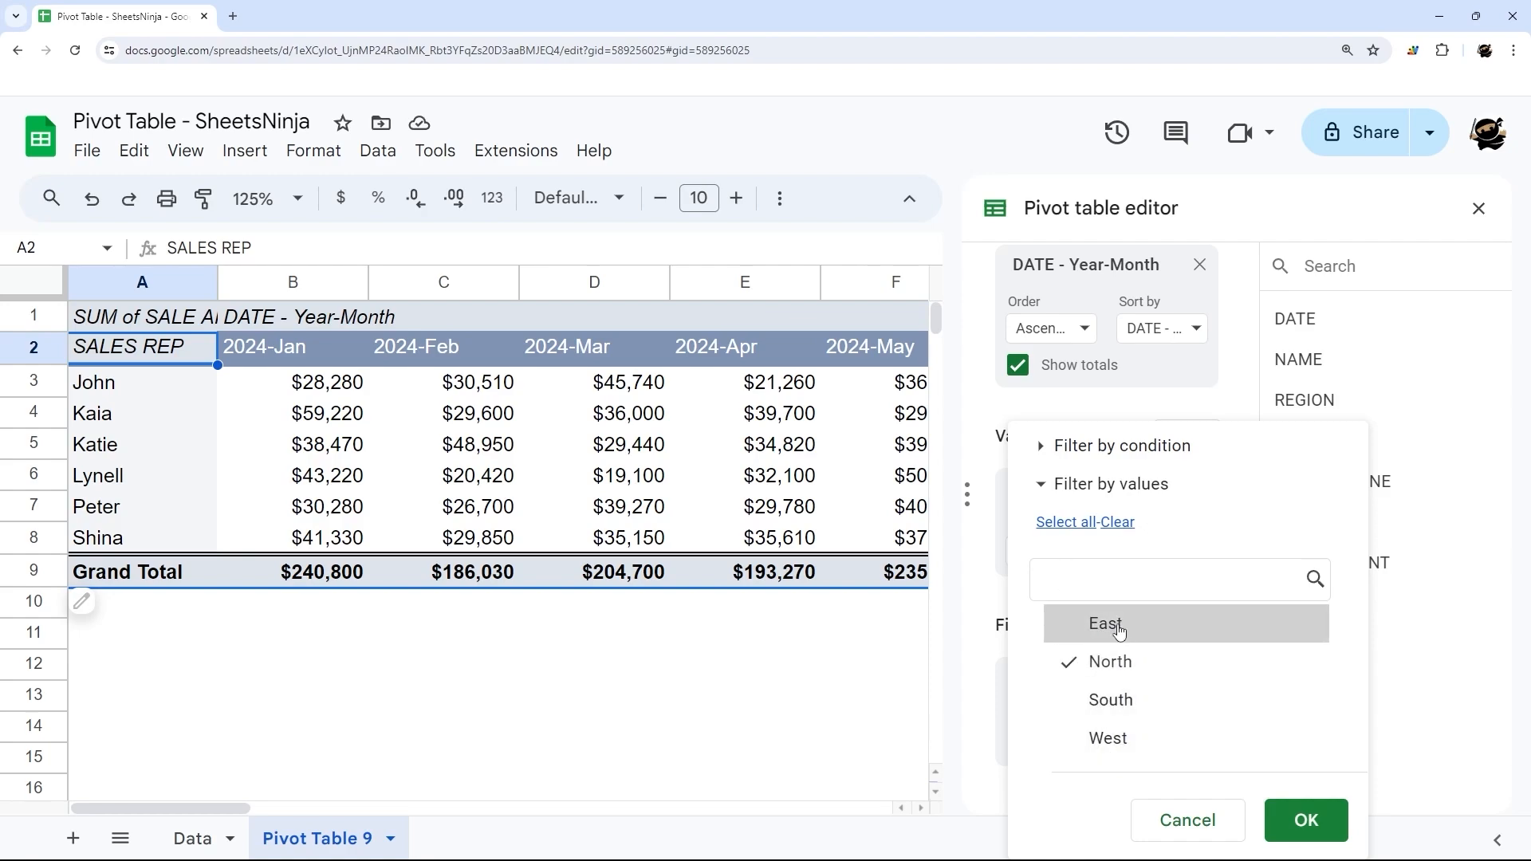
left_click(1108, 521)
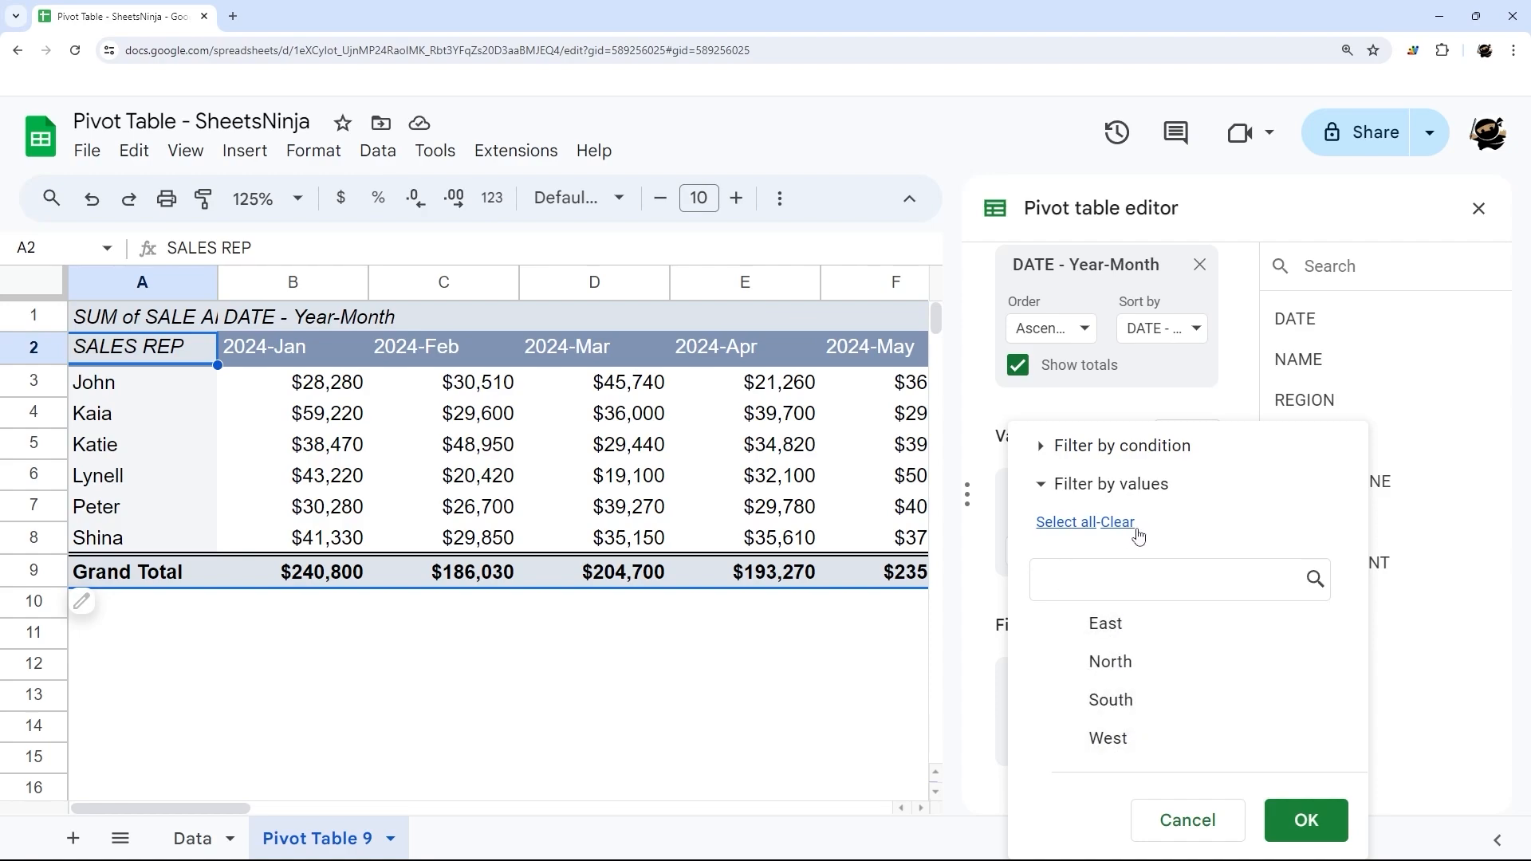
left_click(1109, 661)
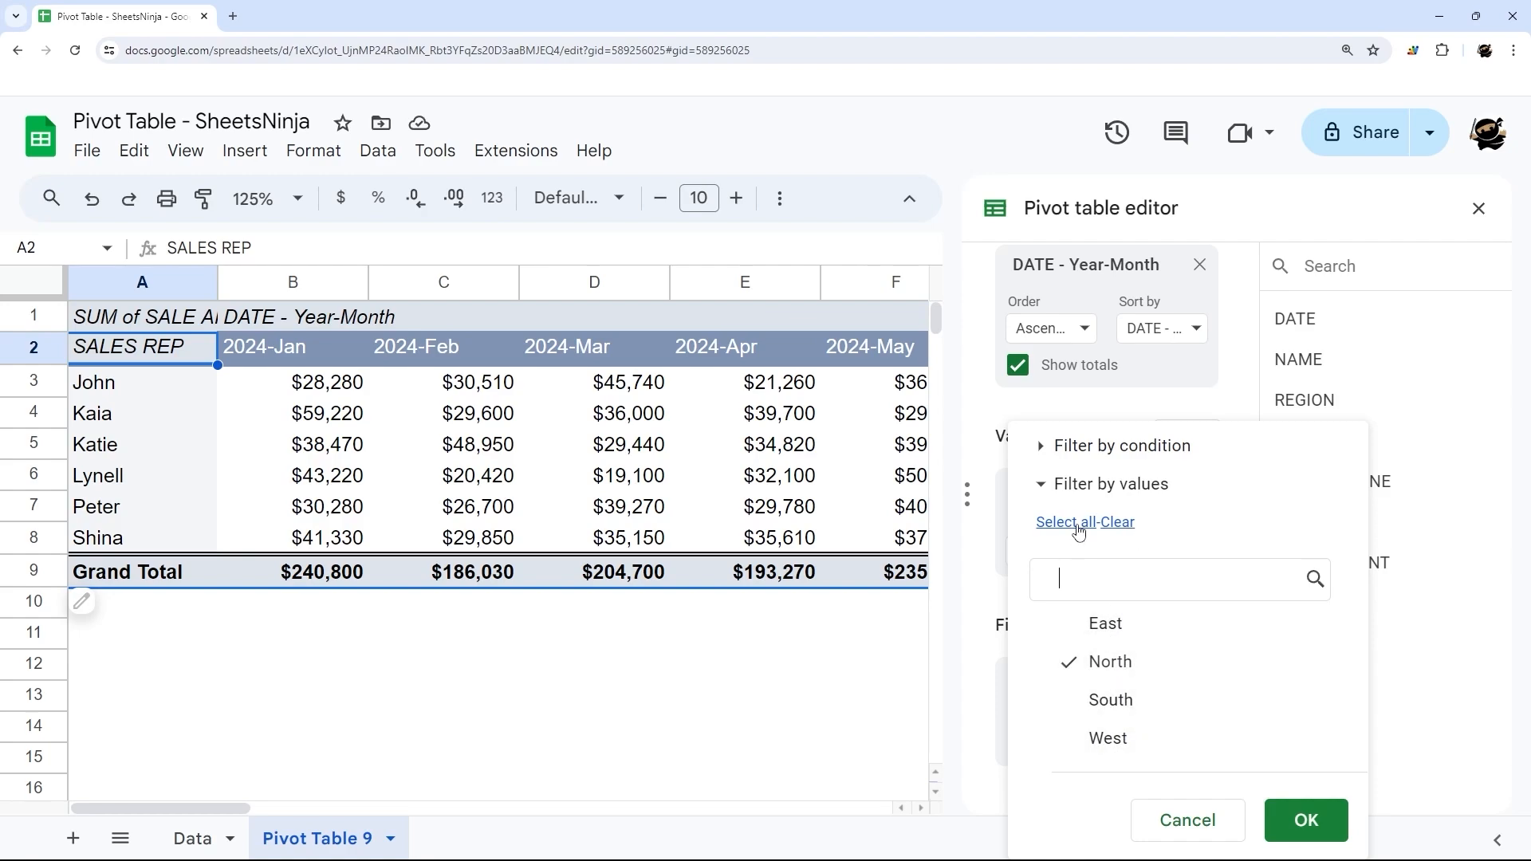
left_click(1058, 521)
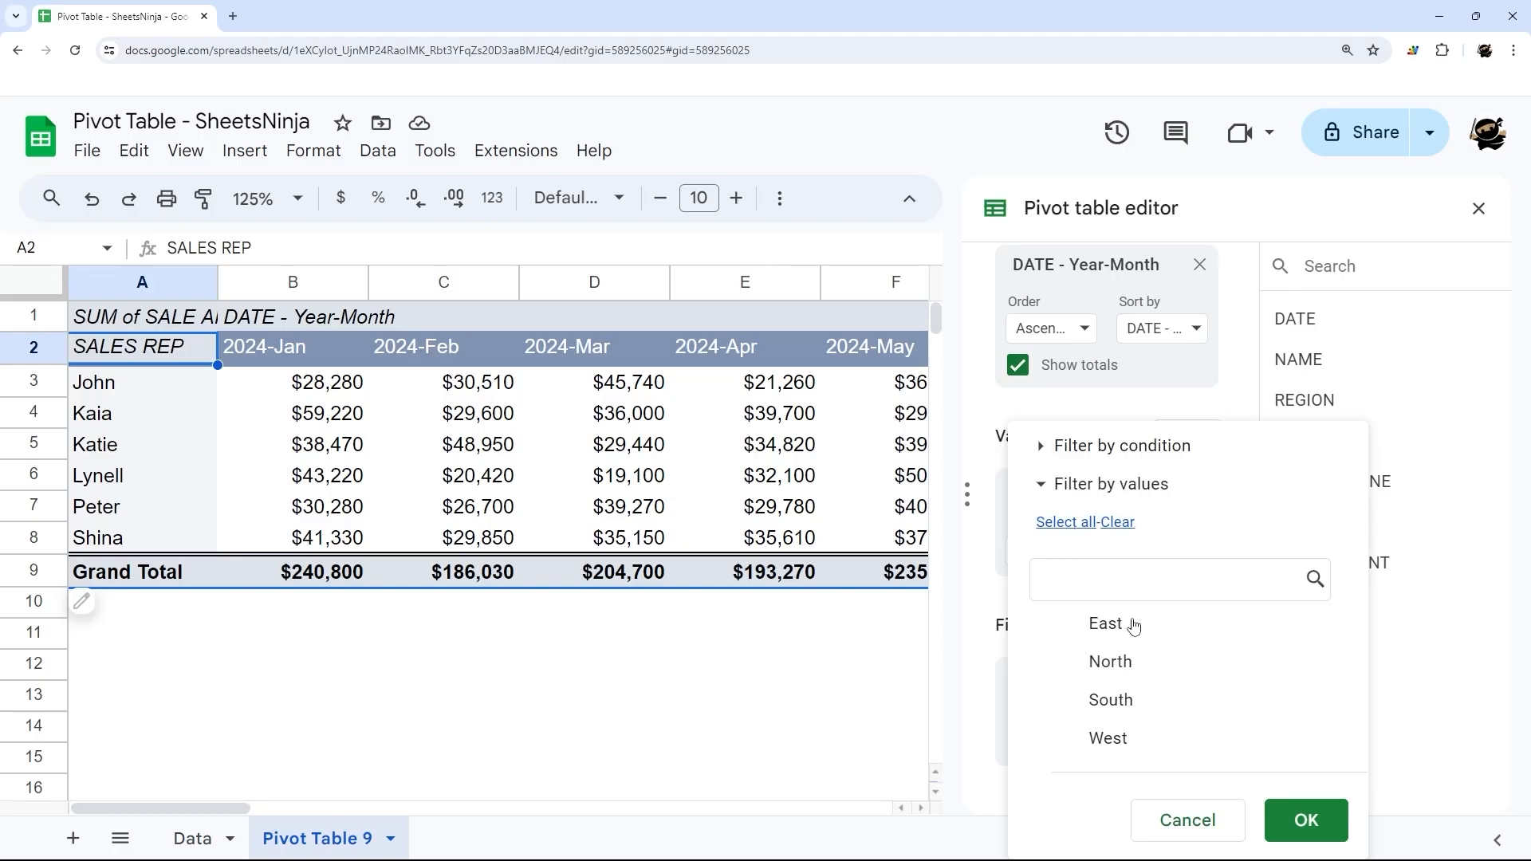
left_click(1306, 819)
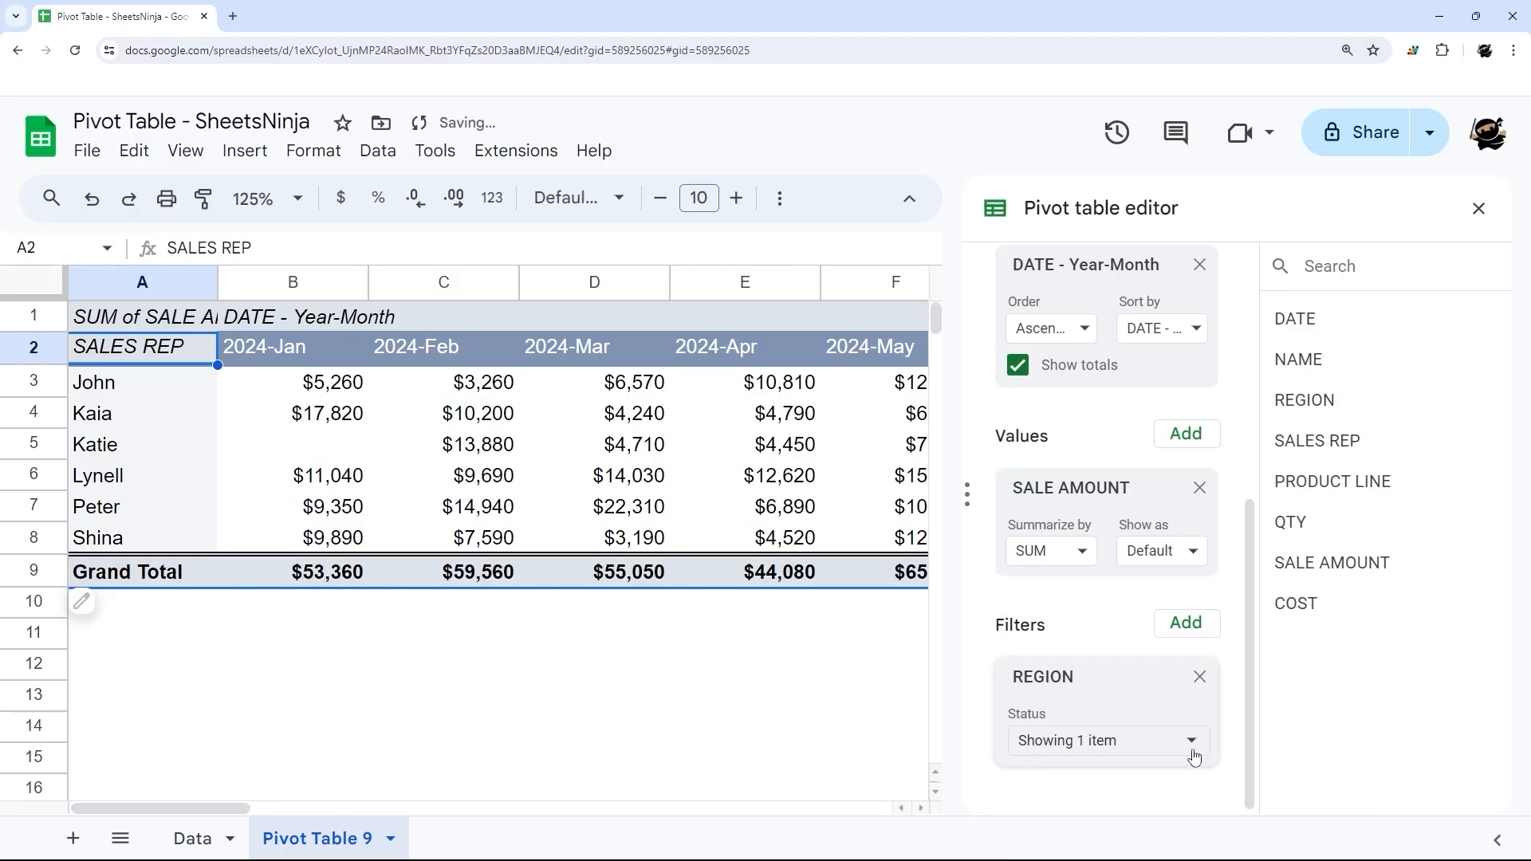
Include East alongside North in the REGION filter, raising 2024-Jan total to $114,460
left_click_drag(293, 382, 293, 413)
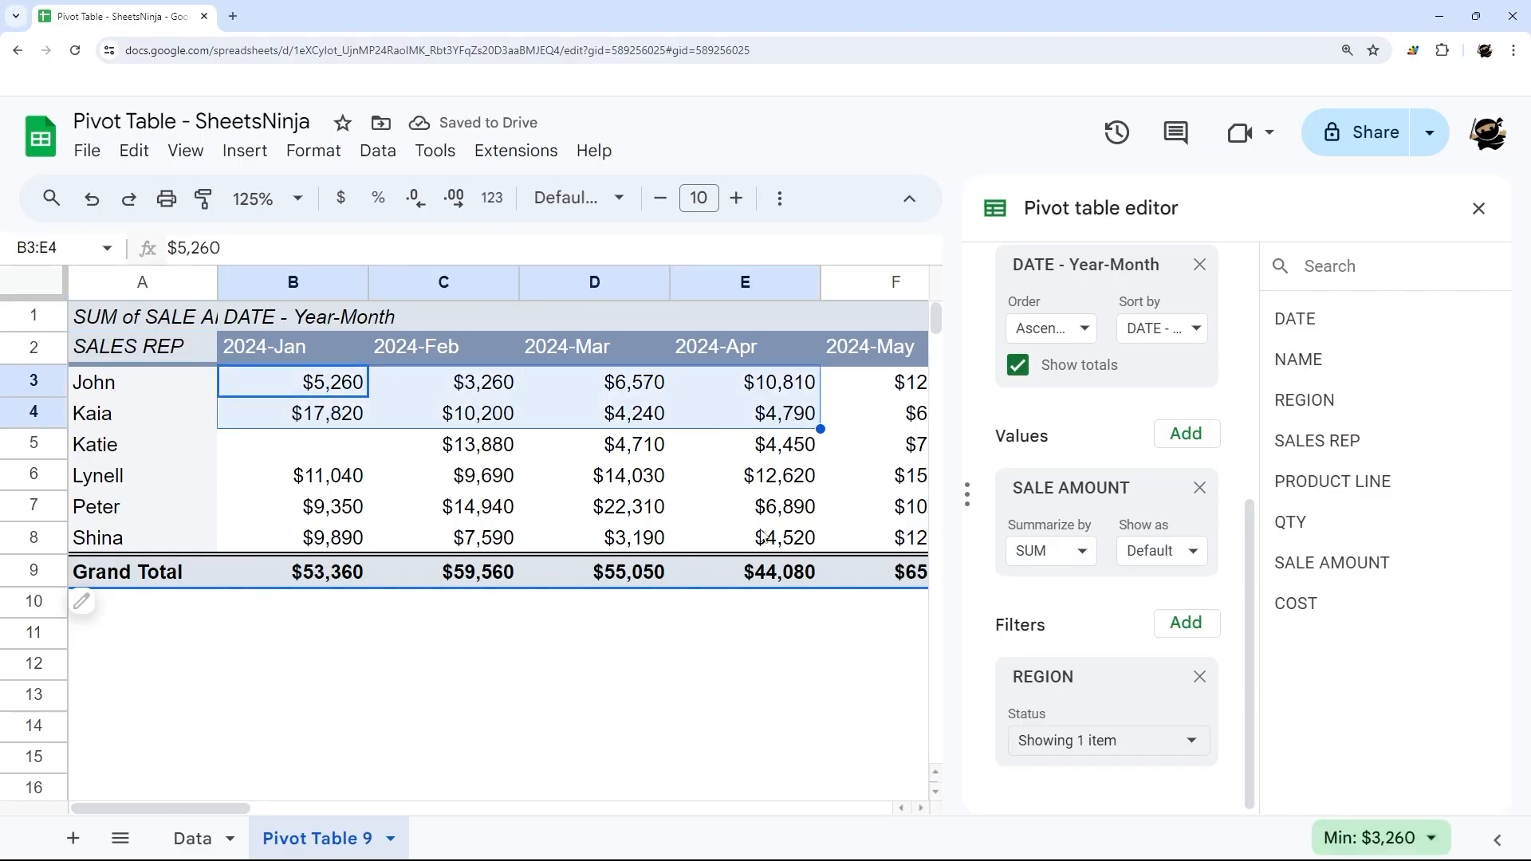
left_click(1108, 739)
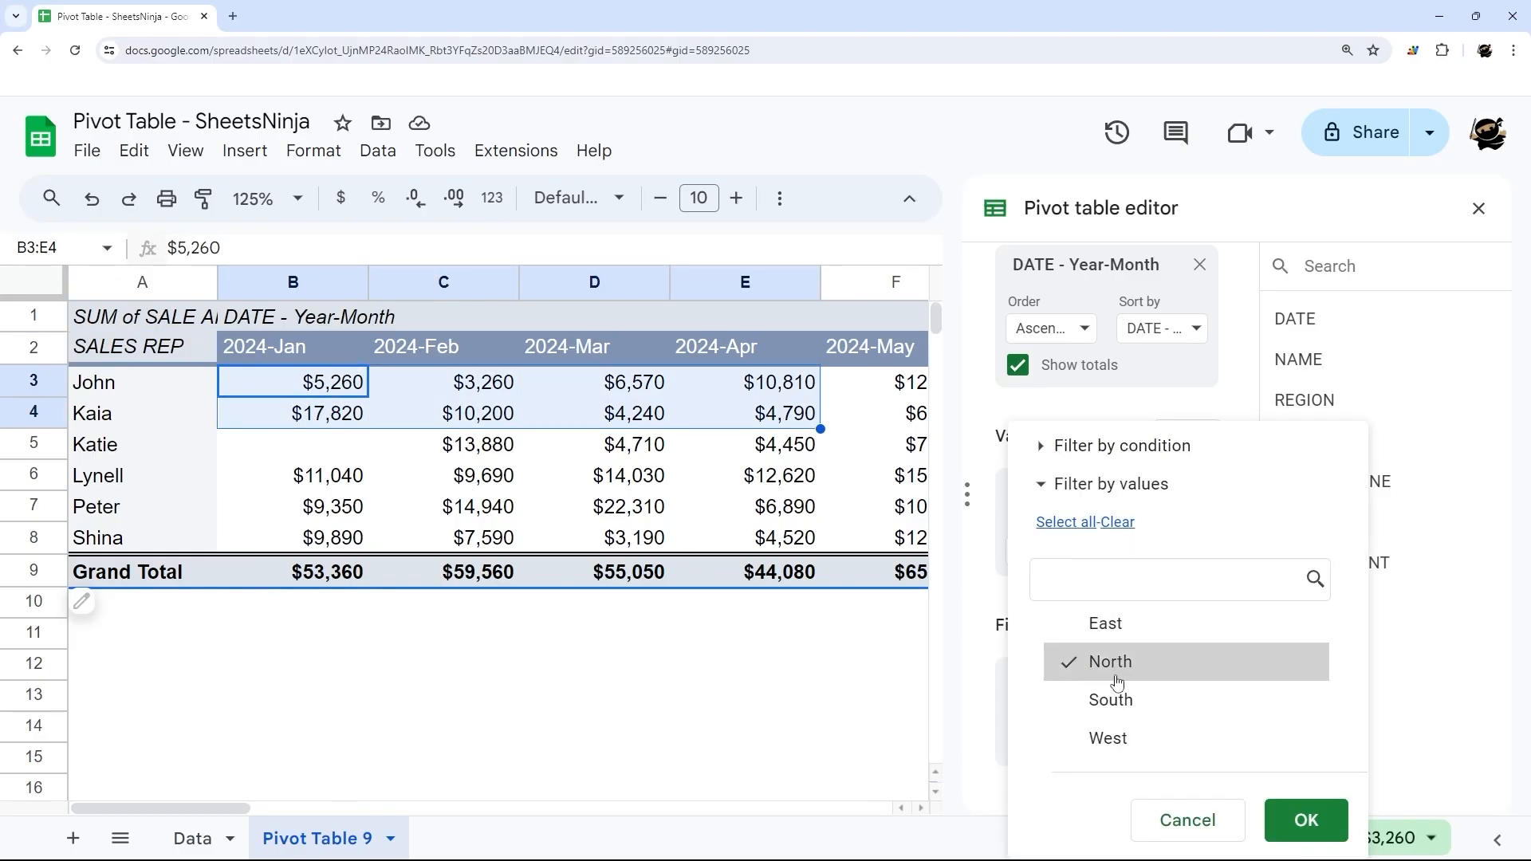
left_click(1104, 623)
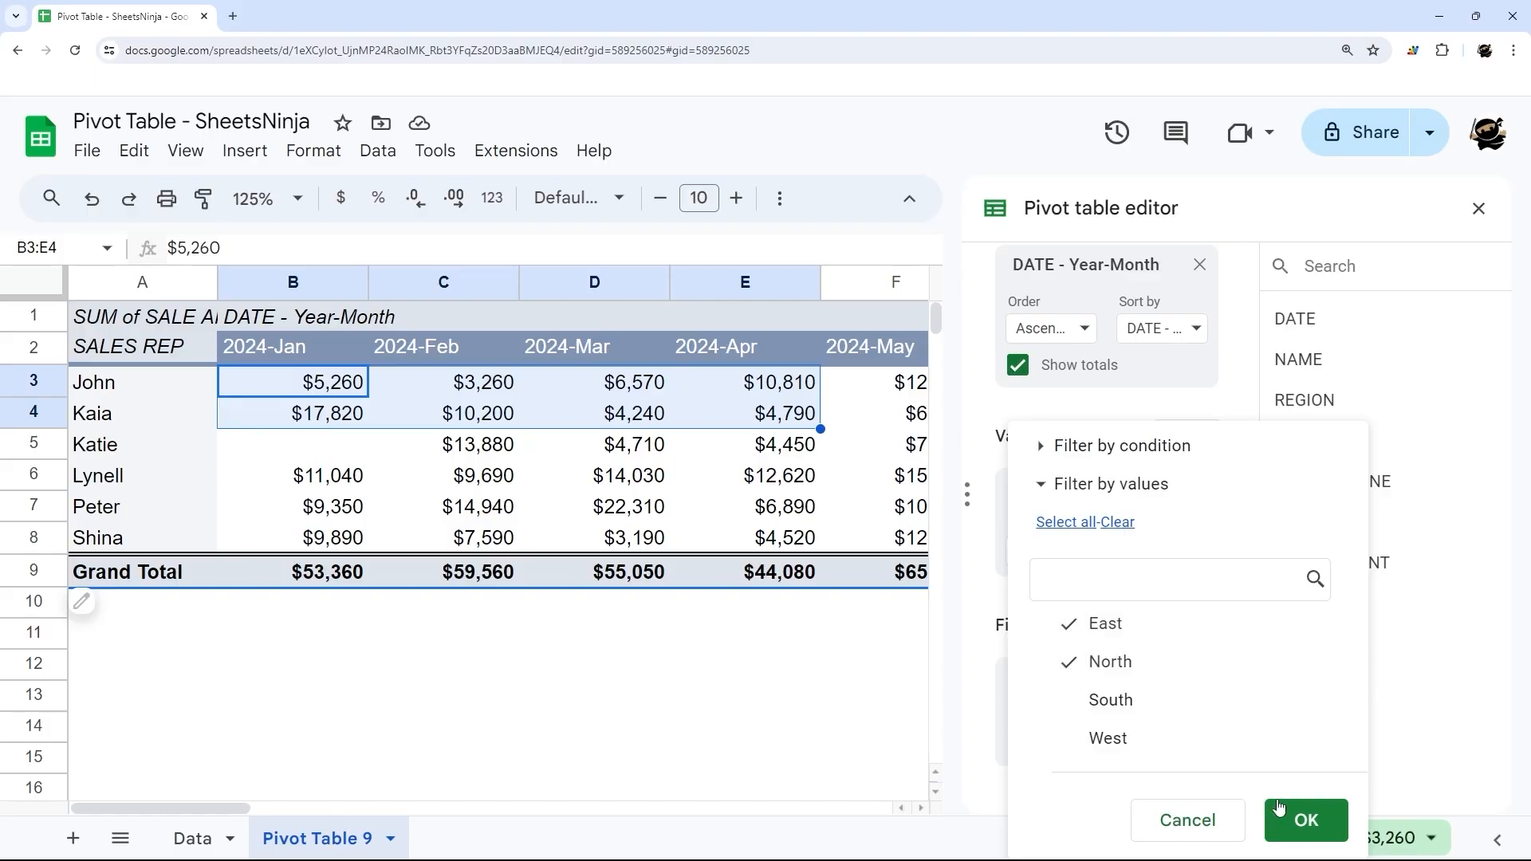
left_click(1306, 818)
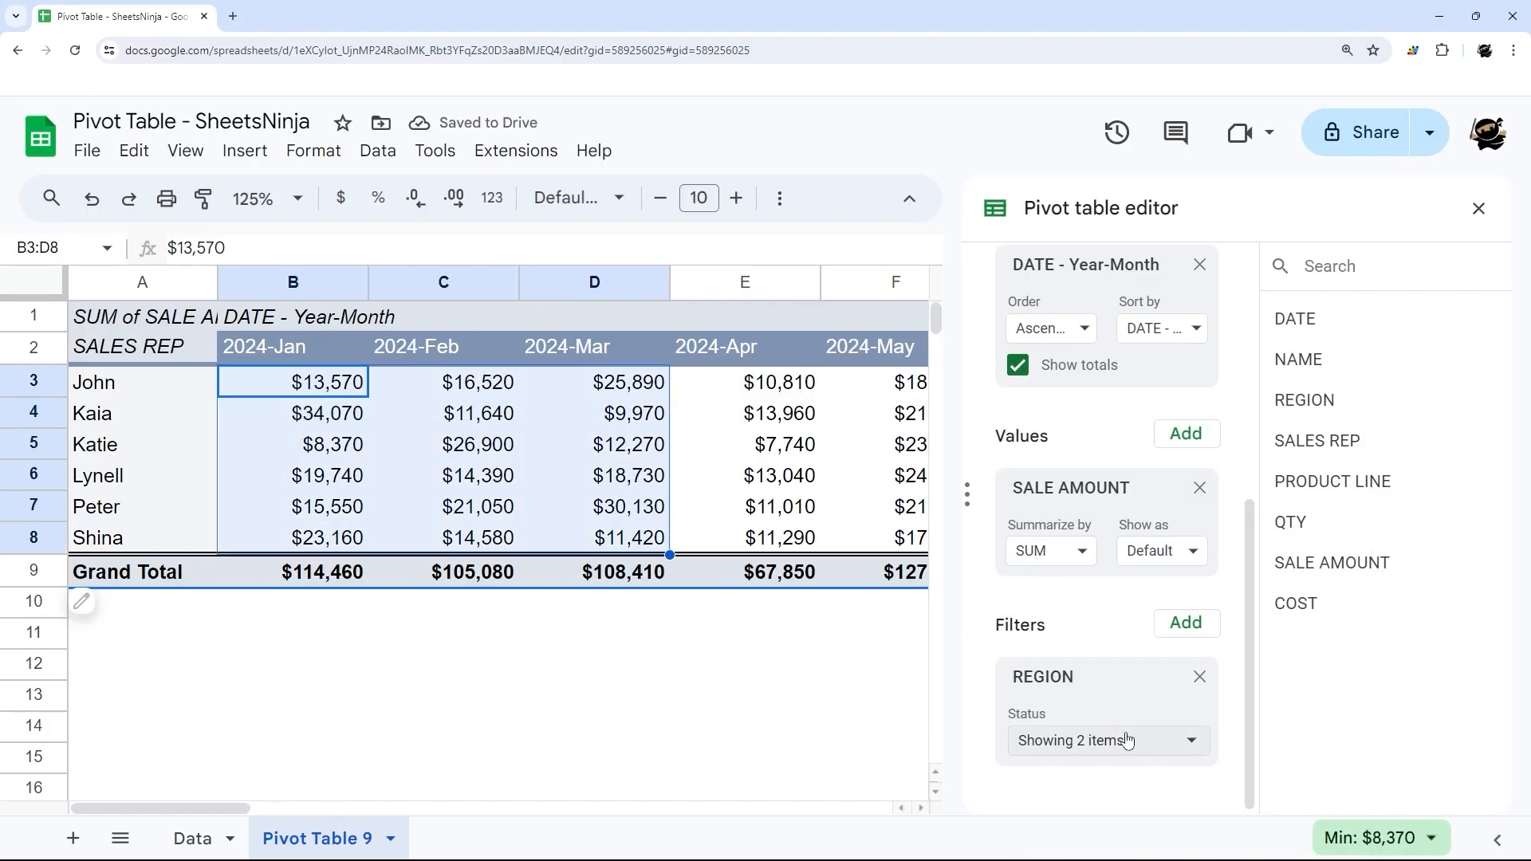
left_click(1105, 740)
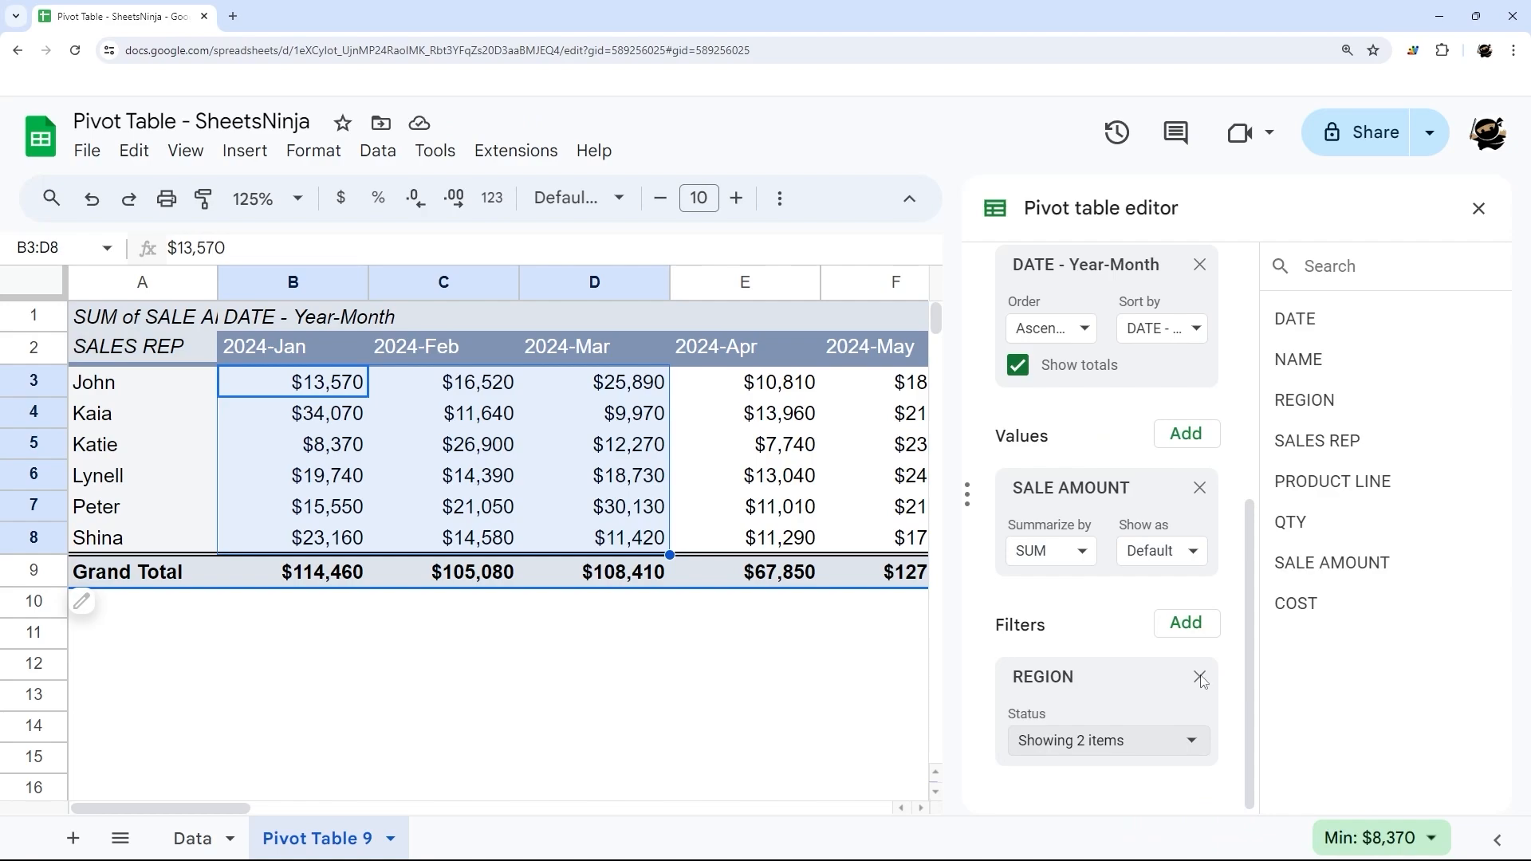
Add a SALES REP filter excluding John, then remove the region and rep filters
left_click(1184, 622)
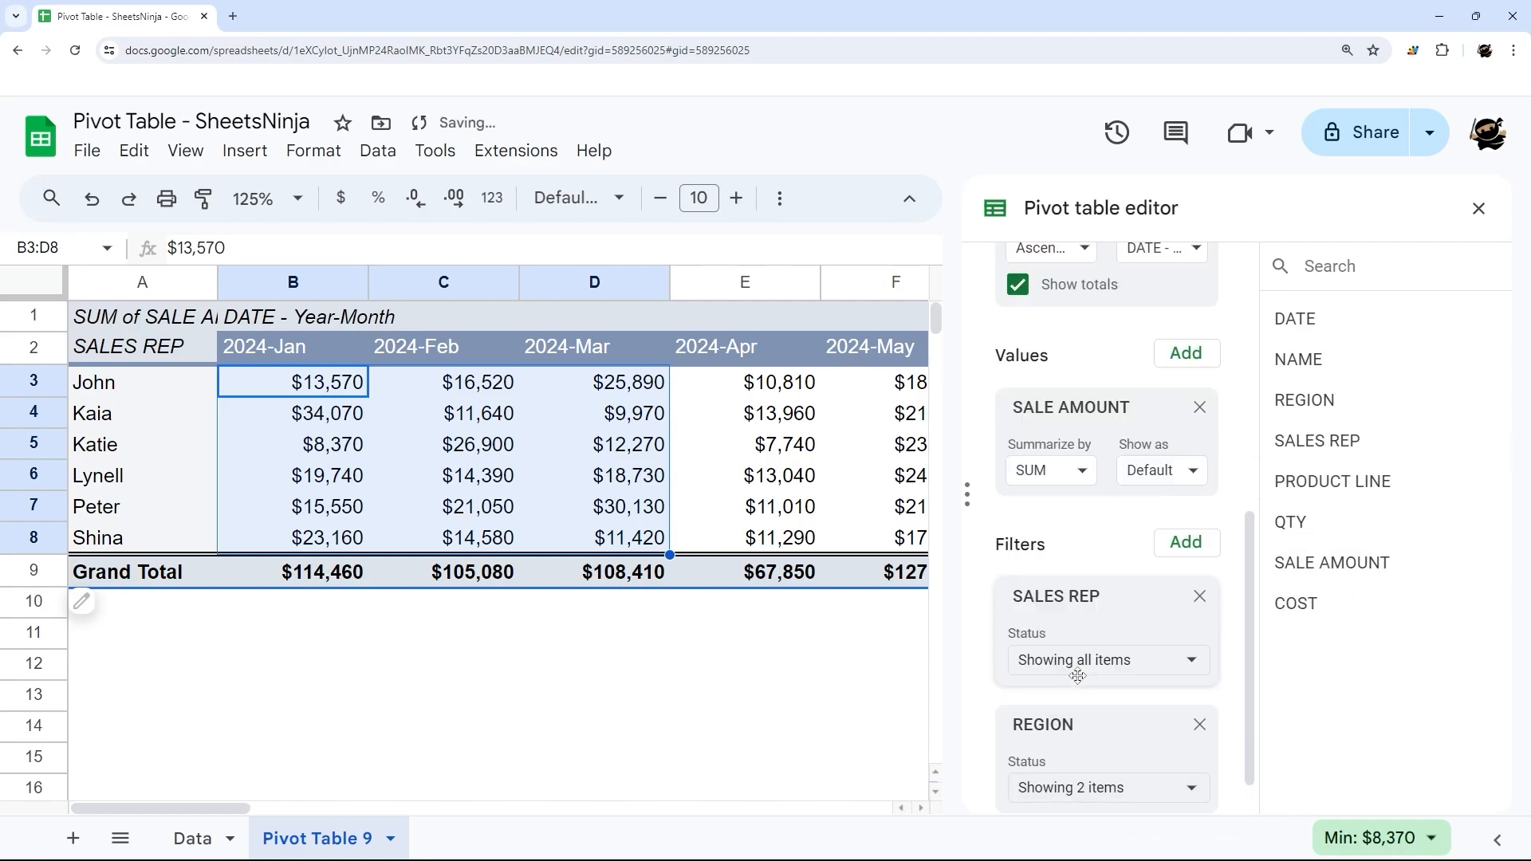
left_click(1106, 659)
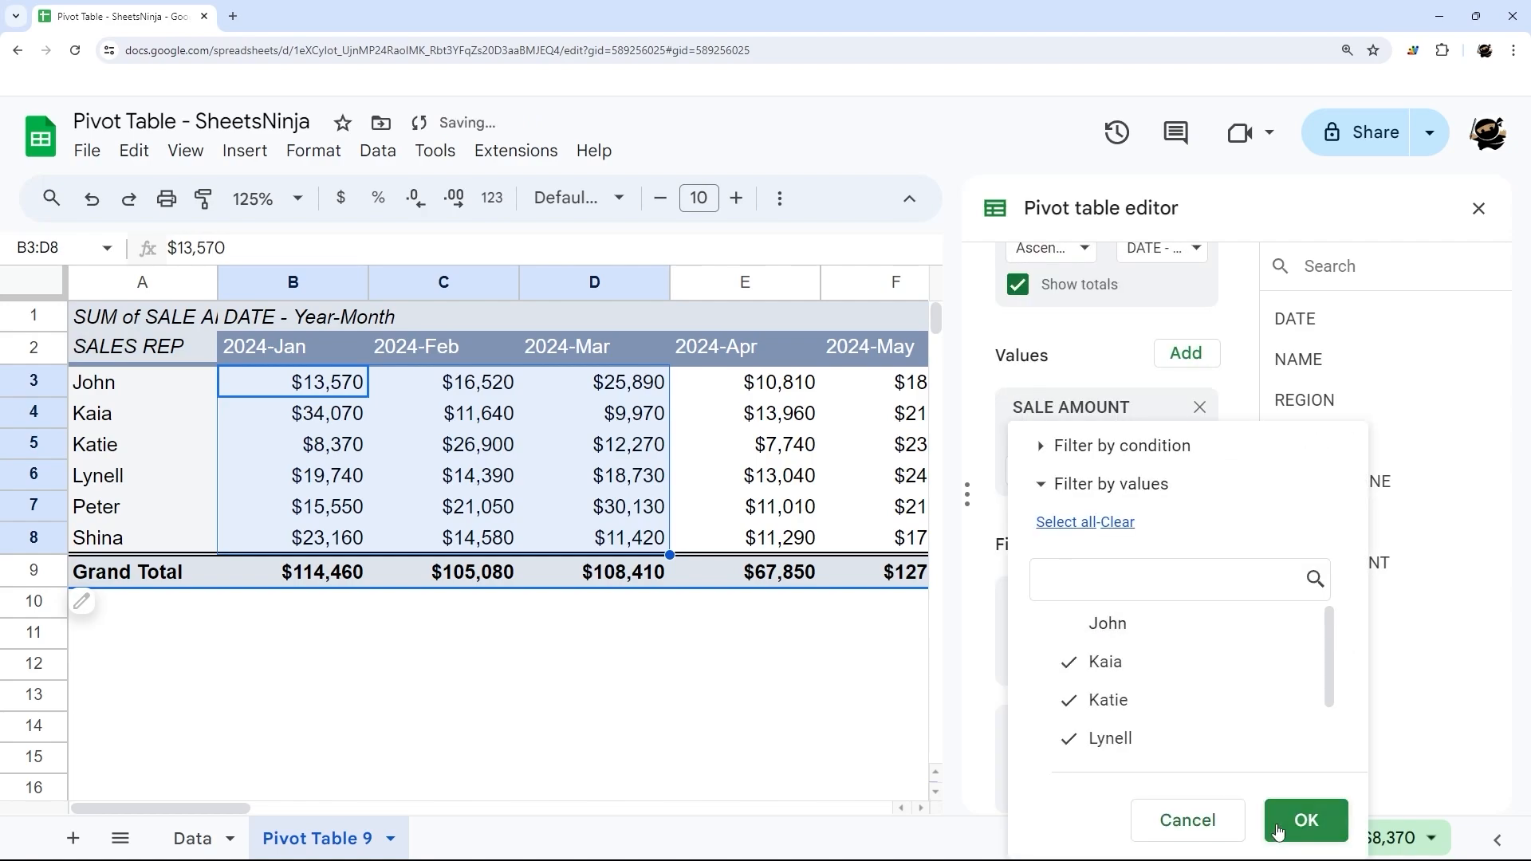
left_click(1304, 820)
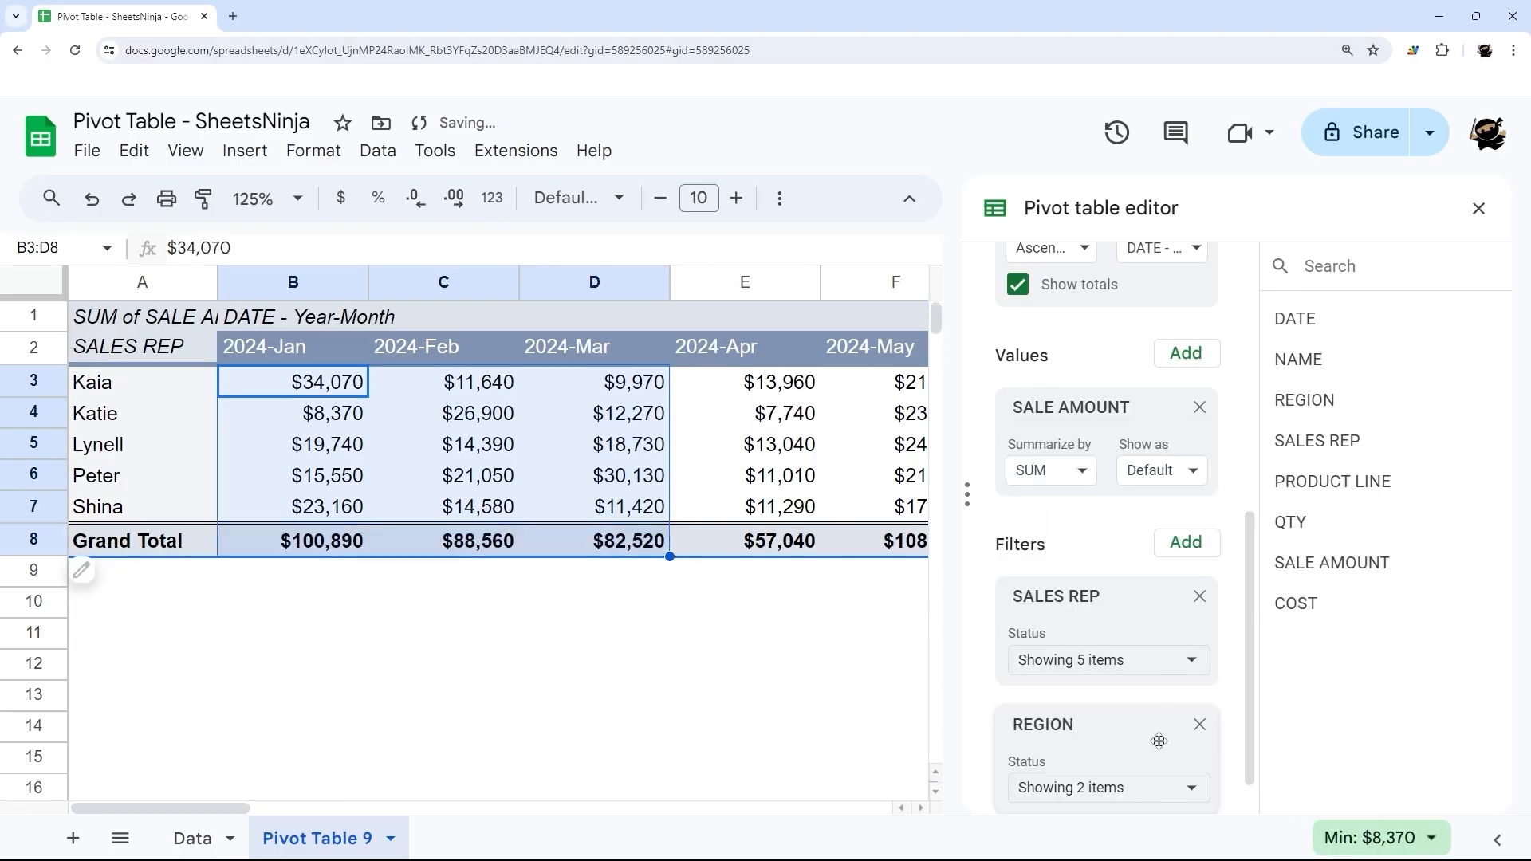
left_click(1198, 725)
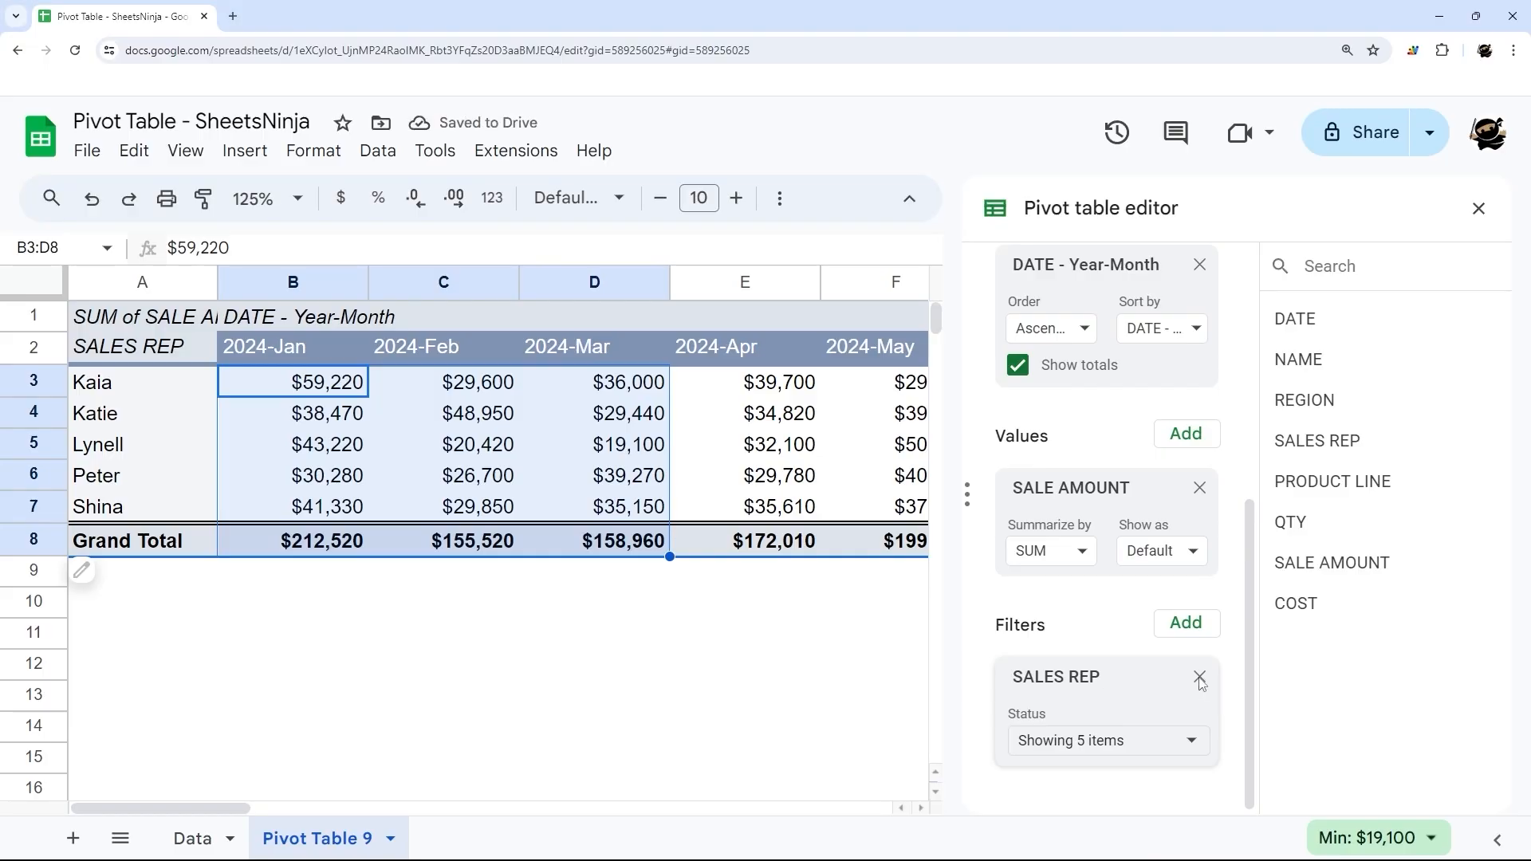
left_click(1200, 677)
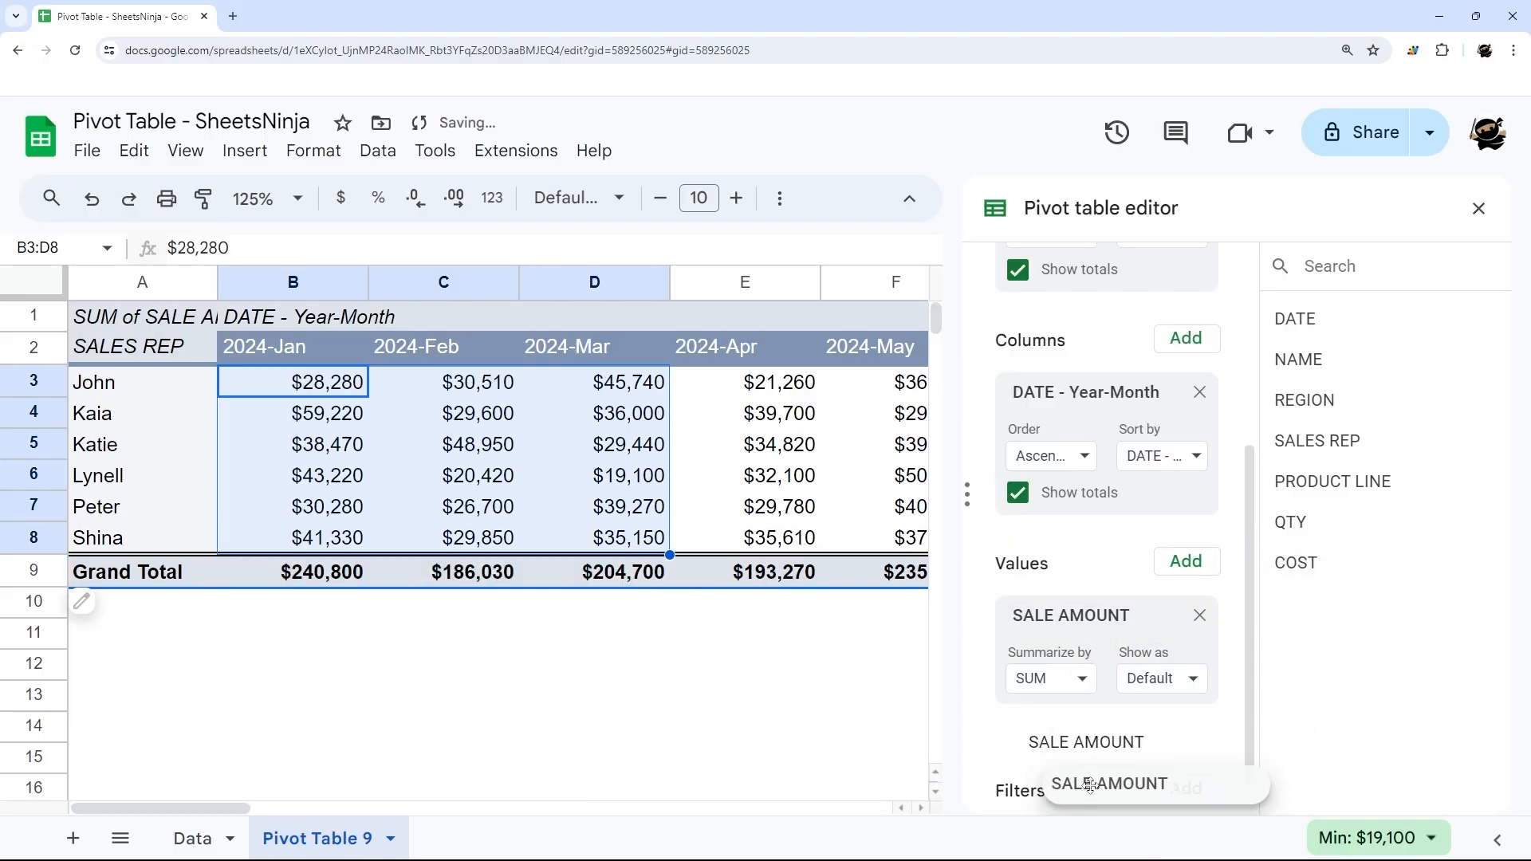
Filter SALE AMOUNT to values greater than 1000
left_click(1106, 783)
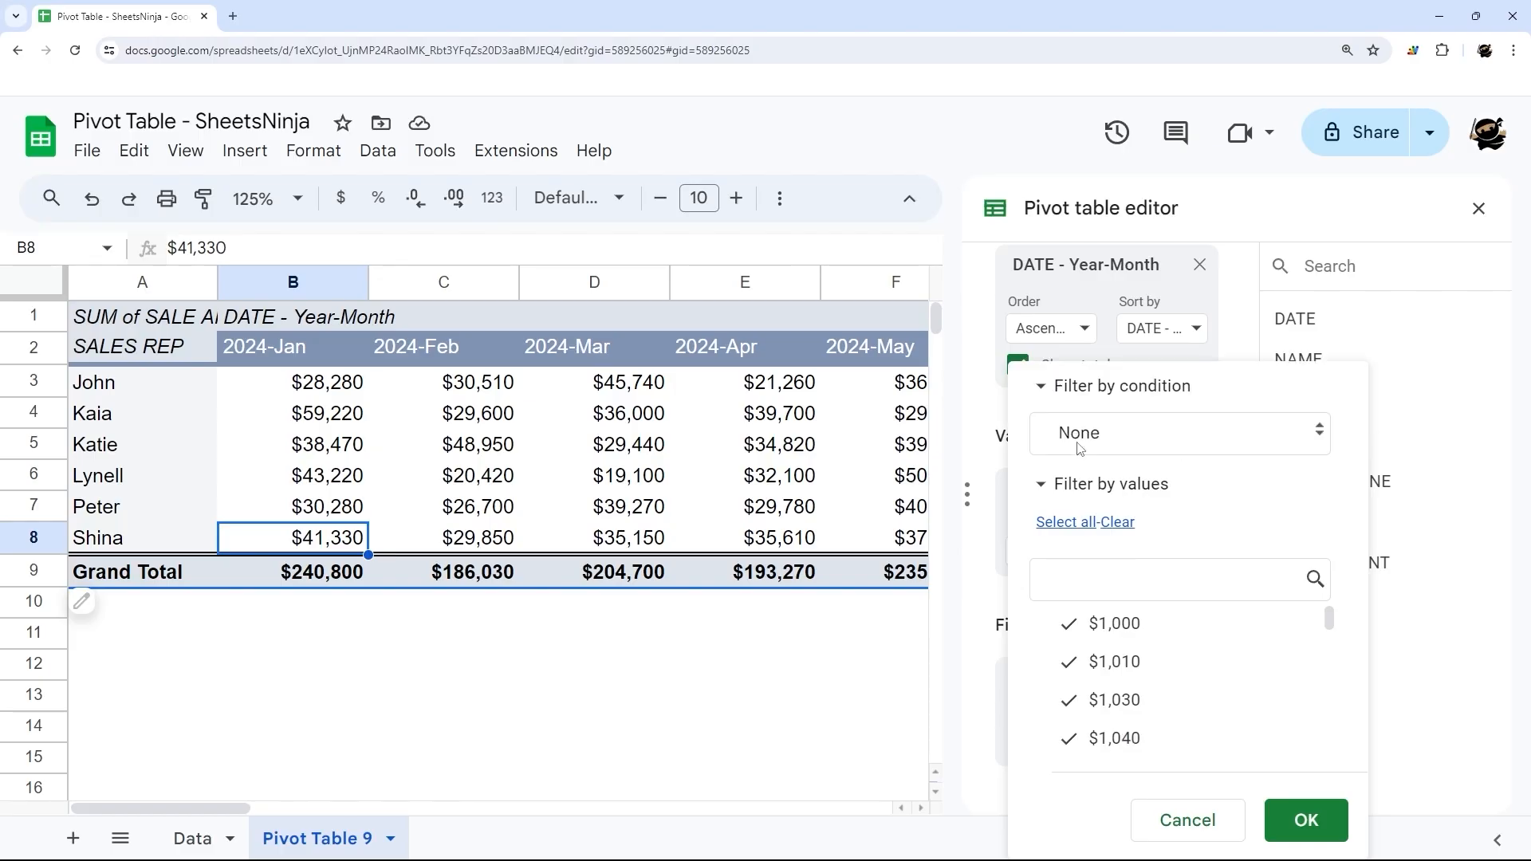
left_click(1176, 432)
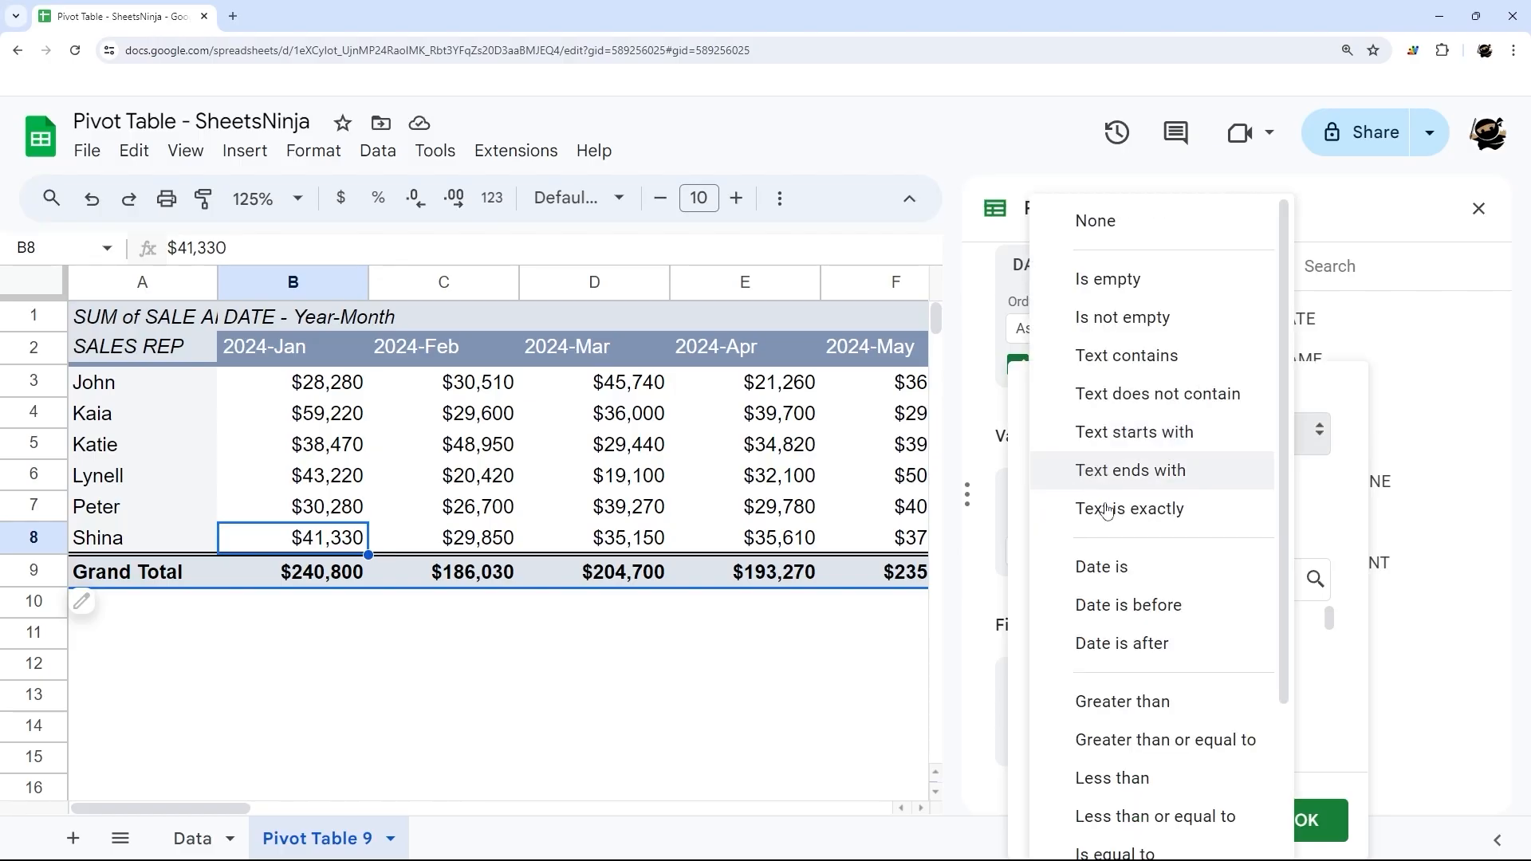
left_click(1121, 700)
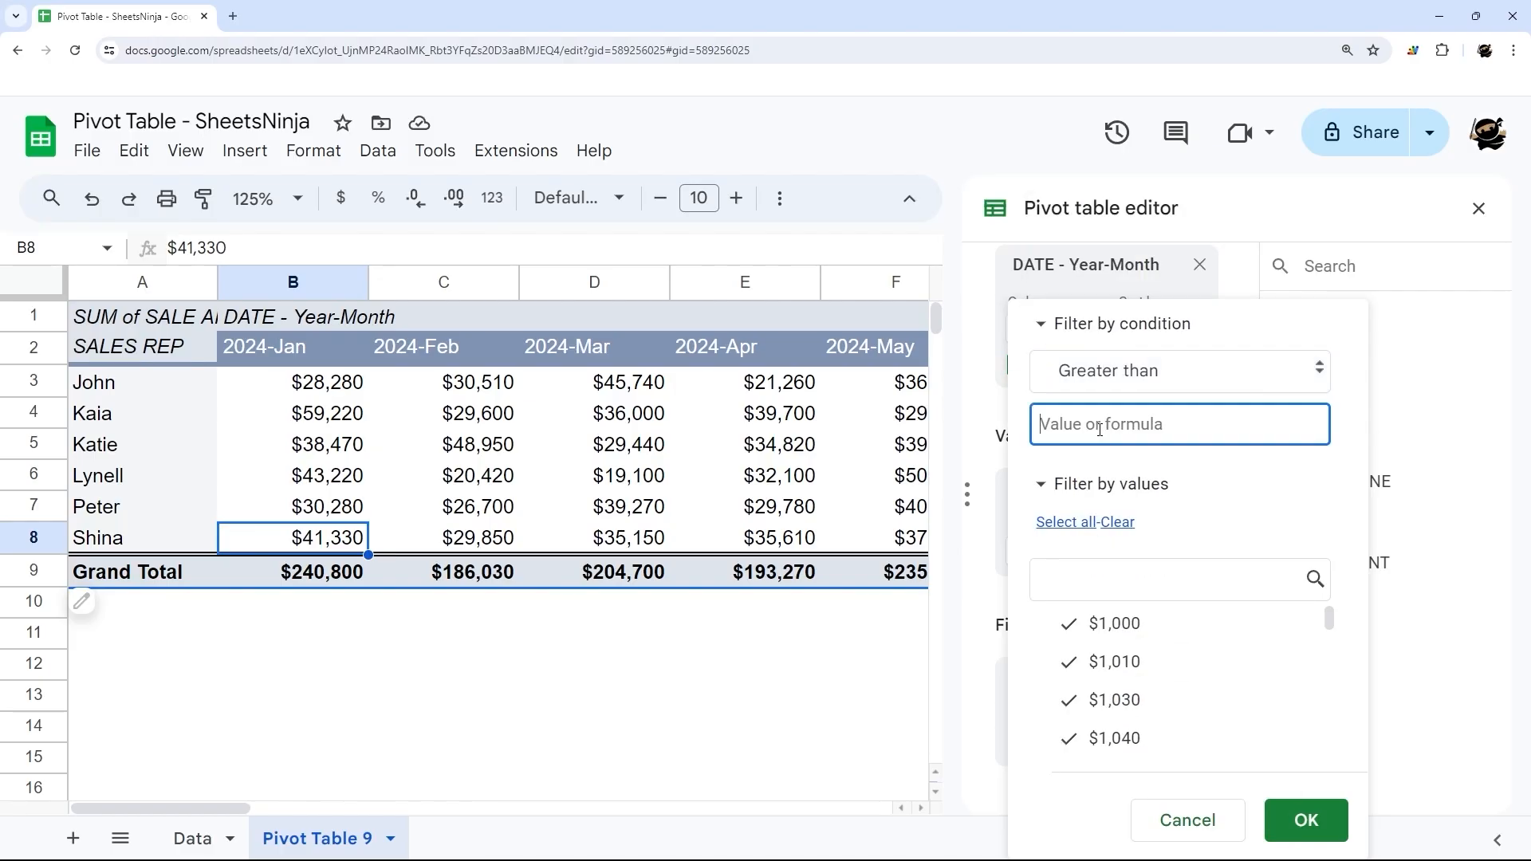
type("1000")
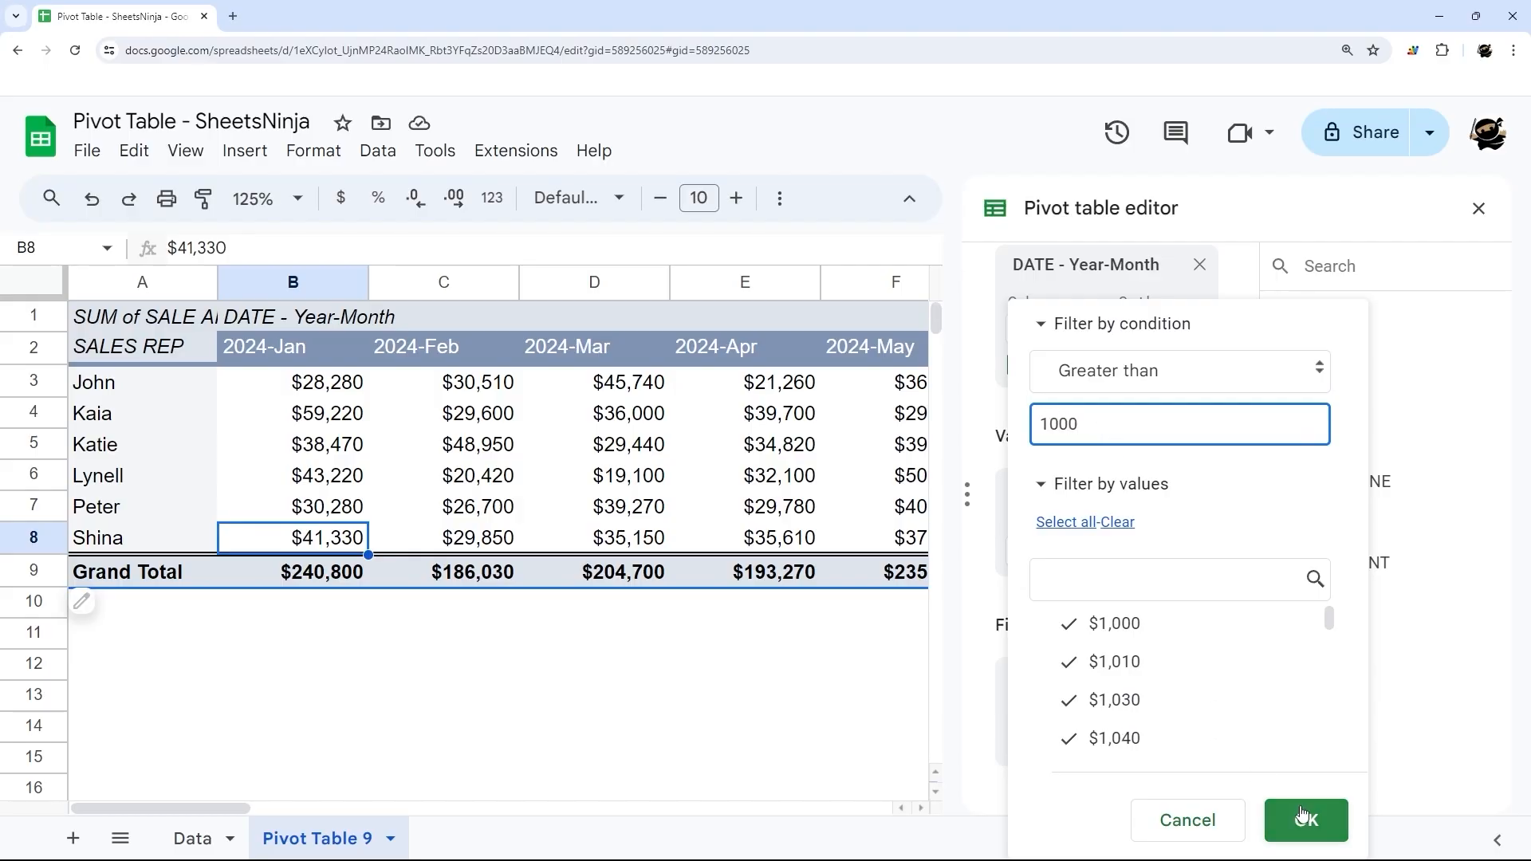
left_click(1304, 819)
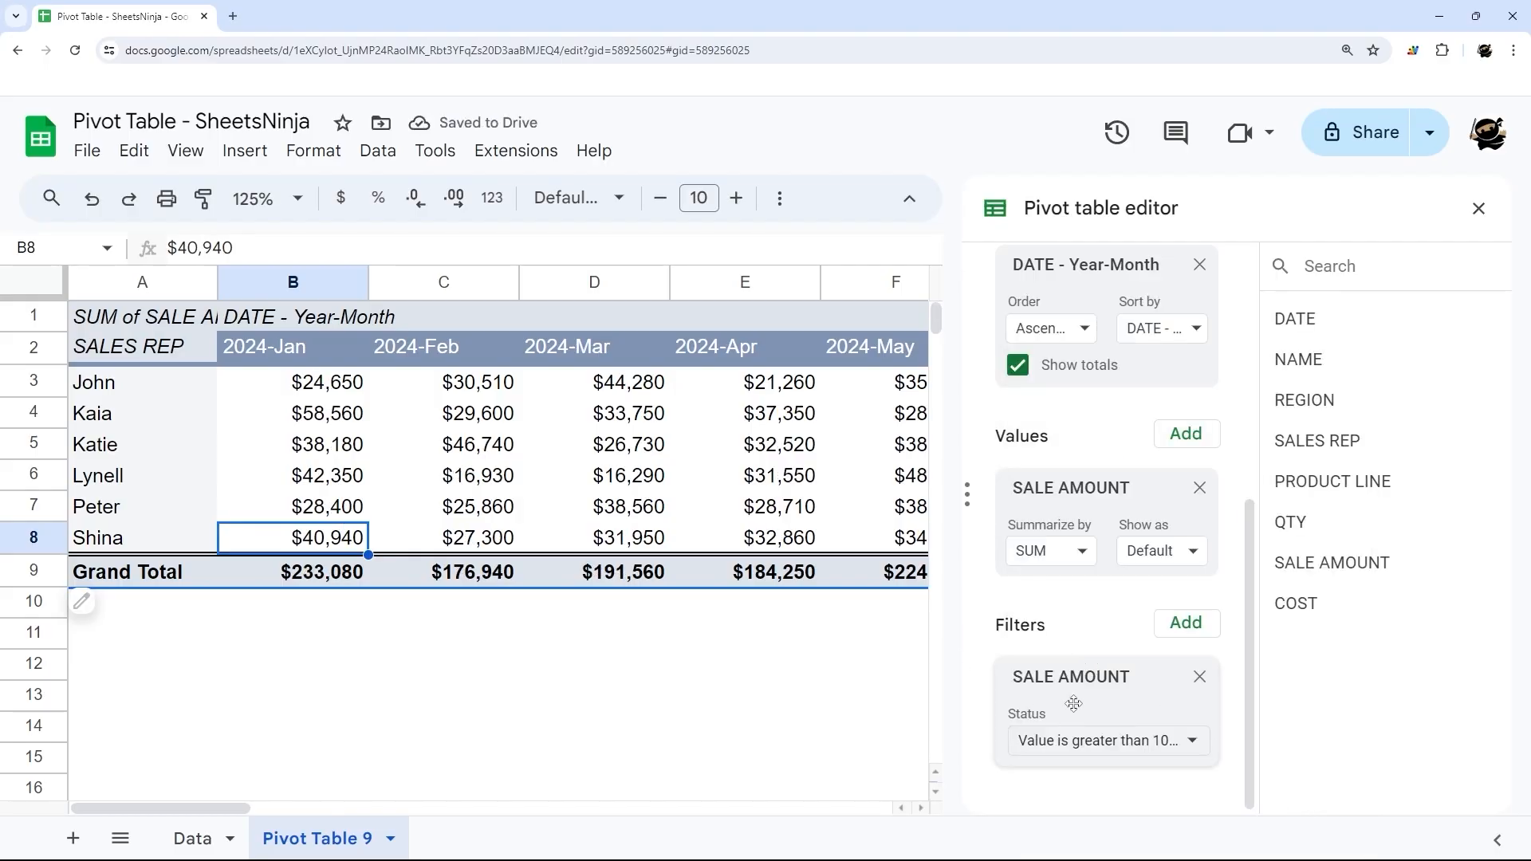
mouse_move(1112, 705)
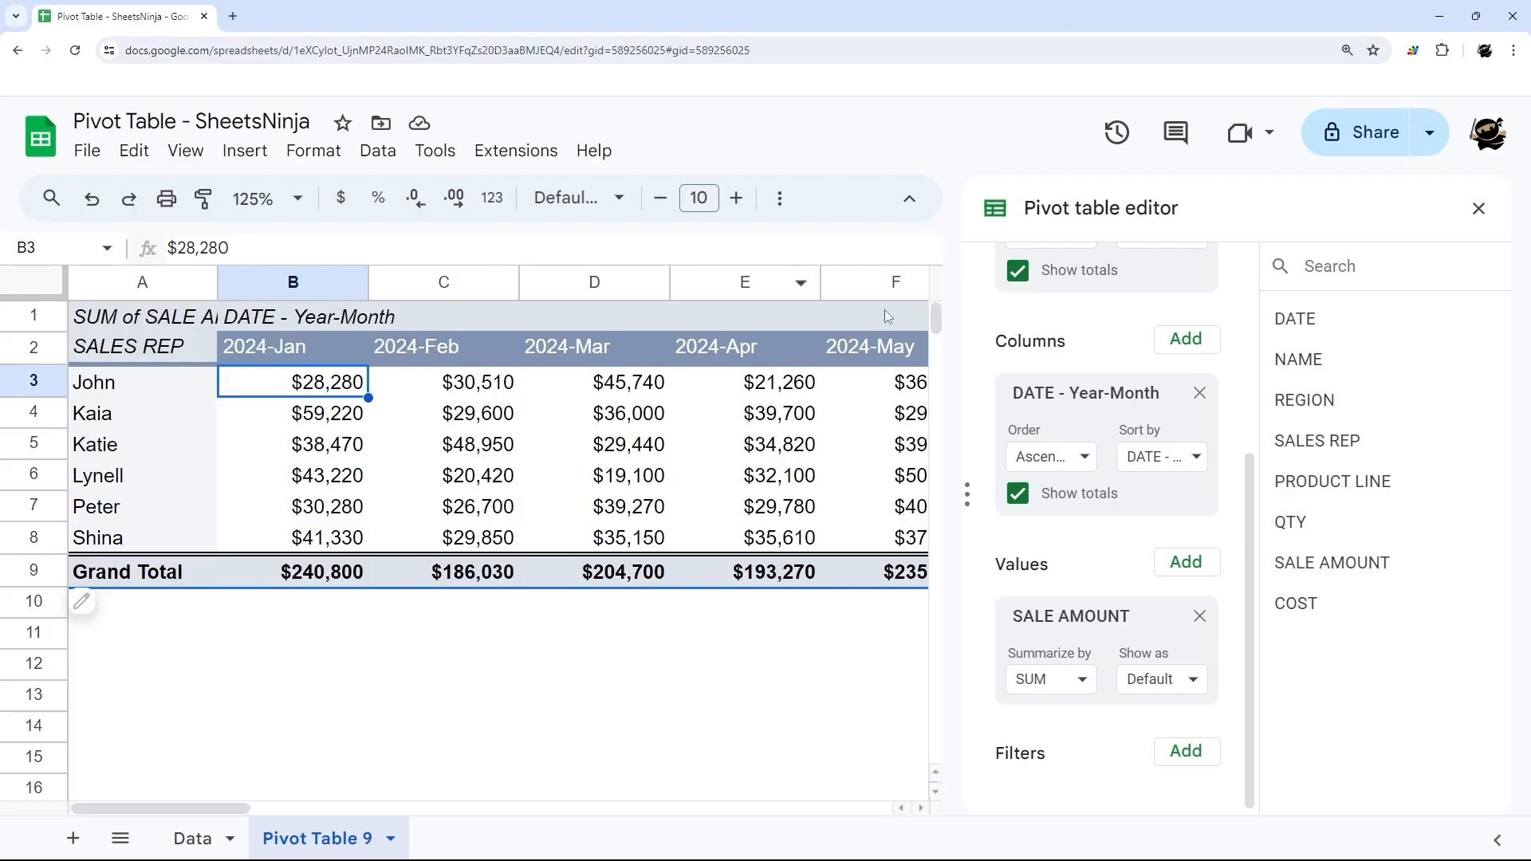
Replace the monthly DATE columns with a summed QTY value column beside SALE AMOUNT
left_click(1199, 615)
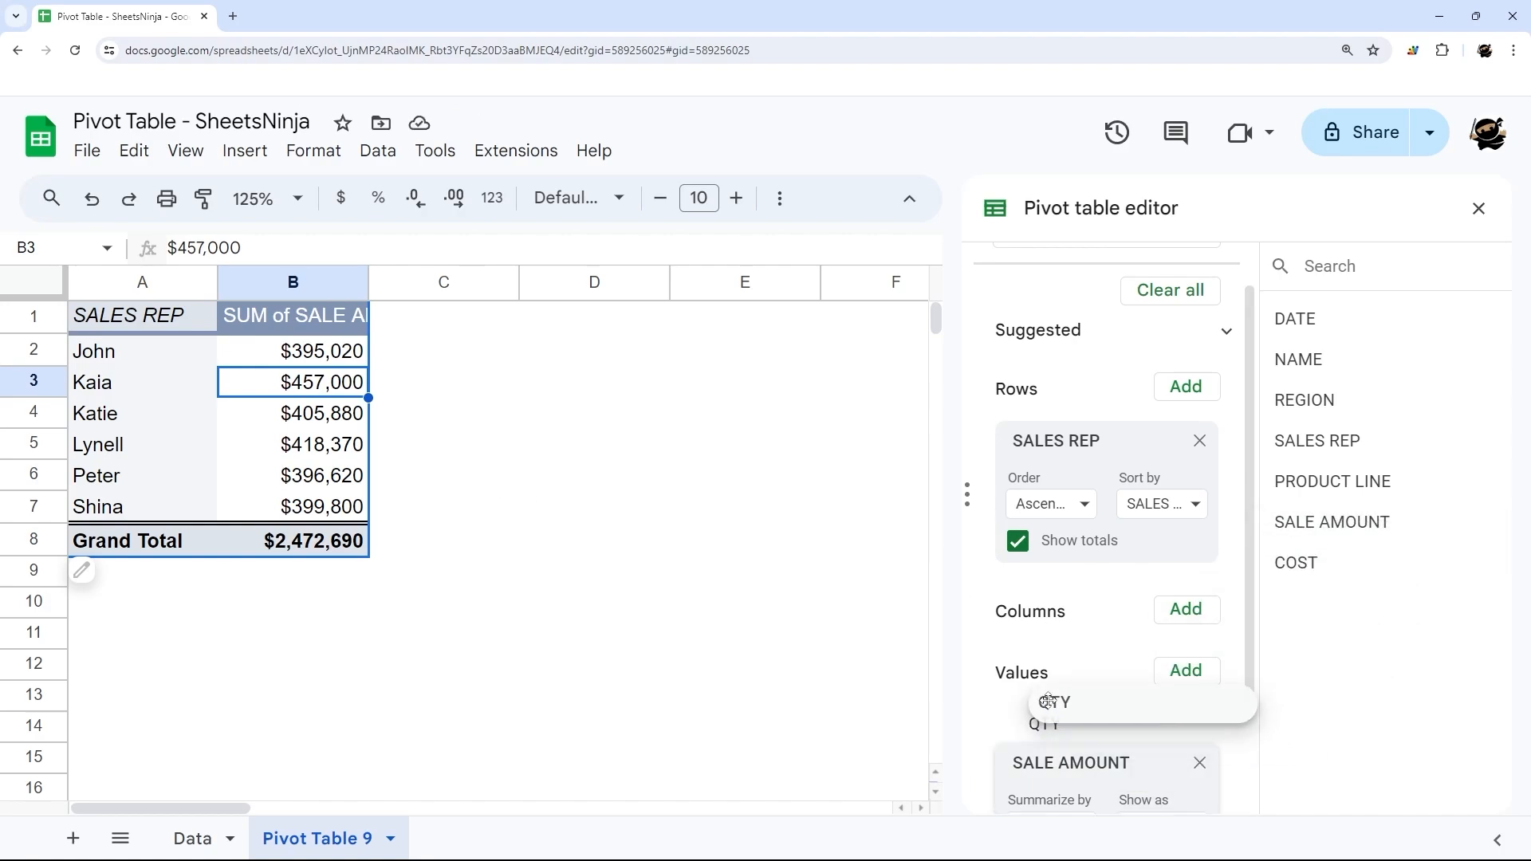
left_click(1045, 703)
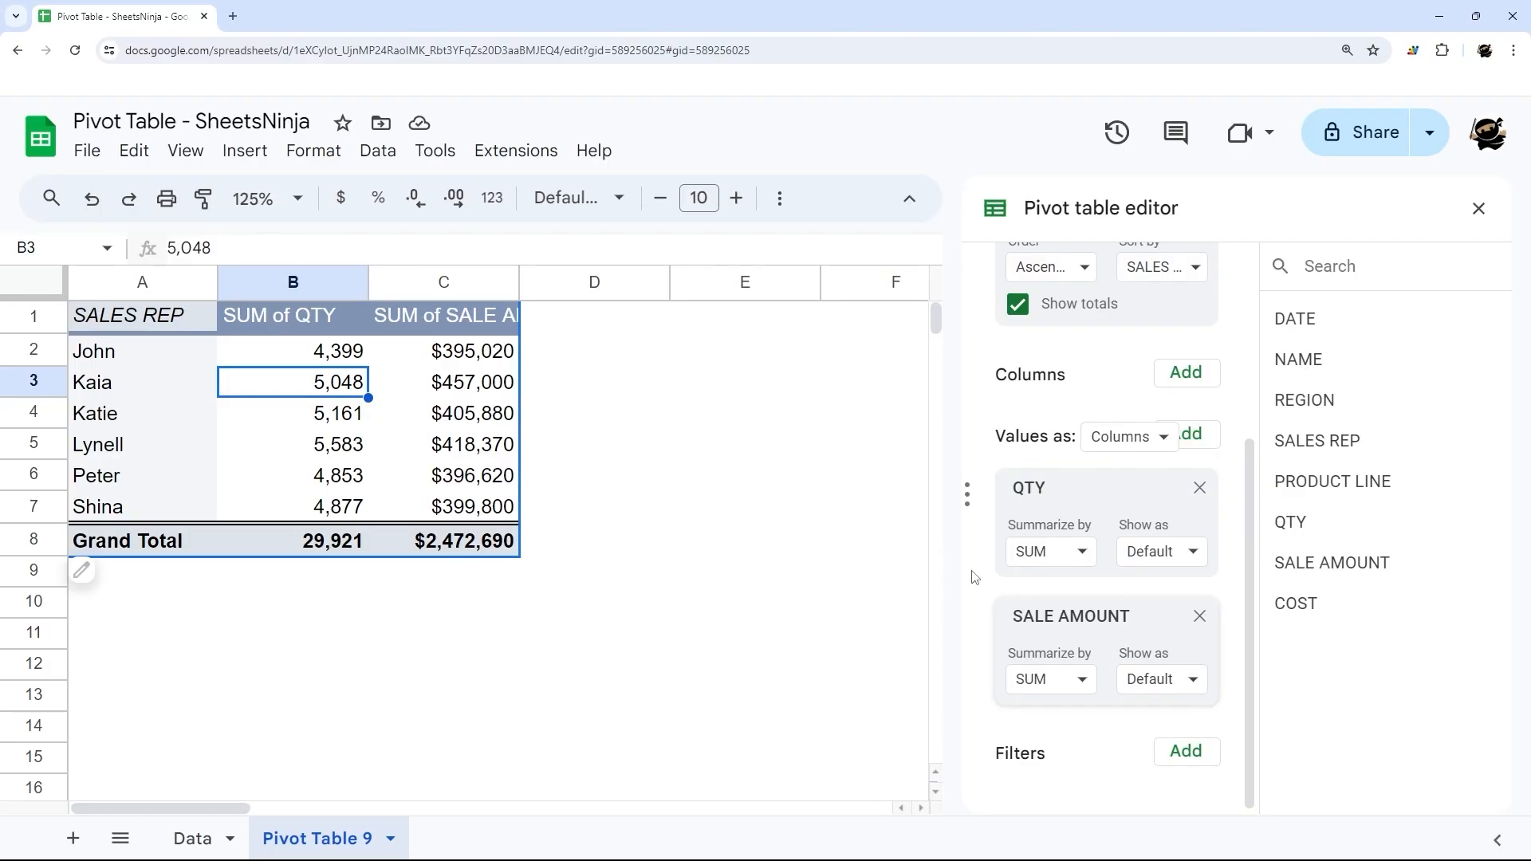
mouse_move(459, 364)
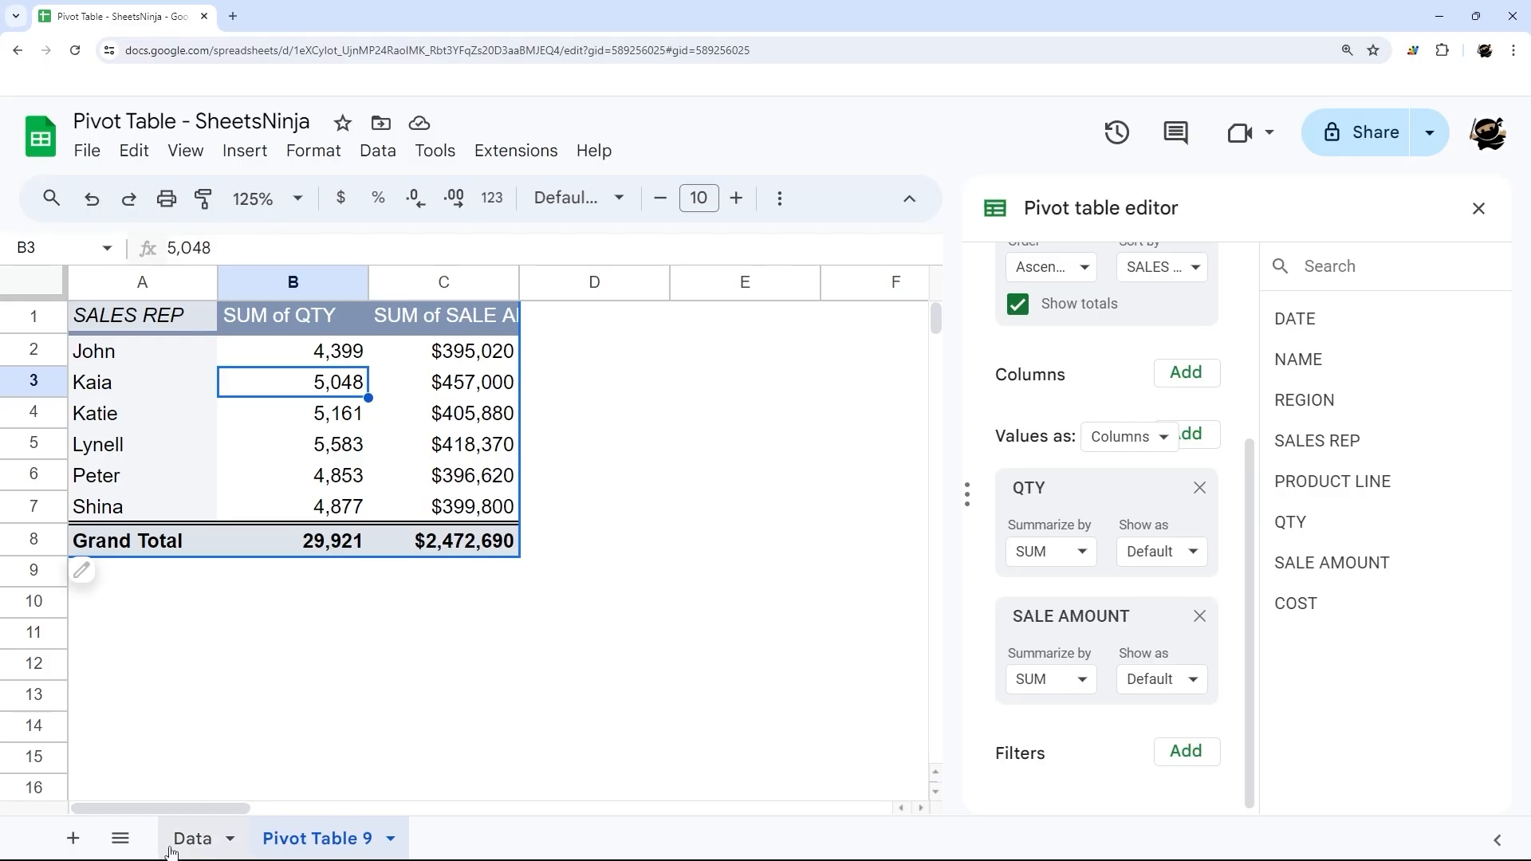
left_click(192, 838)
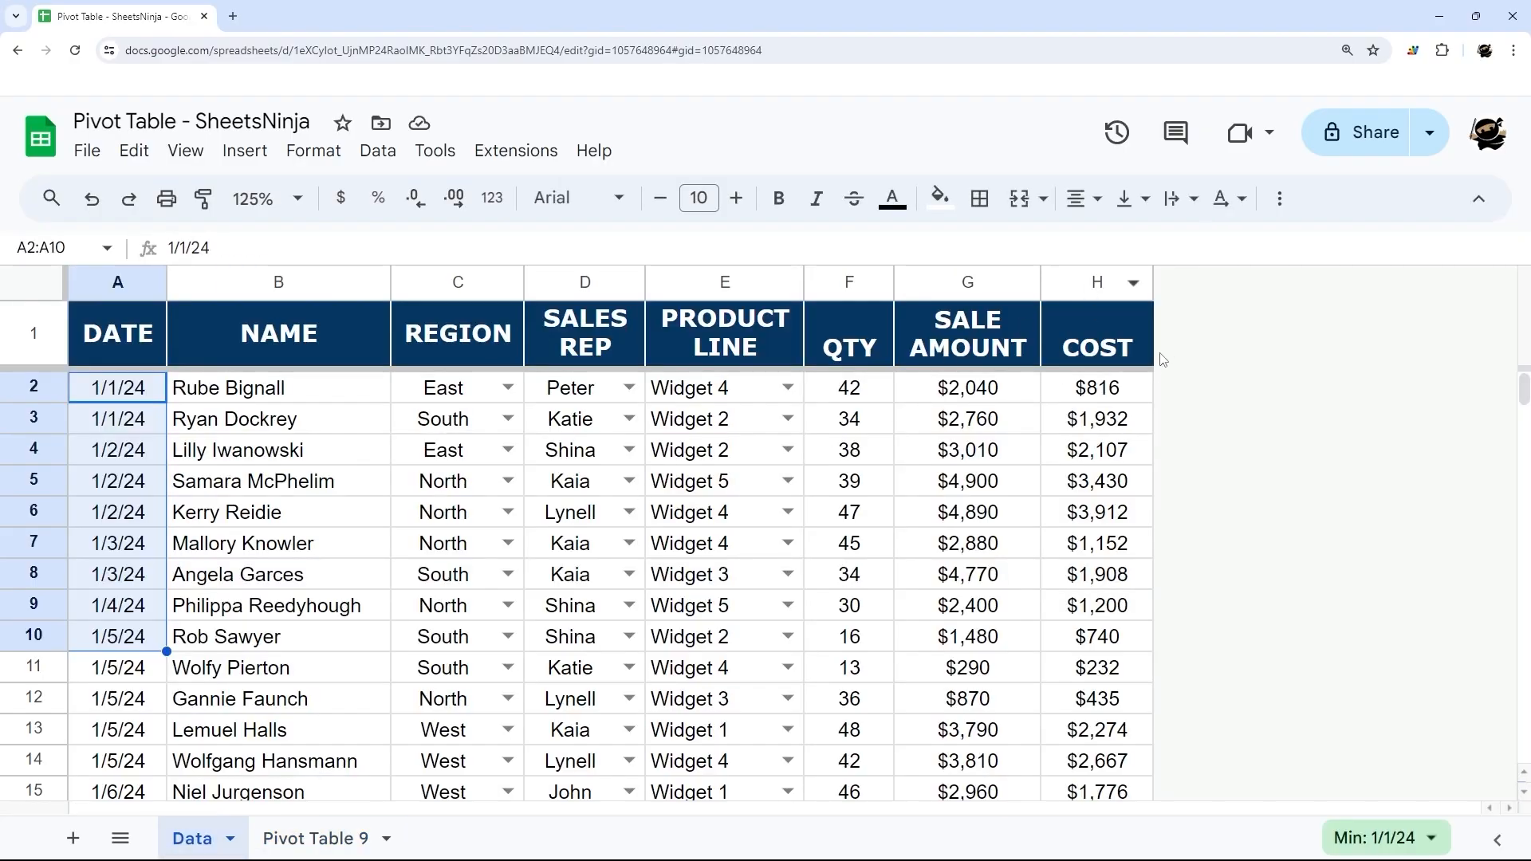
mouse_move(848, 283)
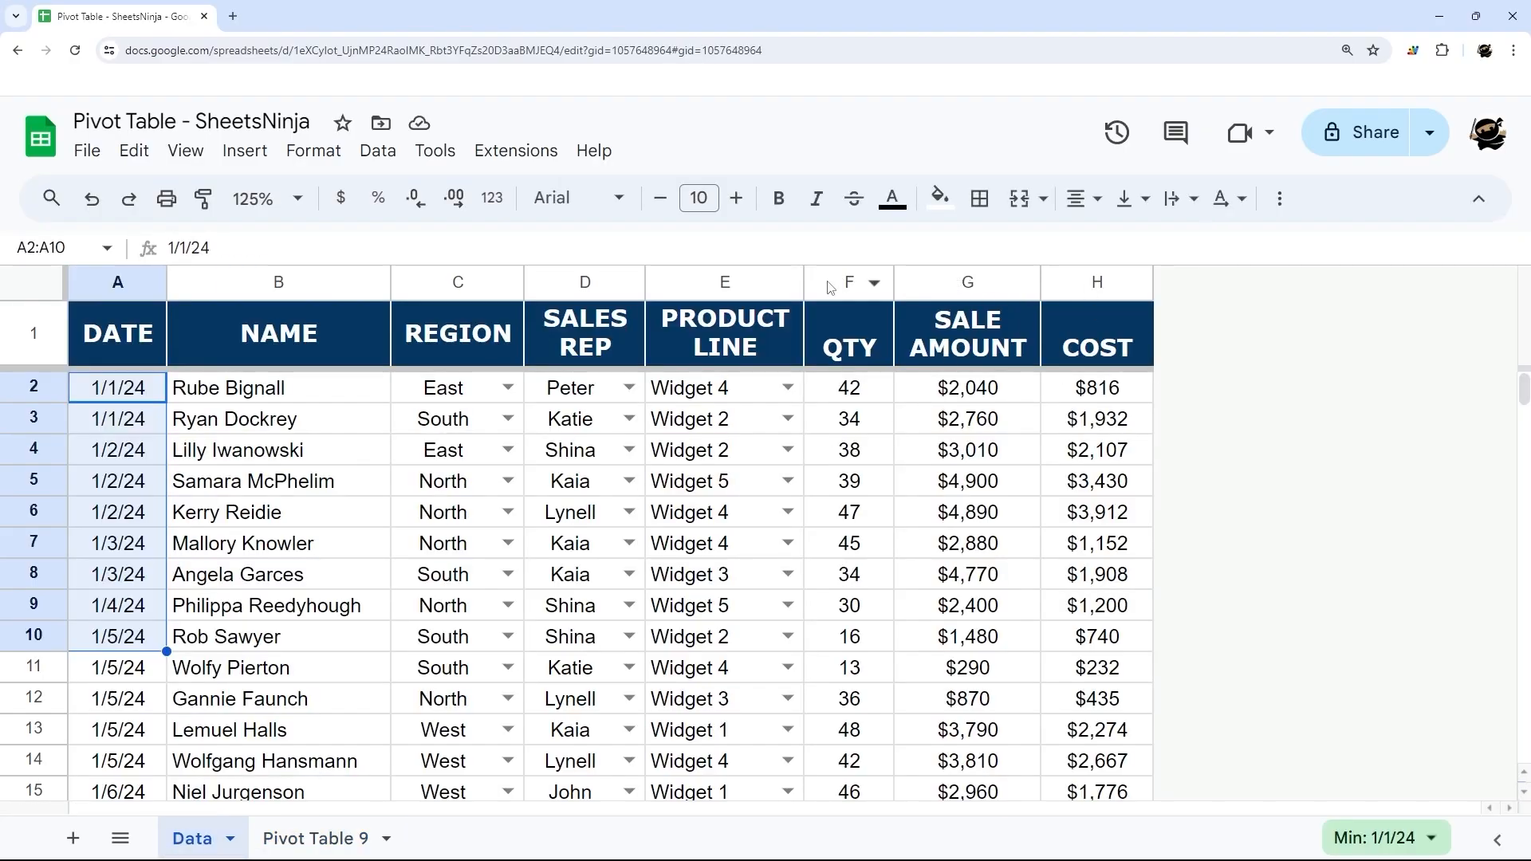
left_click(314, 838)
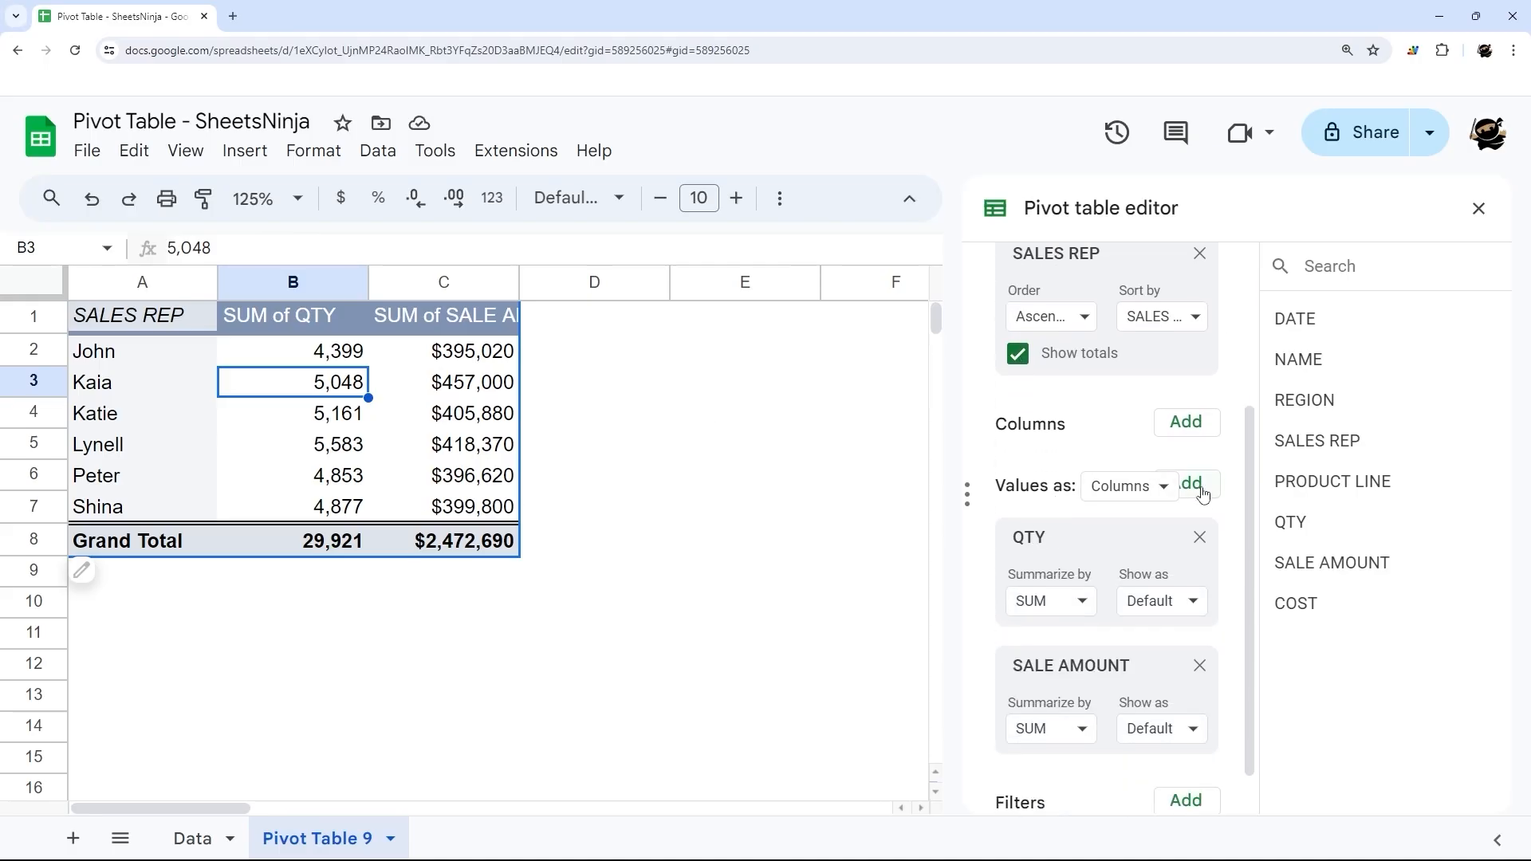
Add a calculated field value column summarized by a custom formula
left_click(1185, 421)
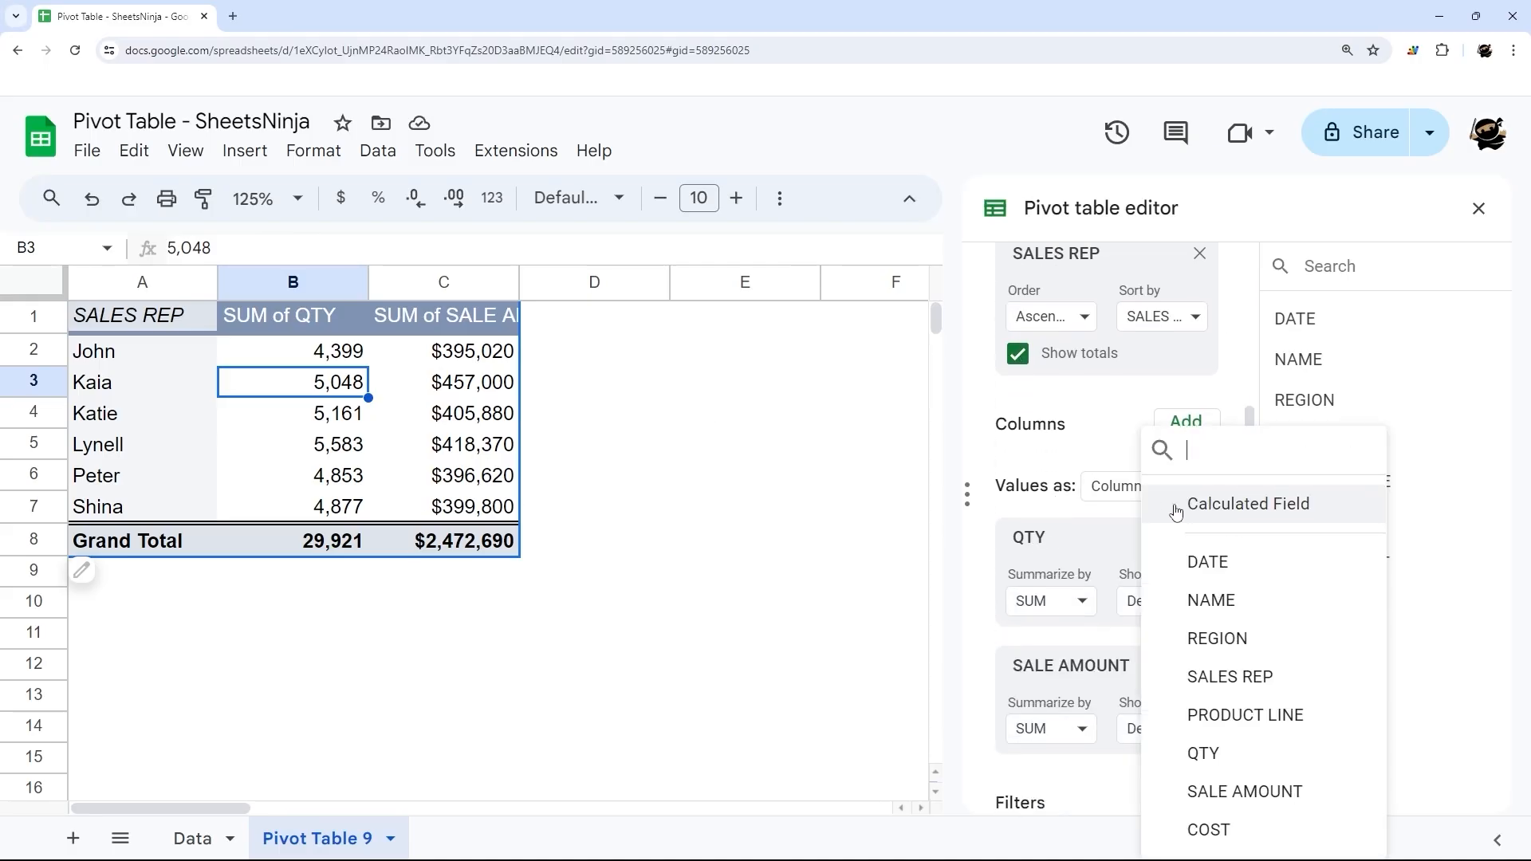
left_click(1247, 503)
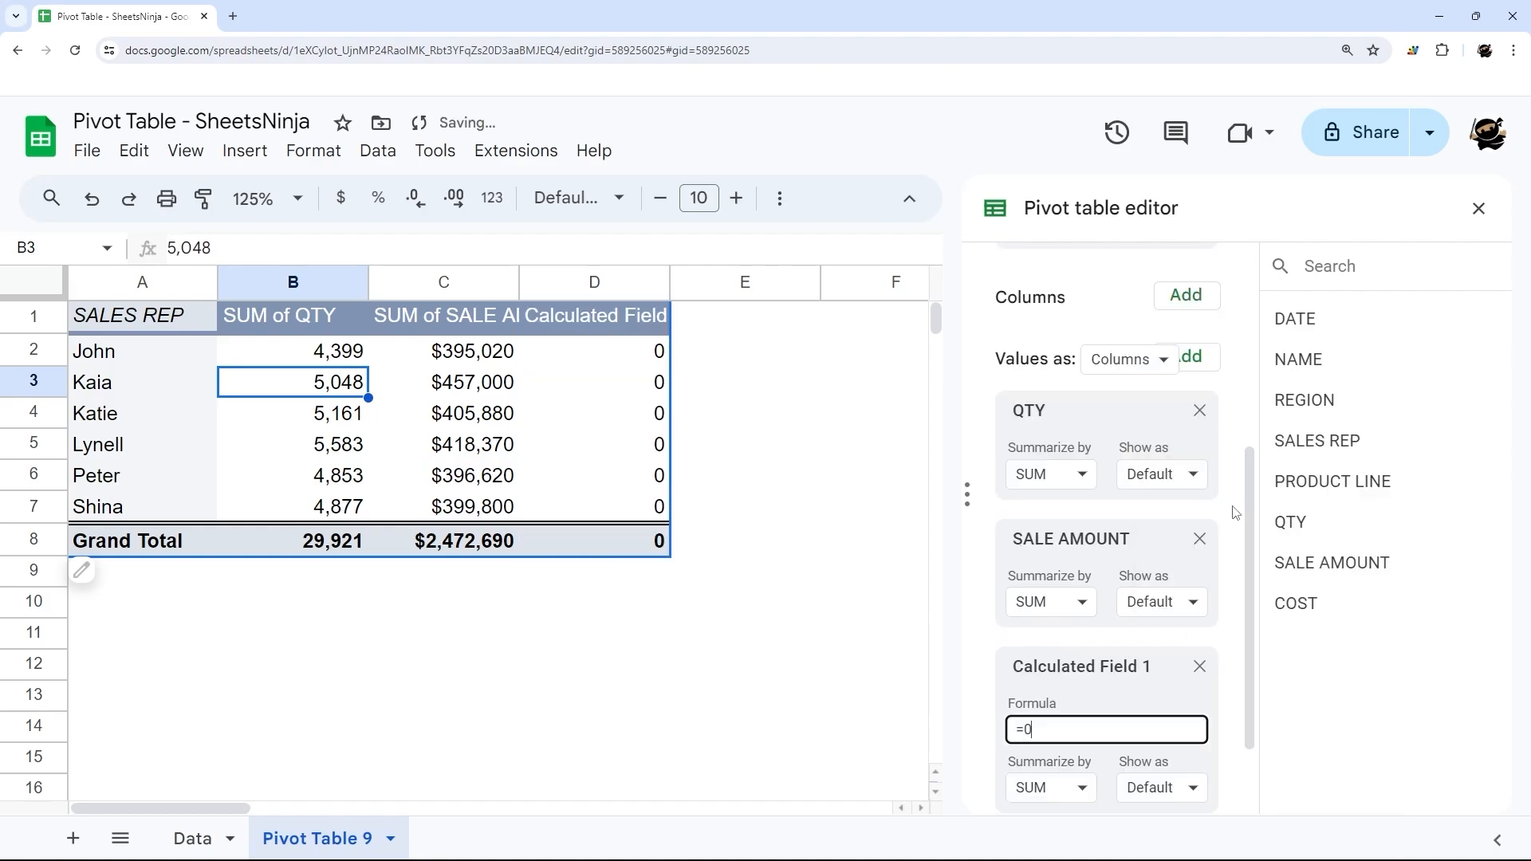
scroll("down", 3)
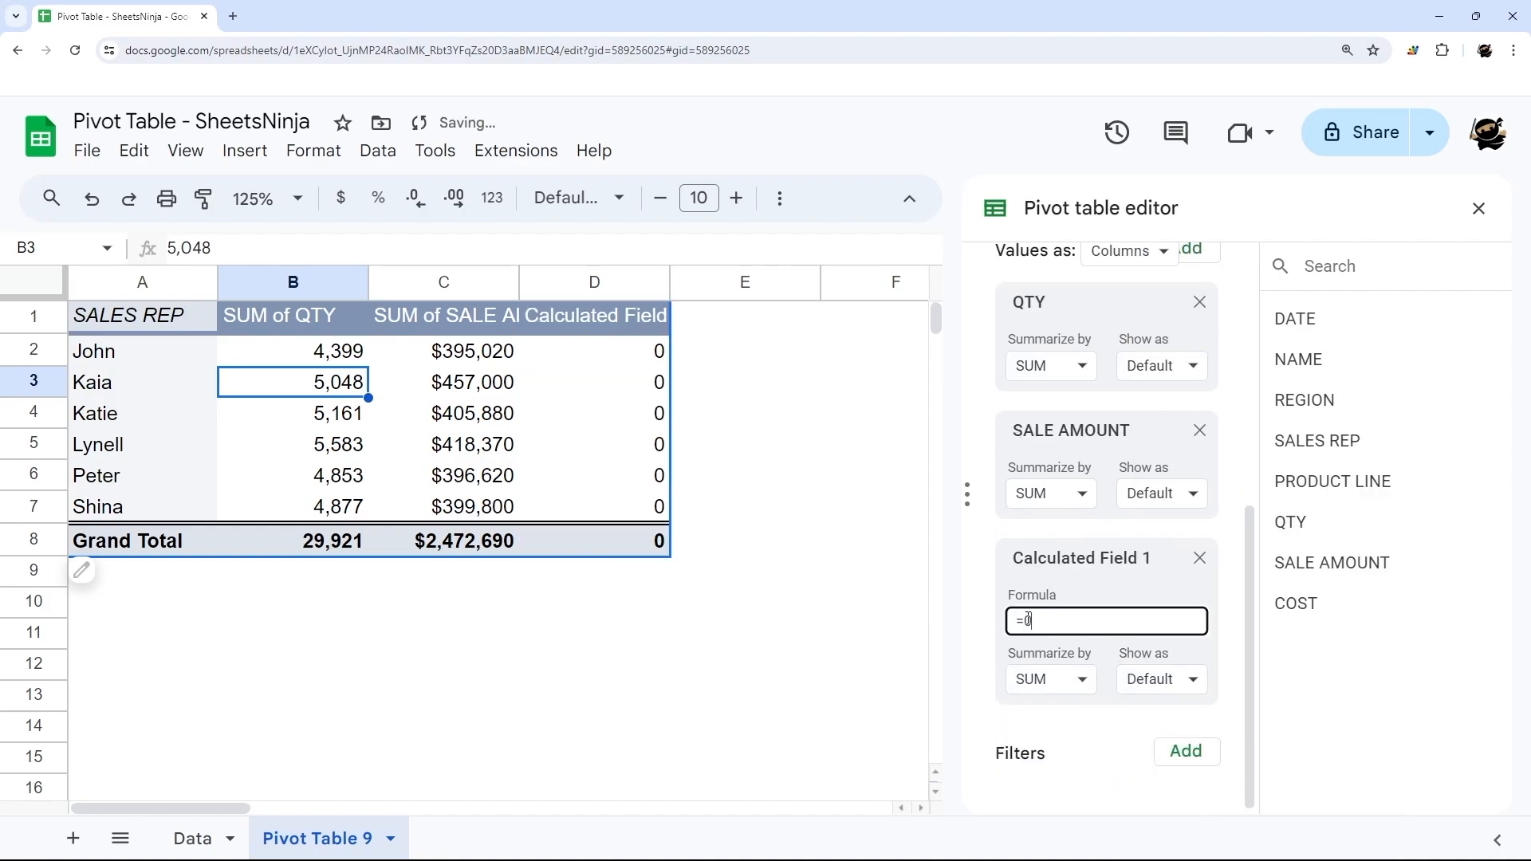
double_click(1023, 620)
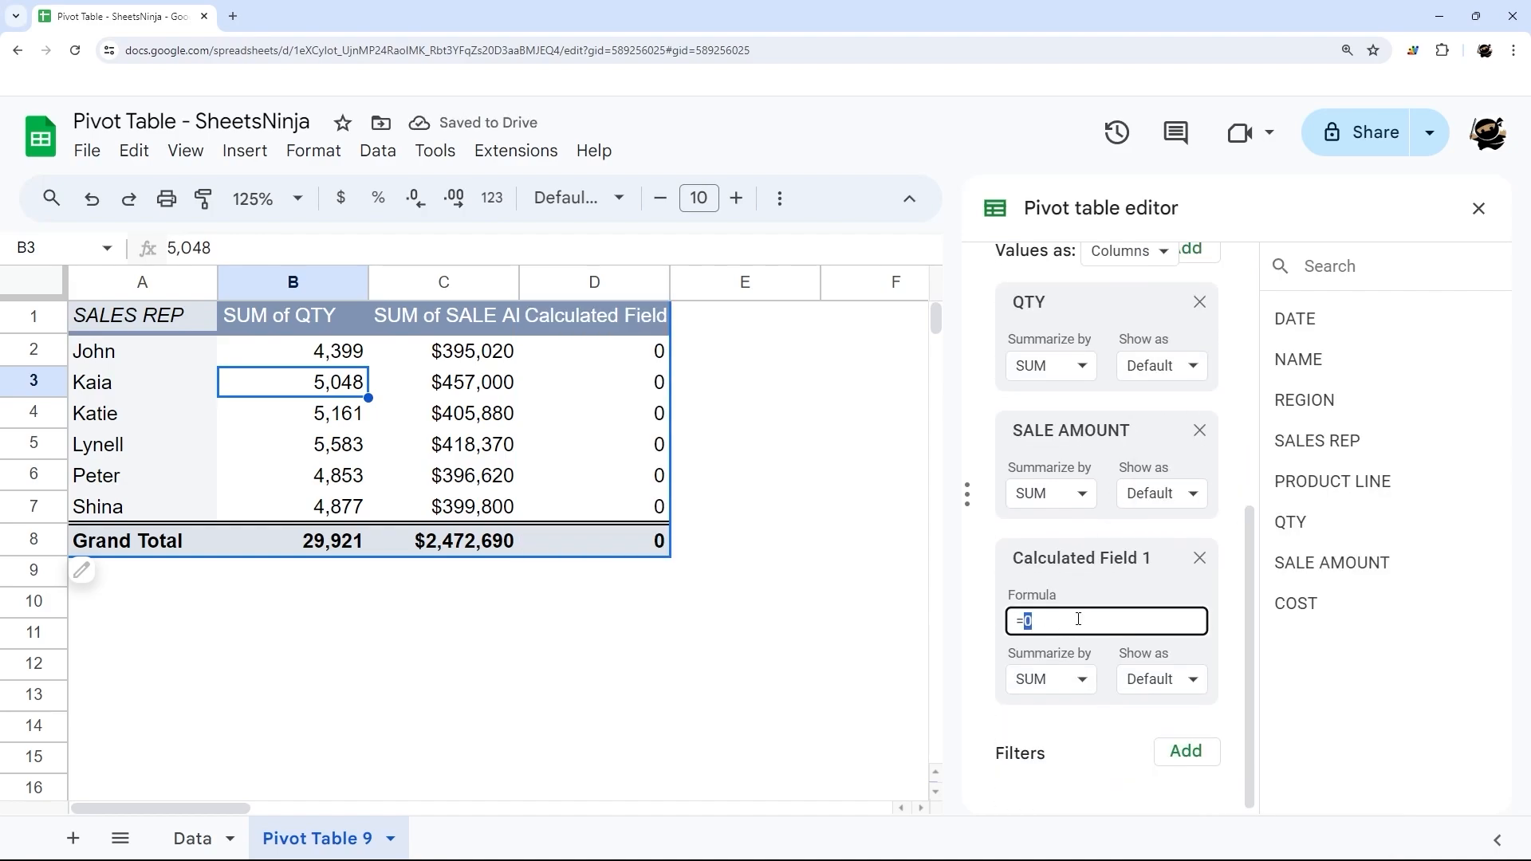
left_click(1048, 679)
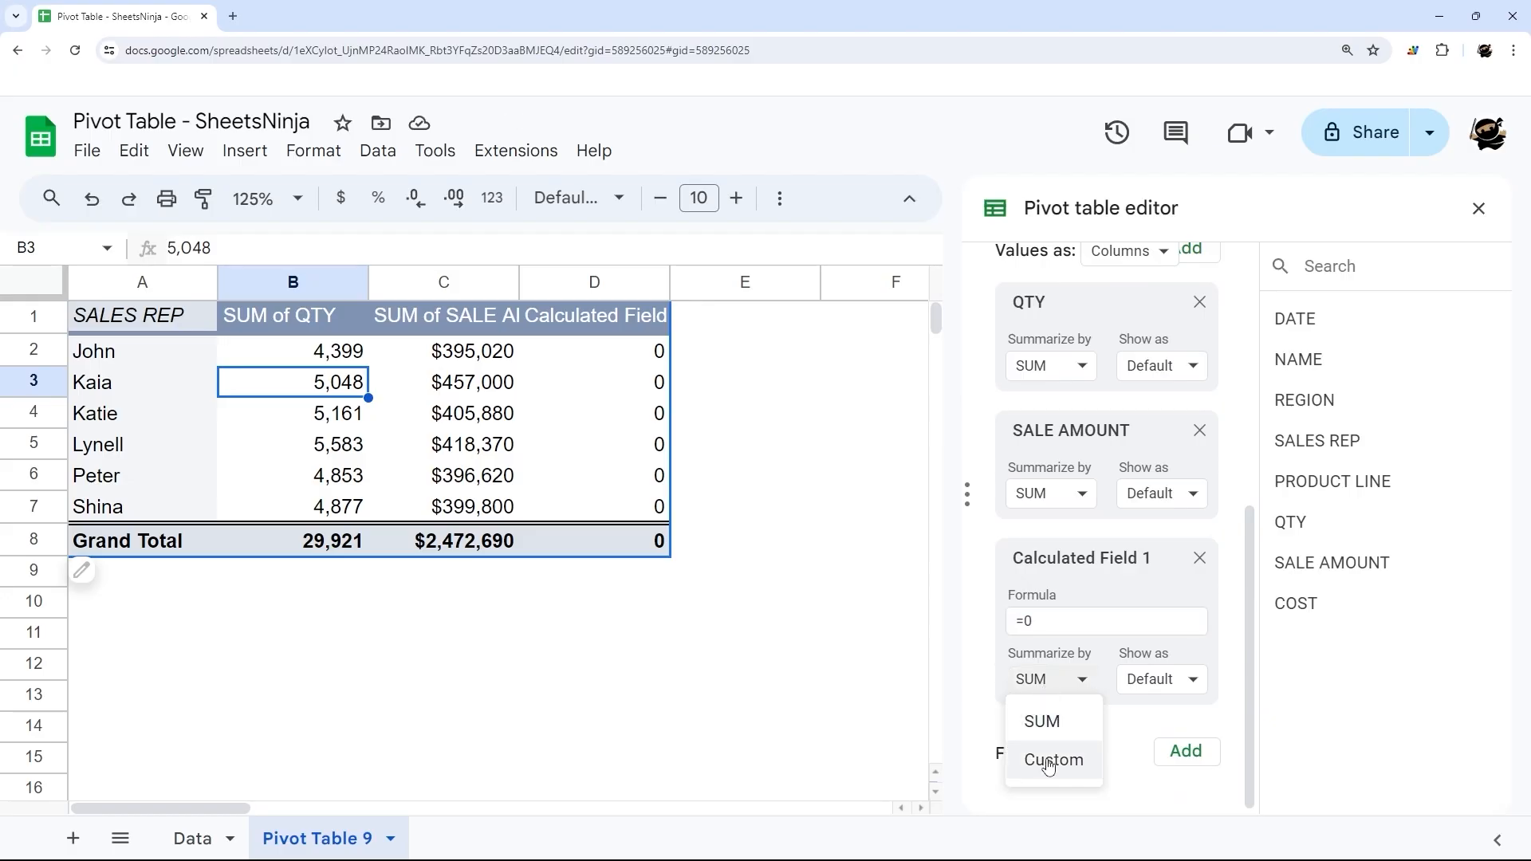
left_click(1053, 760)
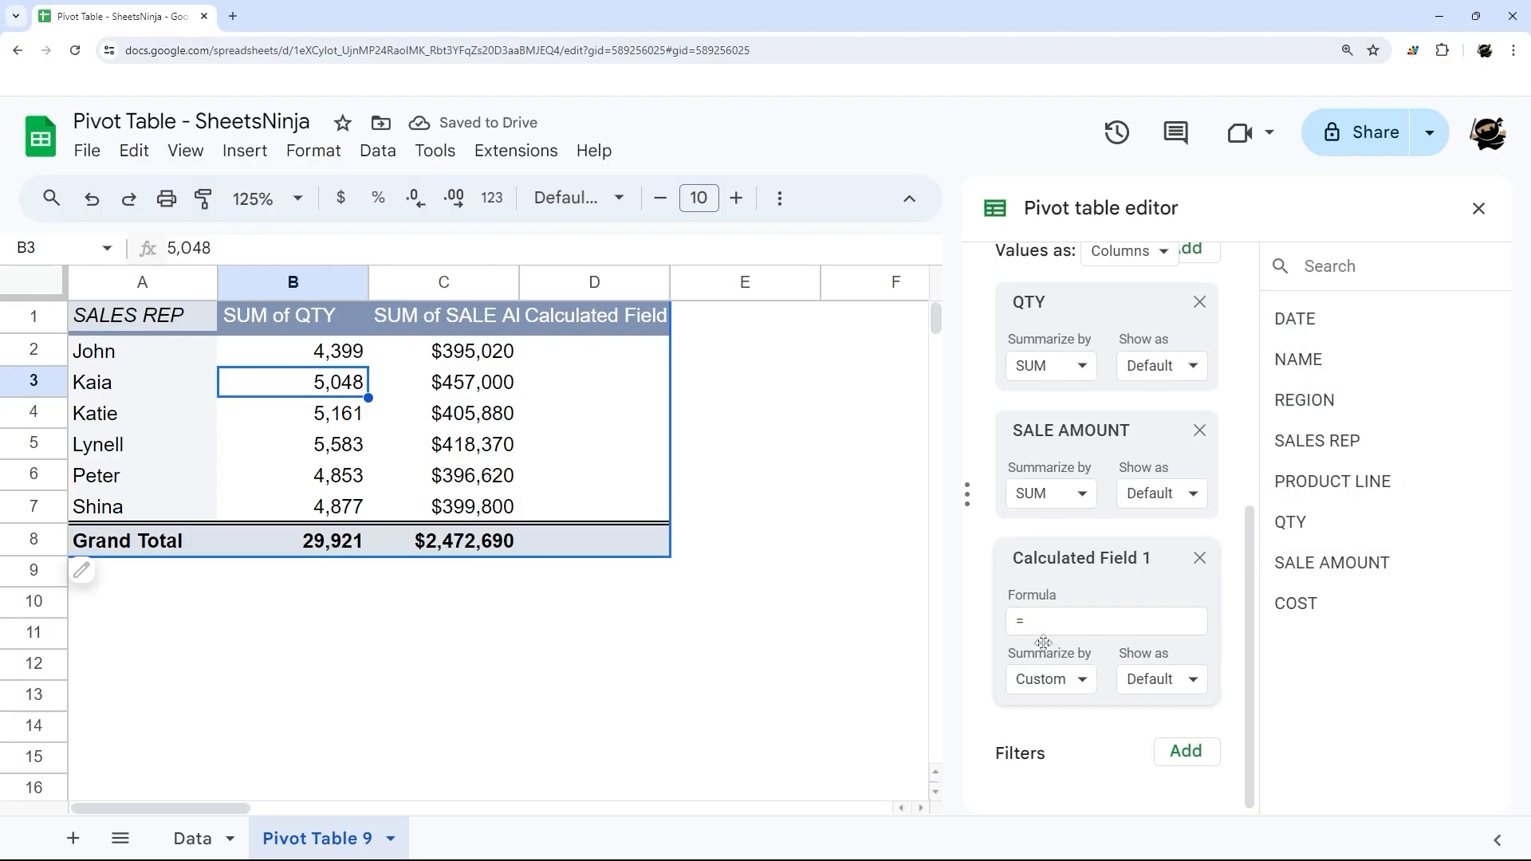
Enter the formula ='SALE AMOUNT'/QTY to show each rep's price per unit
left_click(1104, 620)
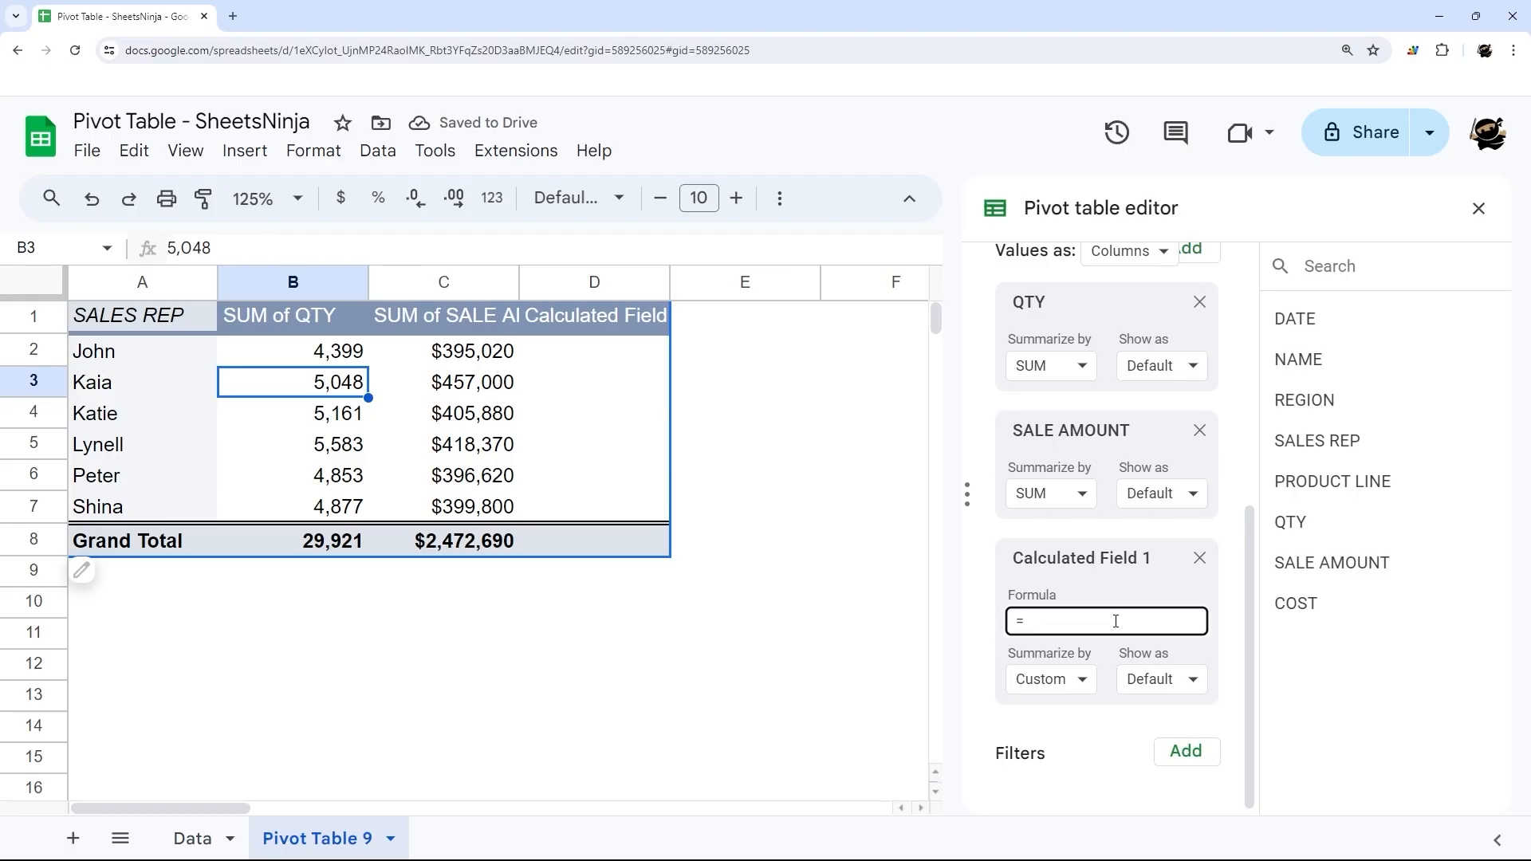
type("'")
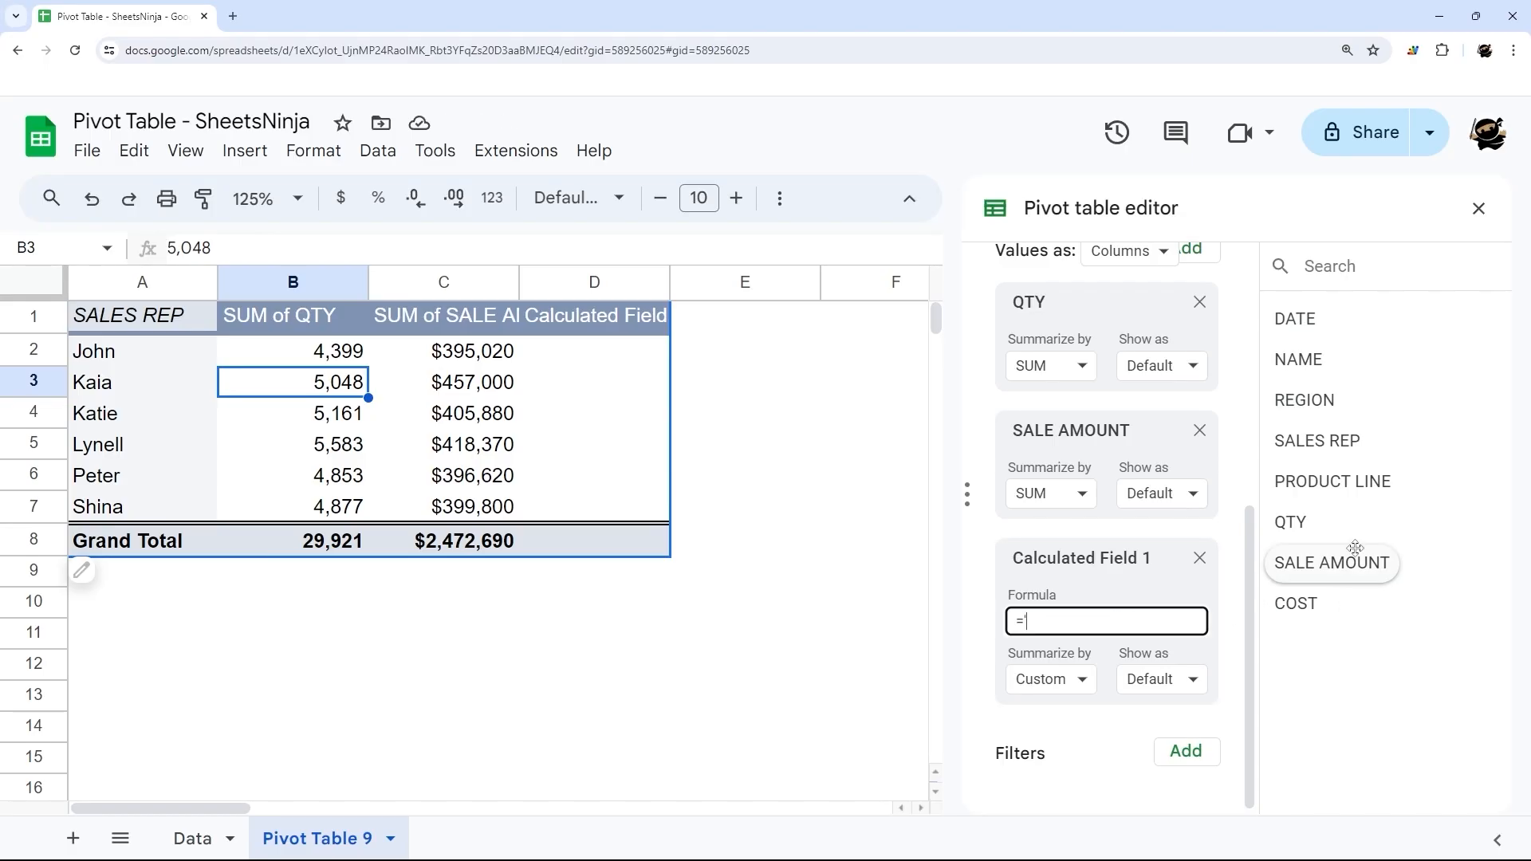
type("'")
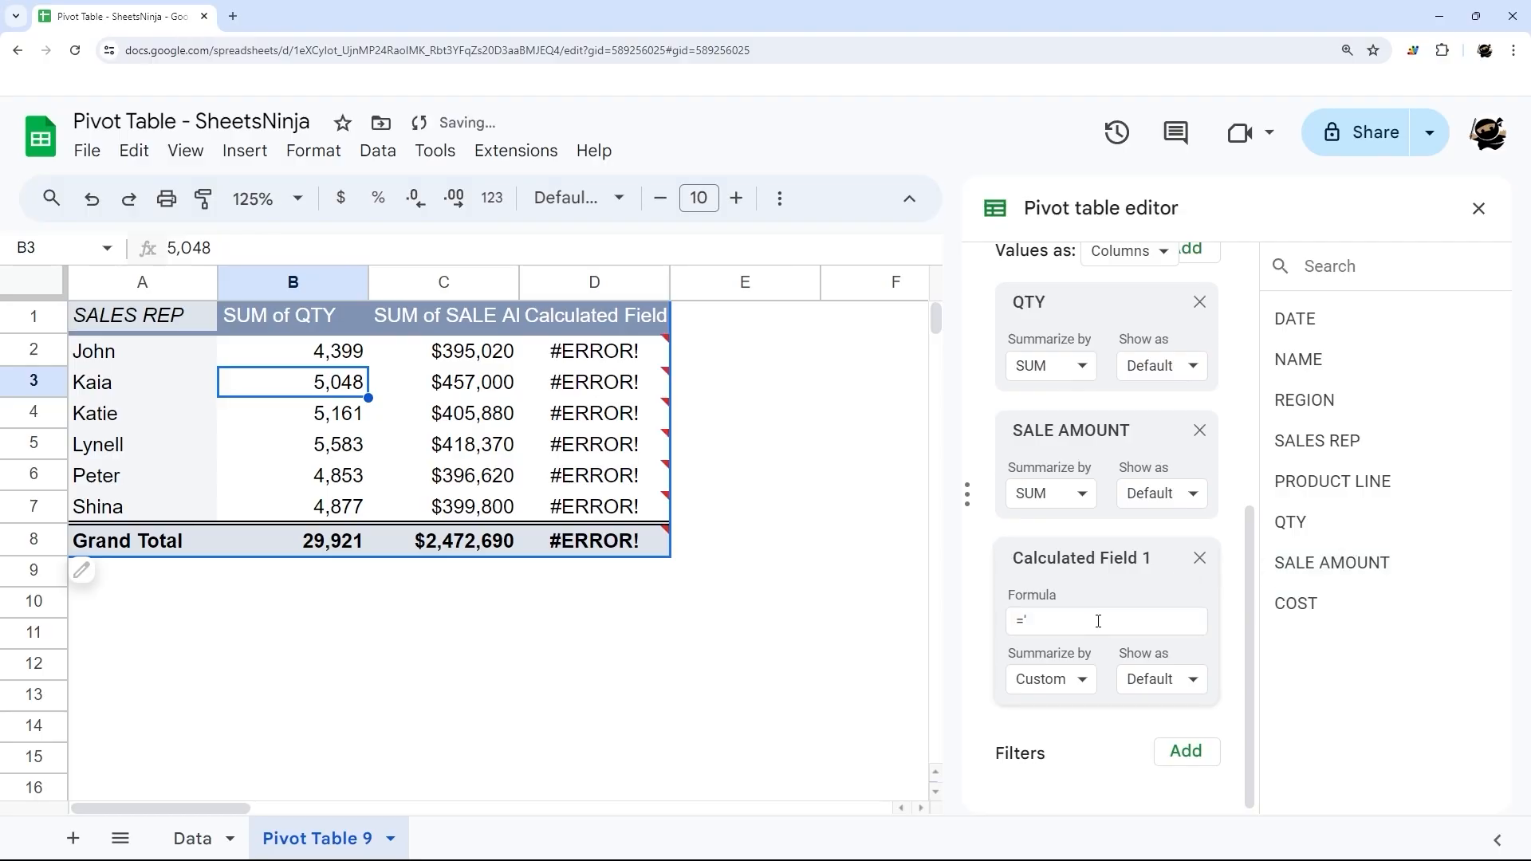
type("SALE AMOUNT'/")
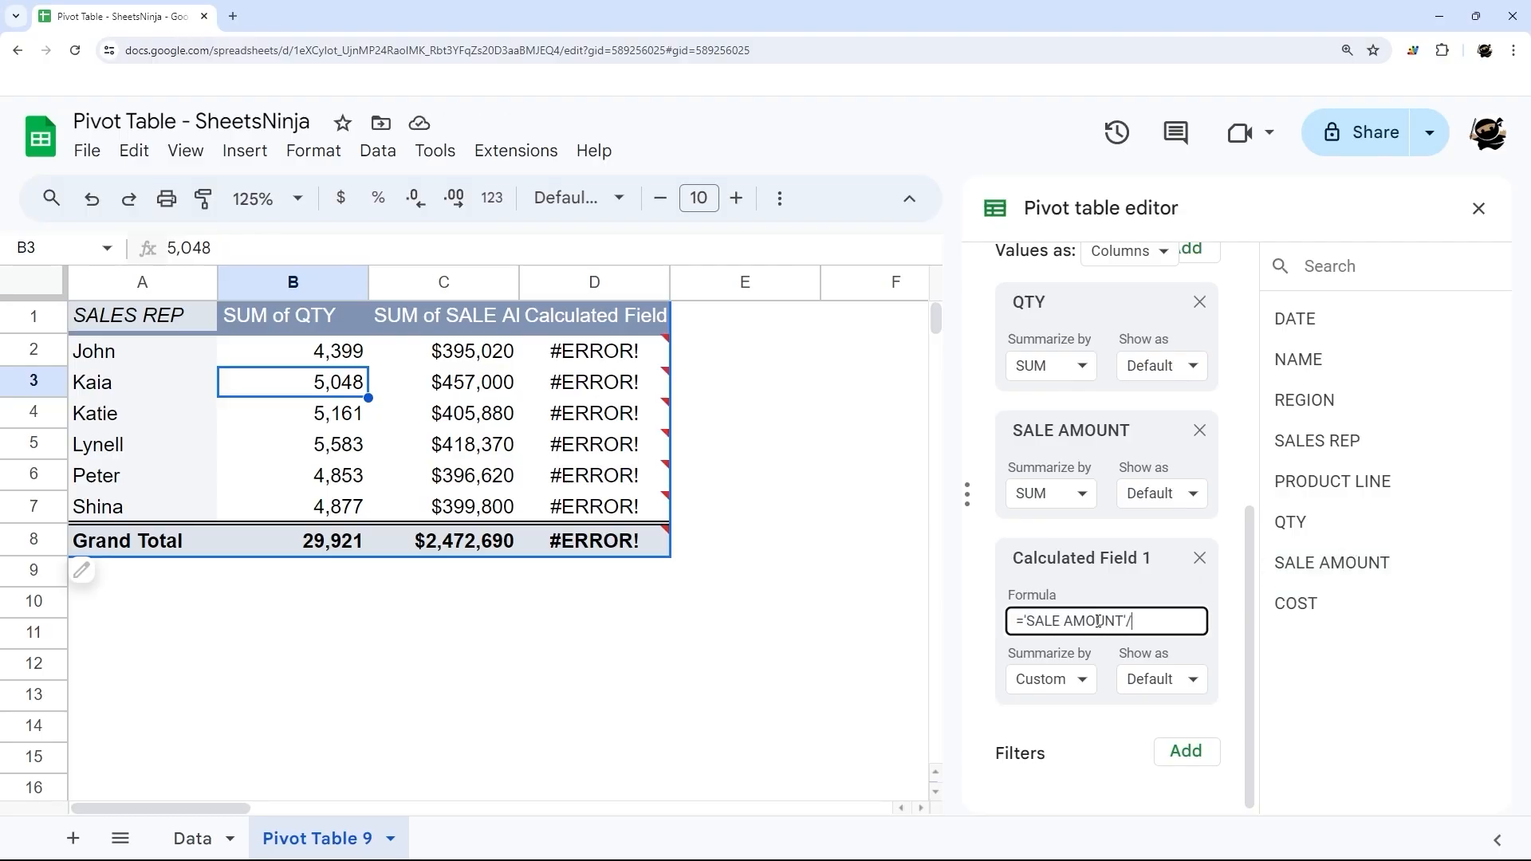
type("QTY")
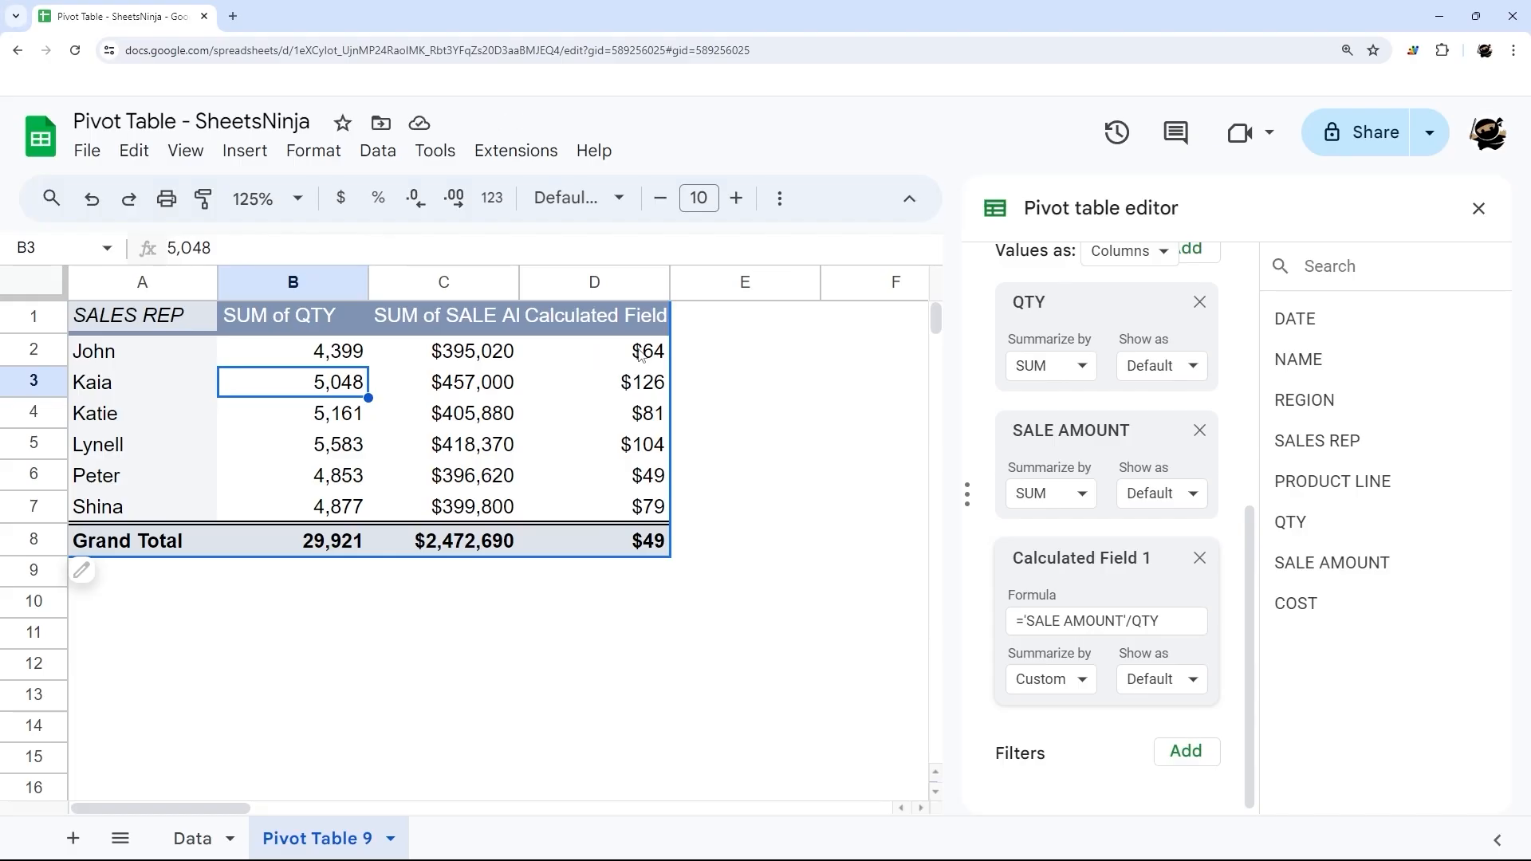
mouse_move(742, 397)
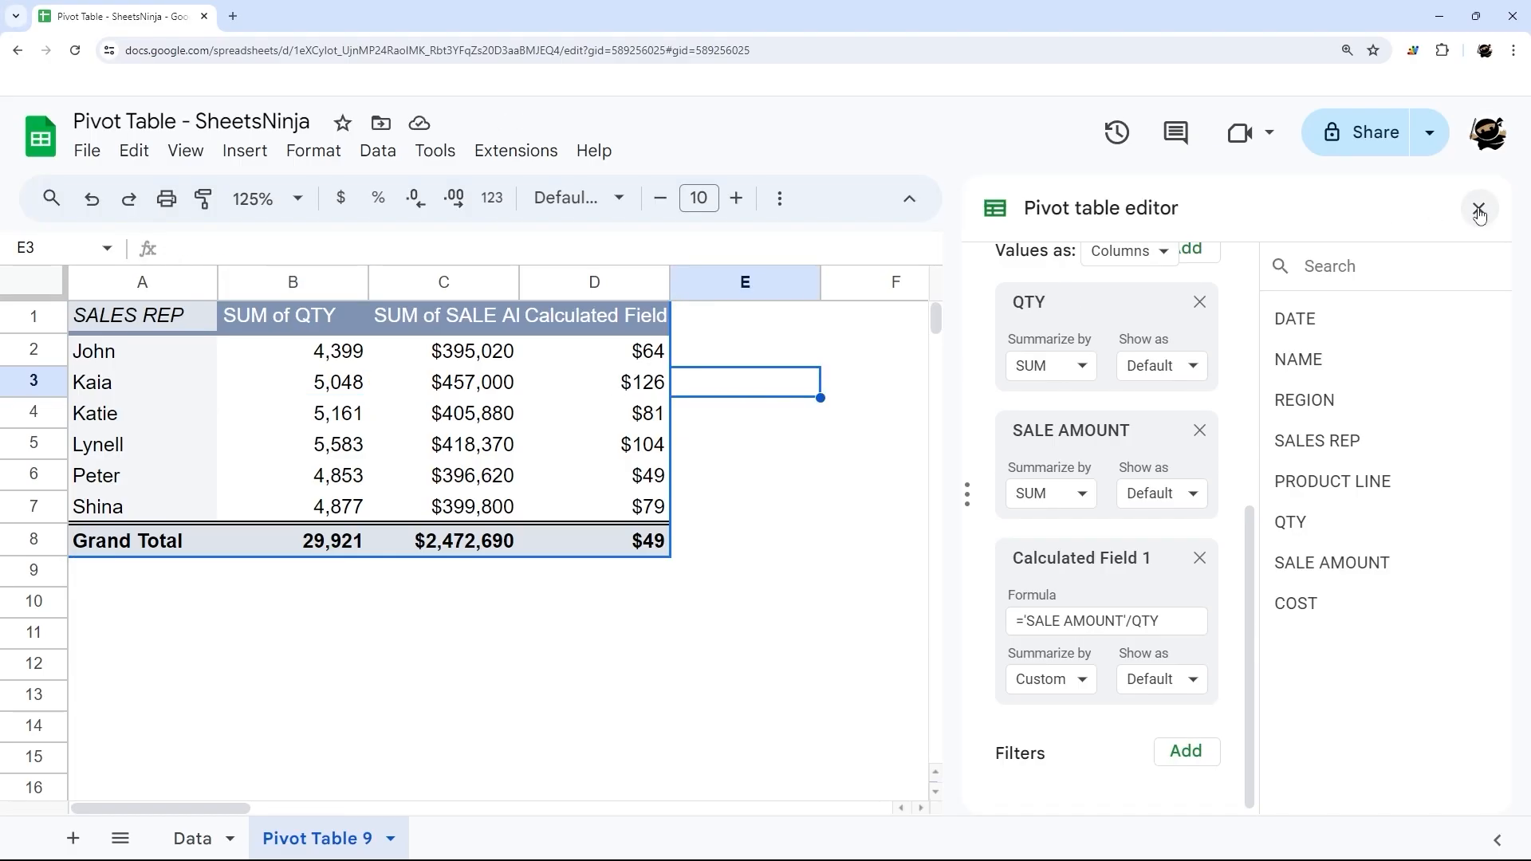
Close the pivot table editor, reopen it to review the values, and close it again
left_click(1477, 208)
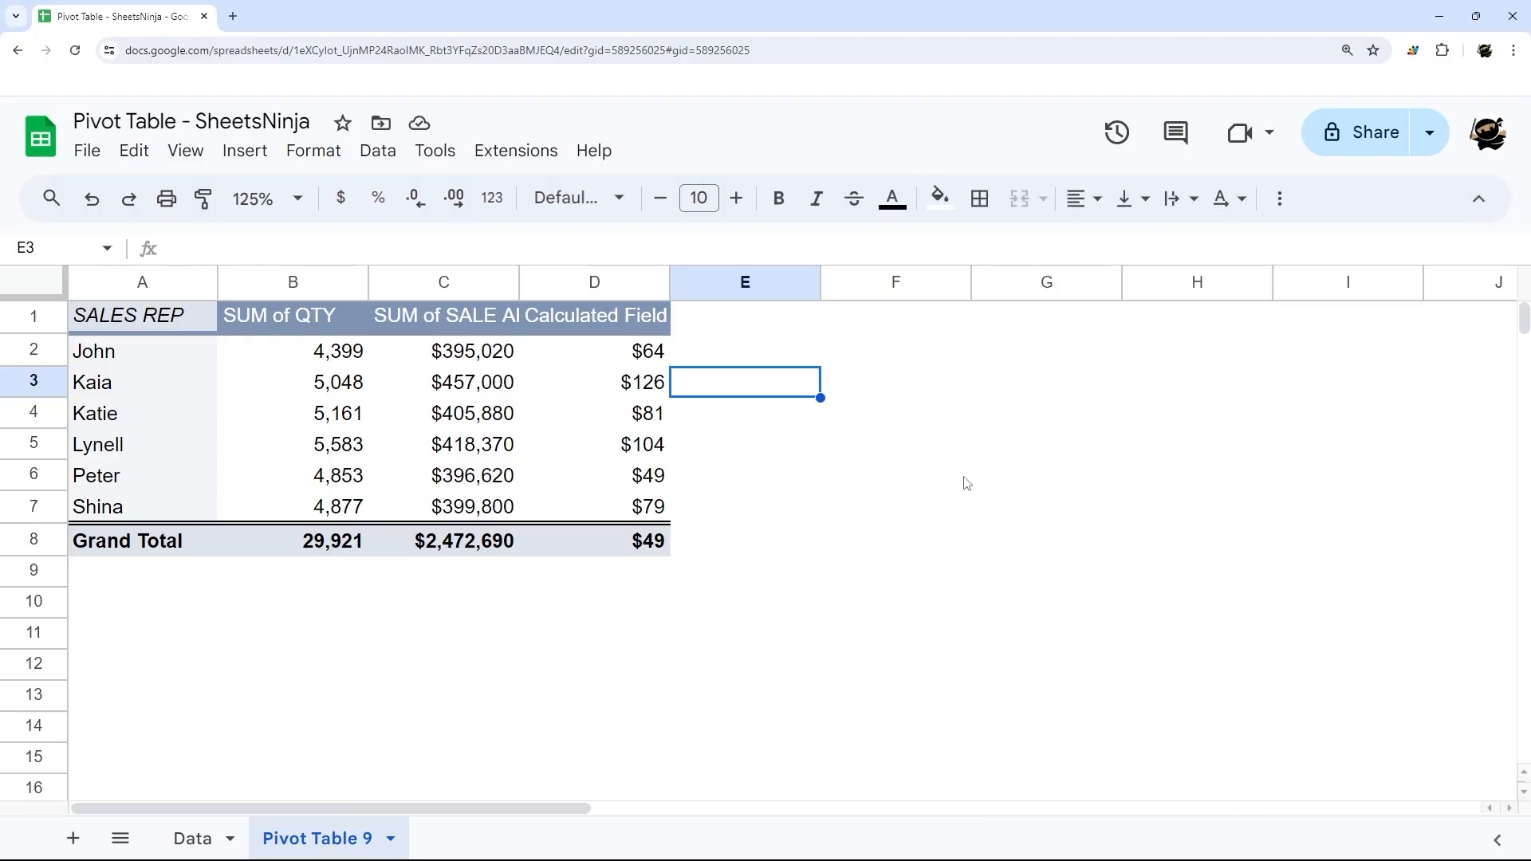
mouse_move(936, 682)
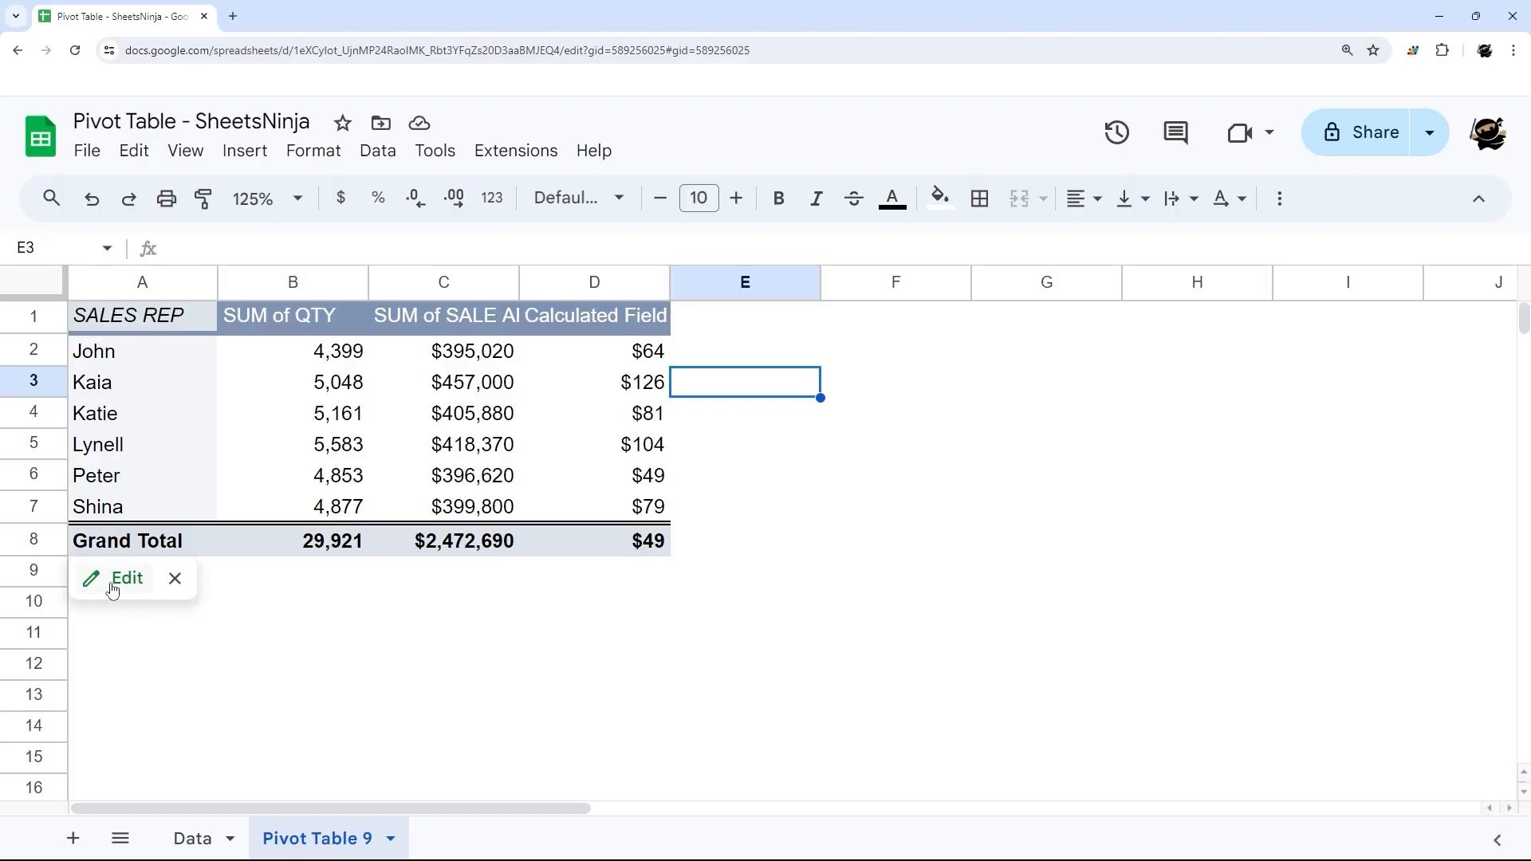
left_click(126, 578)
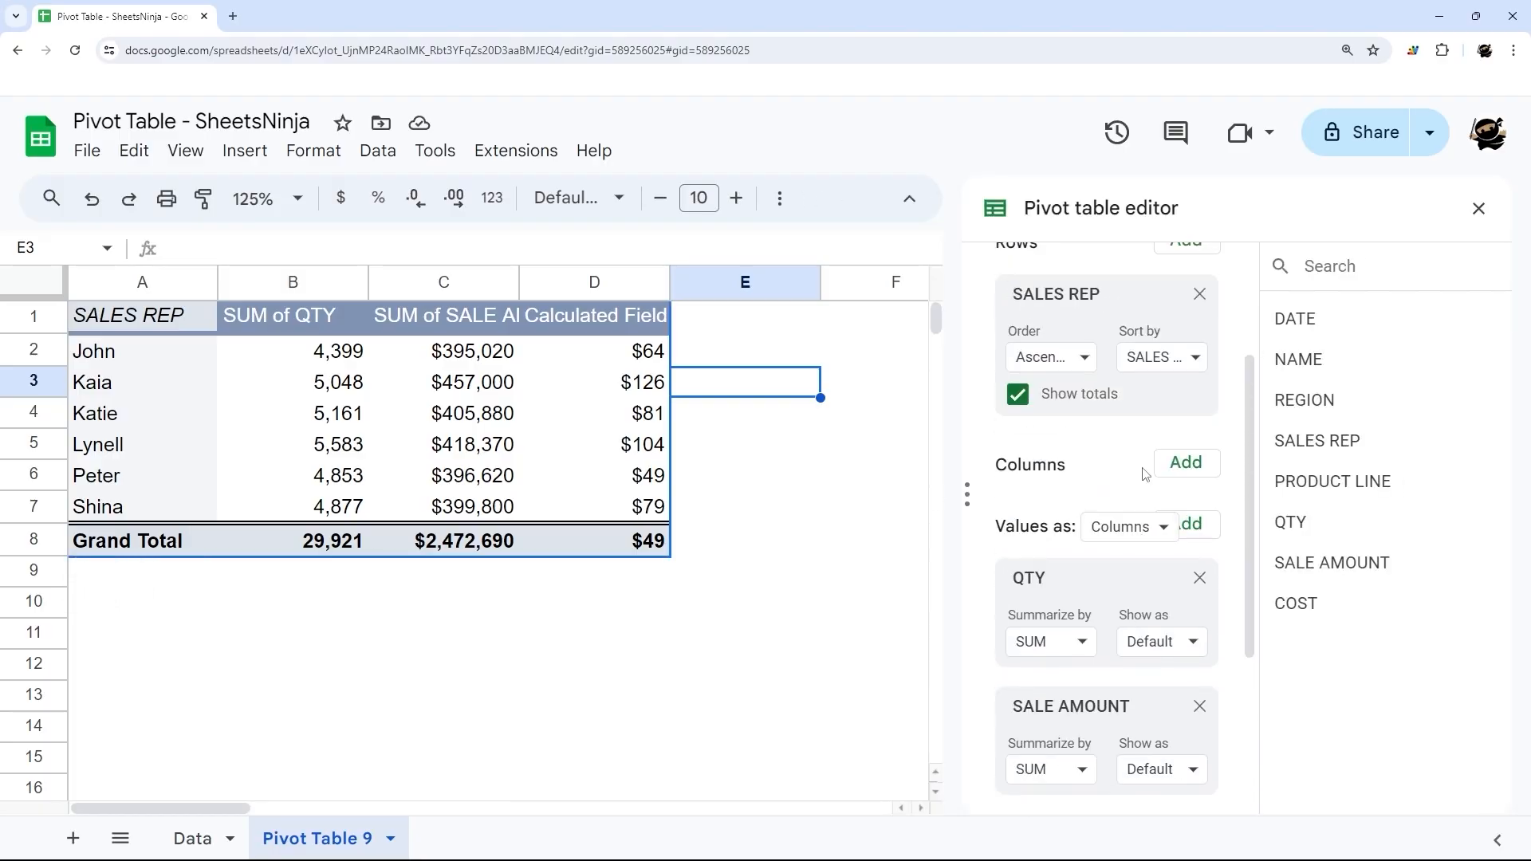
scroll("down", 3)
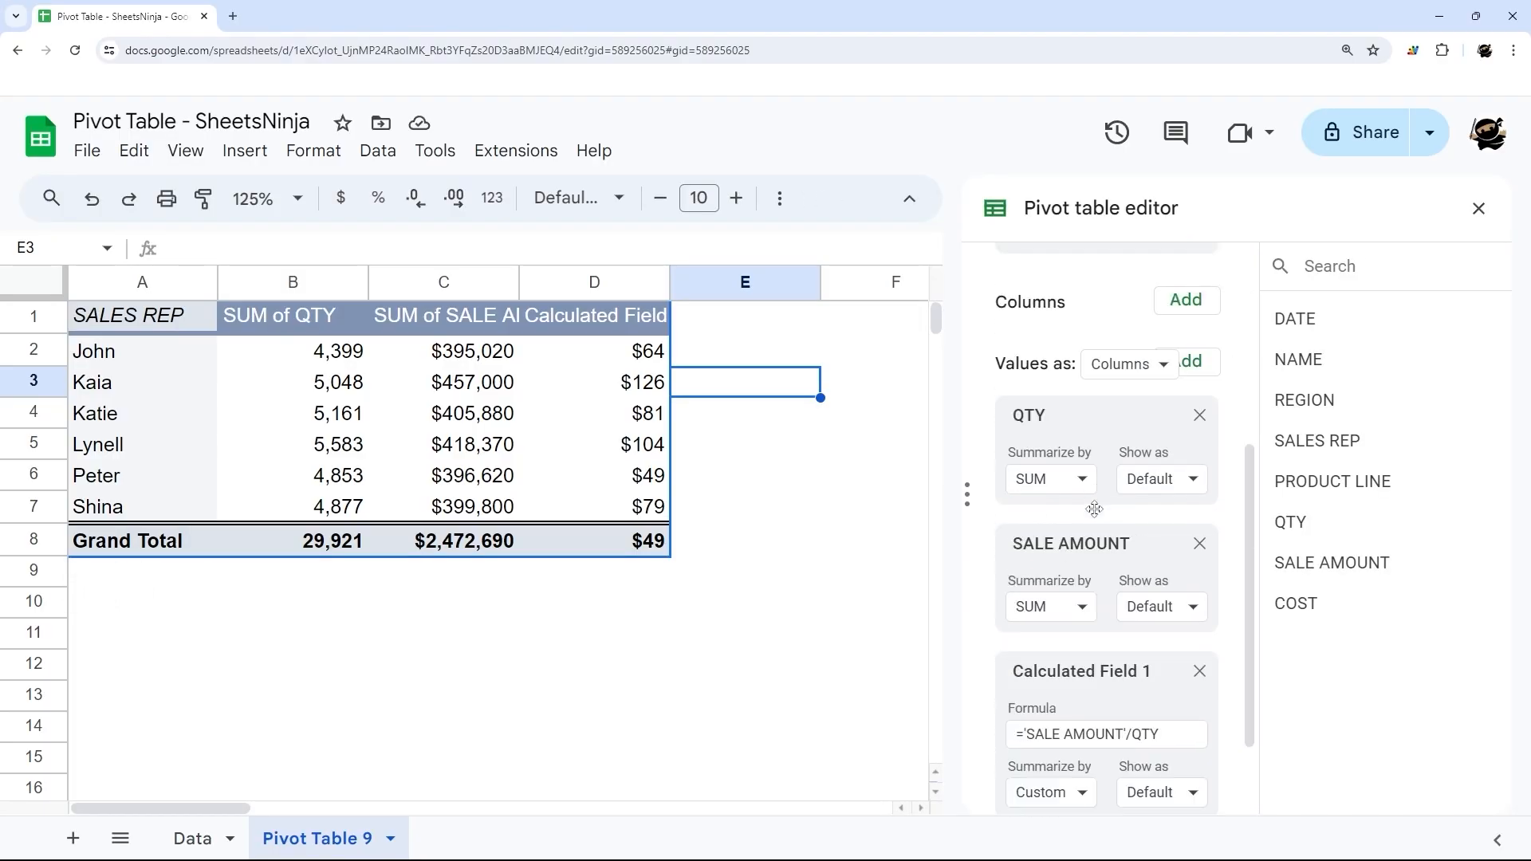
left_click(1477, 208)
type("QTY")
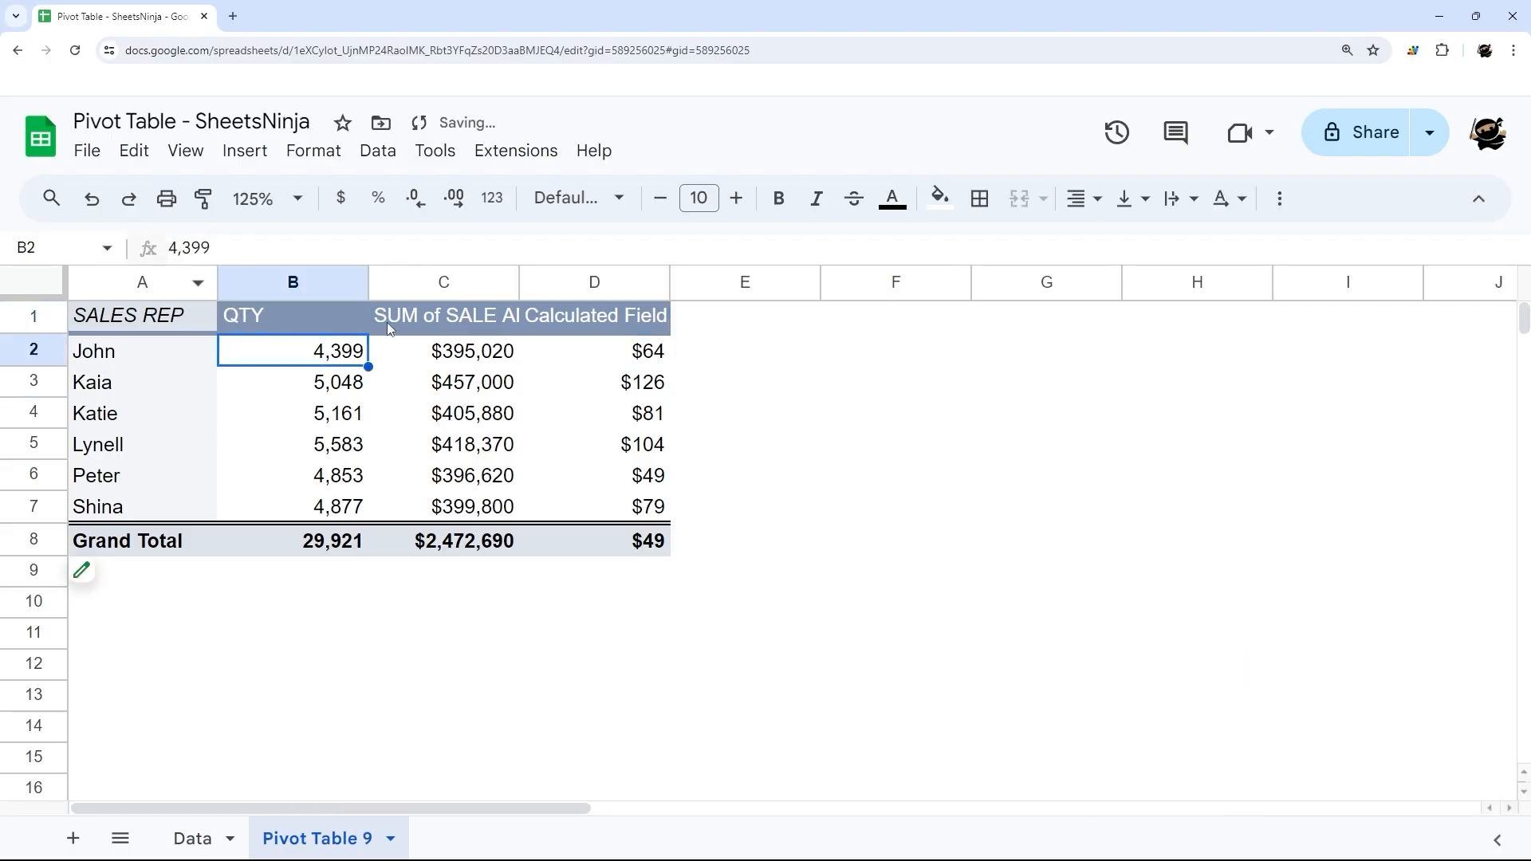
Rename the C1 and D1 headings to SALES and PPU
left_click(442, 314)
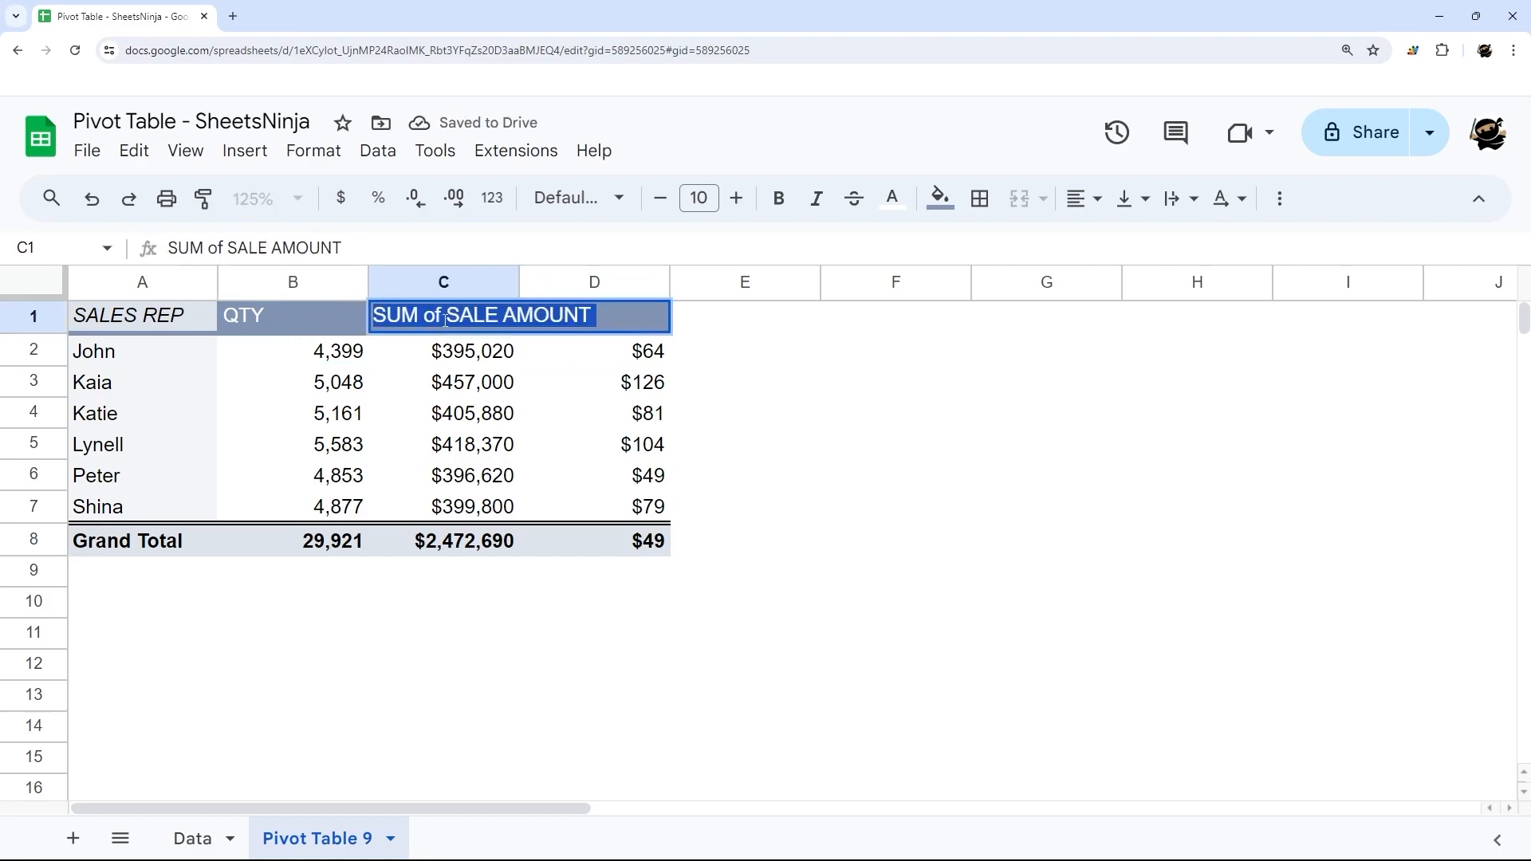
type("SALES")
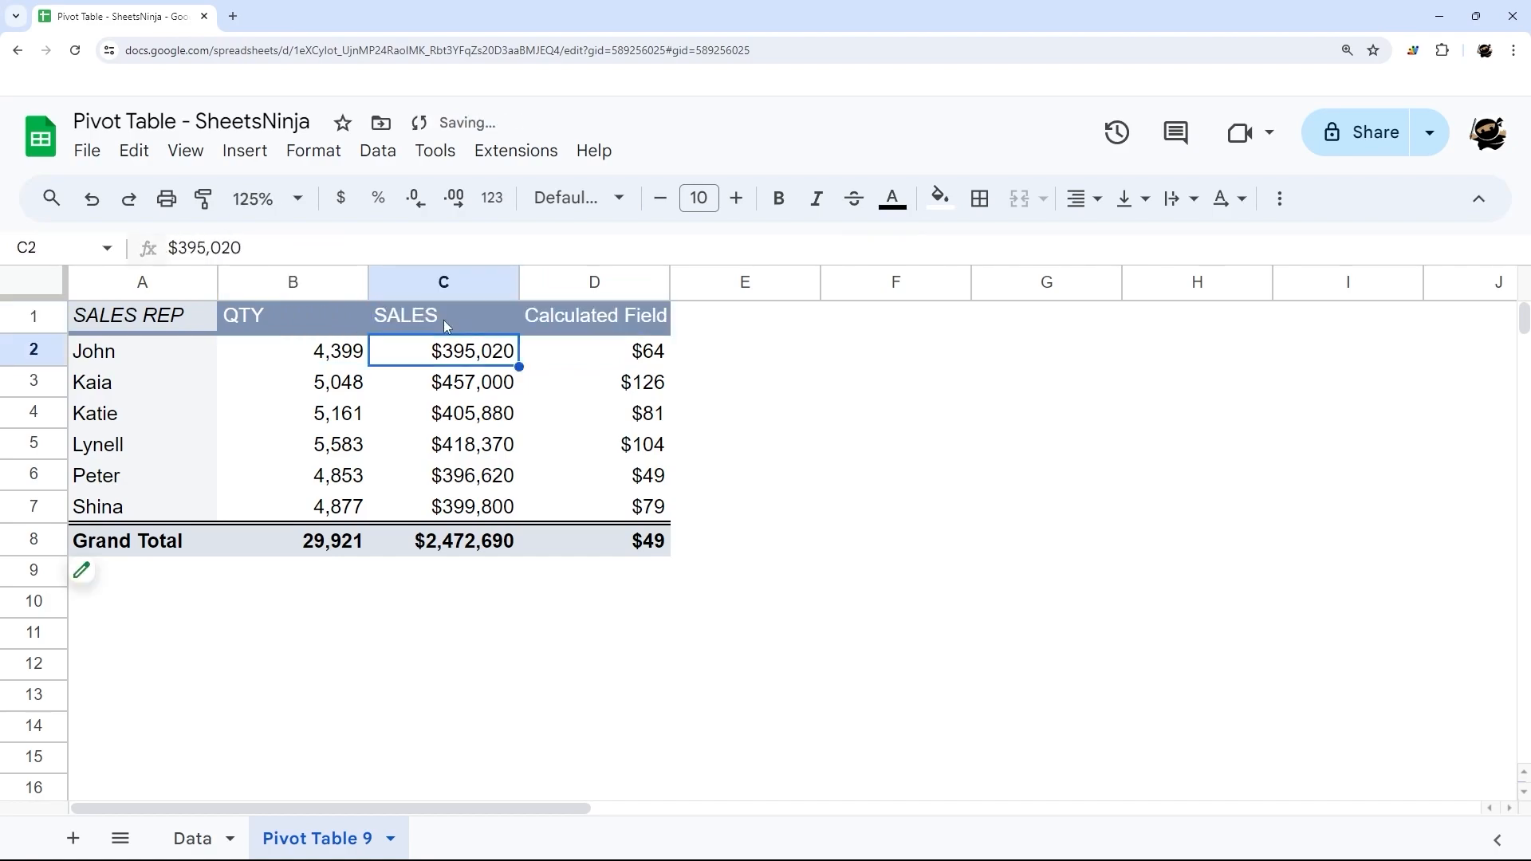
left_click(593, 314)
type("PPU")
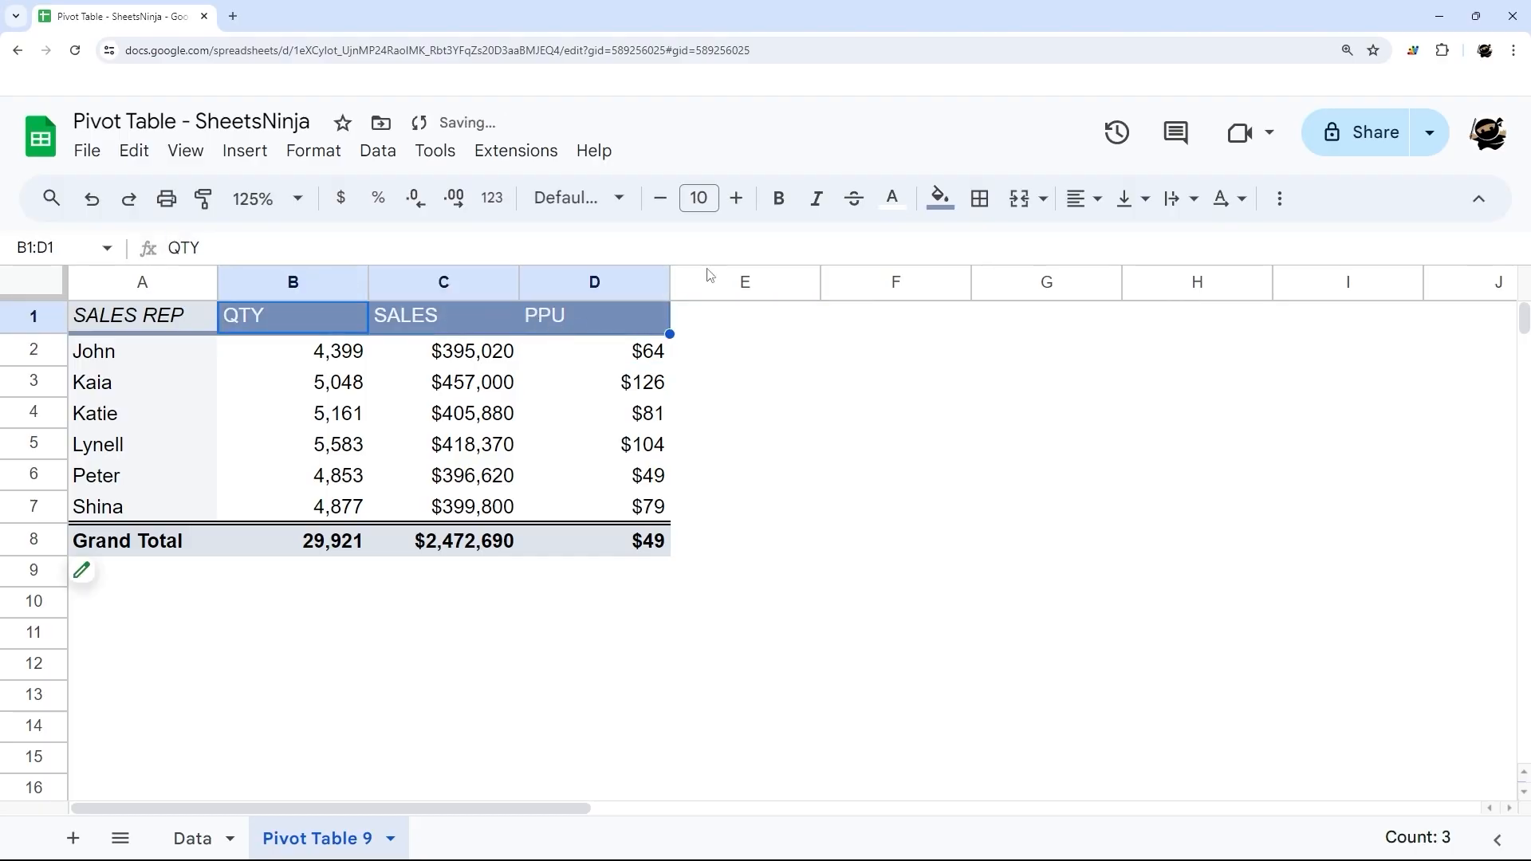
Give the header row a blue fill with bold, italic, centred text
left_click(934, 198)
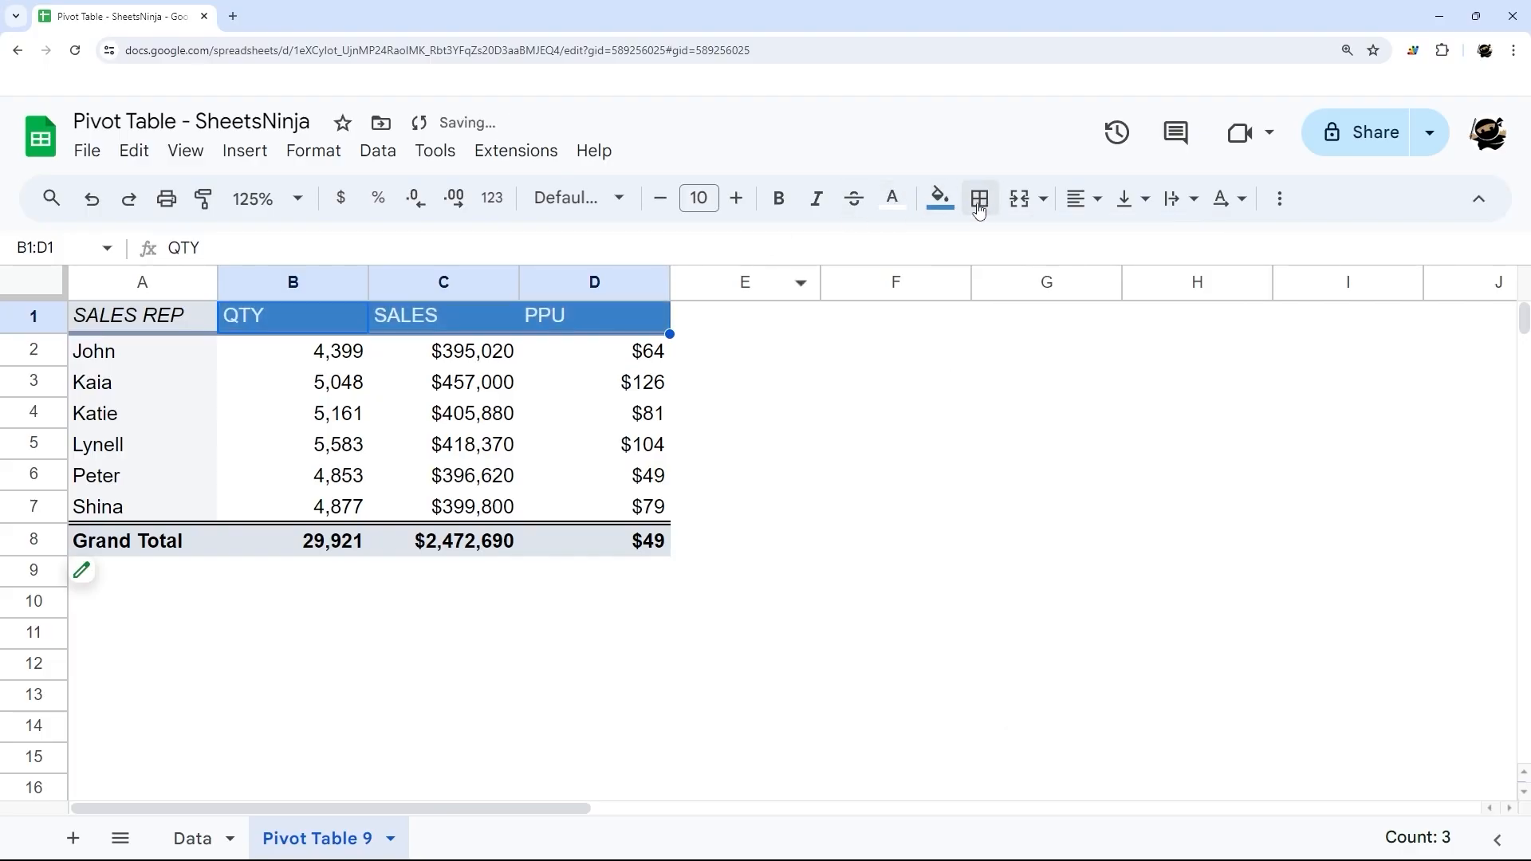
left_click(778, 199)
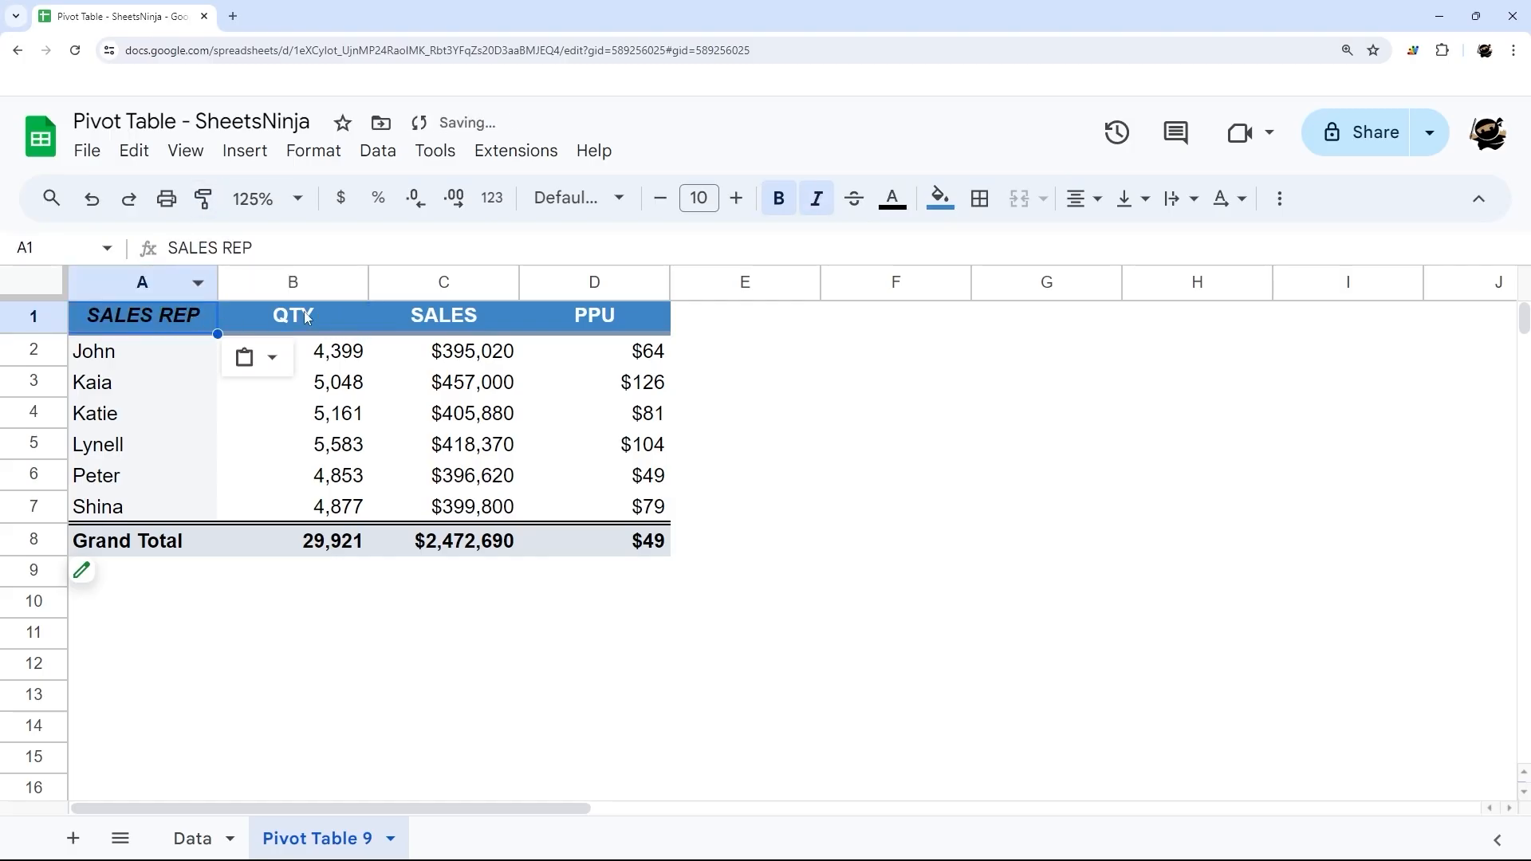
left_click(891, 199)
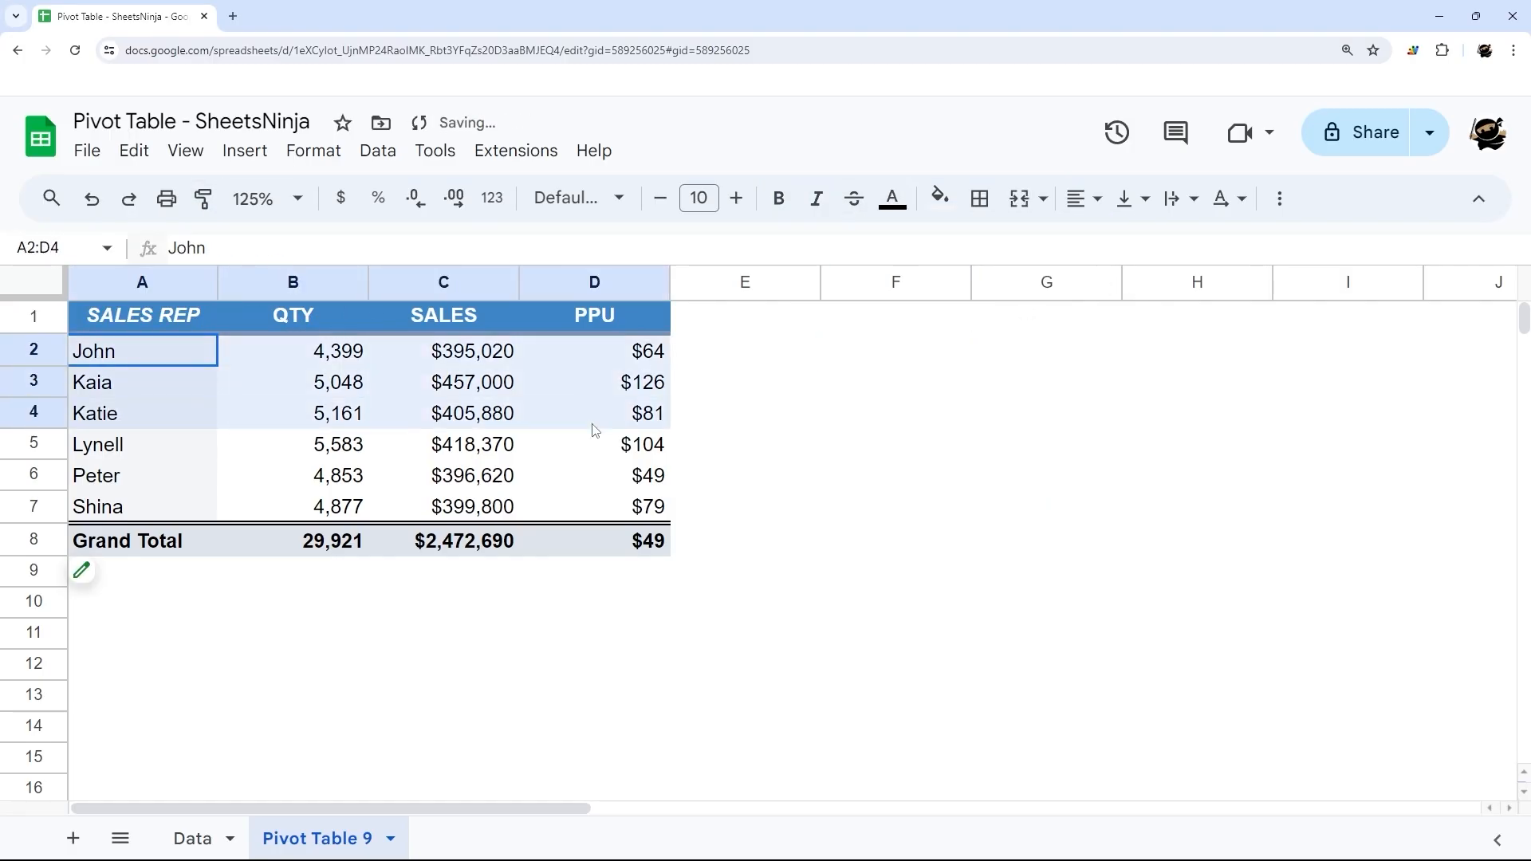
Add horizontal borders between rep rows A2:D7 and a dark outer border around A1:D8
left_click(978, 199)
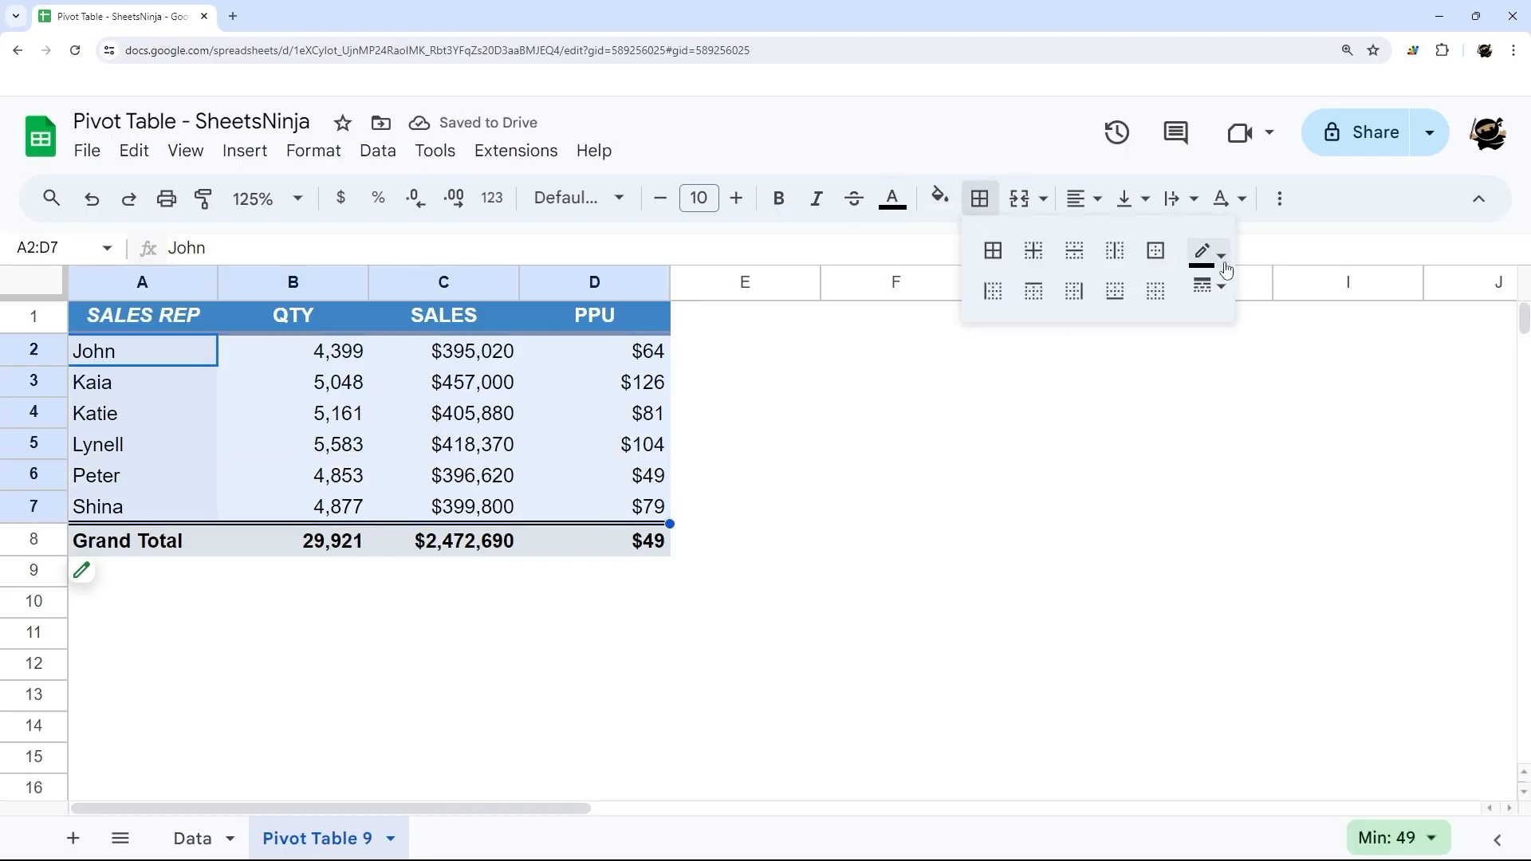
left_click(1071, 249)
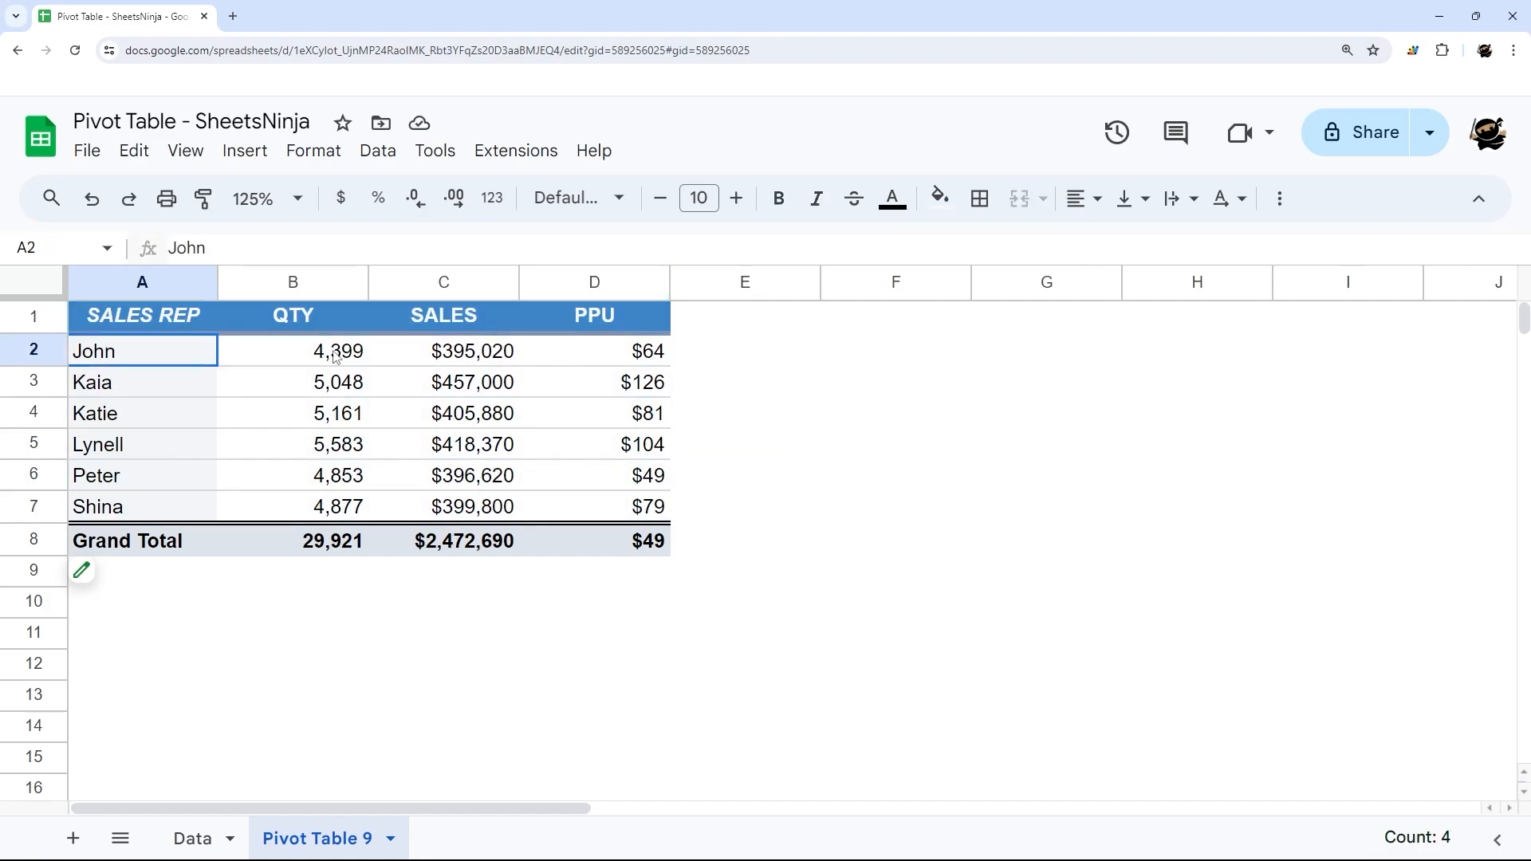
left_click_drag(142, 351, 635, 506)
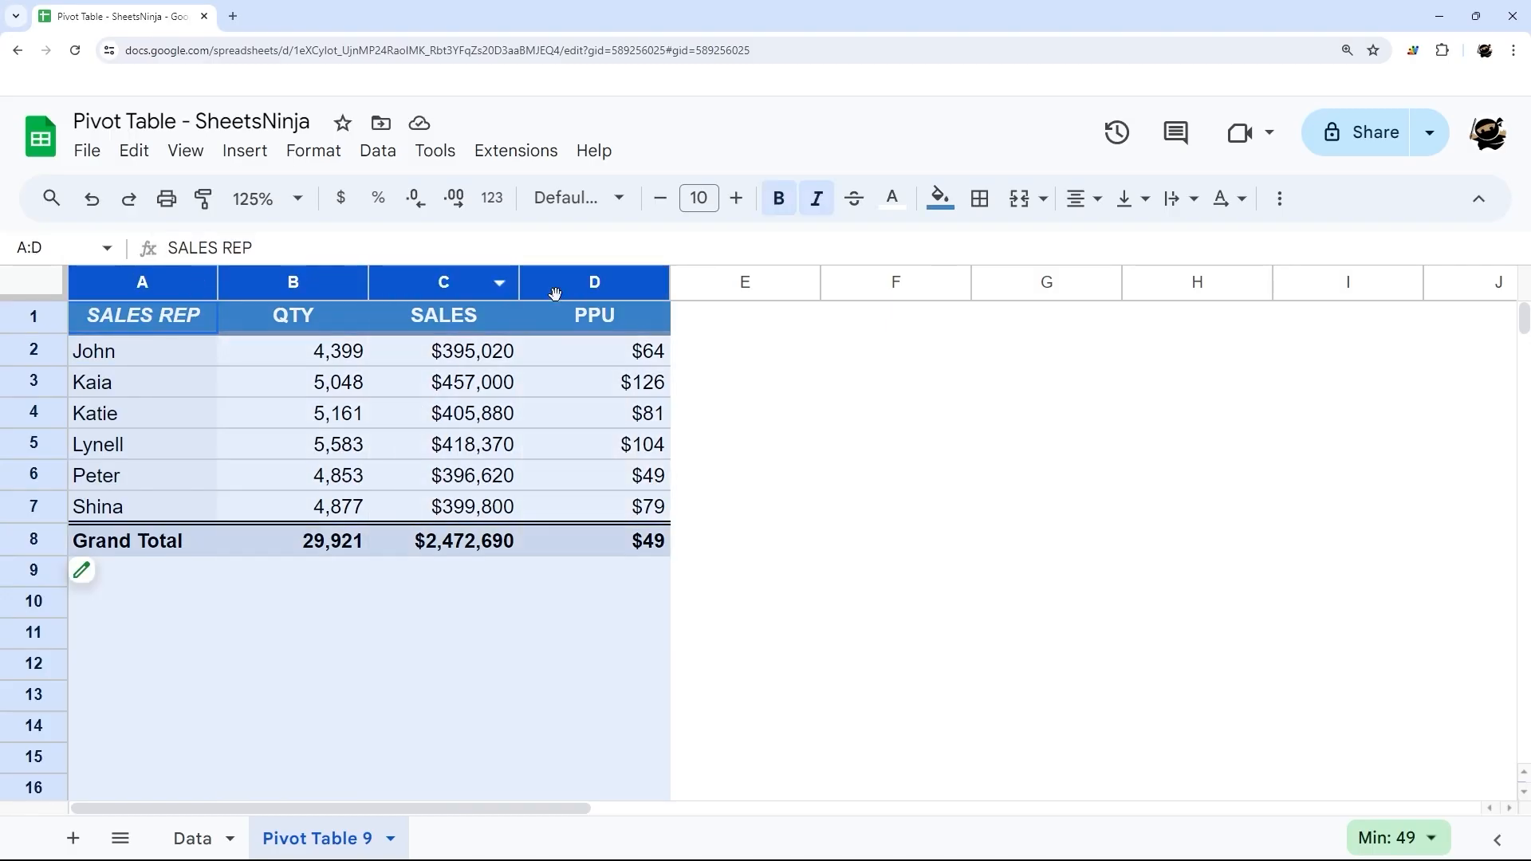
left_click(893, 444)
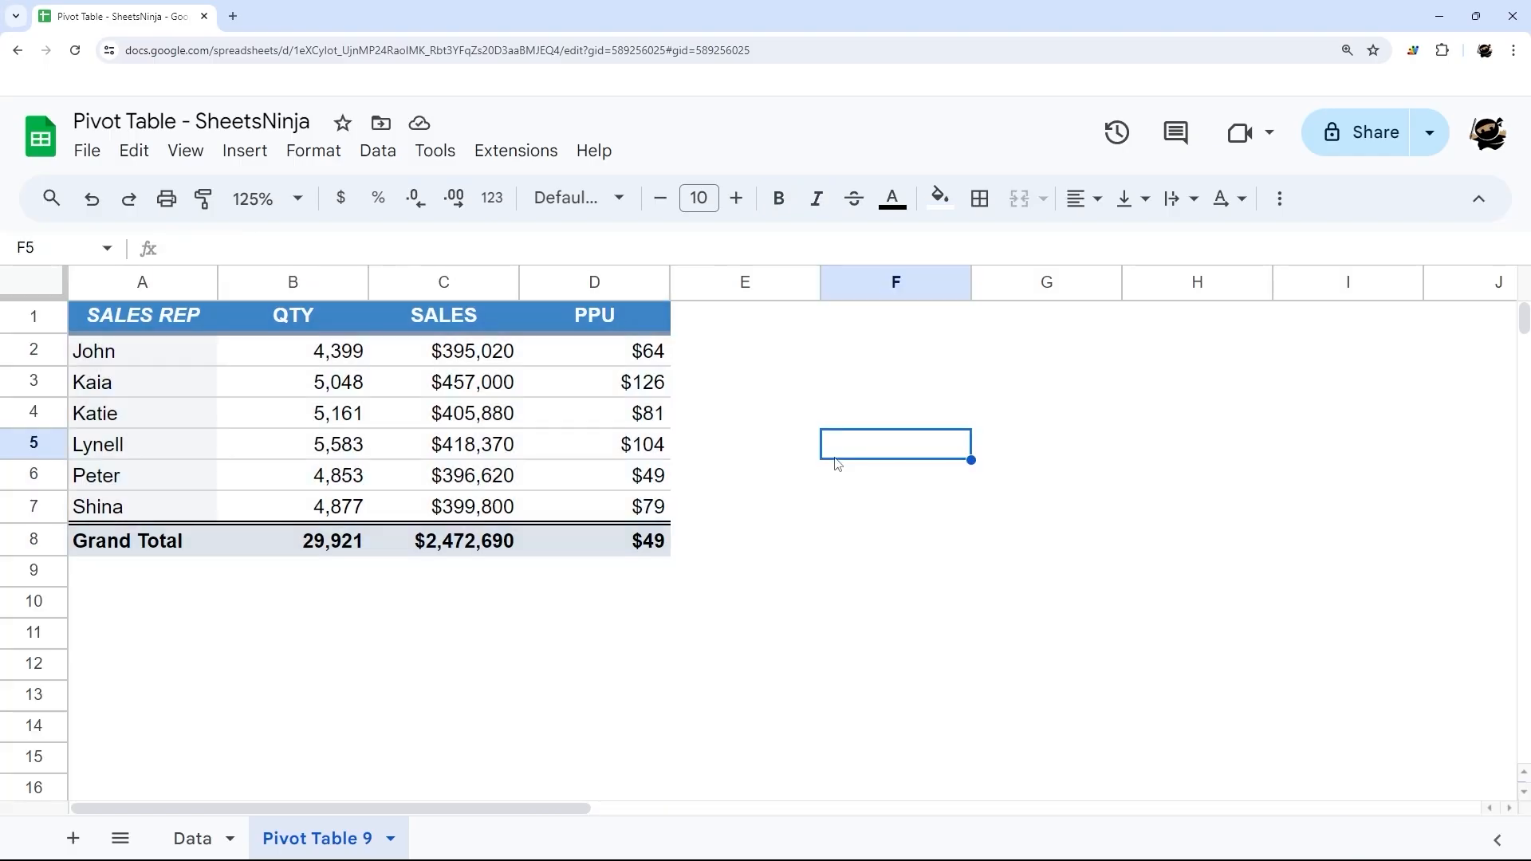
mouse_move(727, 427)
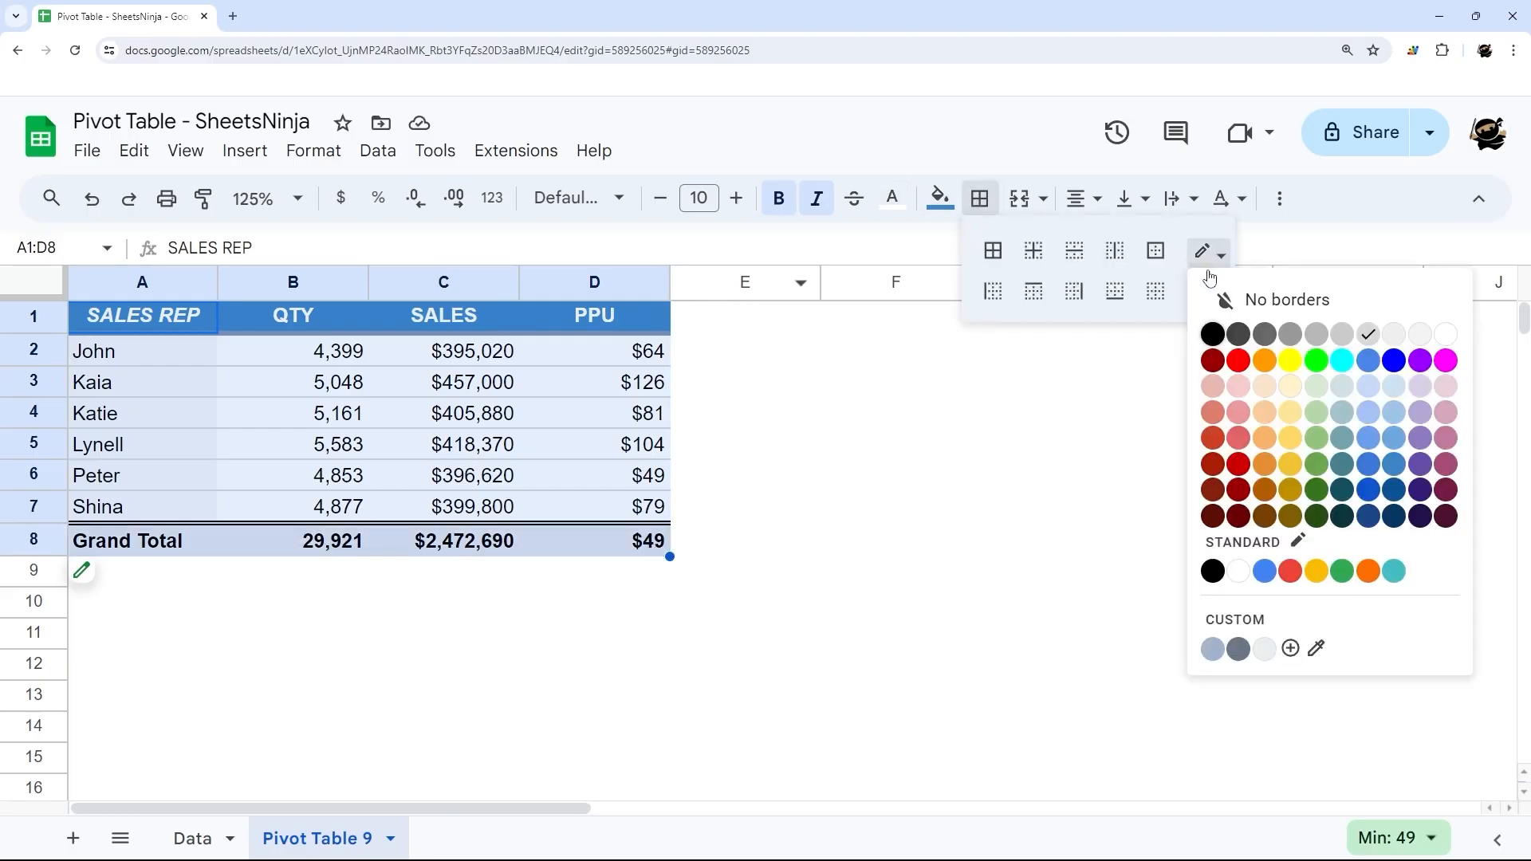
left_click(1156, 250)
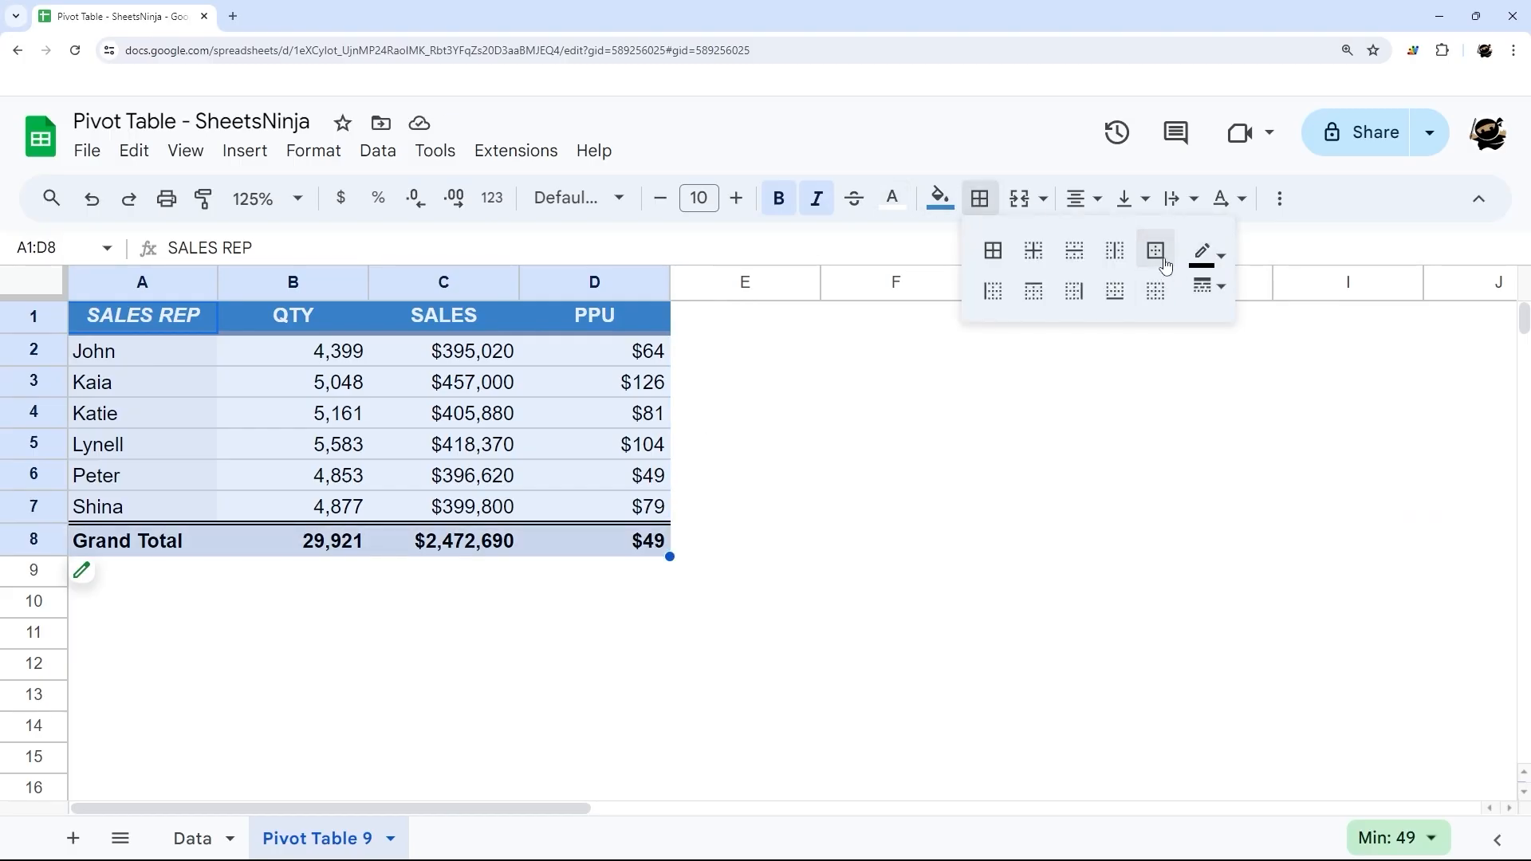
left_click(1155, 250)
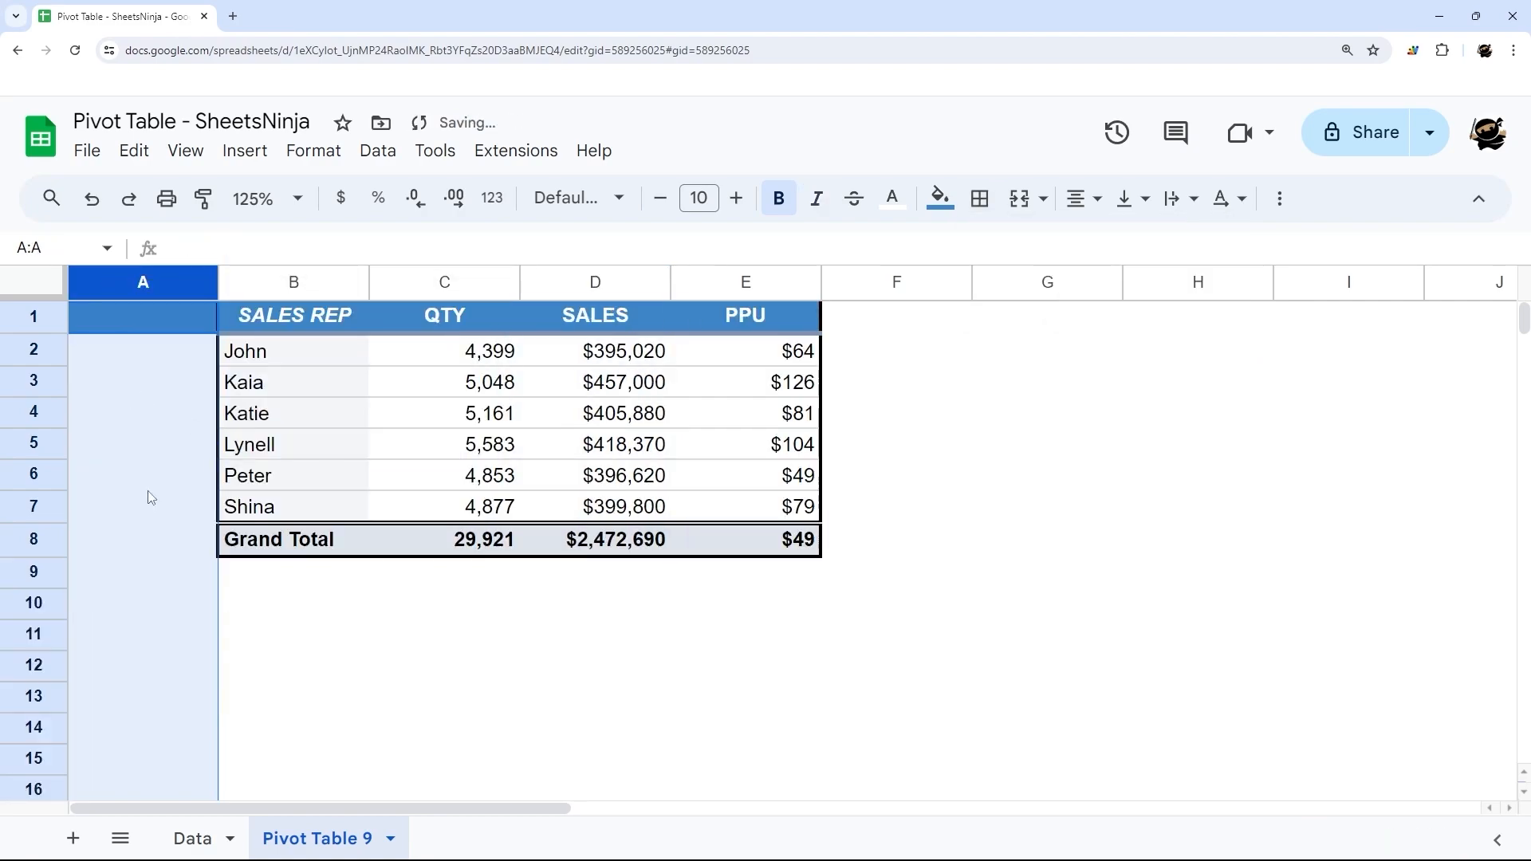
Narrow the new empty column A so the pivot sits padded at B2:E9
left_click(939, 199)
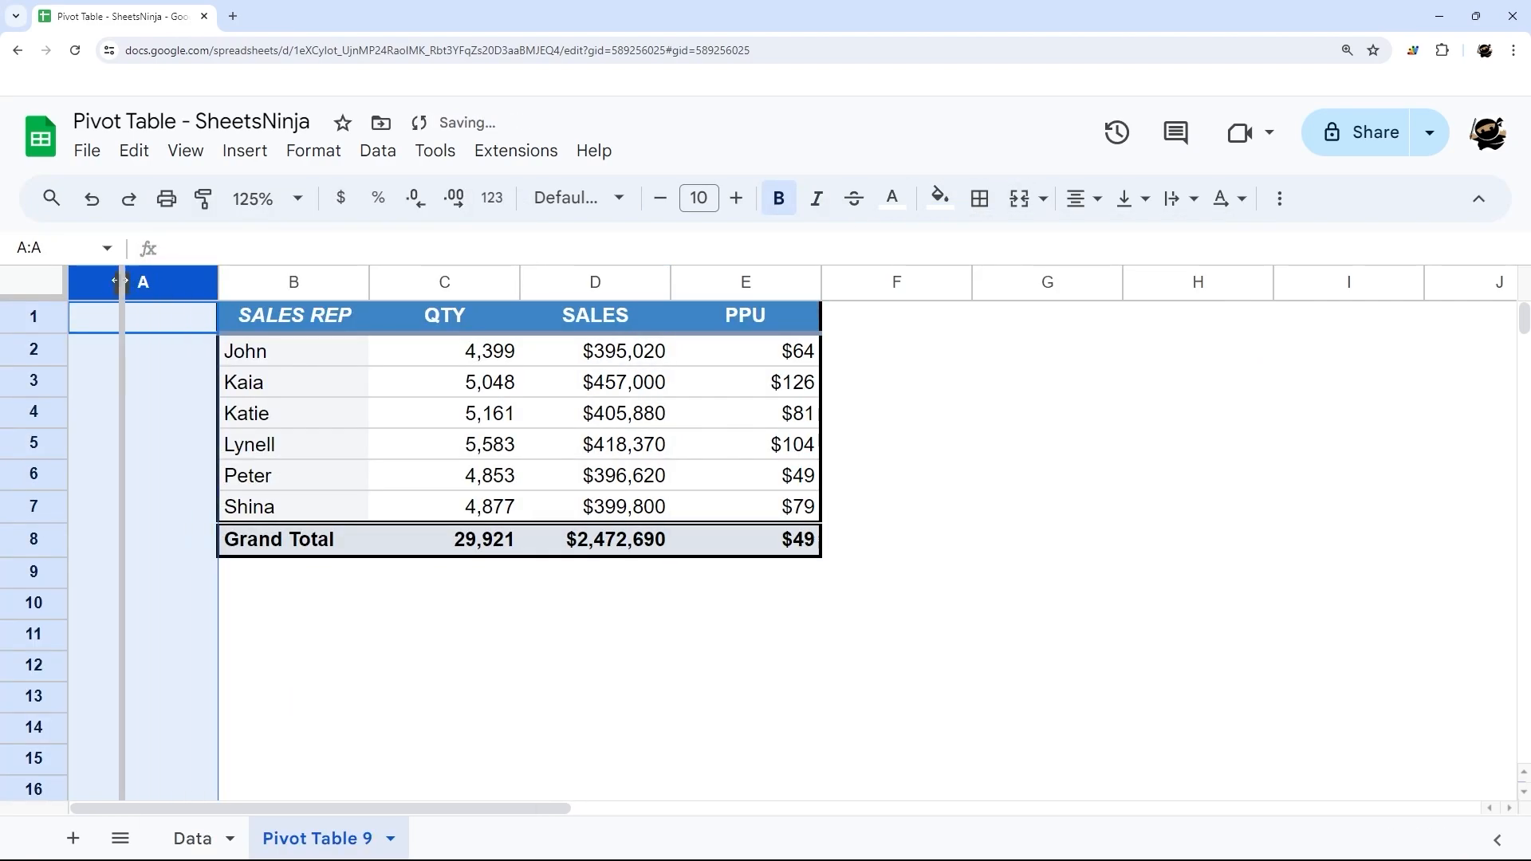
left_click(944, 506)
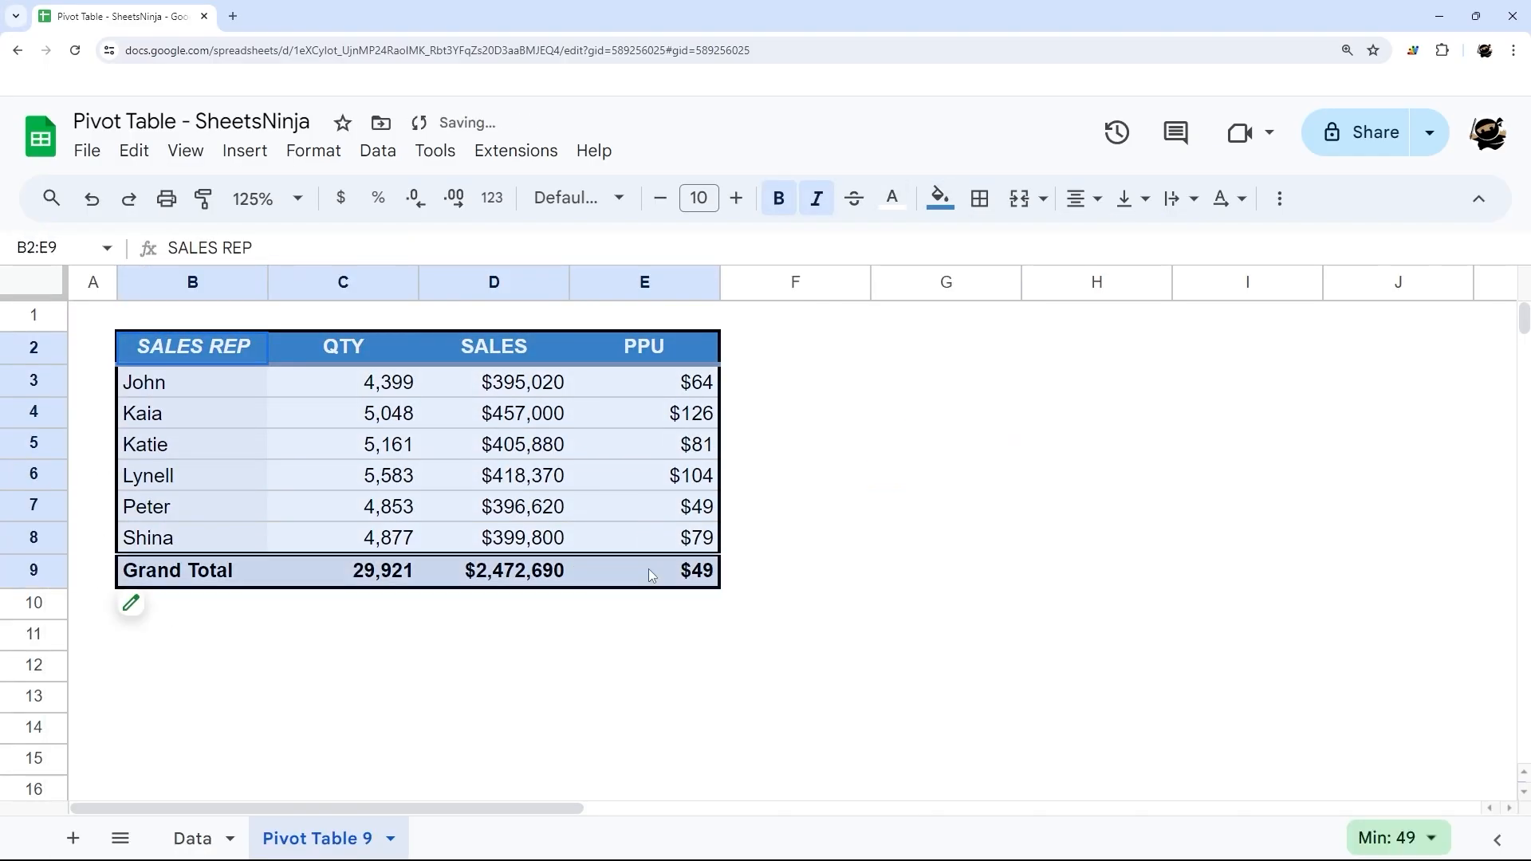
left_click(794, 504)
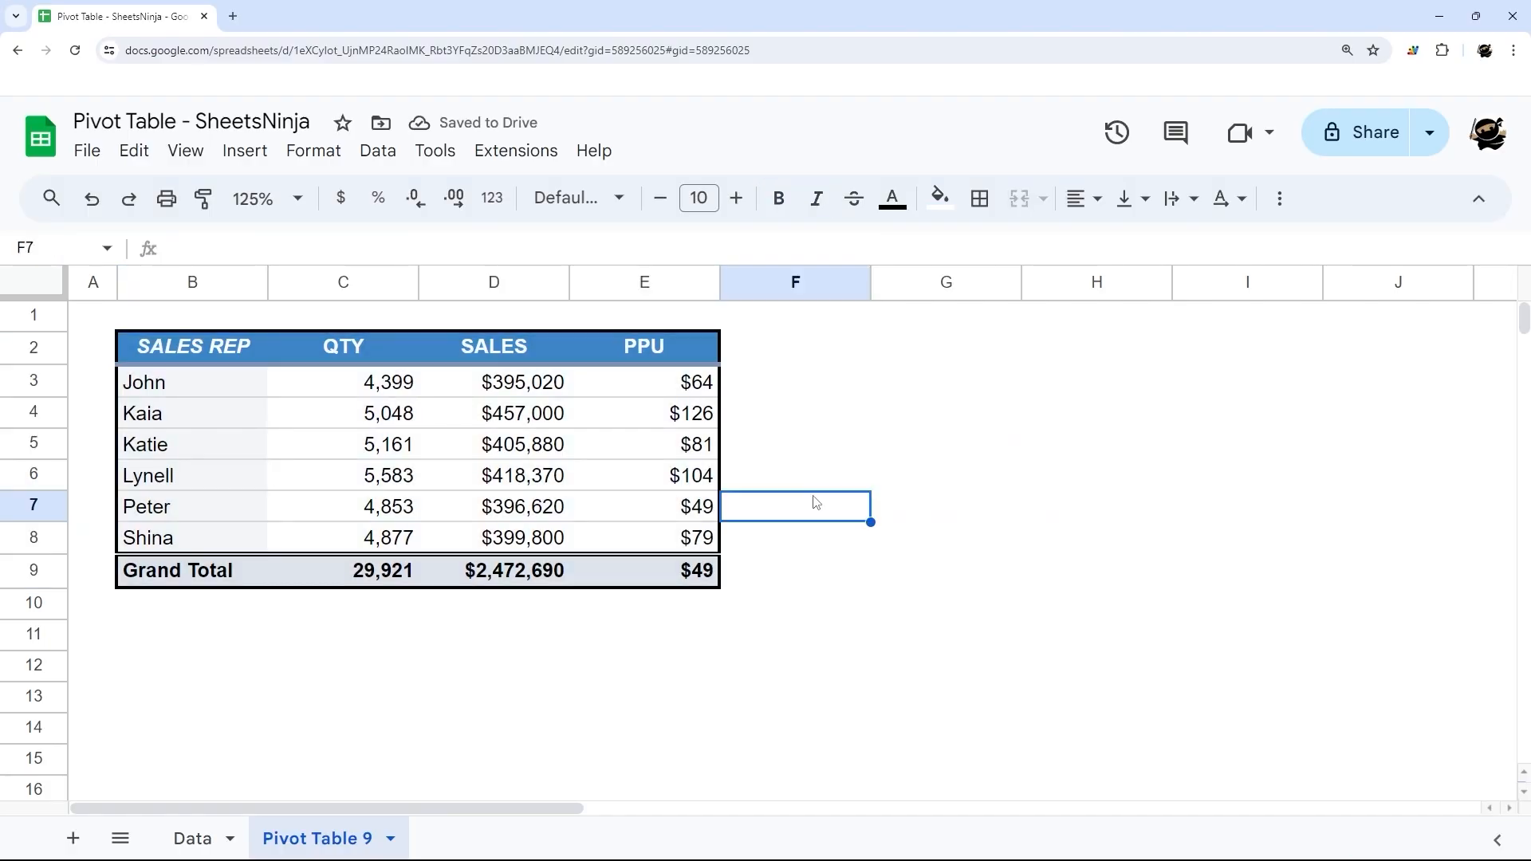